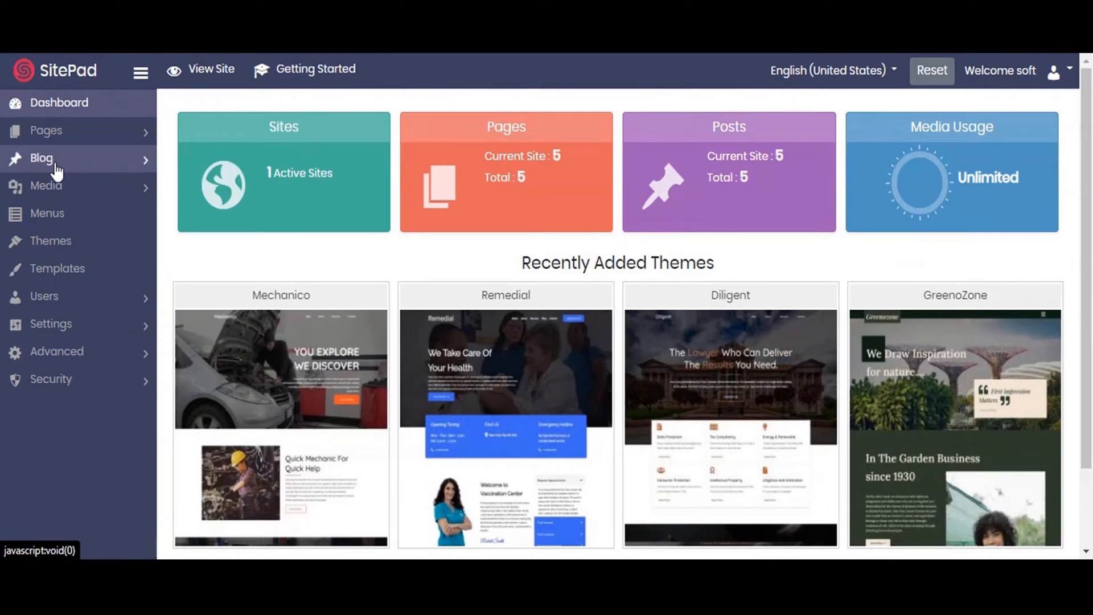
mouse_move(56, 269)
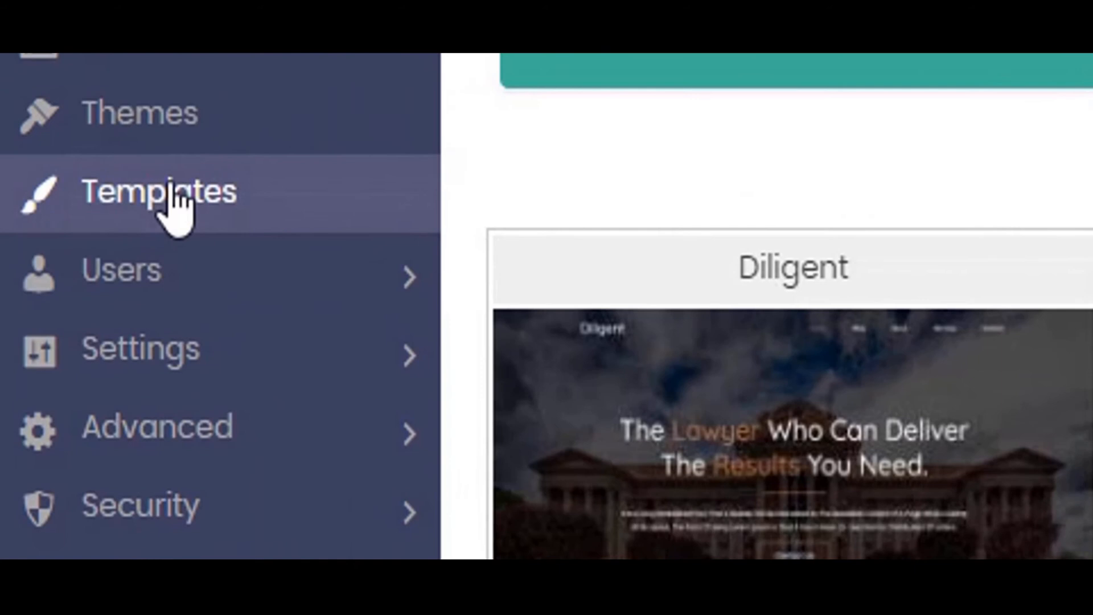
- Show the Pagelayer Templates list with Single Template, Blog Template and 404
click(160, 191)
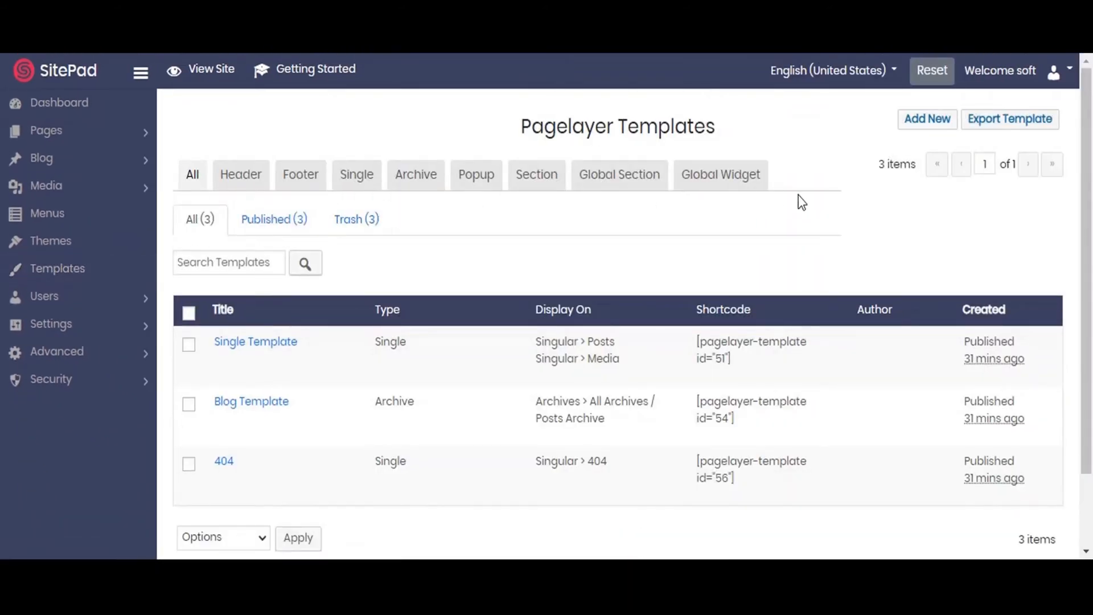
mouse_move(927, 119)
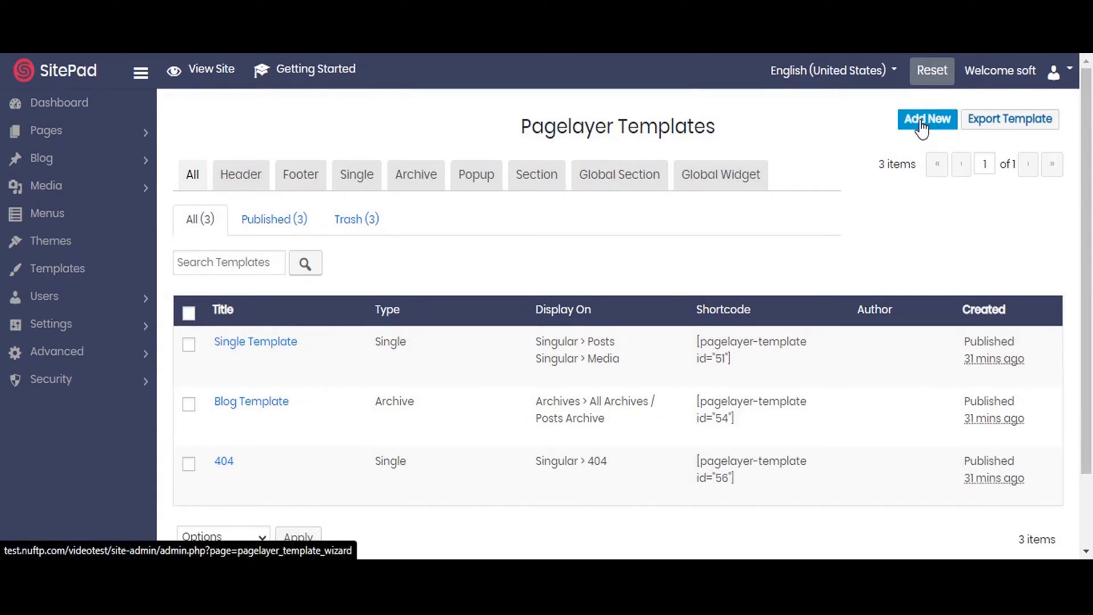
- Create a new template with type Header and begin naming it Header
click(927, 119)
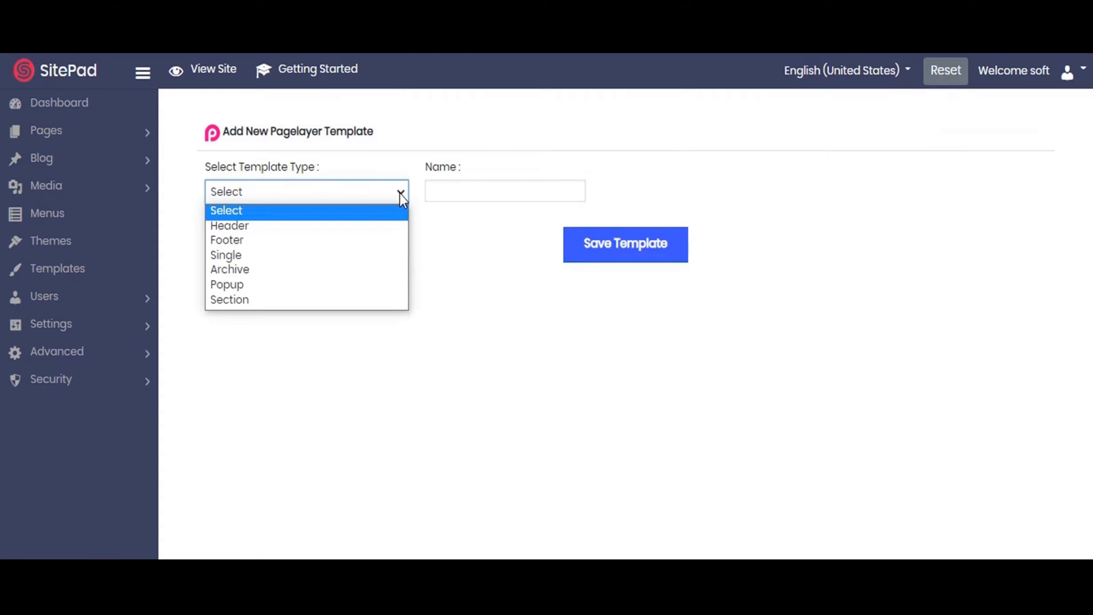
click(229, 226)
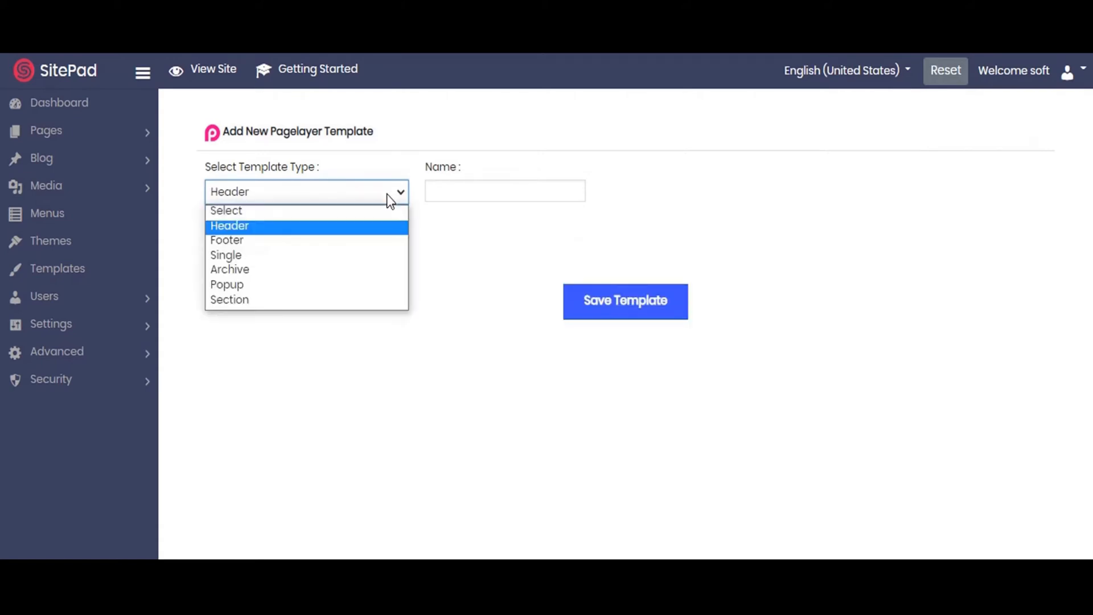
mouse_move(305, 284)
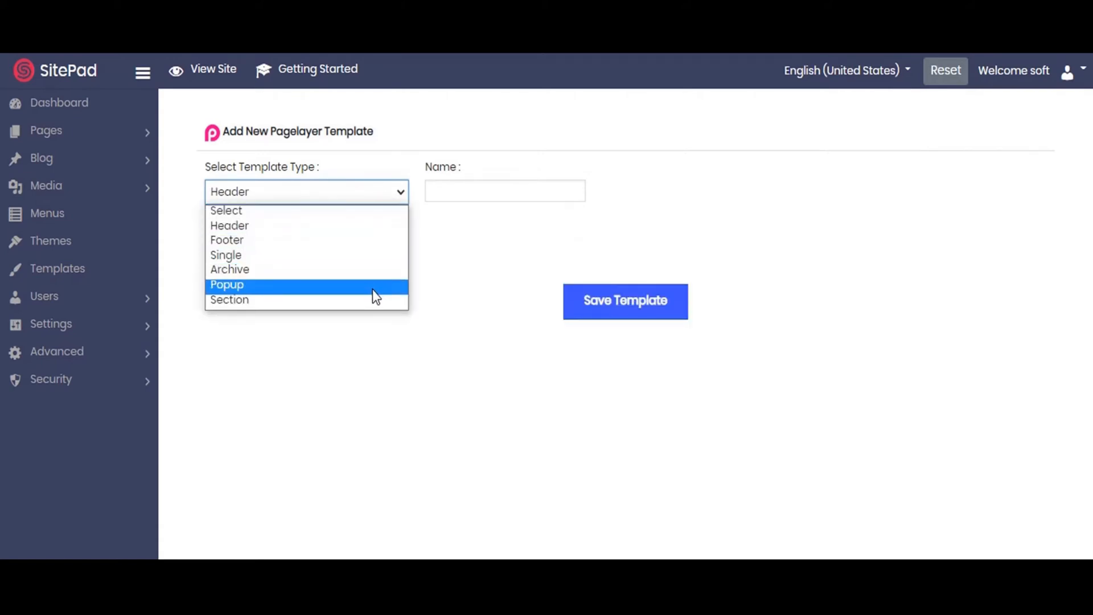
mouse_move(365, 240)
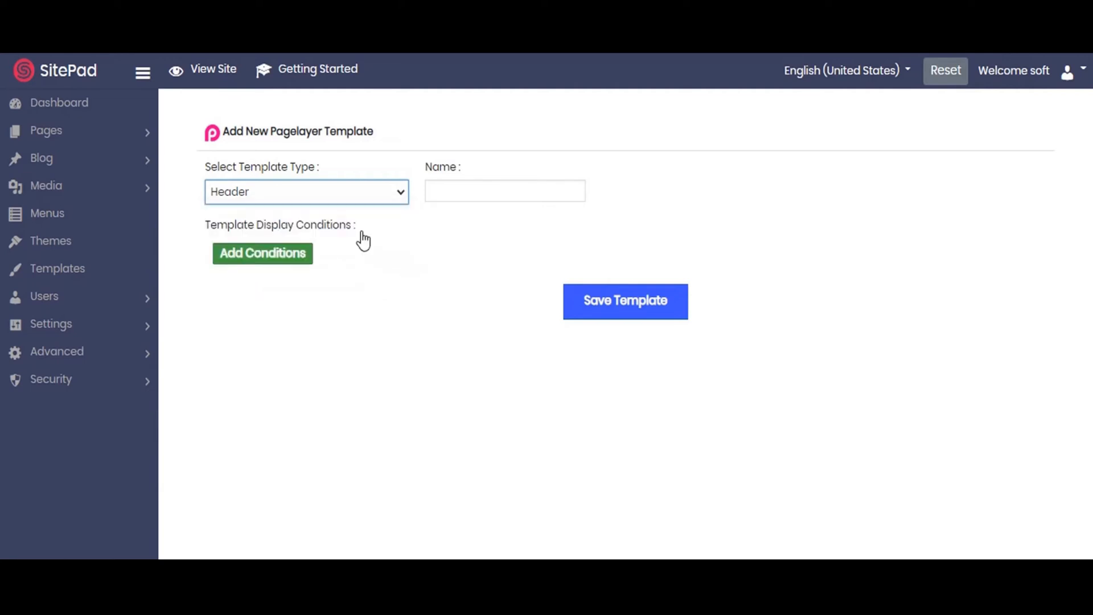
click(505, 191)
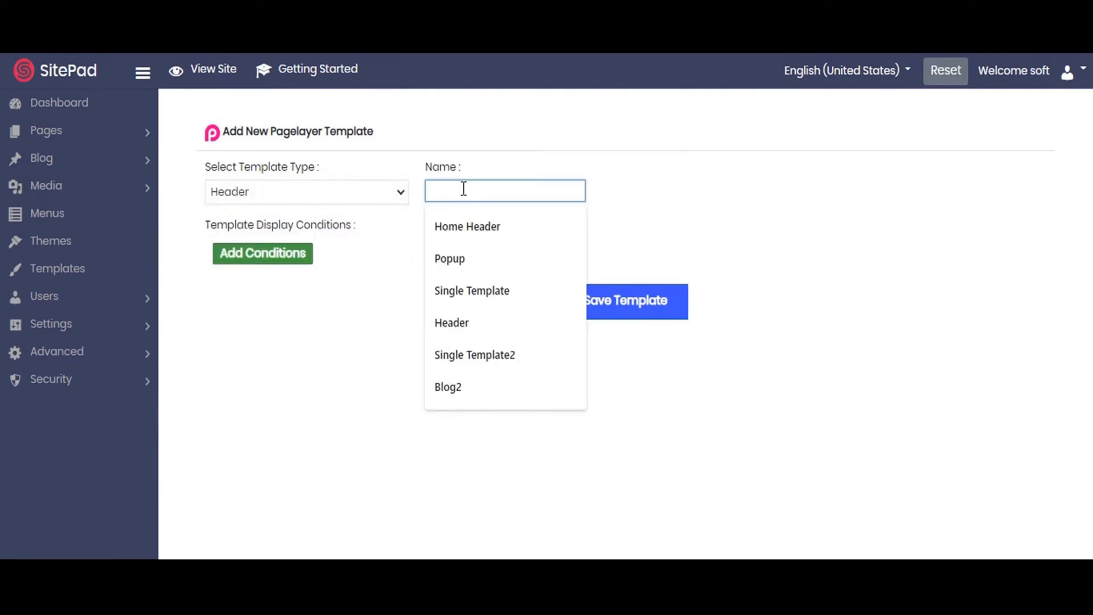
text(Header)
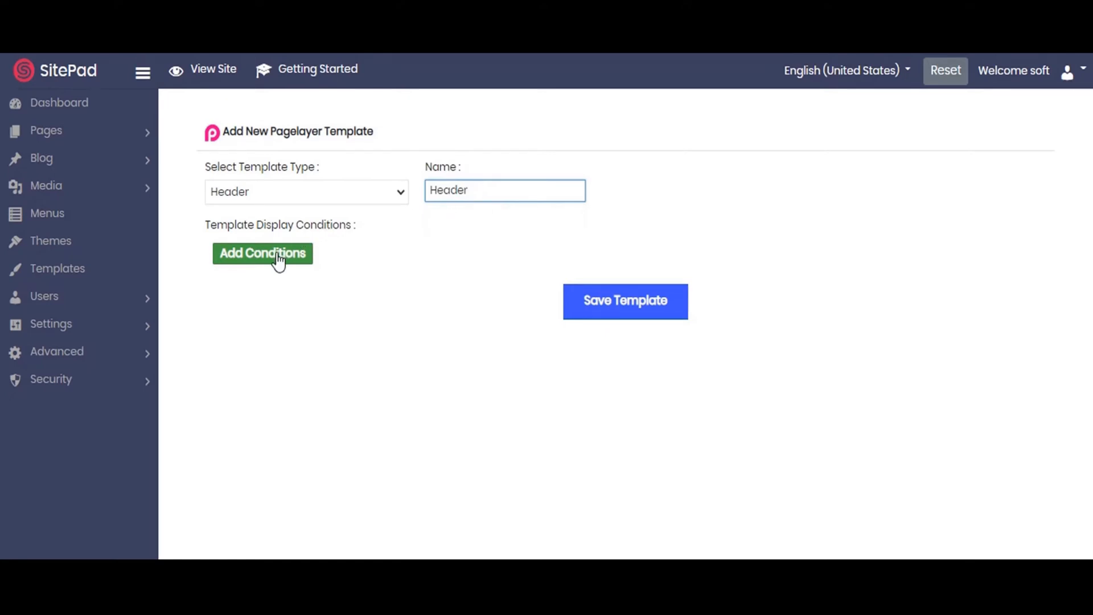
- Add a display condition with Action Type Include and Display On Full Site
click(262, 253)
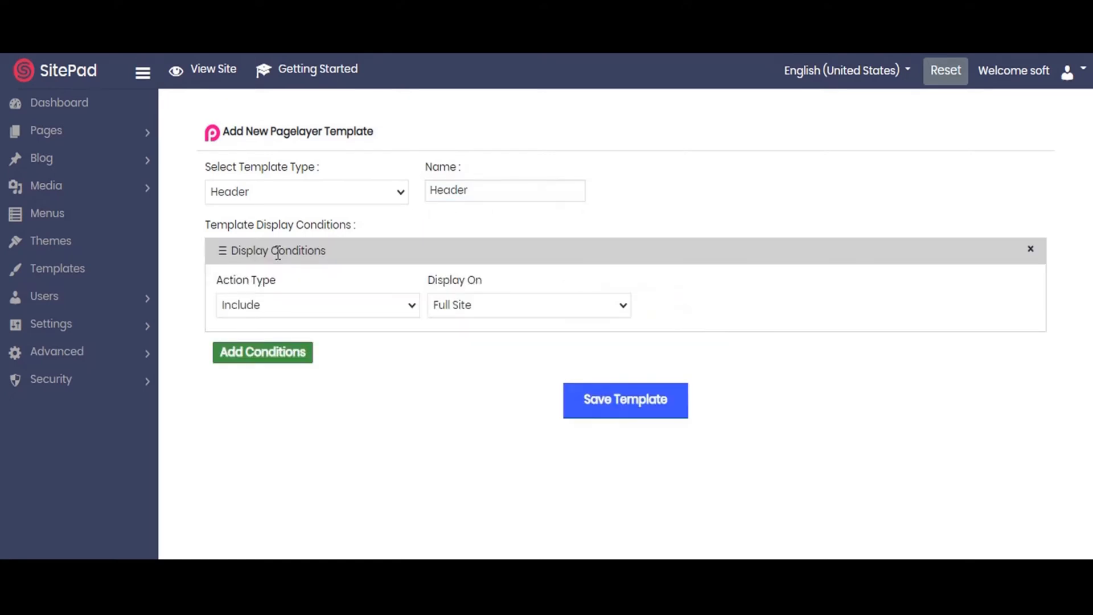
click(317, 305)
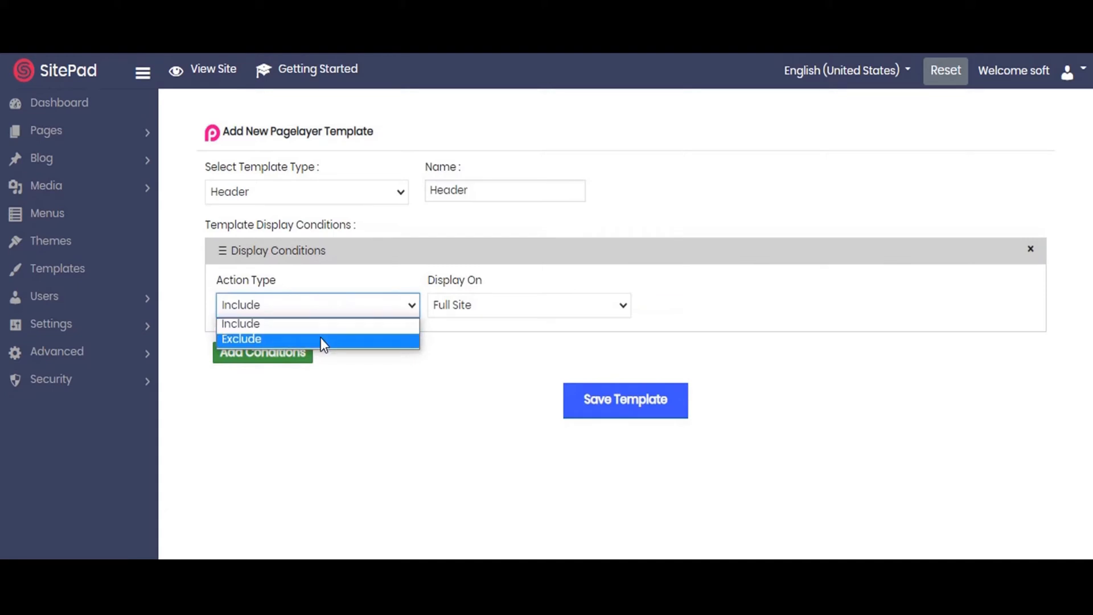
mouse_move(318, 324)
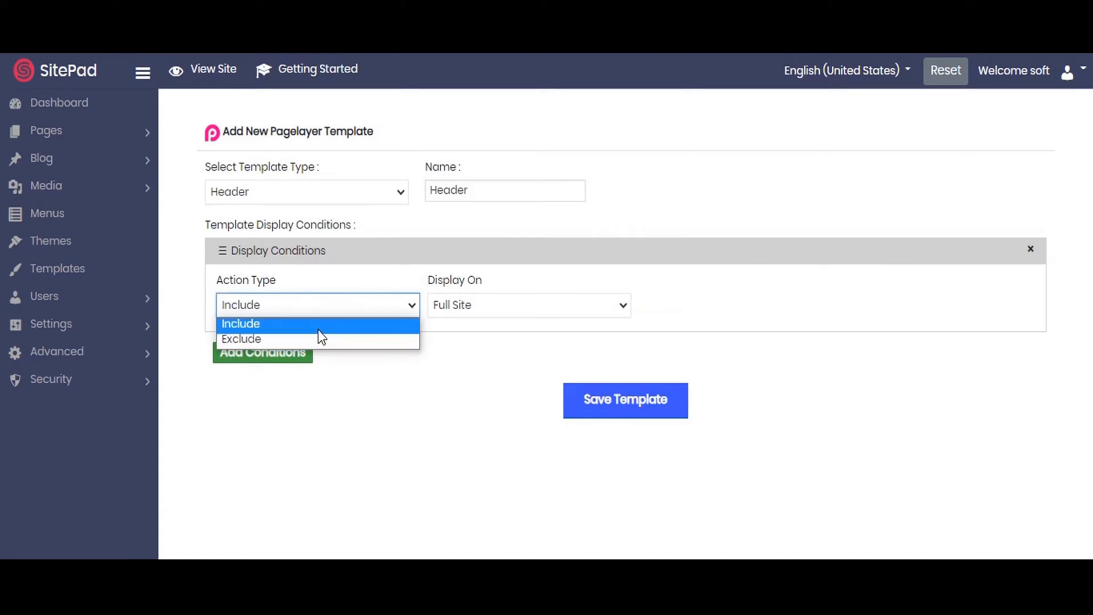
click(527, 305)
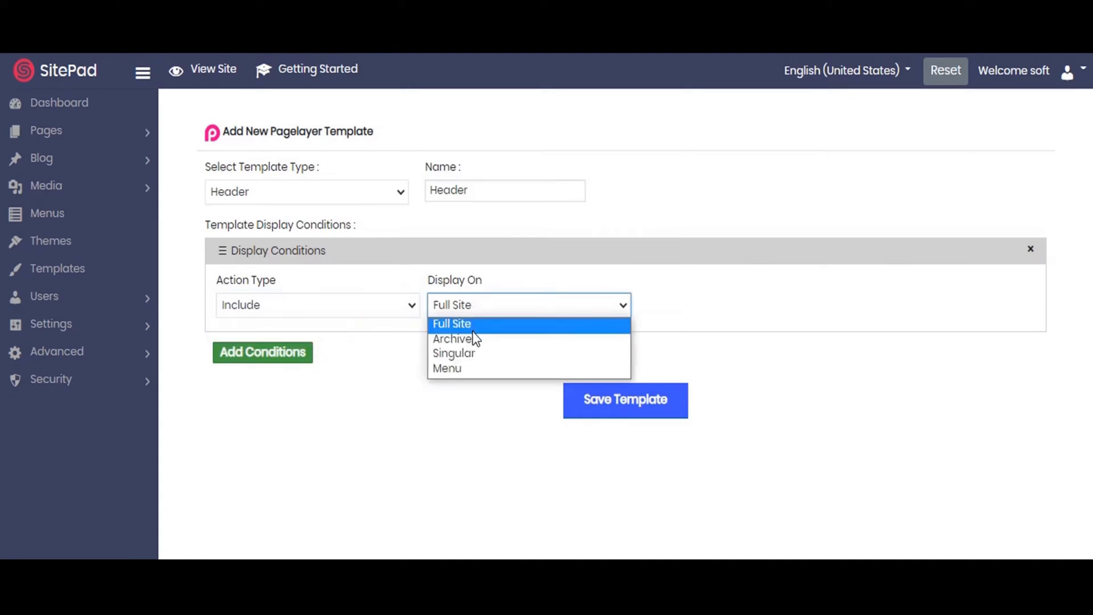
mouse_move(455, 339)
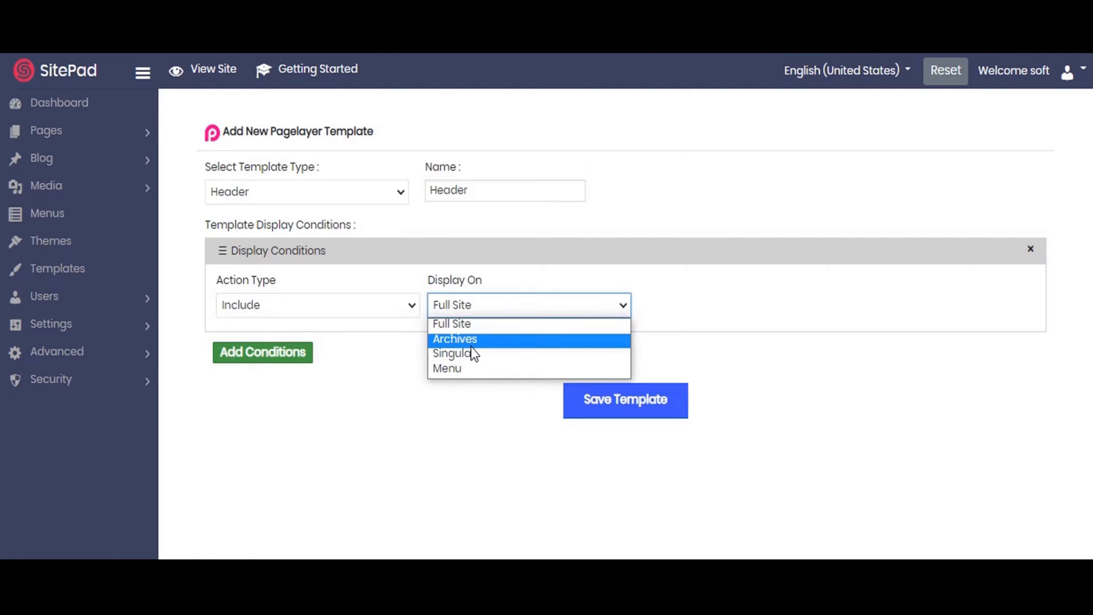
mouse_move(452, 323)
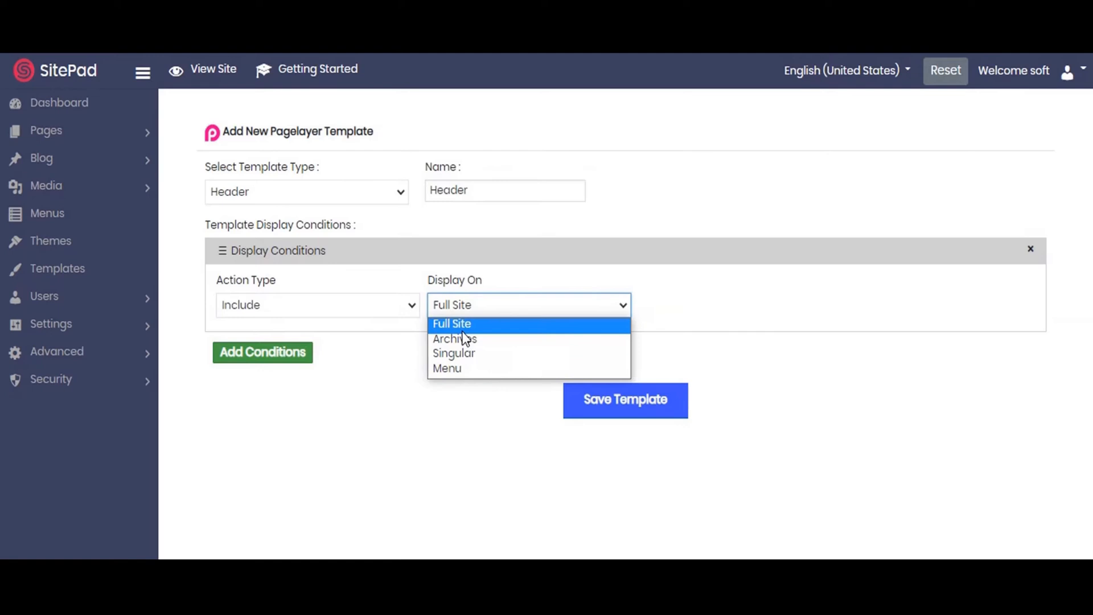
click(450, 324)
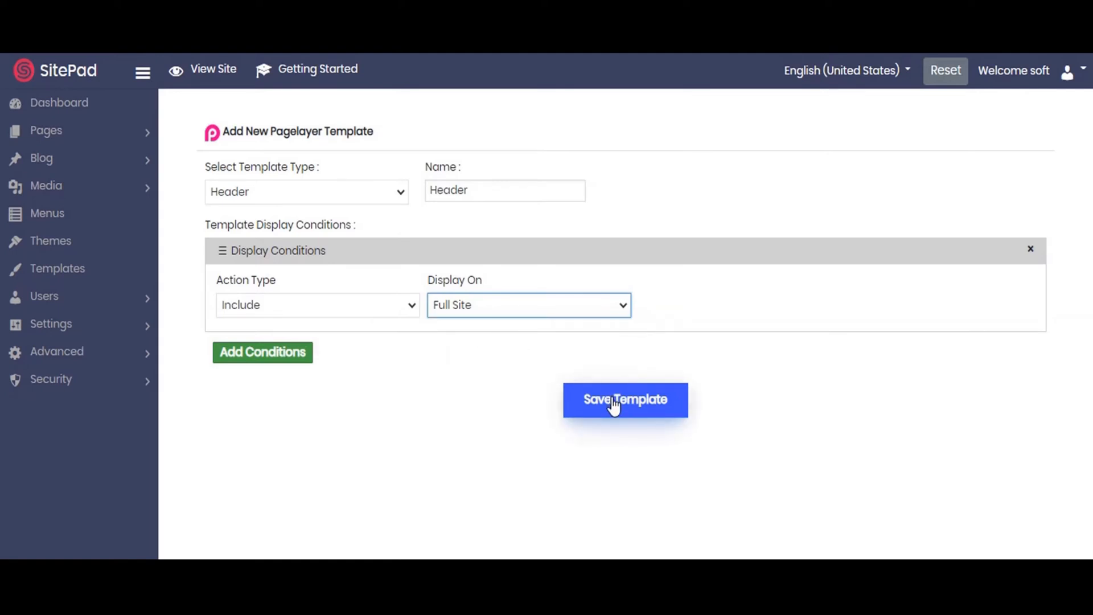
- Save the new Header template and dismiss the saved confirmation
click(624, 399)
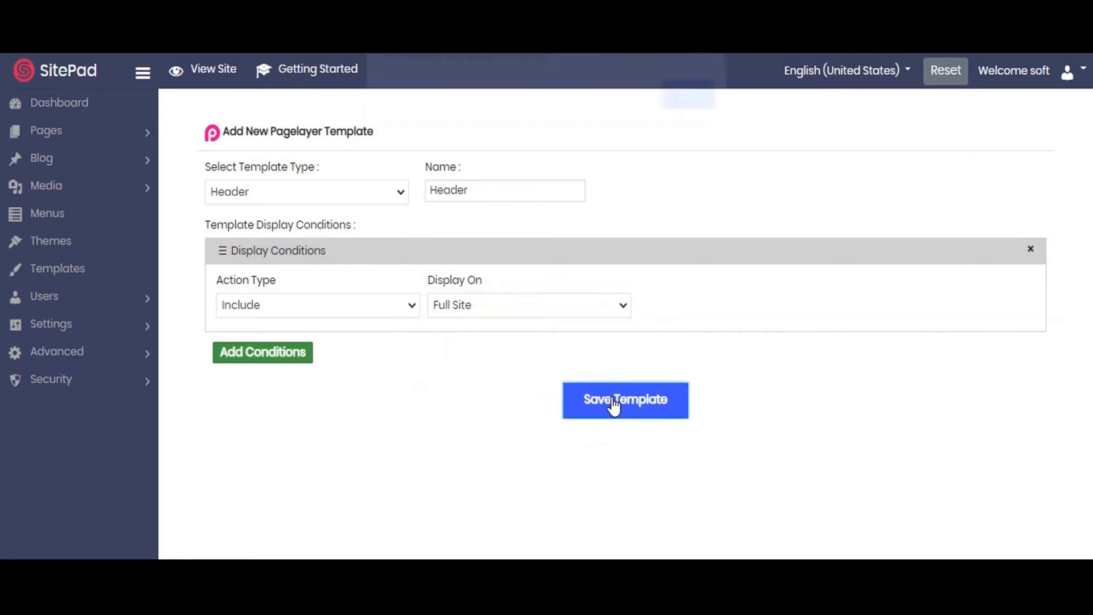
click(624, 400)
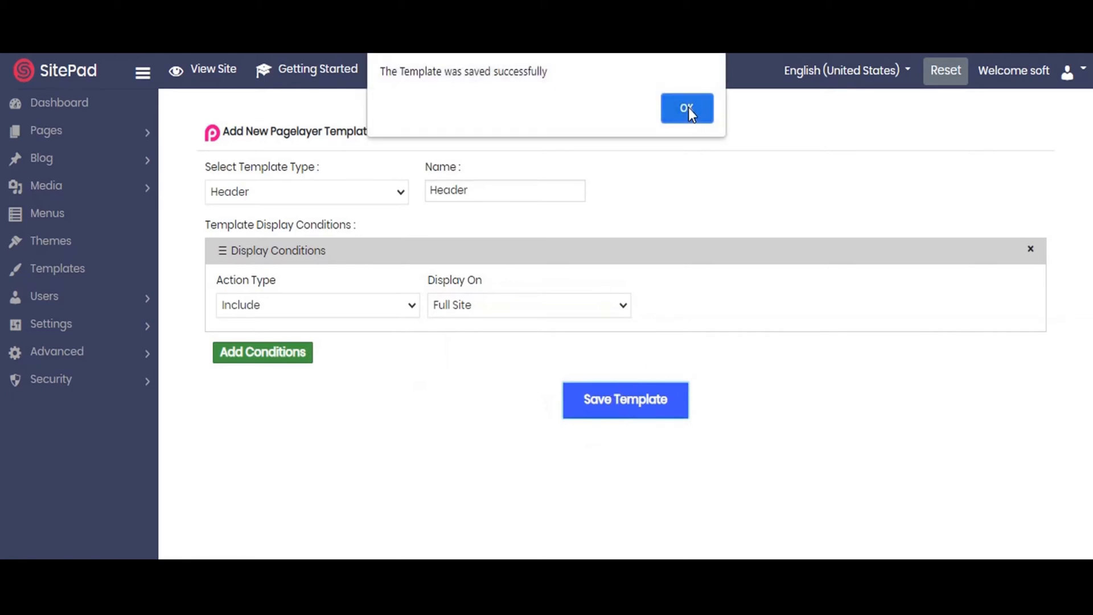
click(686, 108)
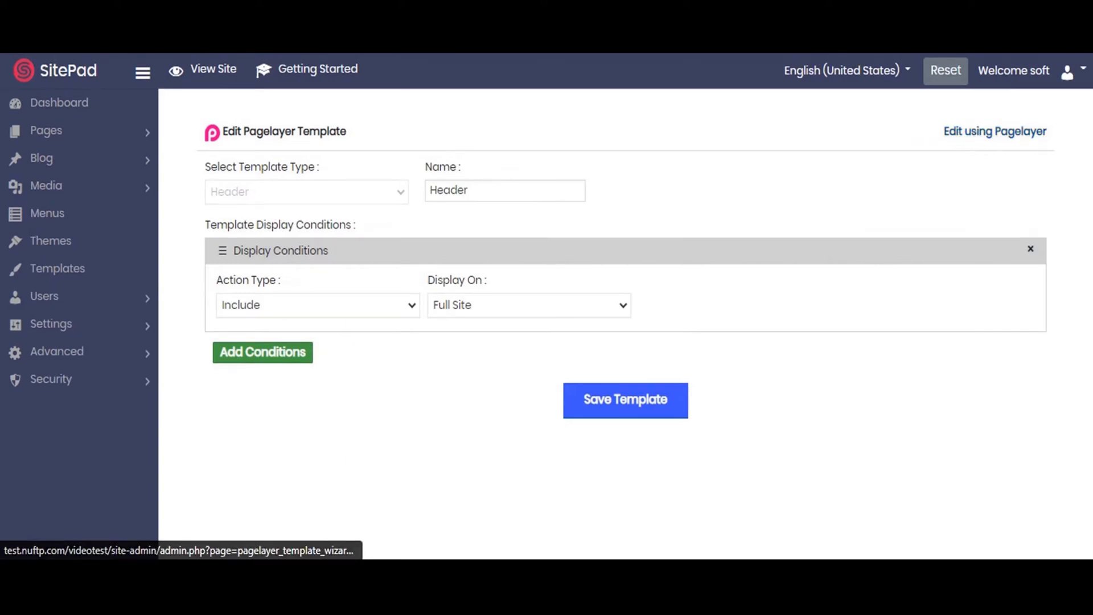
- Edit the Header template in Pagelayer and show its structure navigator with the Row
click(995, 131)
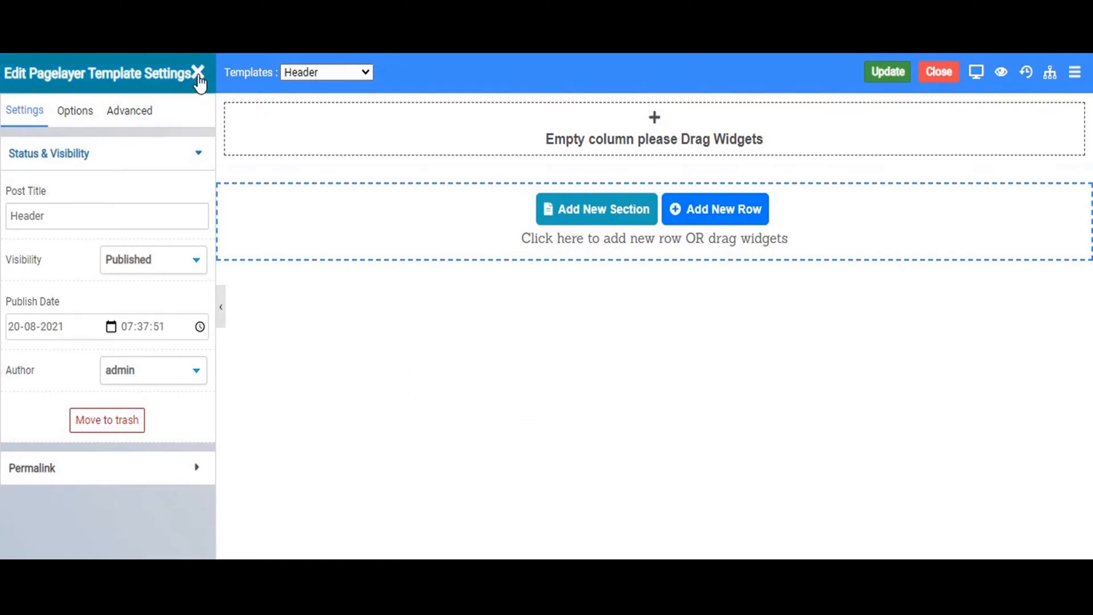
click(199, 73)
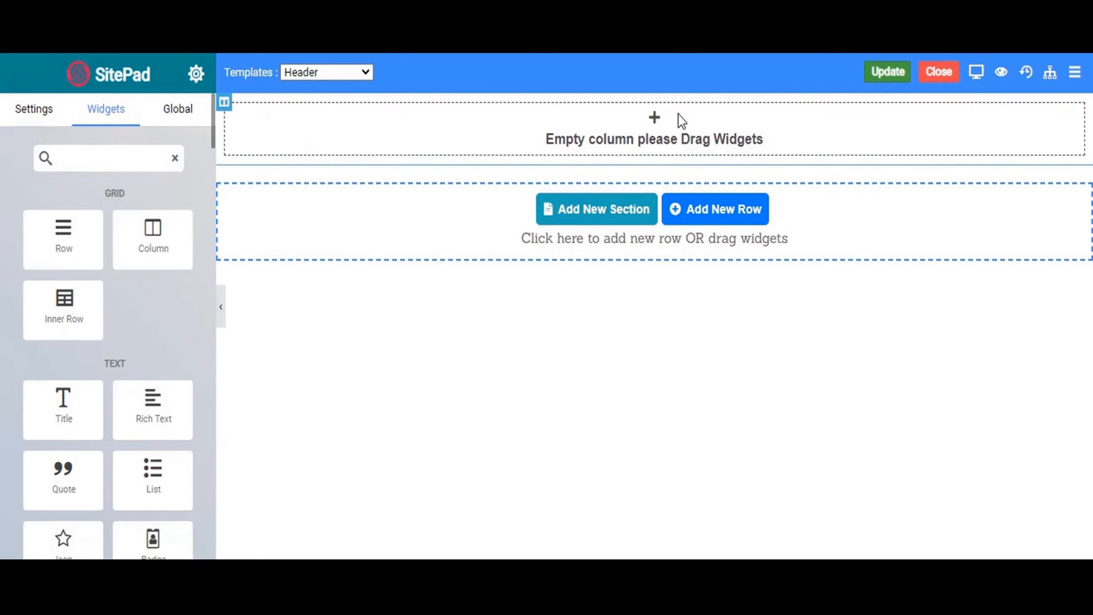
click(1050, 71)
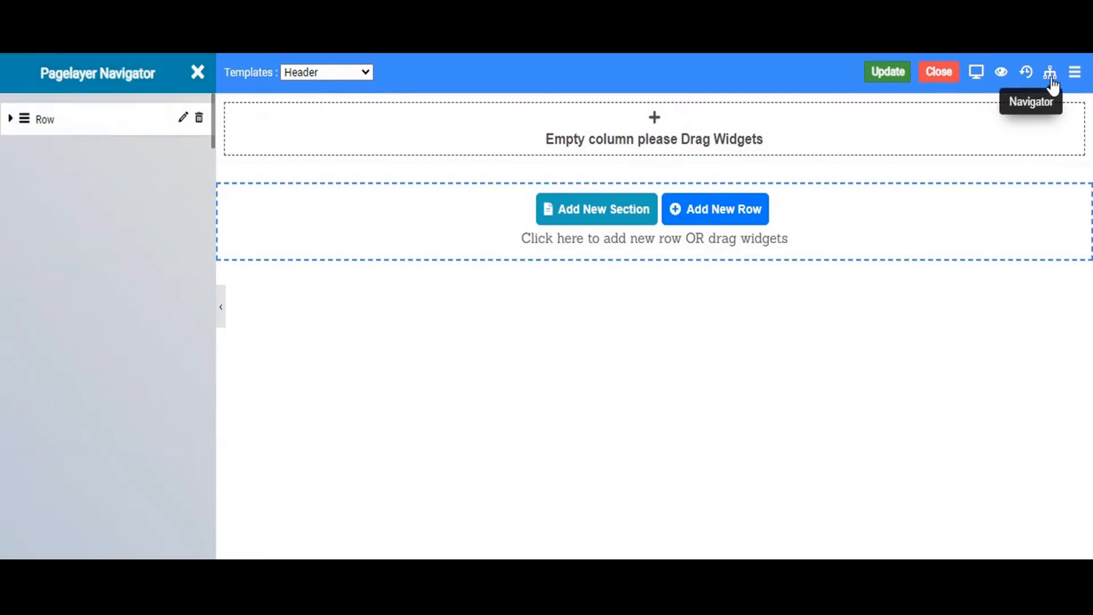
mouse_move(182, 122)
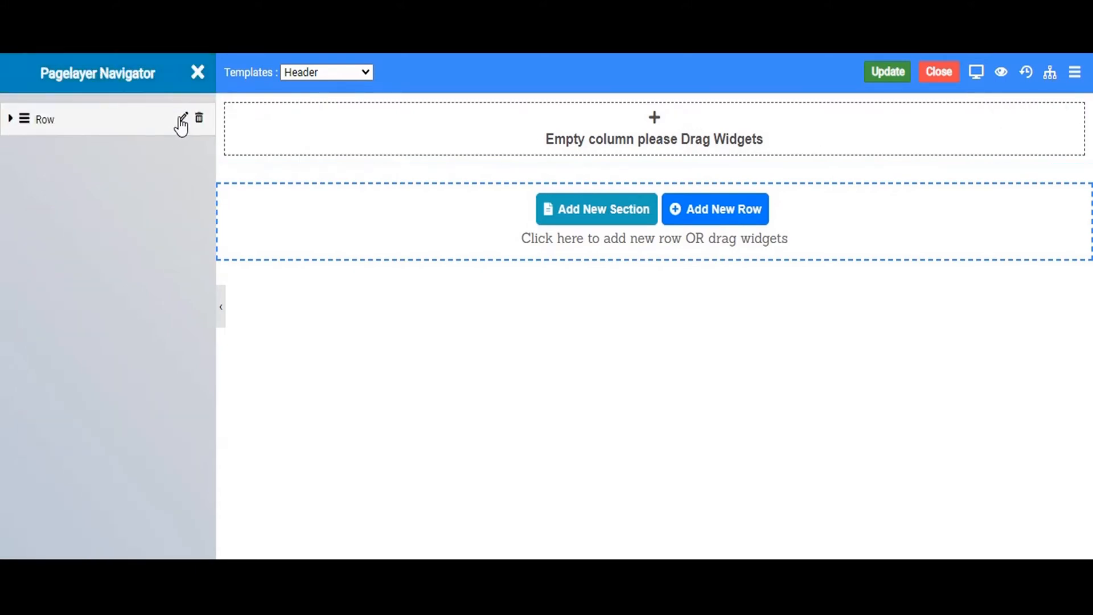
- Give the header row the home-headerbg.jpg beach image as its background
click(181, 118)
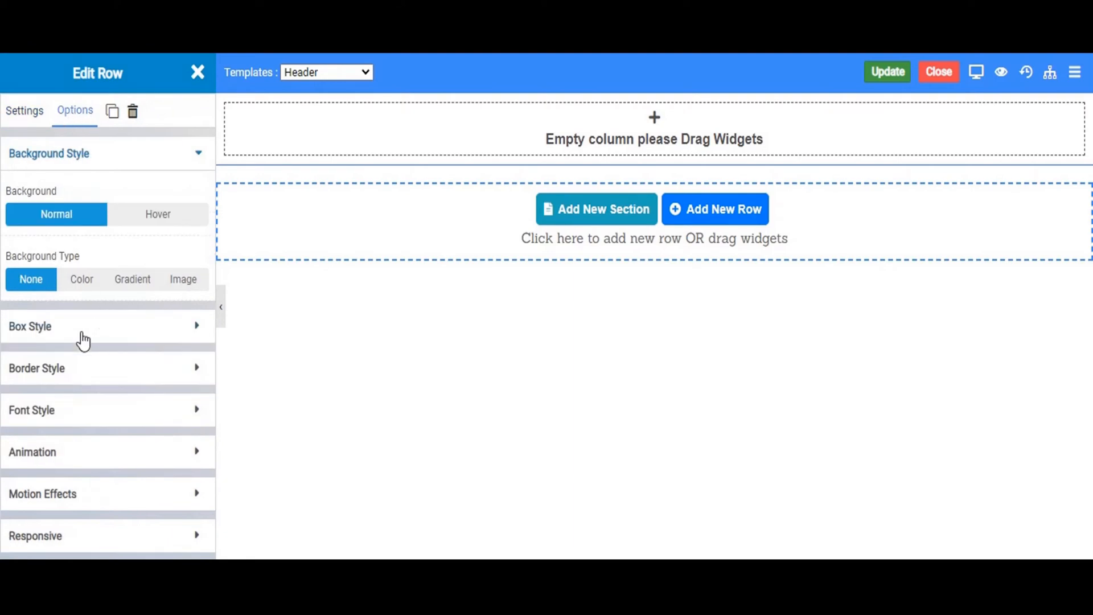
click(182, 279)
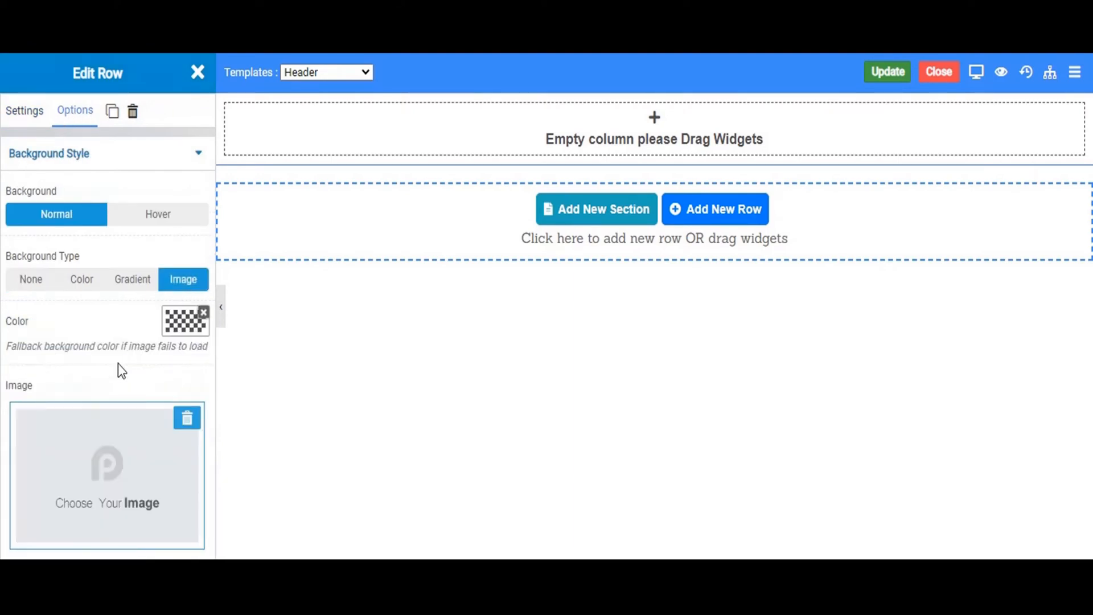
click(107, 473)
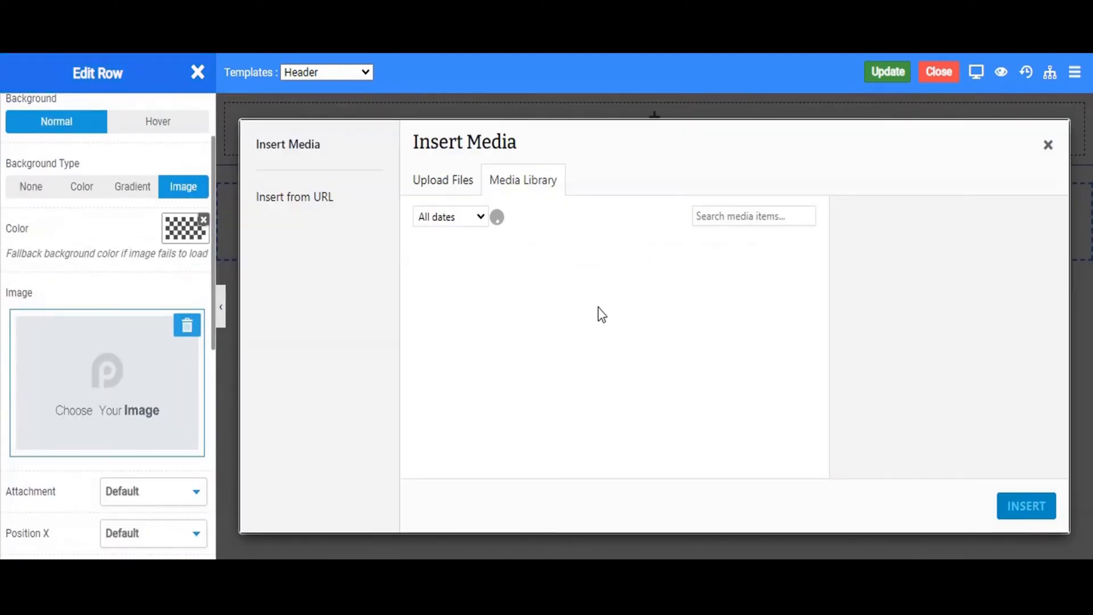
click(523, 180)
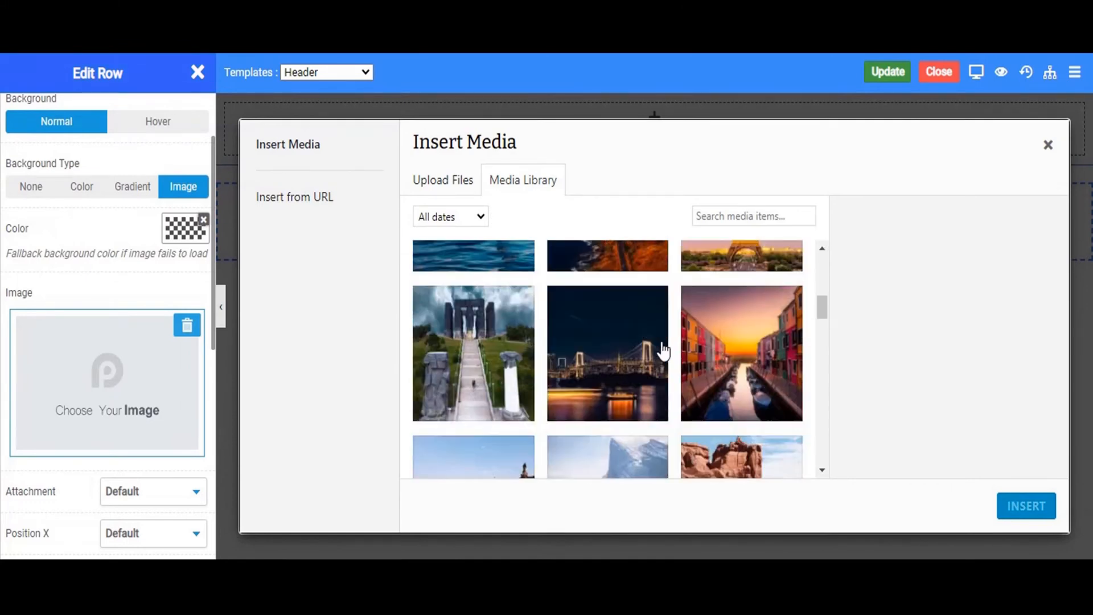
scroll(down, 3)
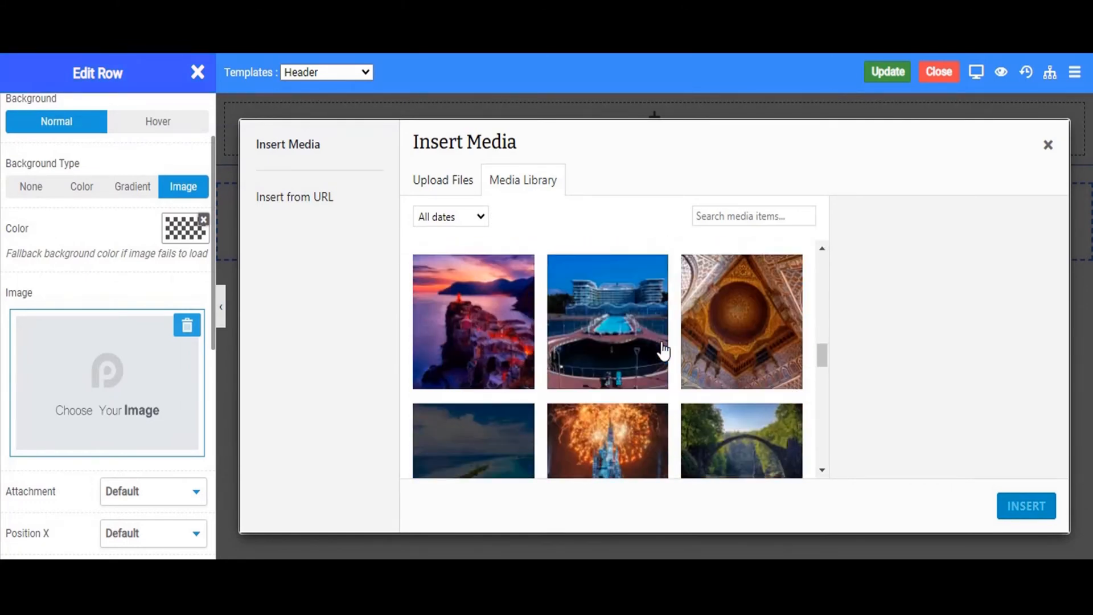
click(473, 300)
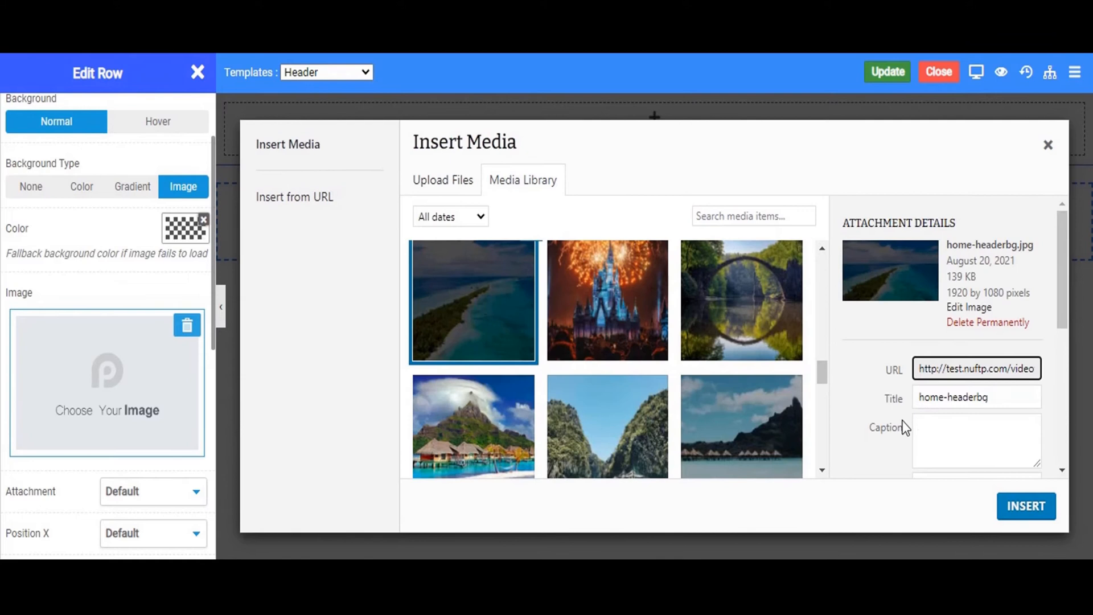
click(1024, 506)
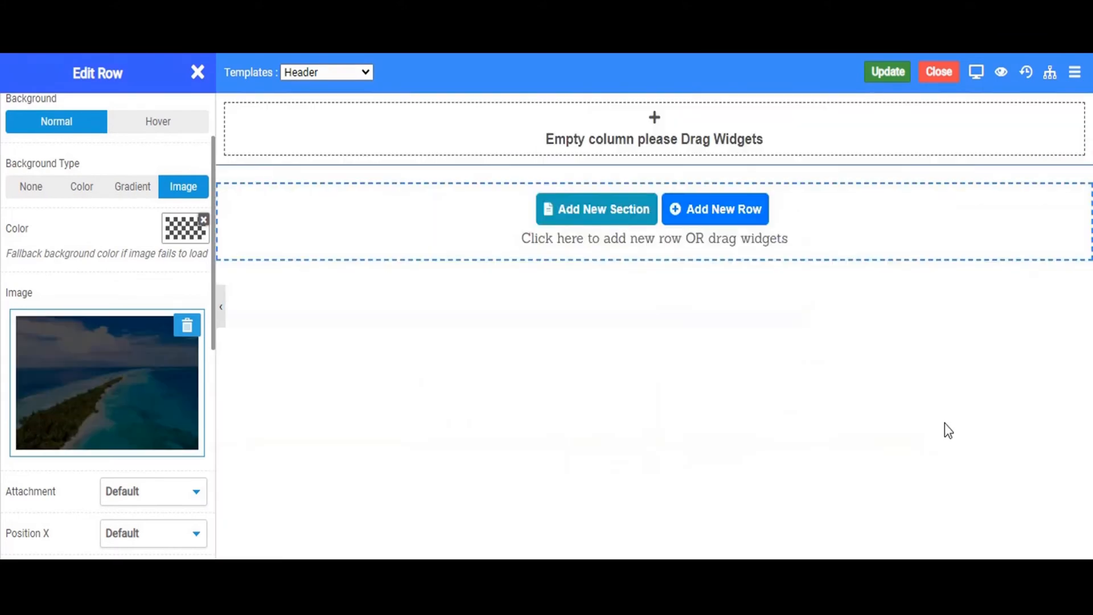
click(75, 111)
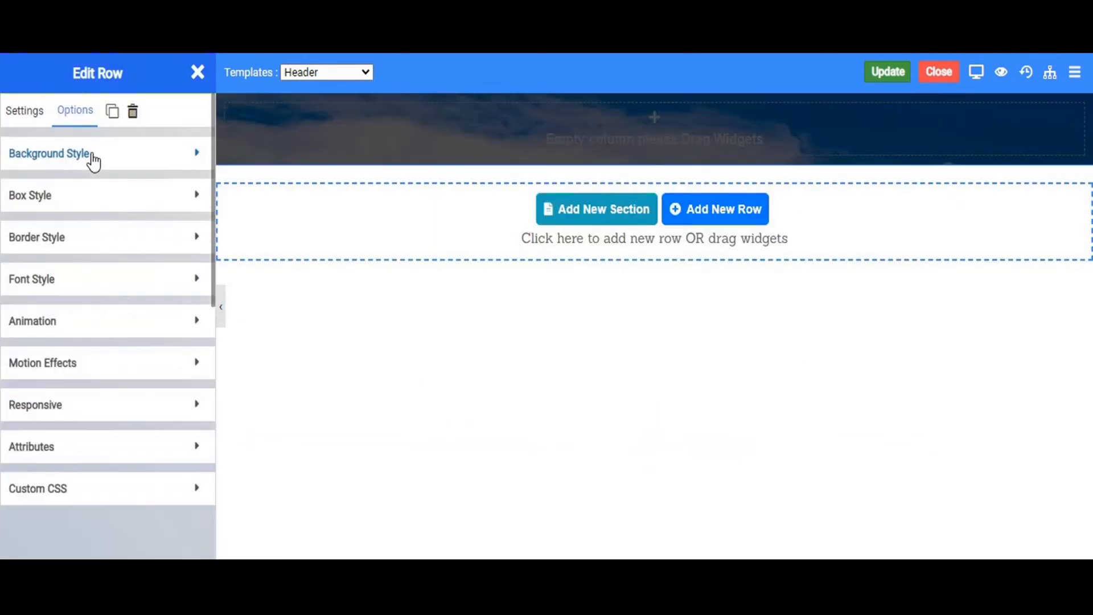
- Add a second column to the header row, sized about 40% and 60%
click(198, 72)
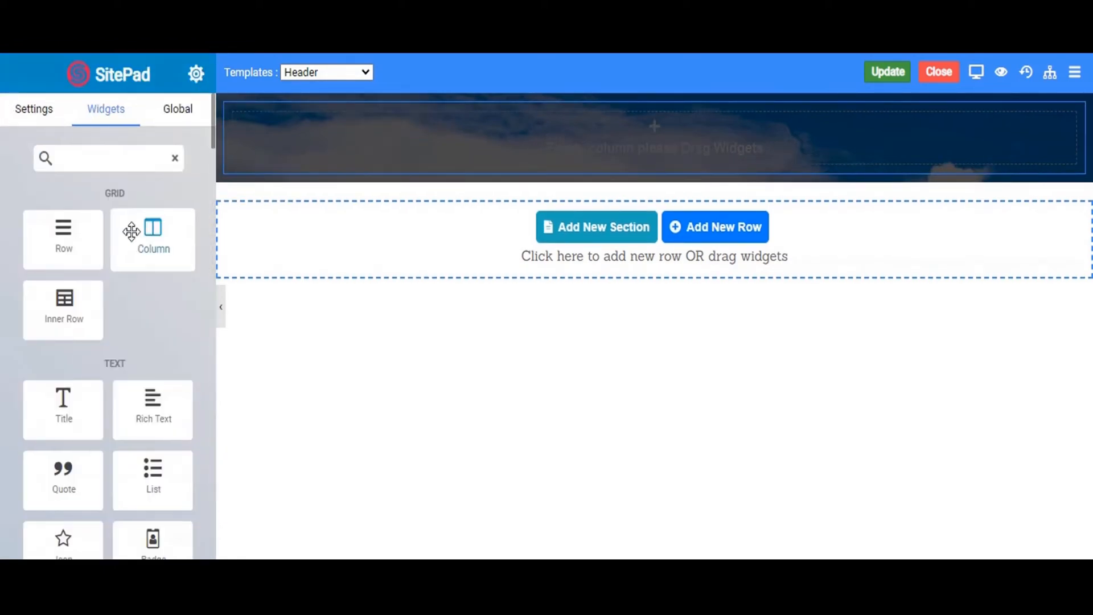
mouse_move(349, 152)
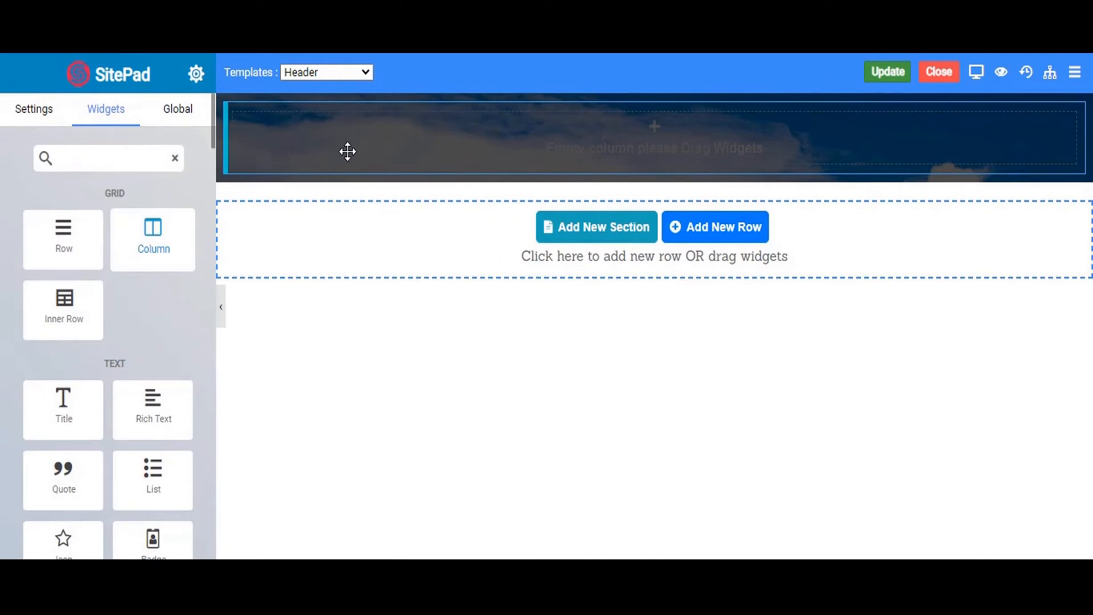
click(348, 139)
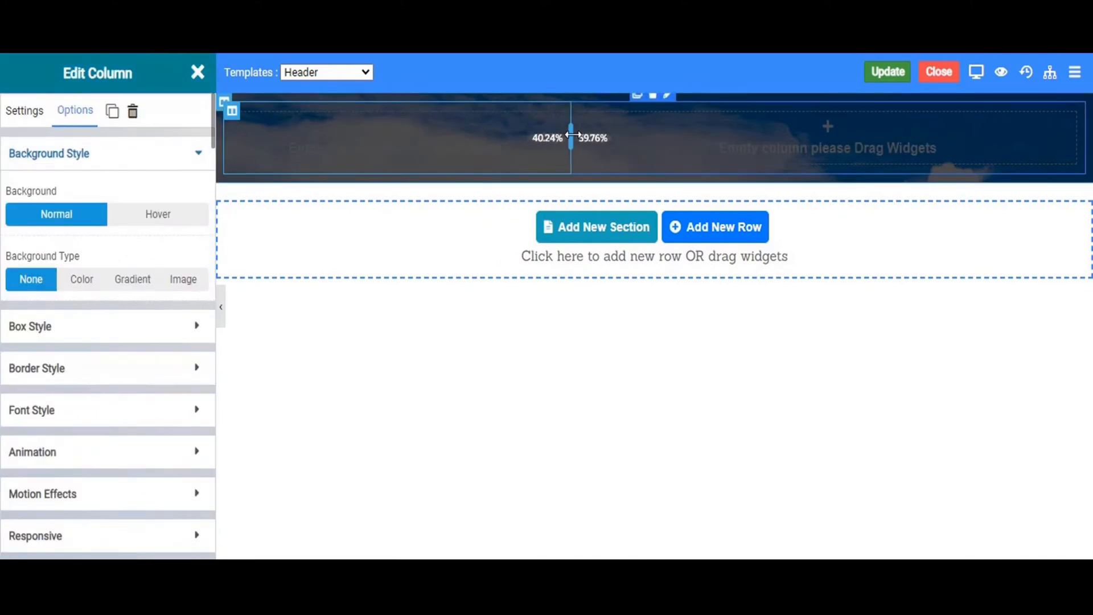
click(199, 73)
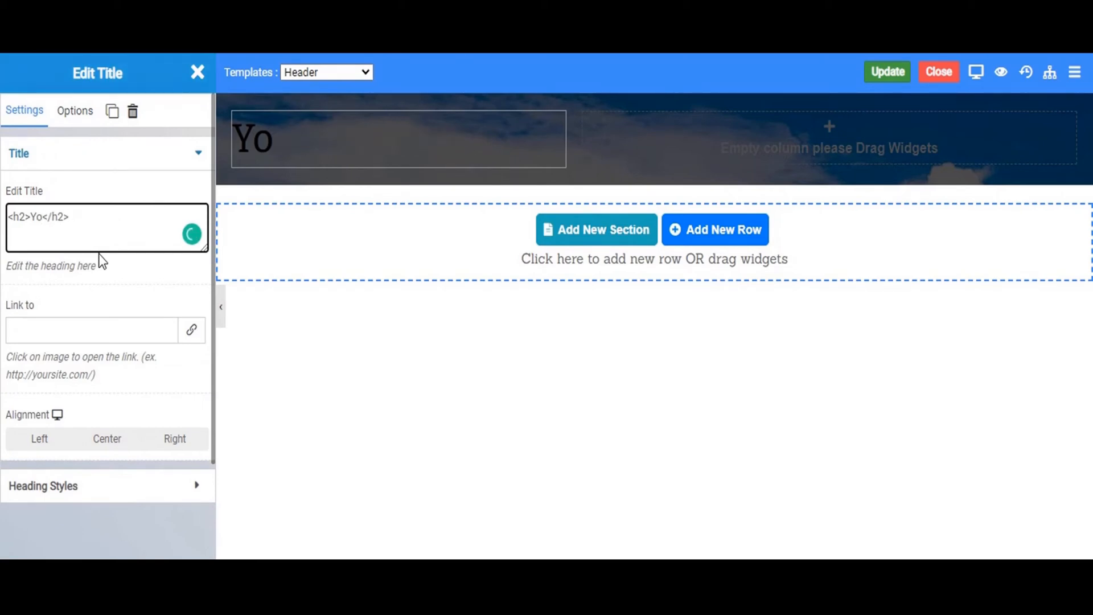
- Replace the left column's Title text with Header and colour the heading white
key(Backspace)
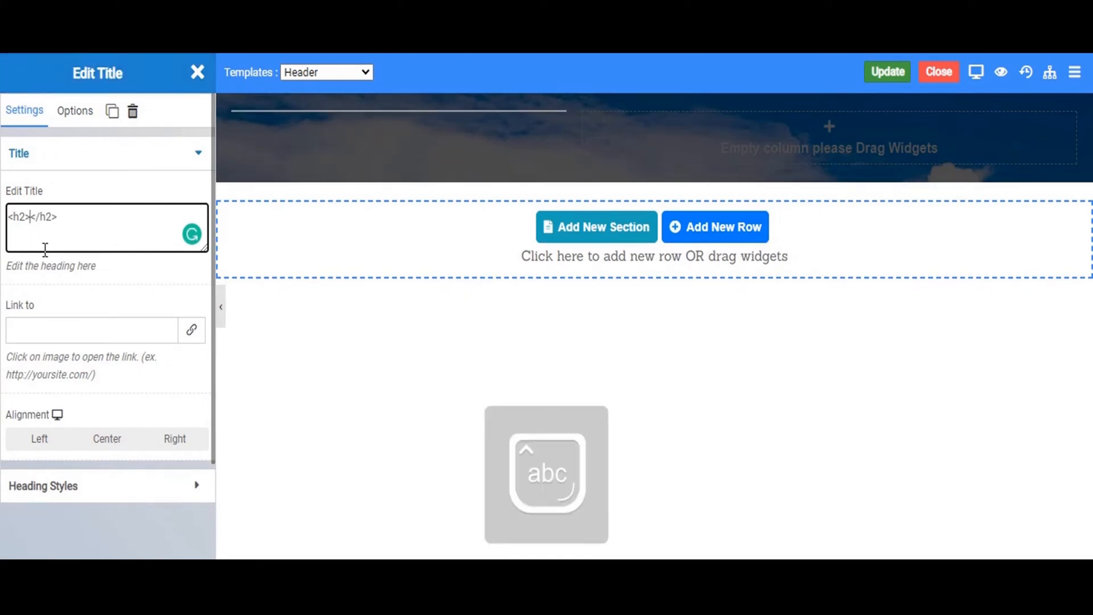
text(Hea)
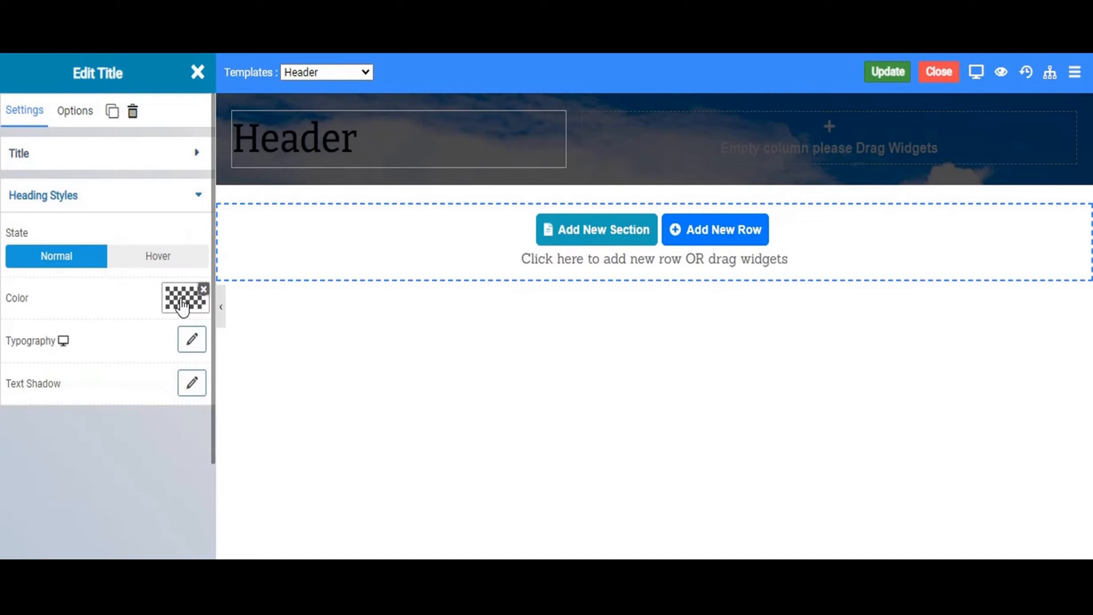
click(185, 298)
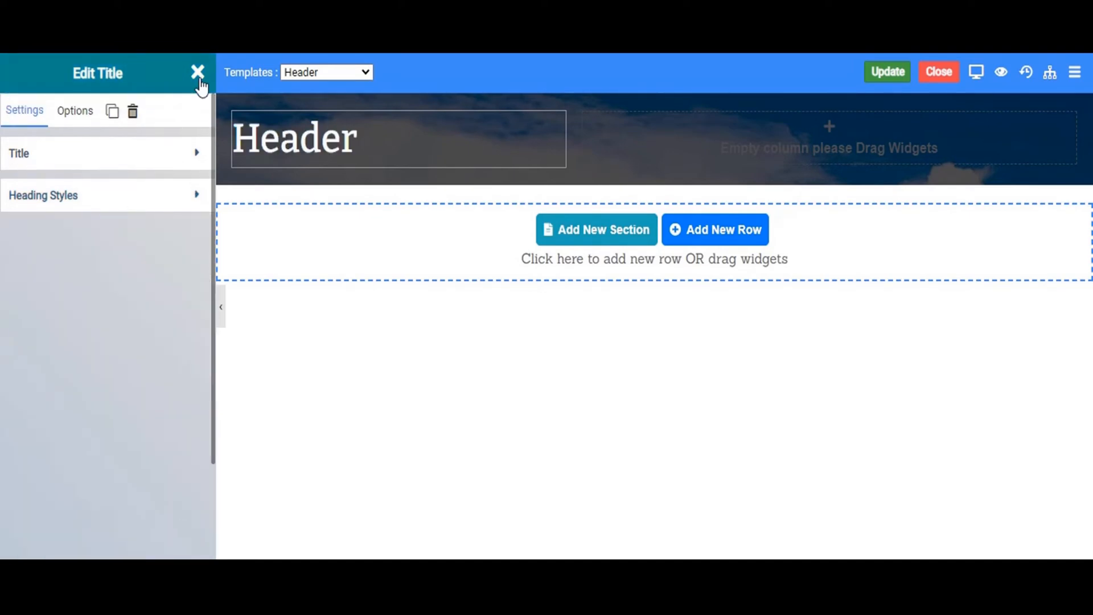
click(198, 73)
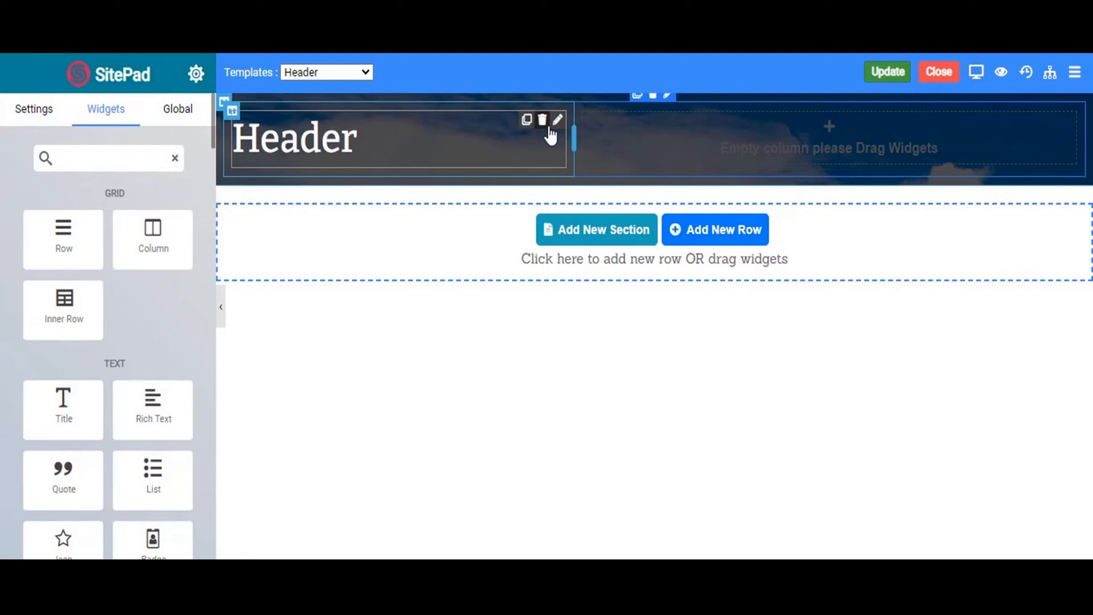
- Place a Primary Menu (Home, Blog, About, Services, Contact) in the right column, aligned right
text(p)
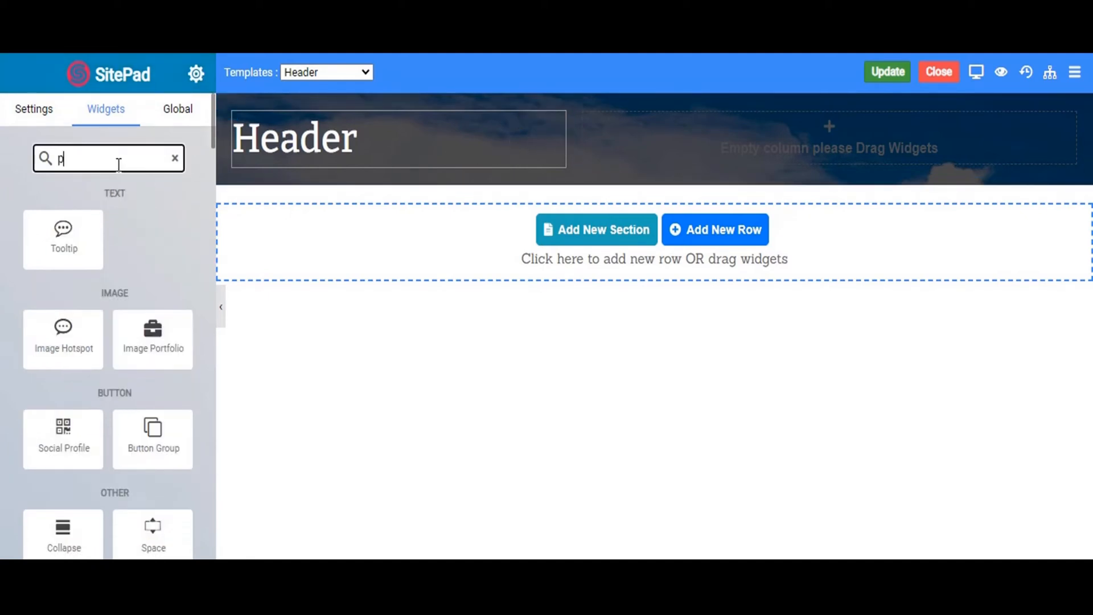
text(ri)
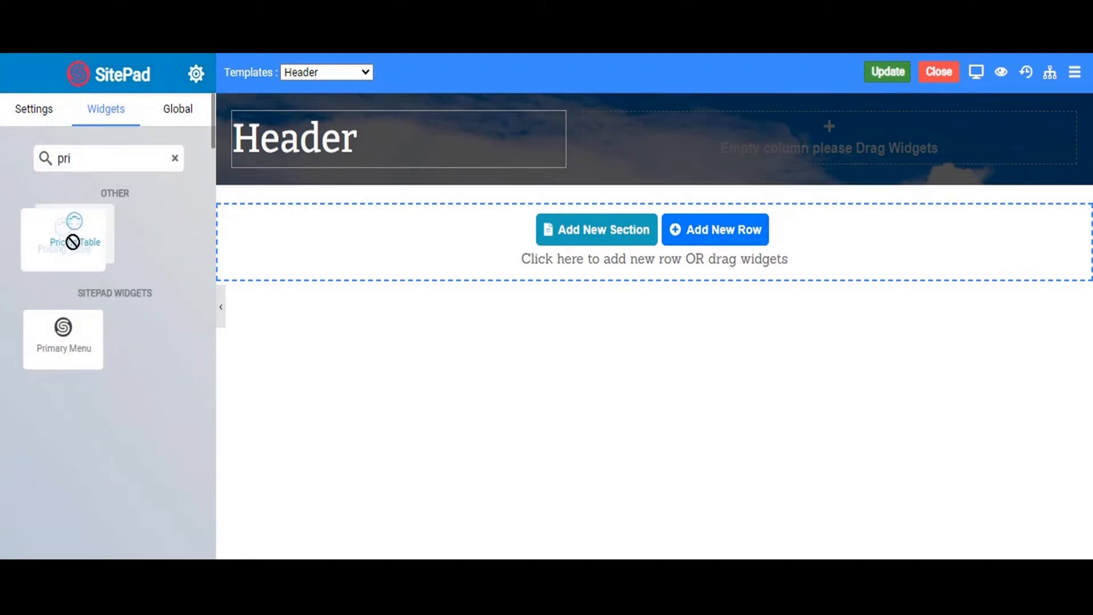
mouse_move(686, 125)
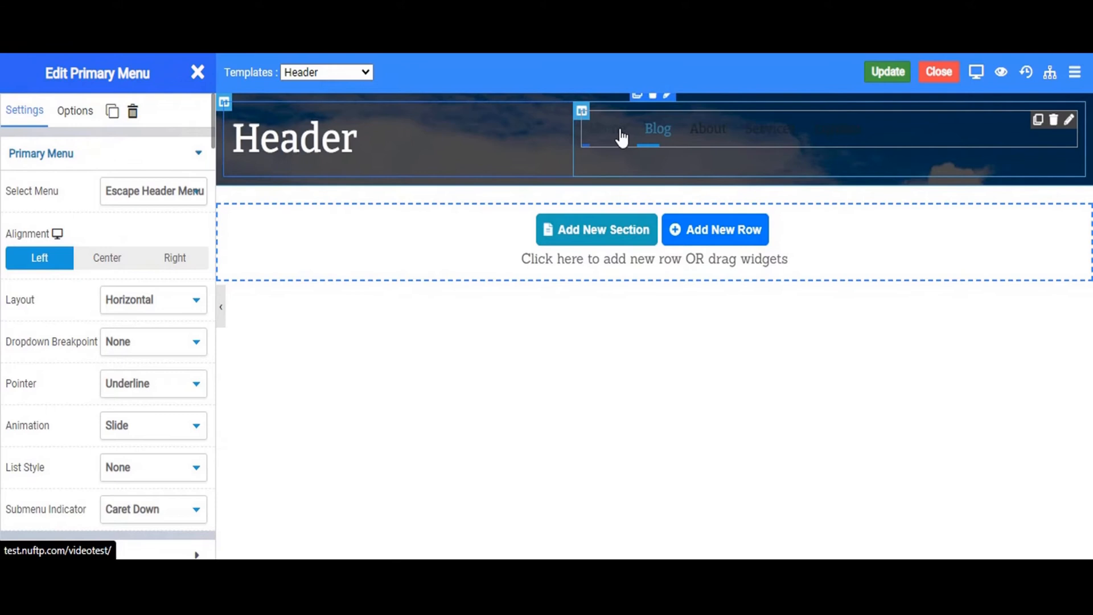
scroll(down, 3)
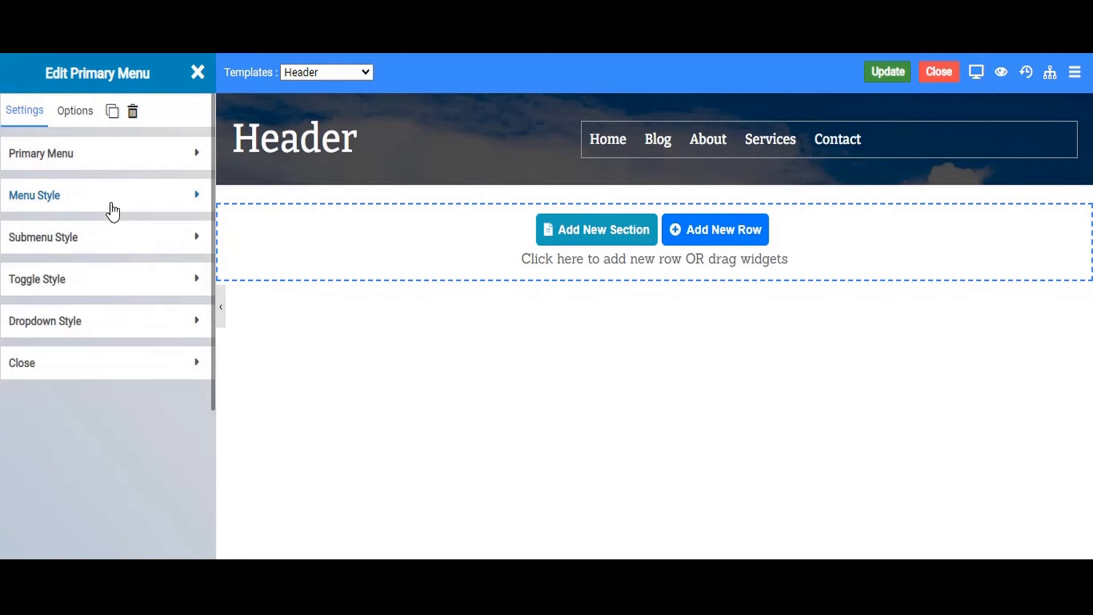
click(41, 154)
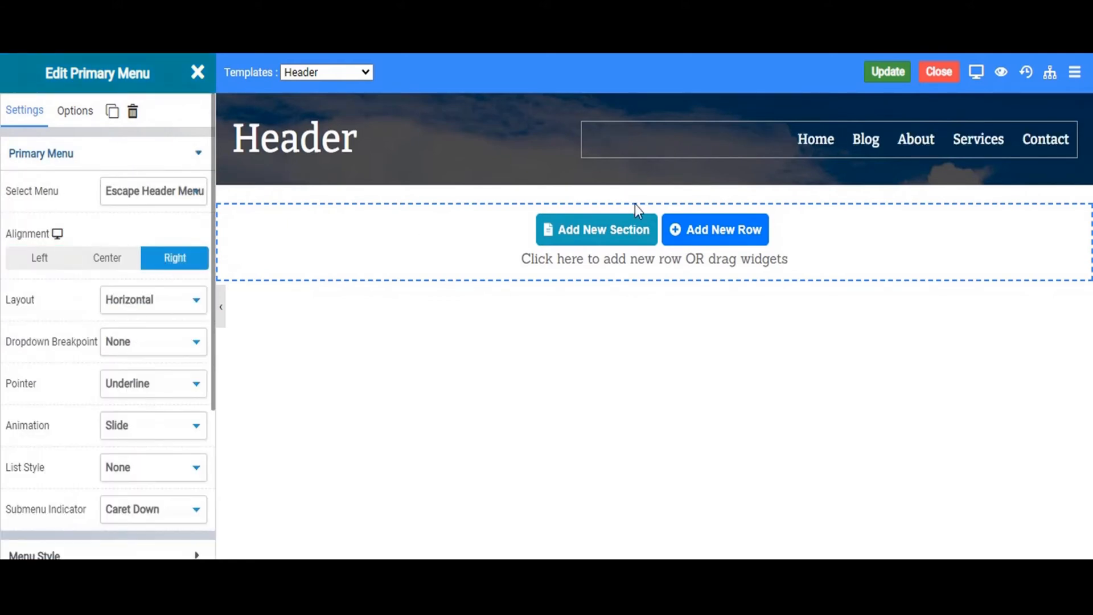
click(887, 71)
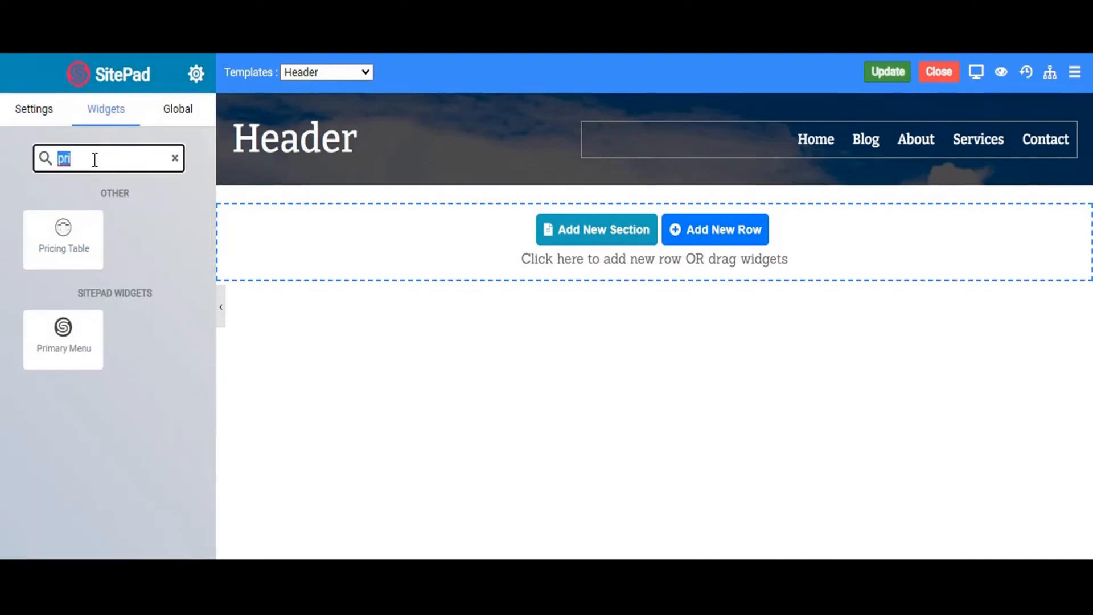
- Add an Inner Row below the header and make it much taller
click(176, 158)
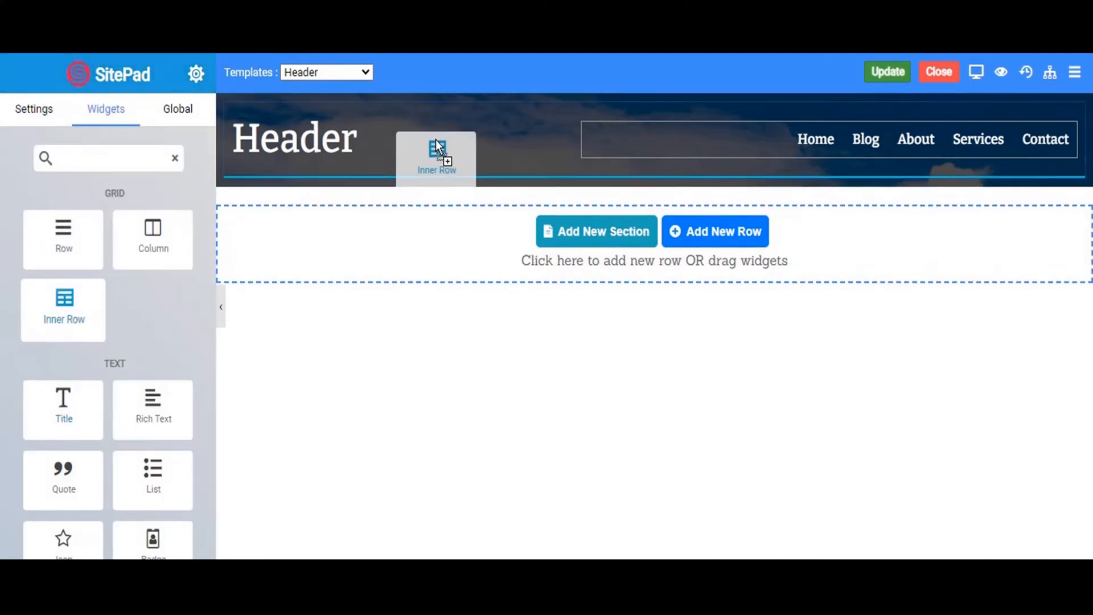
click(436, 157)
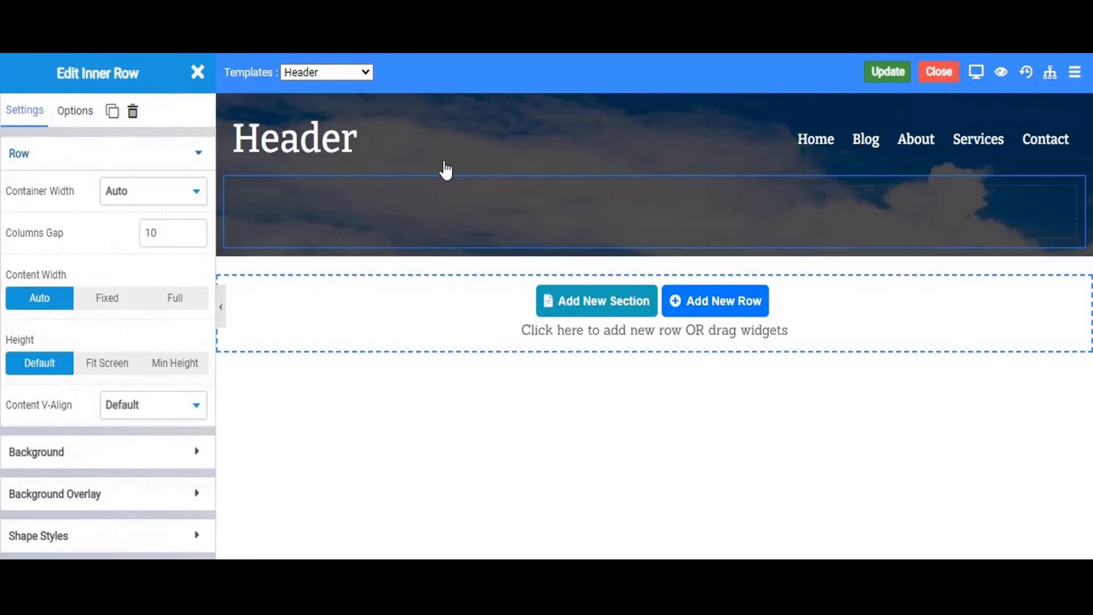
mouse_move(328, 303)
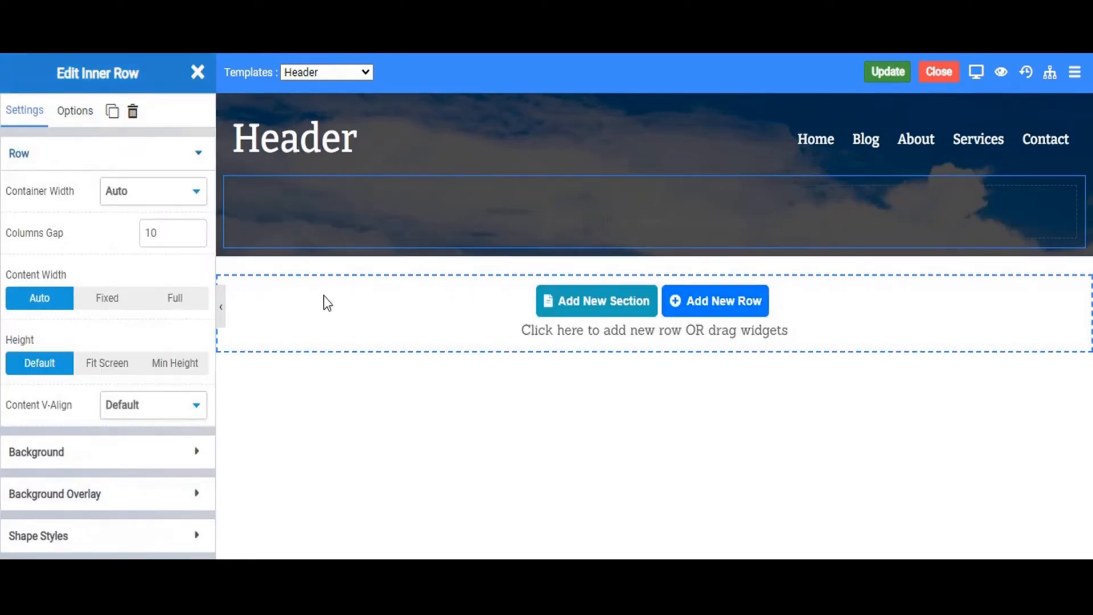
click(74, 110)
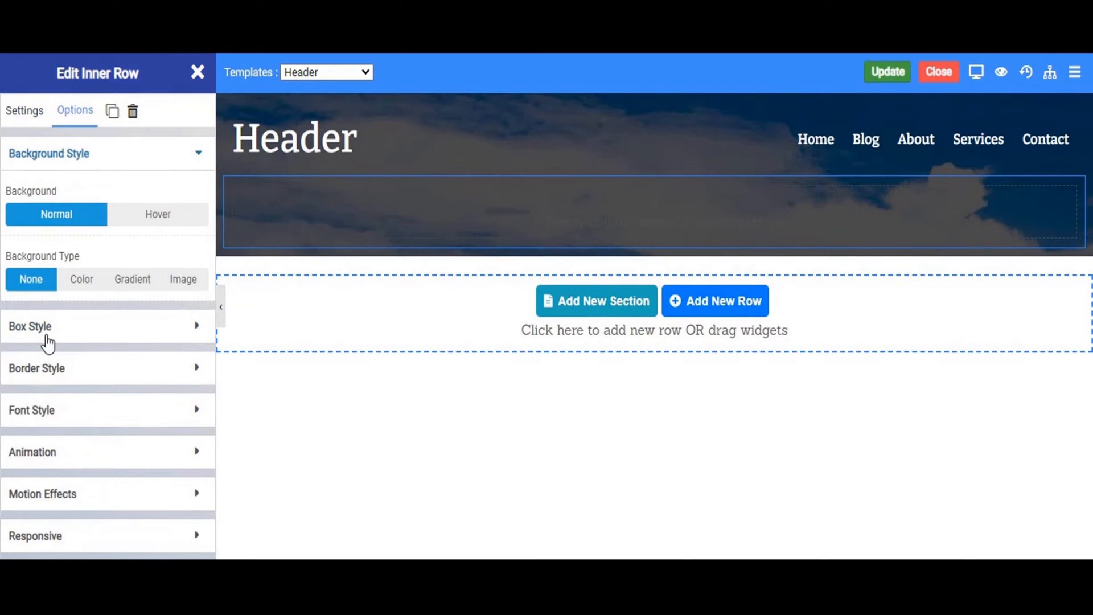
click(30, 327)
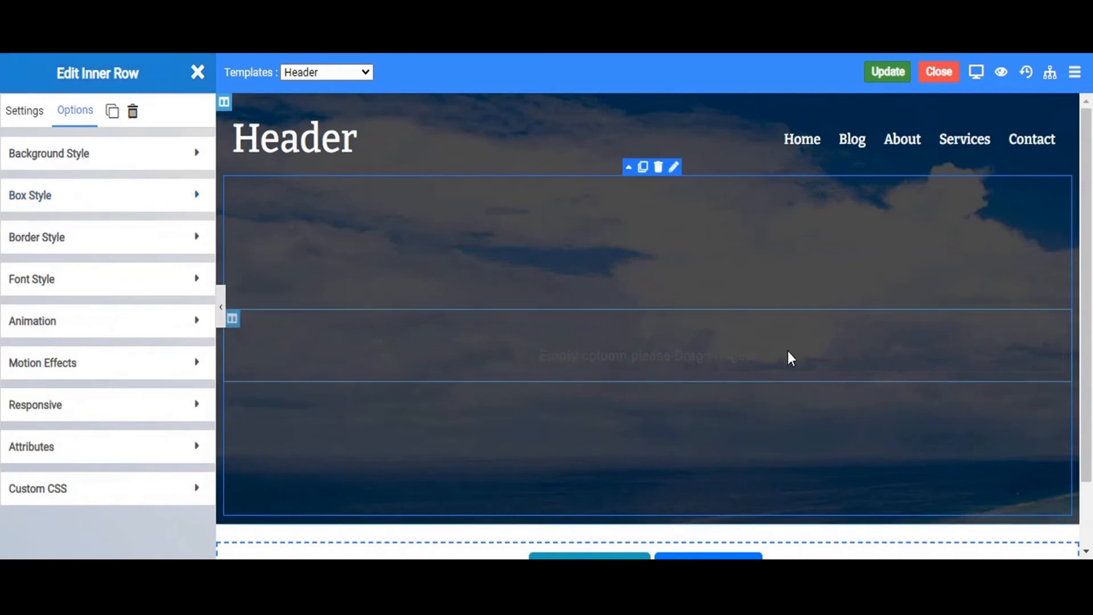
- Put a Post Title widget in the inner row, centred and coloured white
click(198, 73)
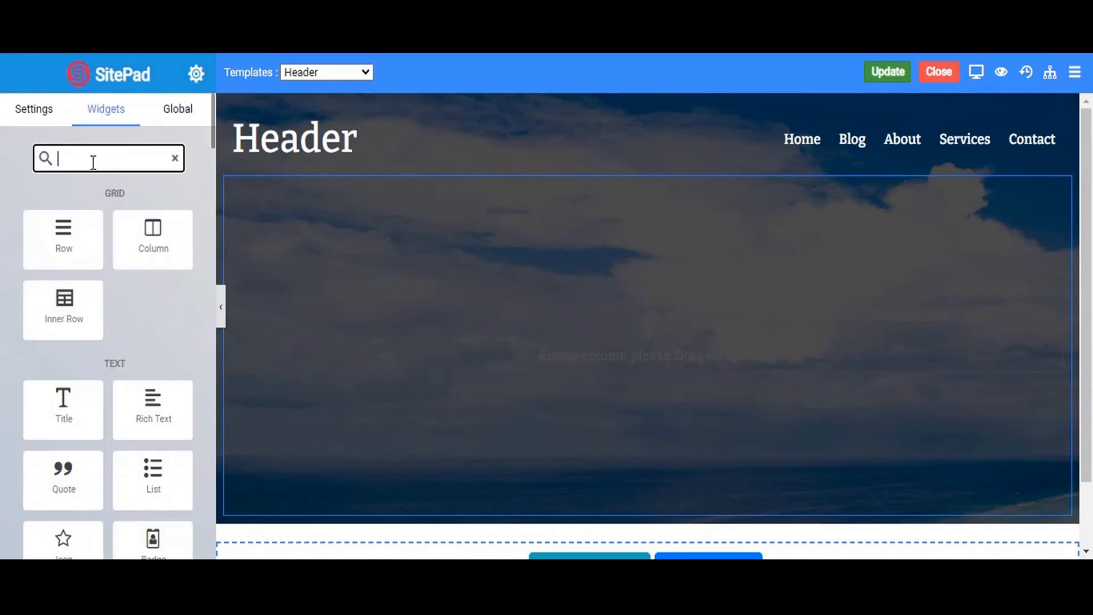
text(post)
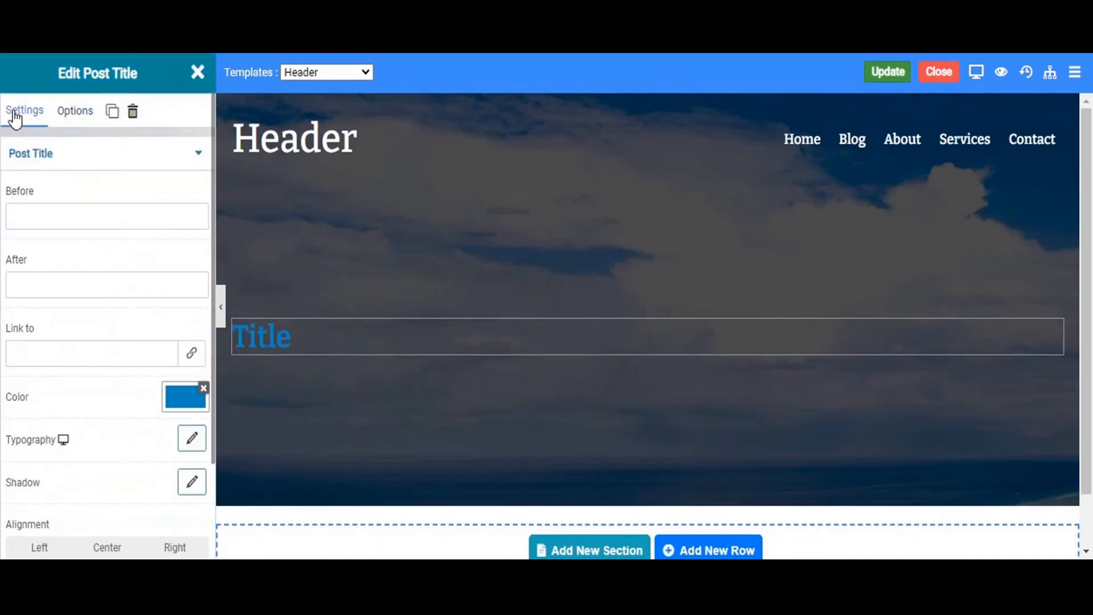
click(185, 394)
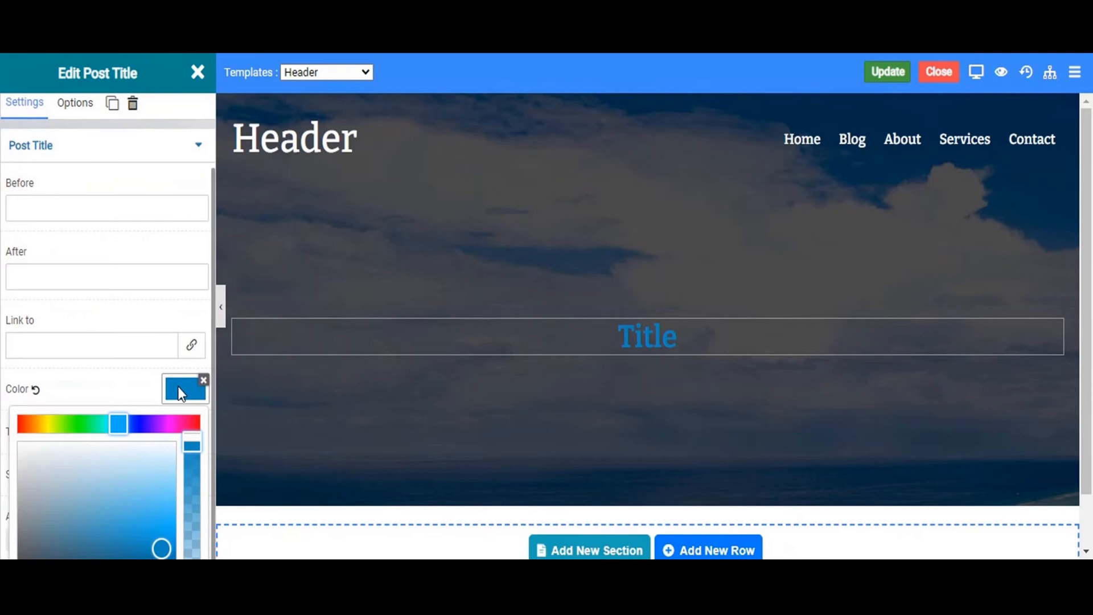
click(204, 381)
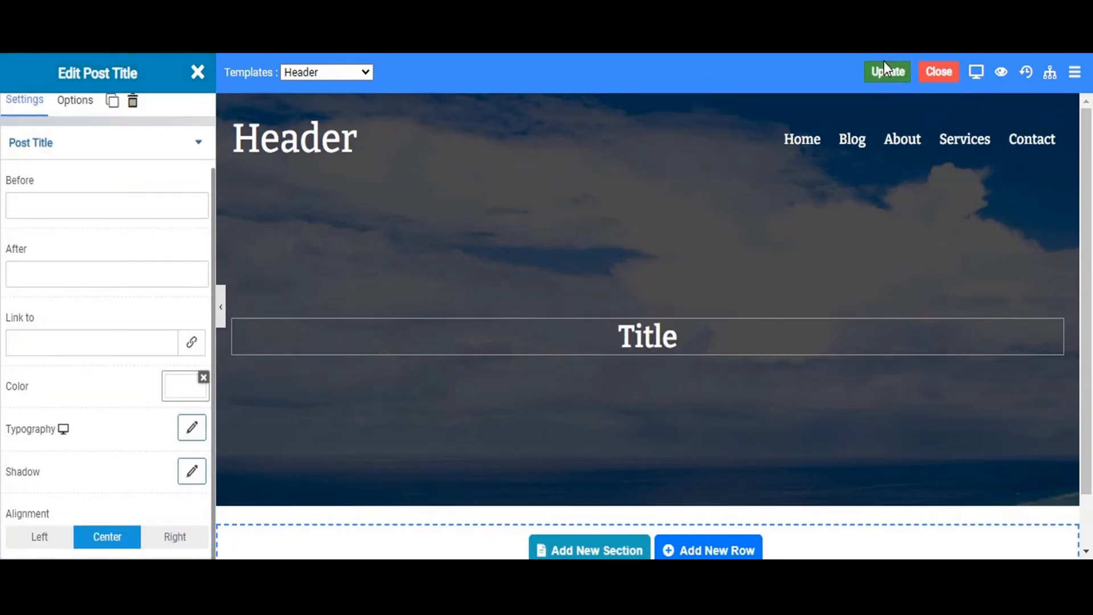
- Update the Header template and check the menu and title areas
click(886, 71)
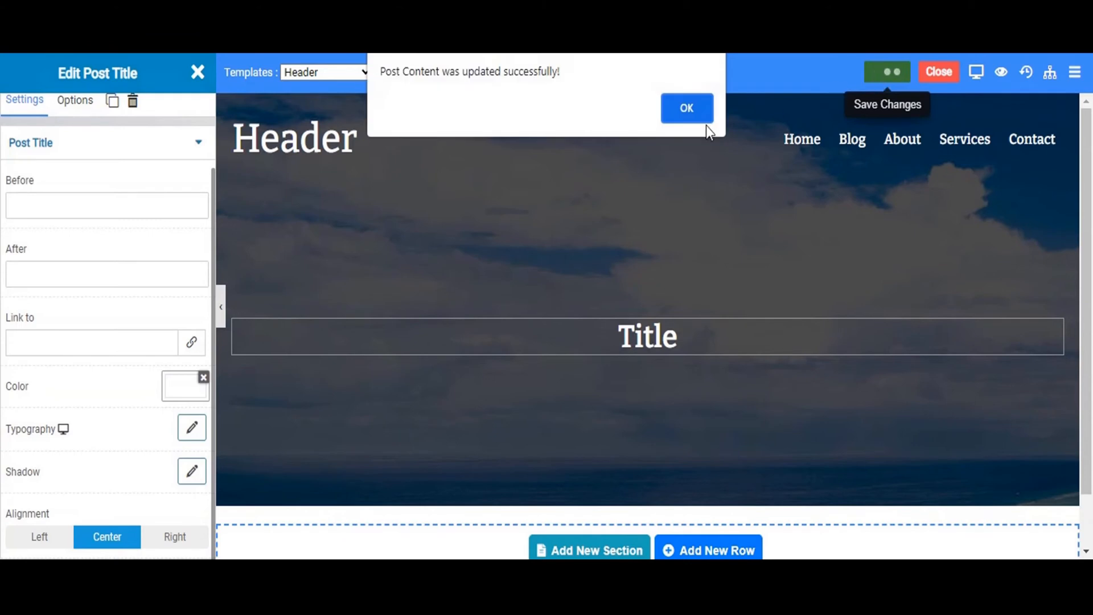
click(685, 108)
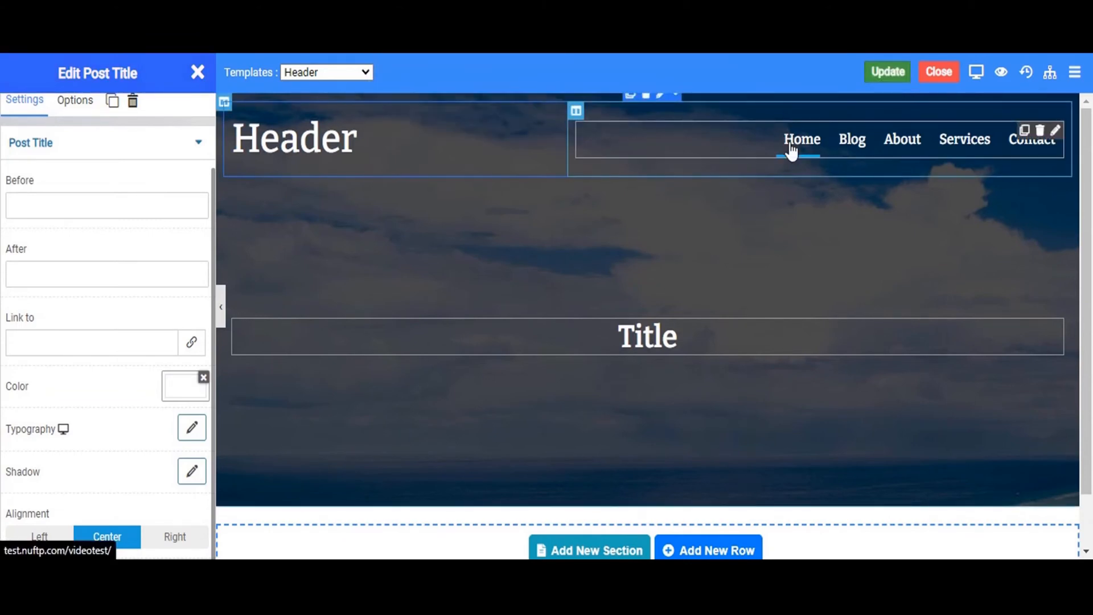
click(802, 138)
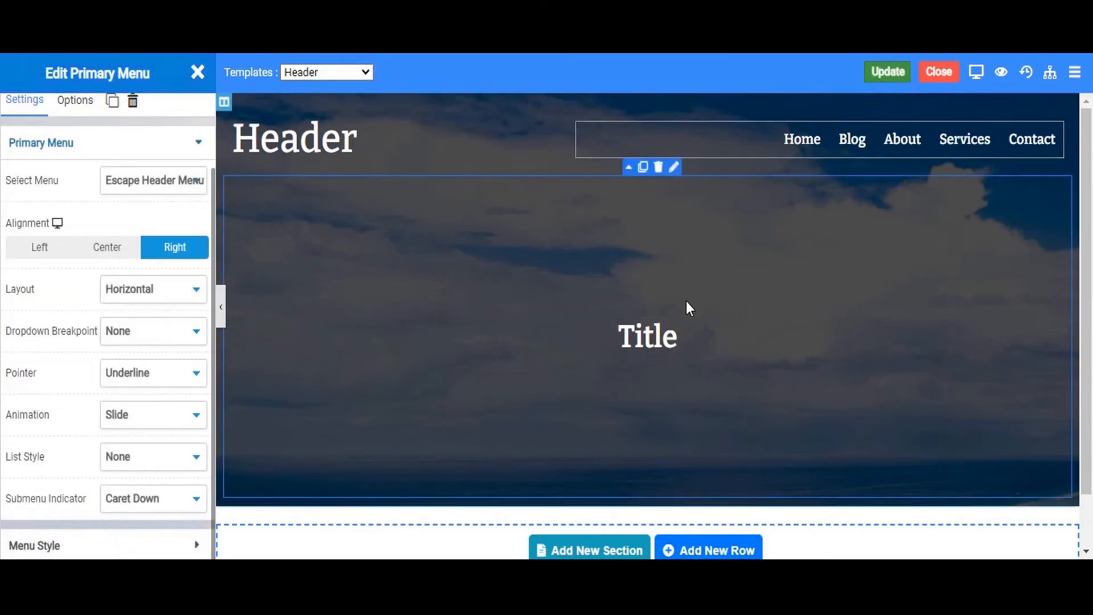
click(647, 336)
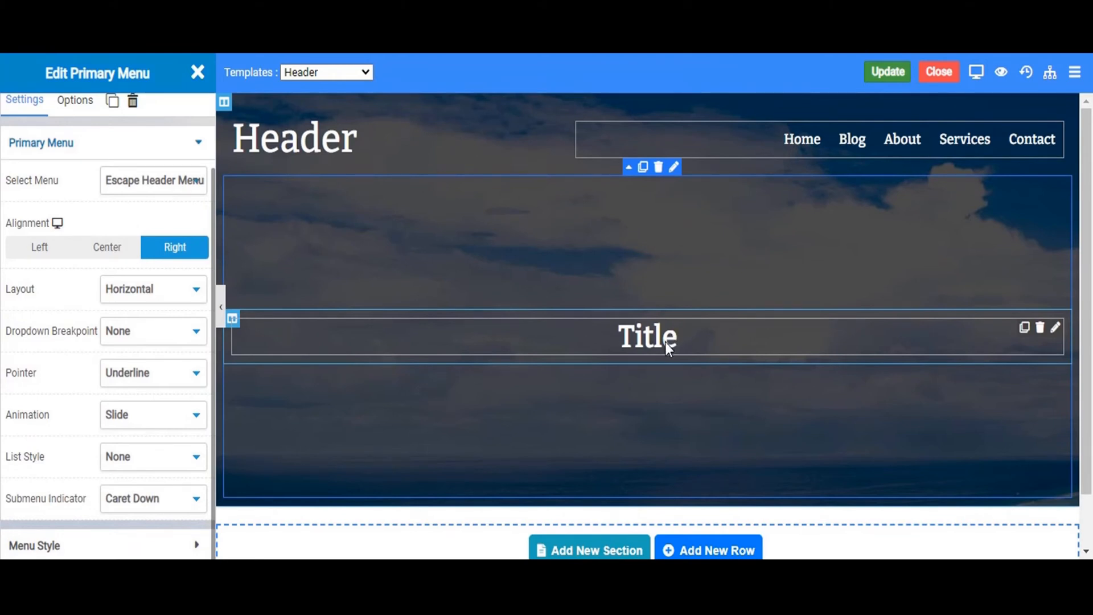
- Leave the editor for the Templates list and go on to the site's Themes page
click(937, 72)
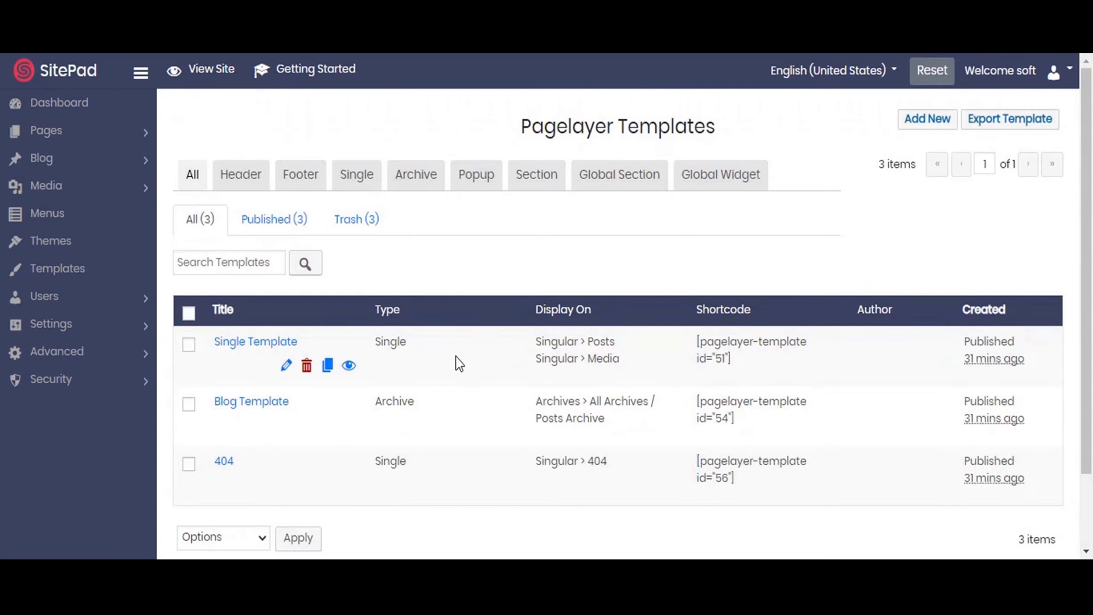
mouse_move(459, 362)
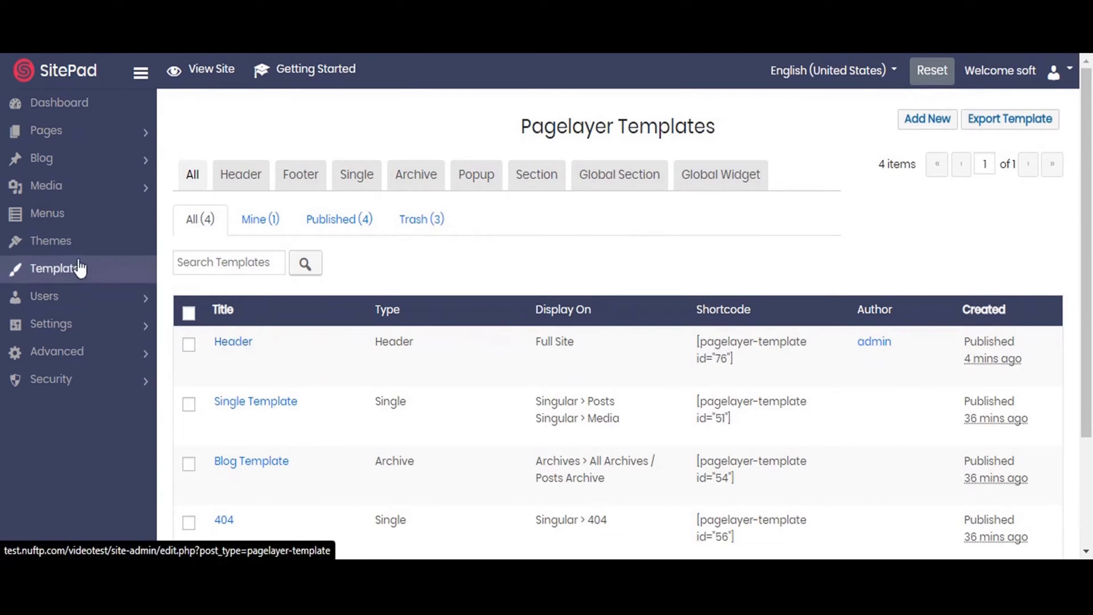
mouse_move(50, 241)
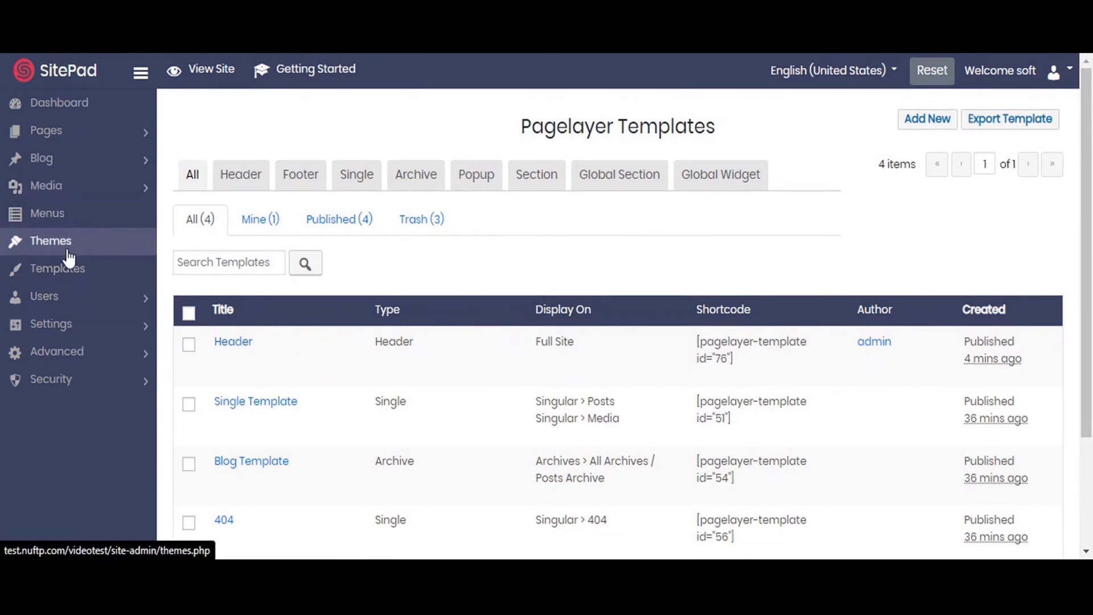
click(57, 267)
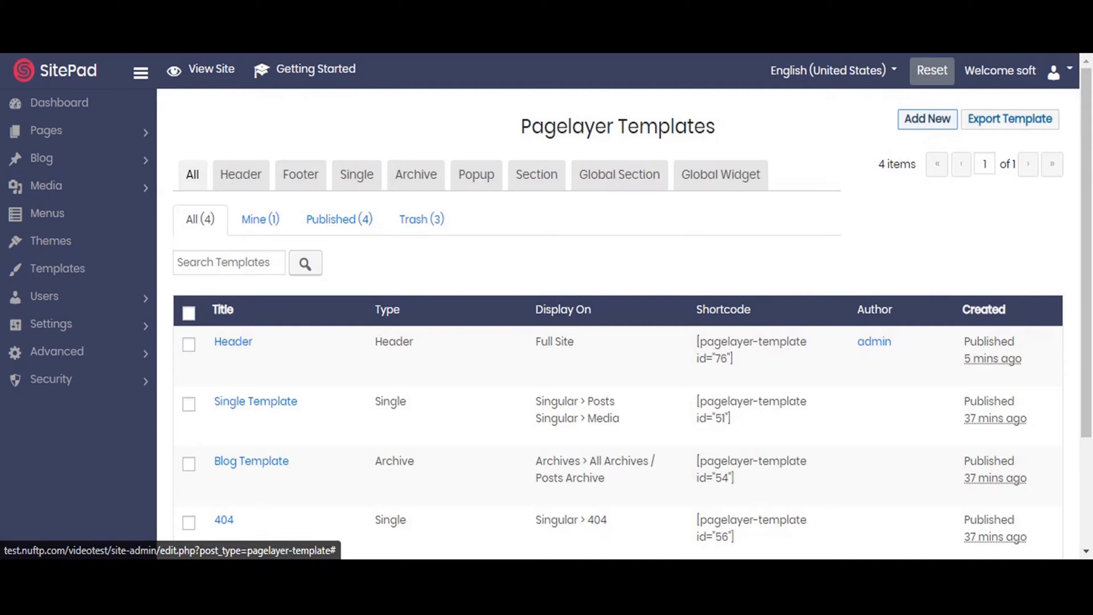
- Create a new template of Header type named 'Home Header'
click(927, 118)
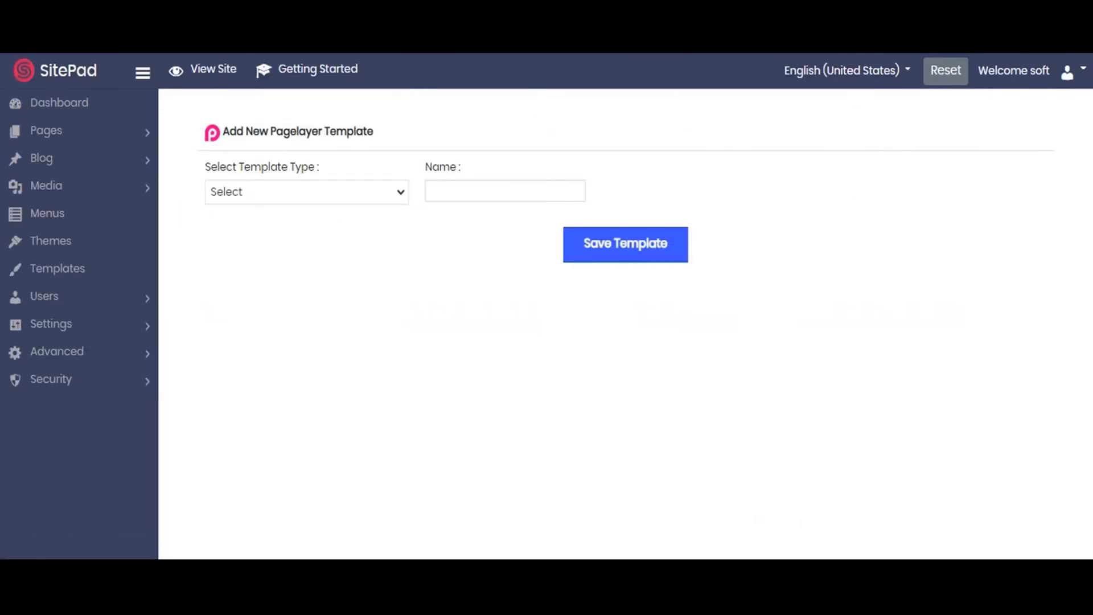
click(305, 191)
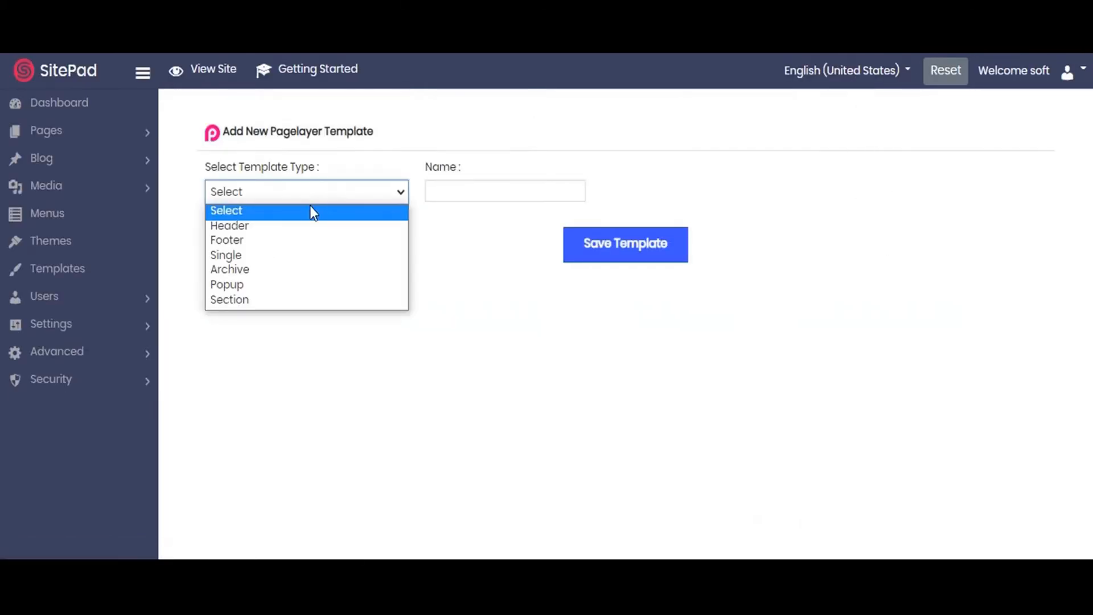
click(229, 225)
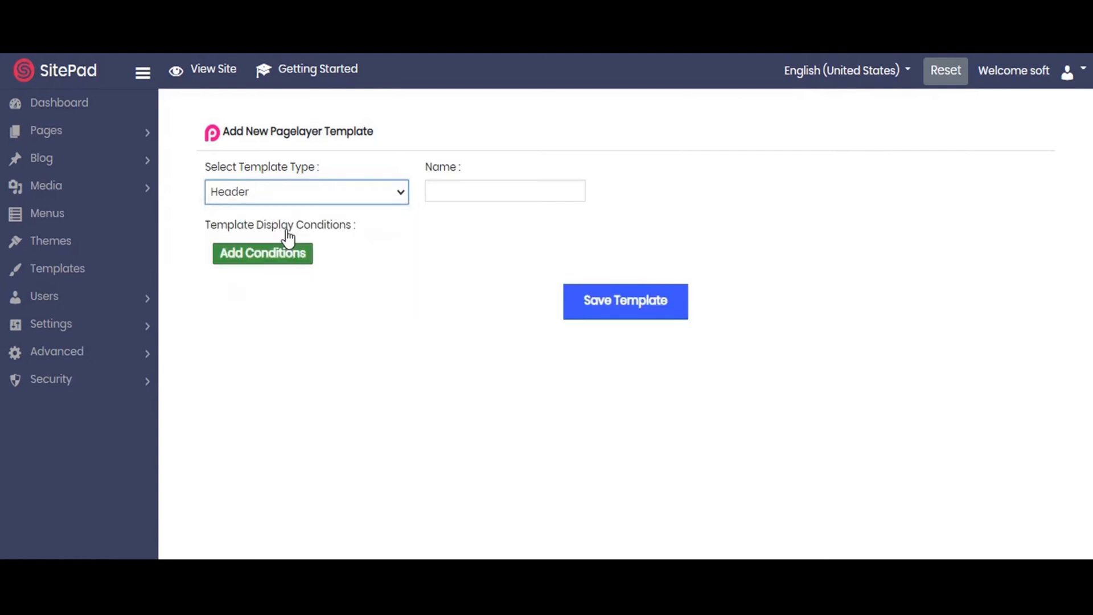
click(504, 191)
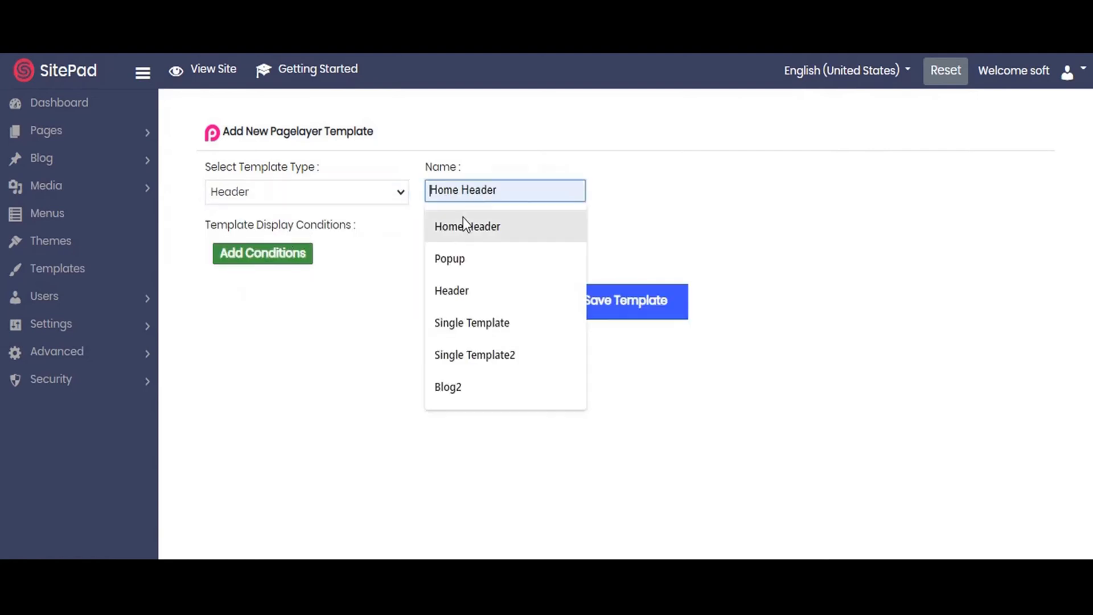
mouse_move(466, 230)
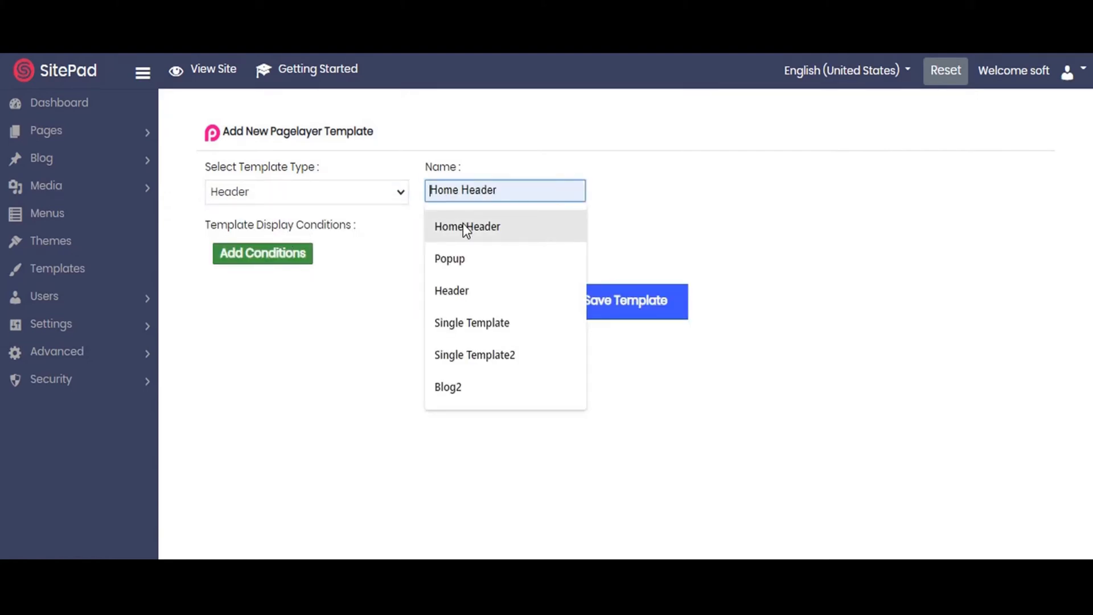
mouse_move(495, 225)
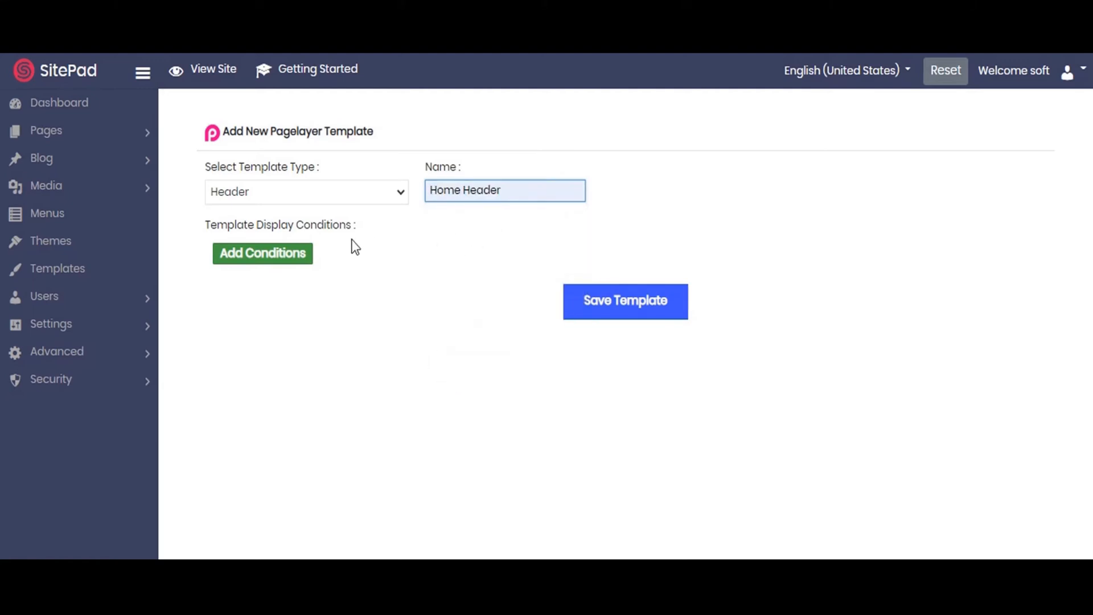
- Add an Include / Singular / Front Page display condition and save the Home Header template
click(262, 253)
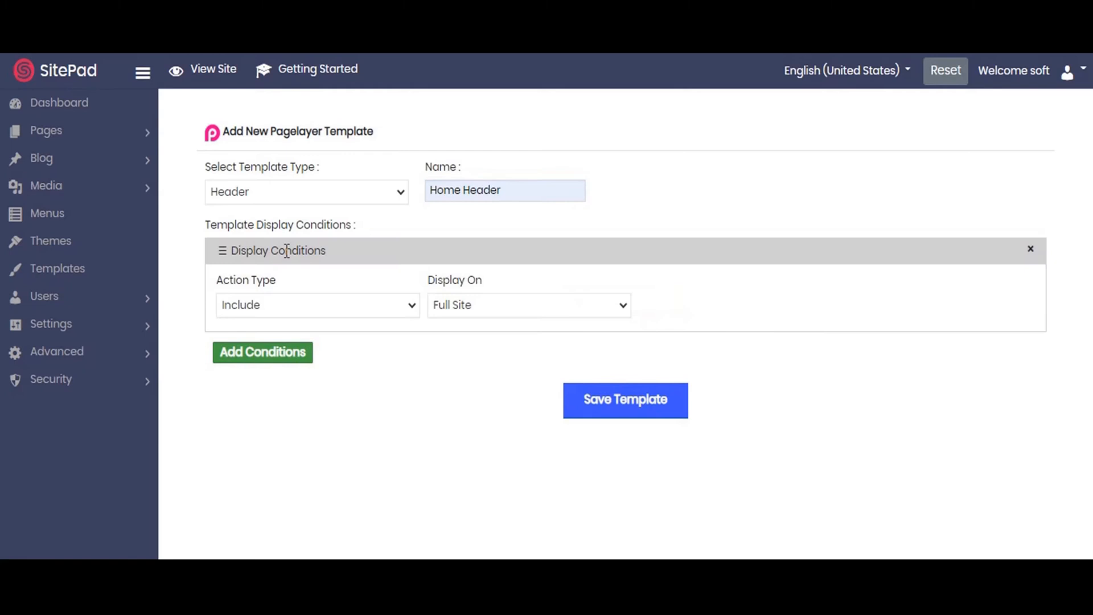
mouse_move(325, 312)
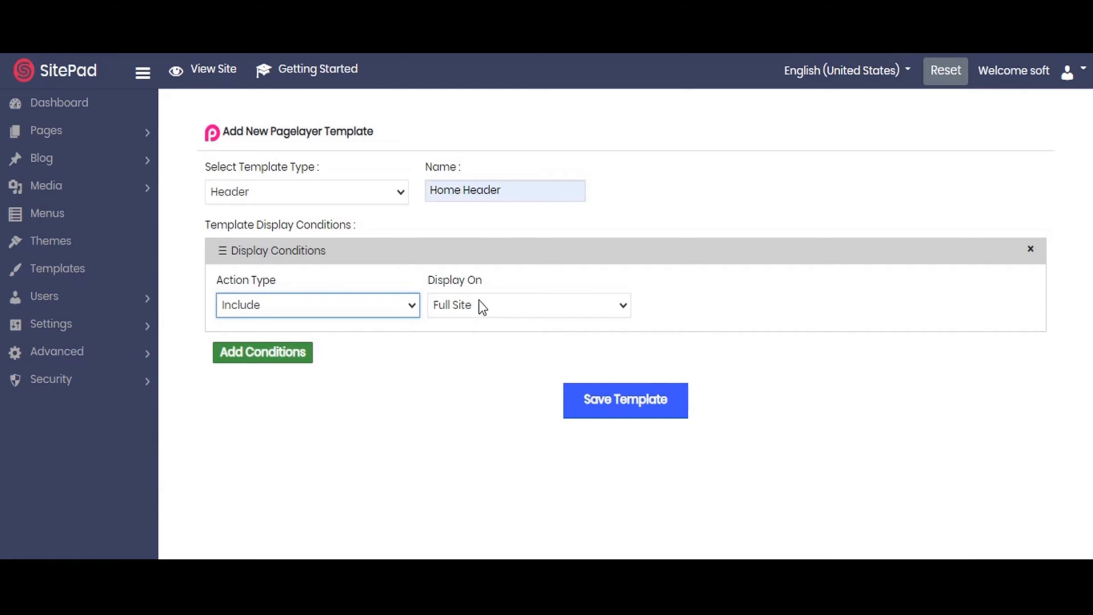
click(528, 305)
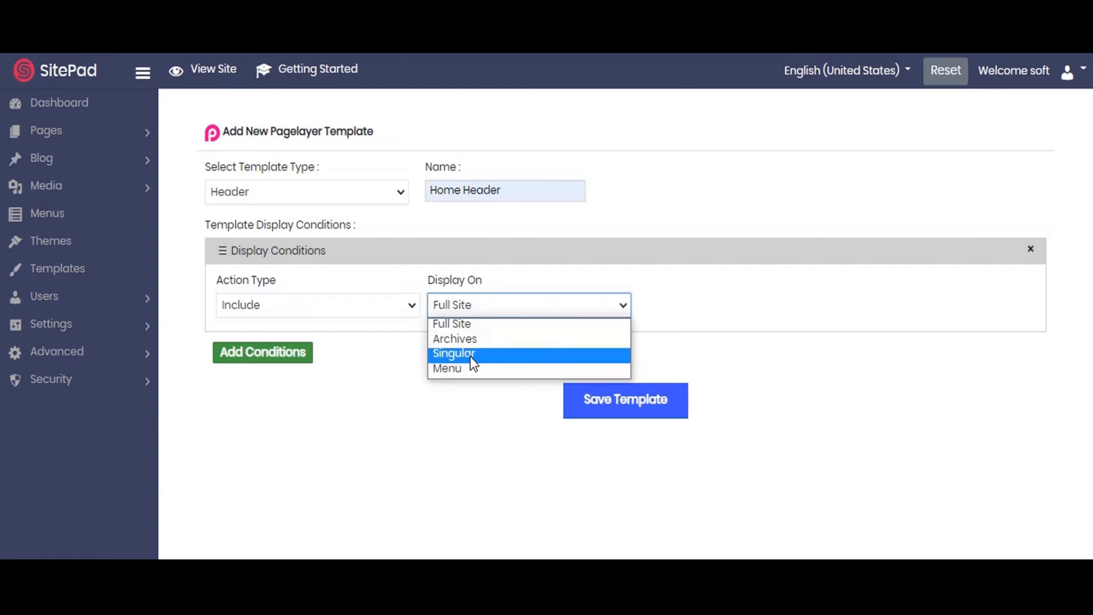
click(453, 353)
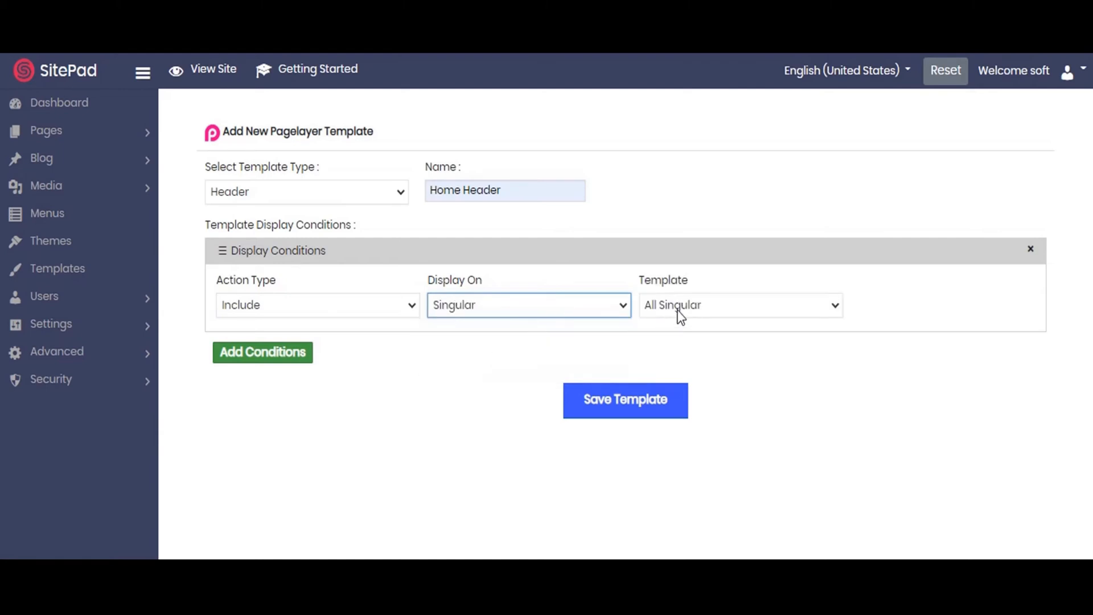
click(739, 305)
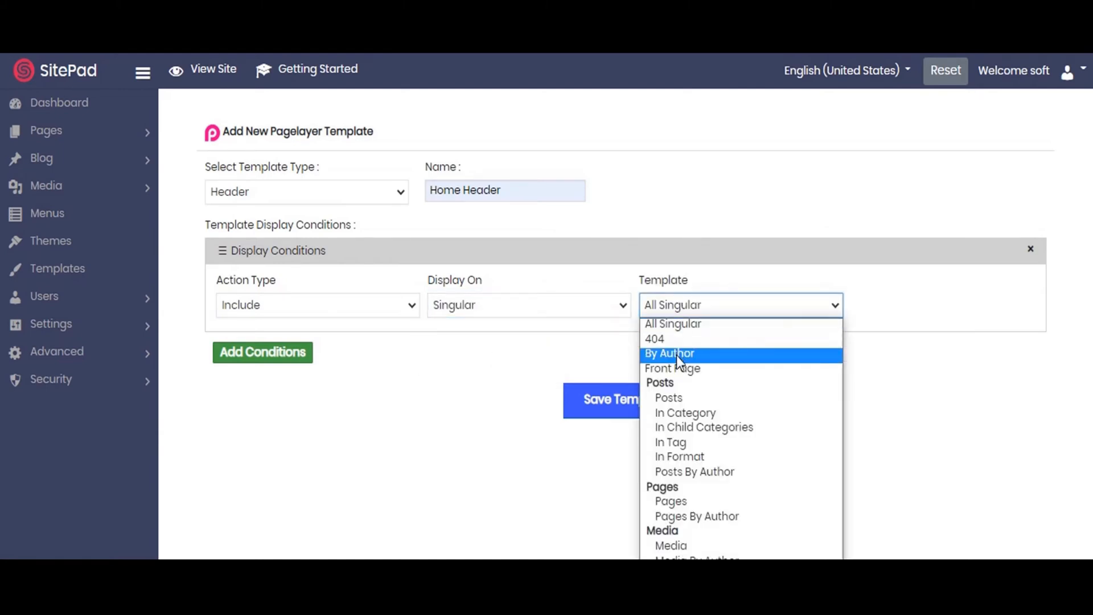
click(672, 368)
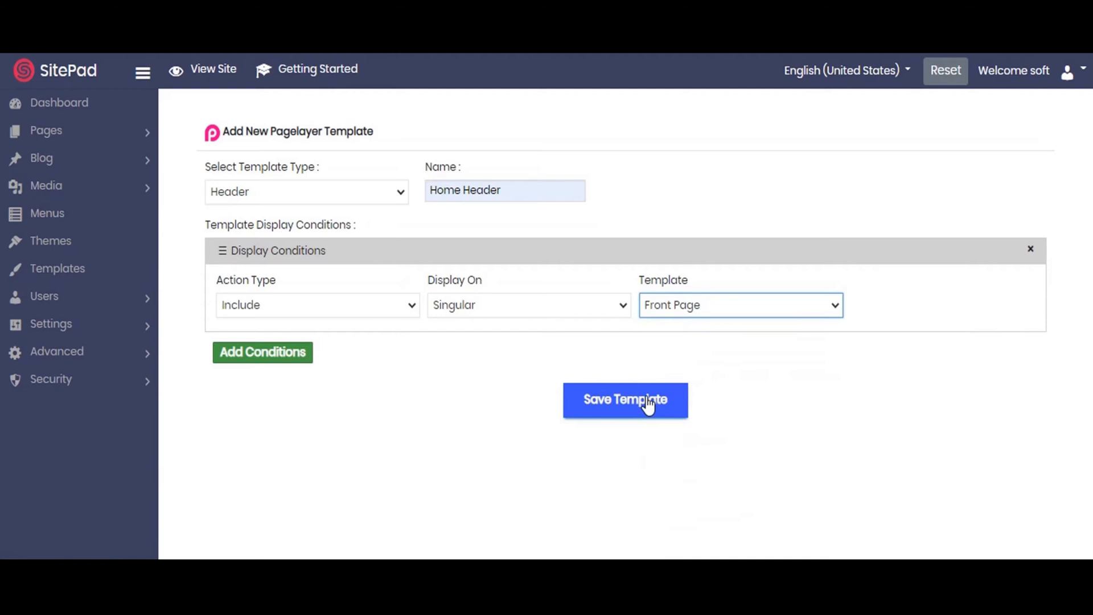
click(624, 399)
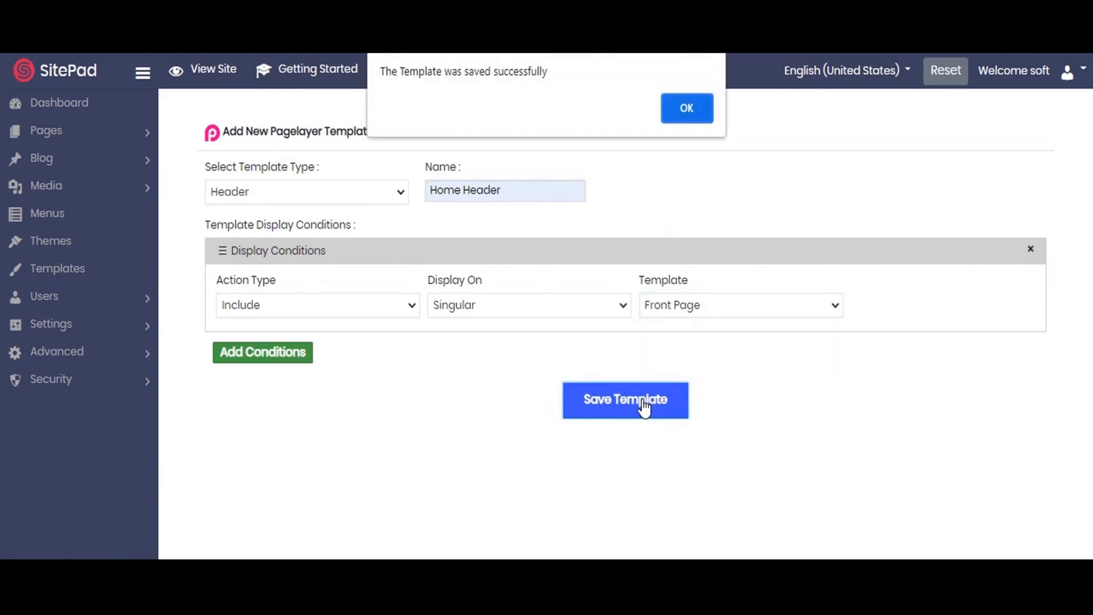
click(685, 108)
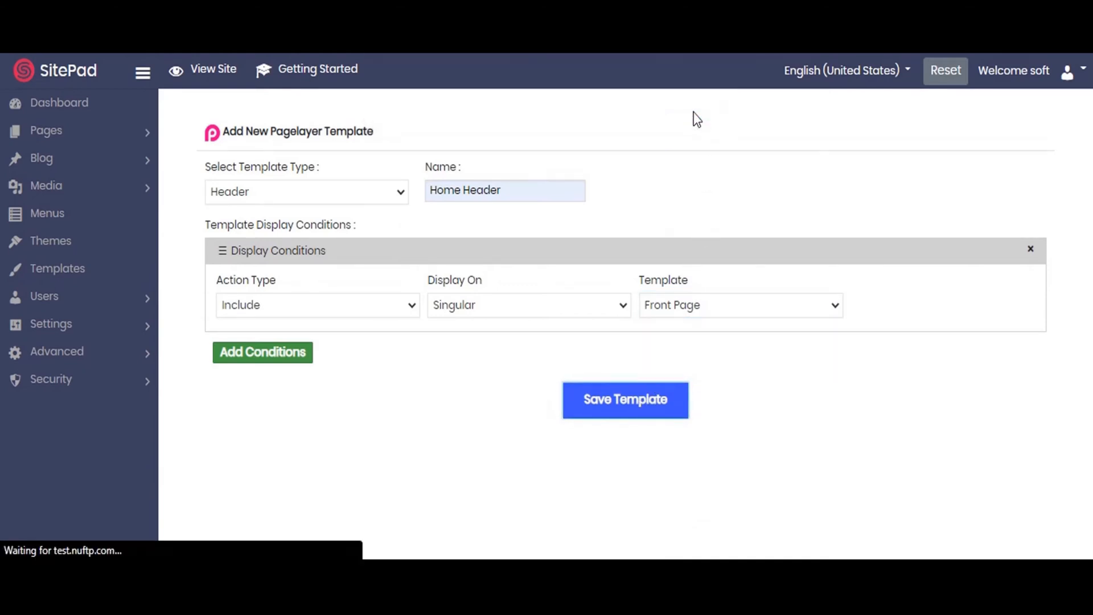
- Open Home Header in the Pagelayer editor and bring up the top row's settings via the Navigator
click(625, 400)
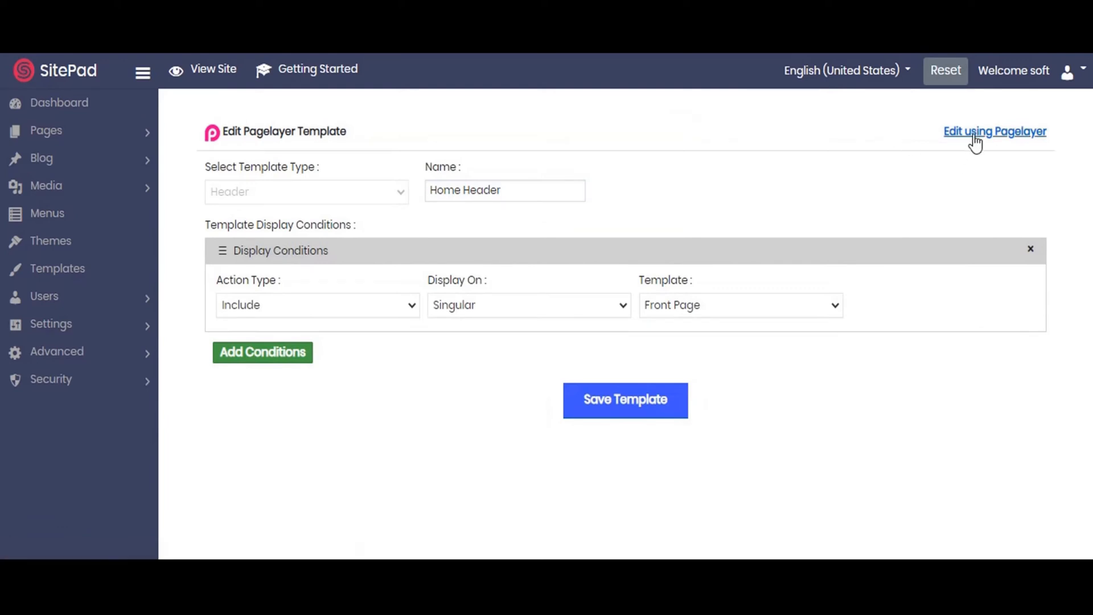
mouse_move(995, 131)
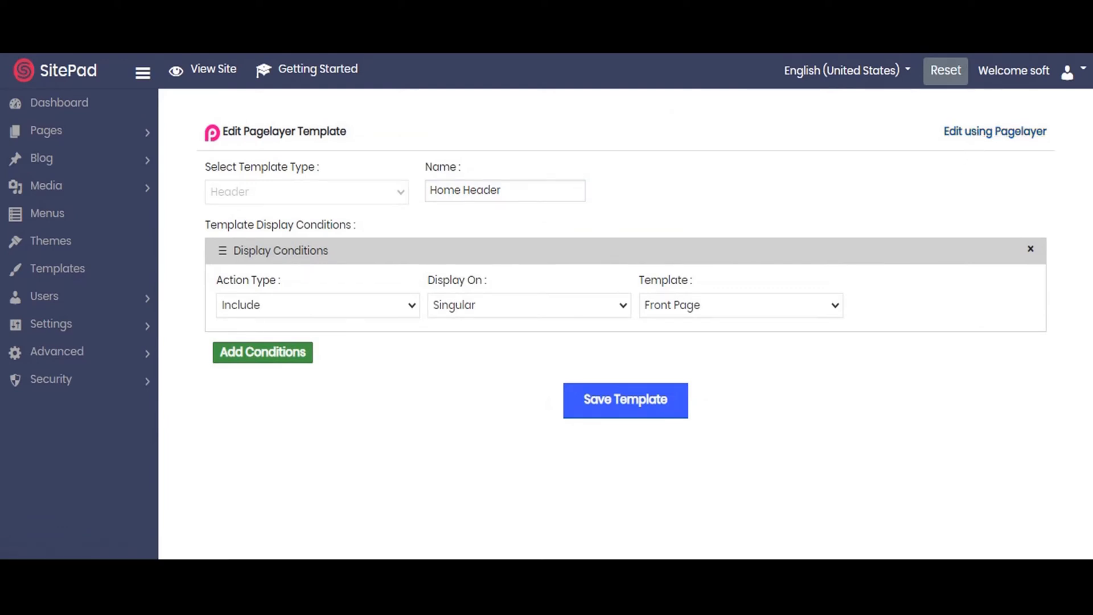
click(995, 131)
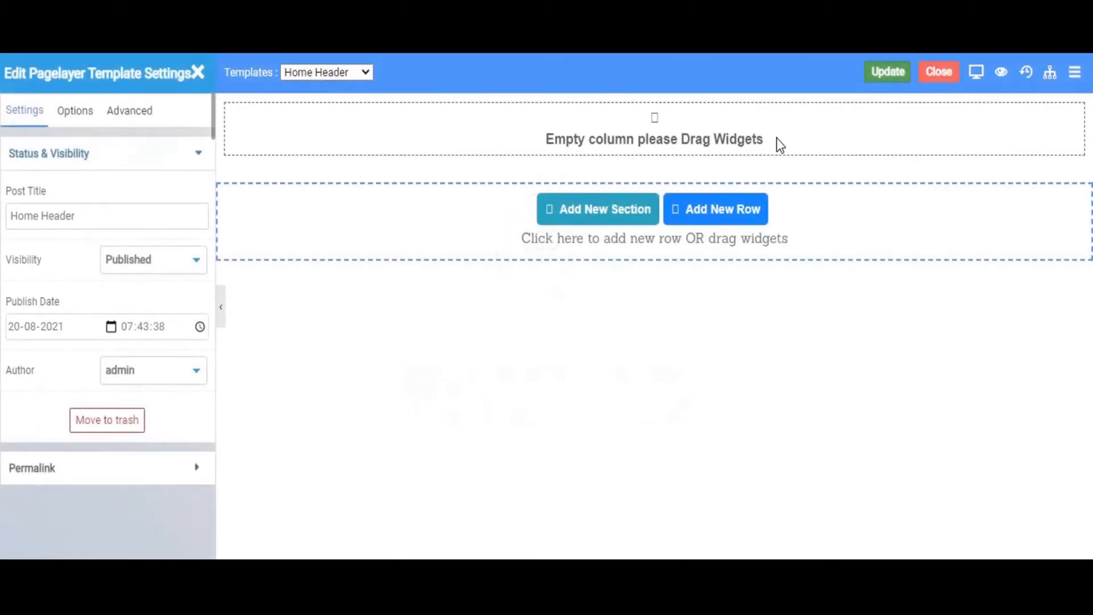
mouse_move(654, 139)
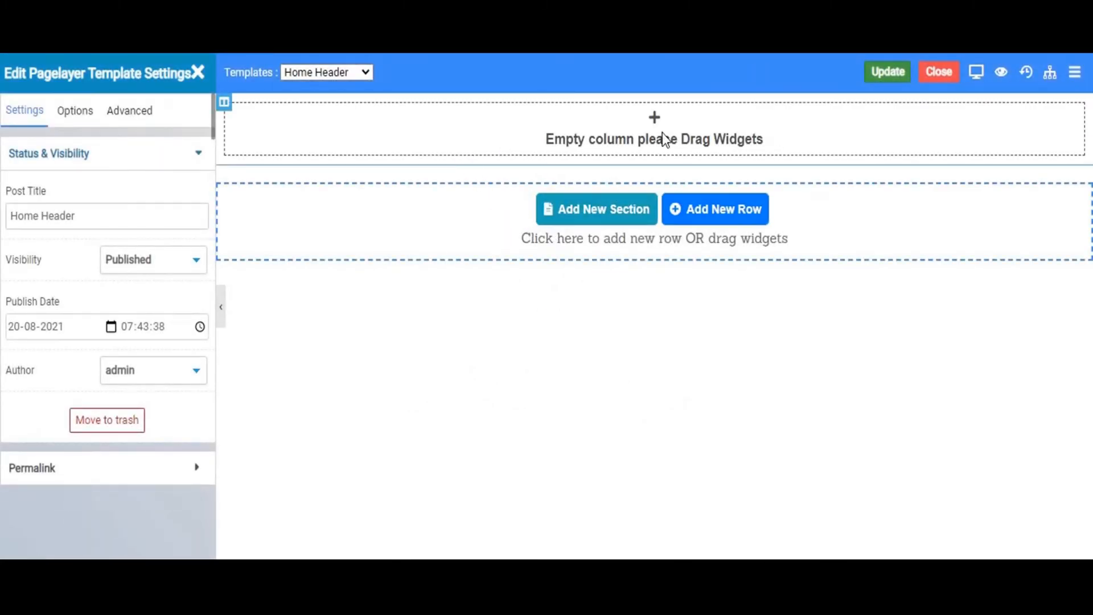
mouse_move(766, 121)
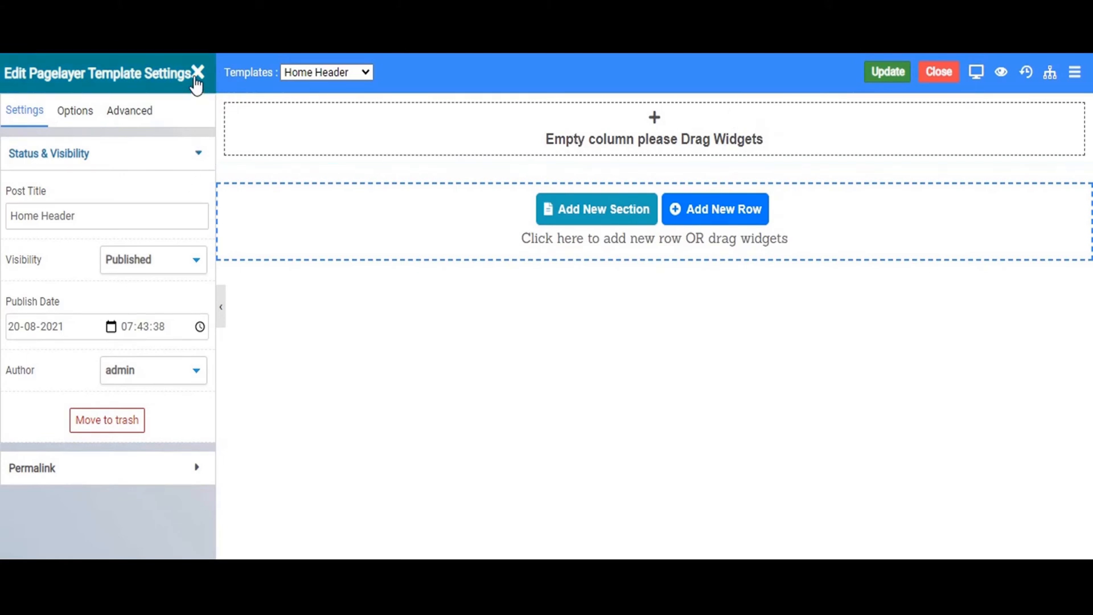
mouse_move(1026, 72)
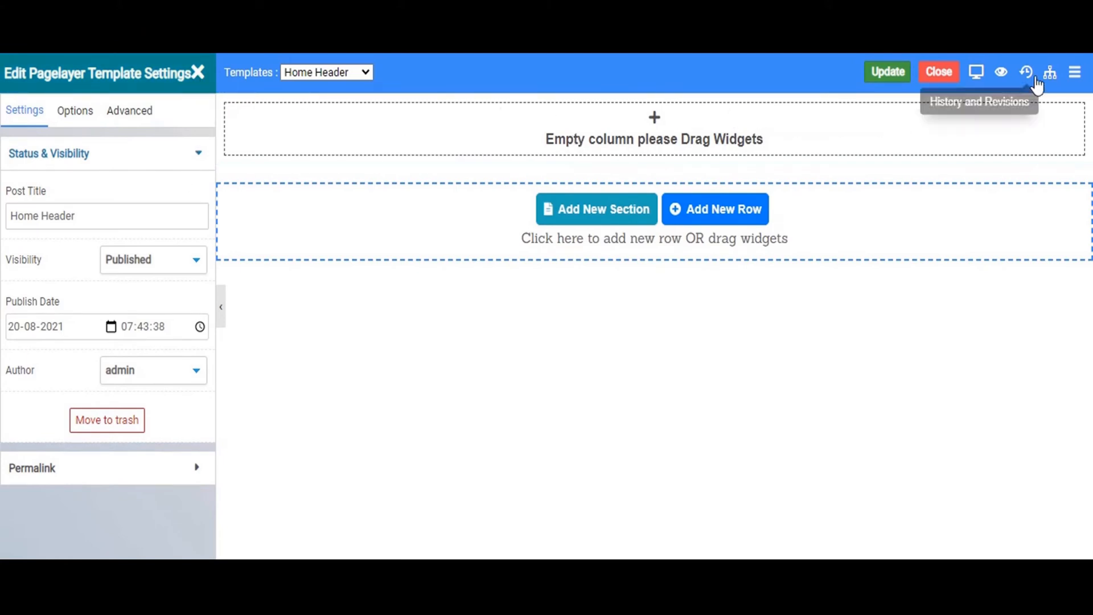
click(1049, 72)
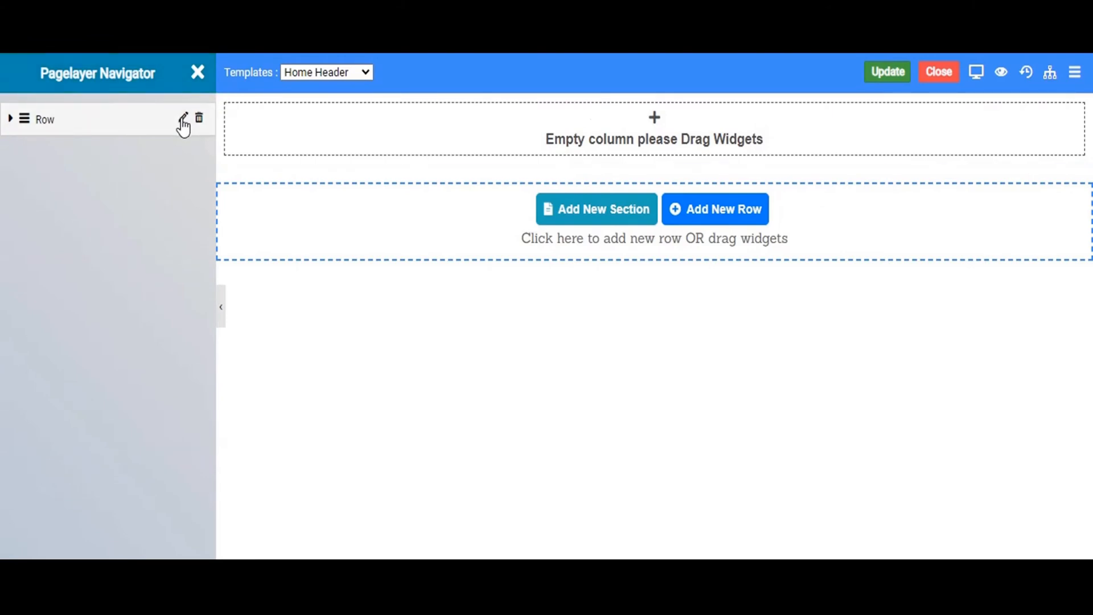
click(182, 118)
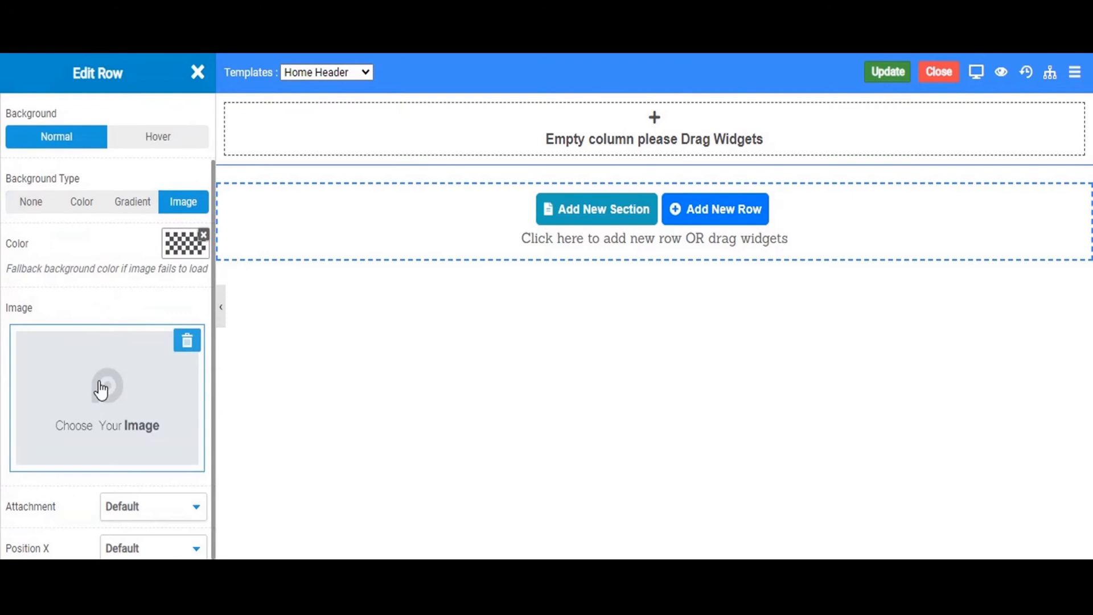
- Set the row background to the night-time city bridge photo, sized to Cover
click(107, 387)
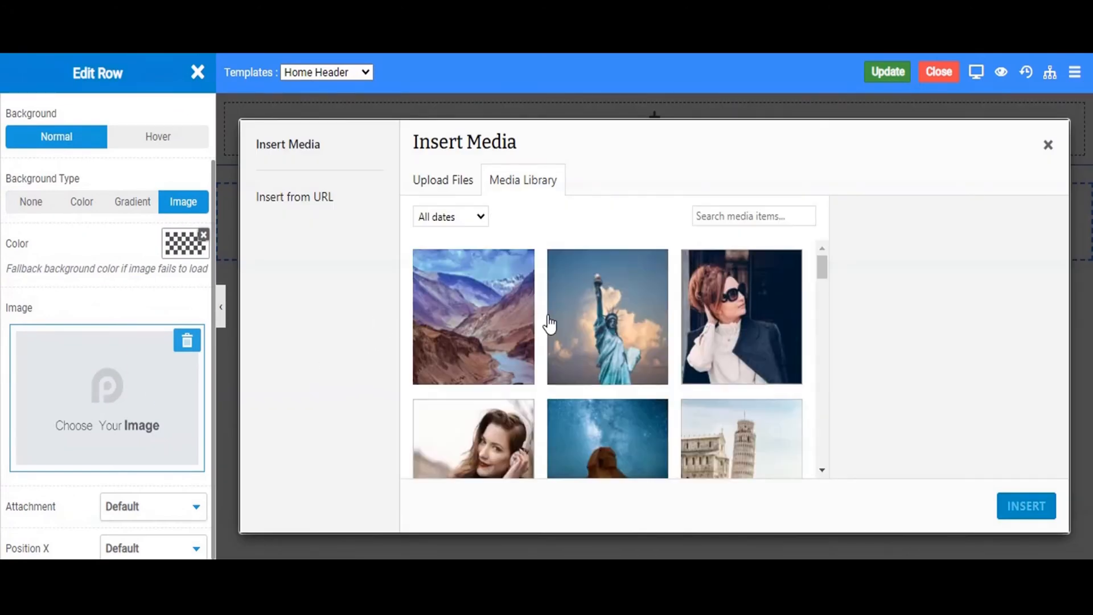
scroll(down, 3)
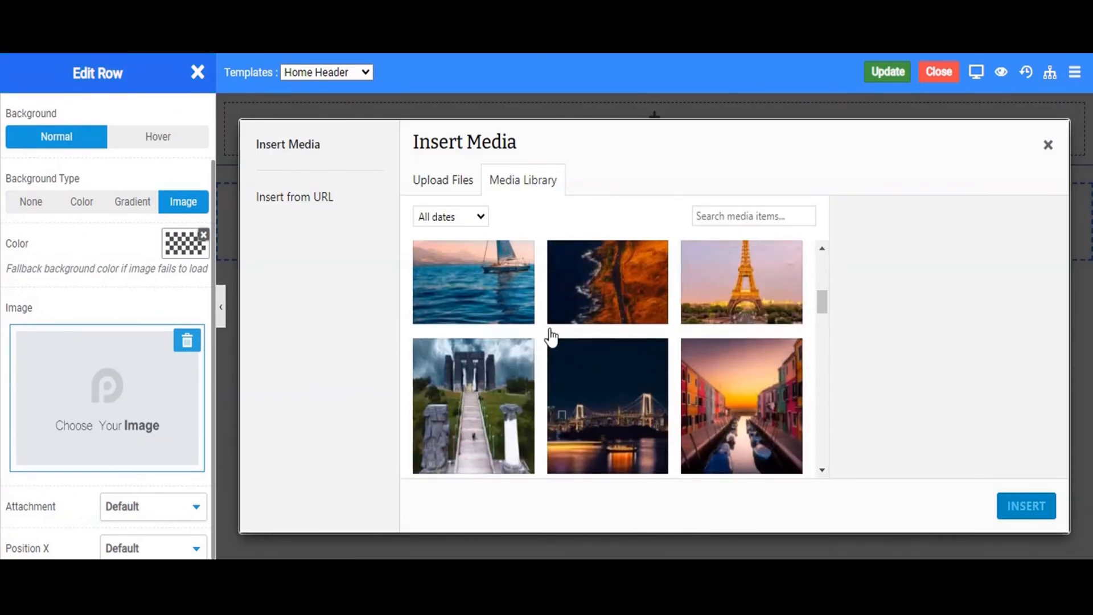
click(606, 406)
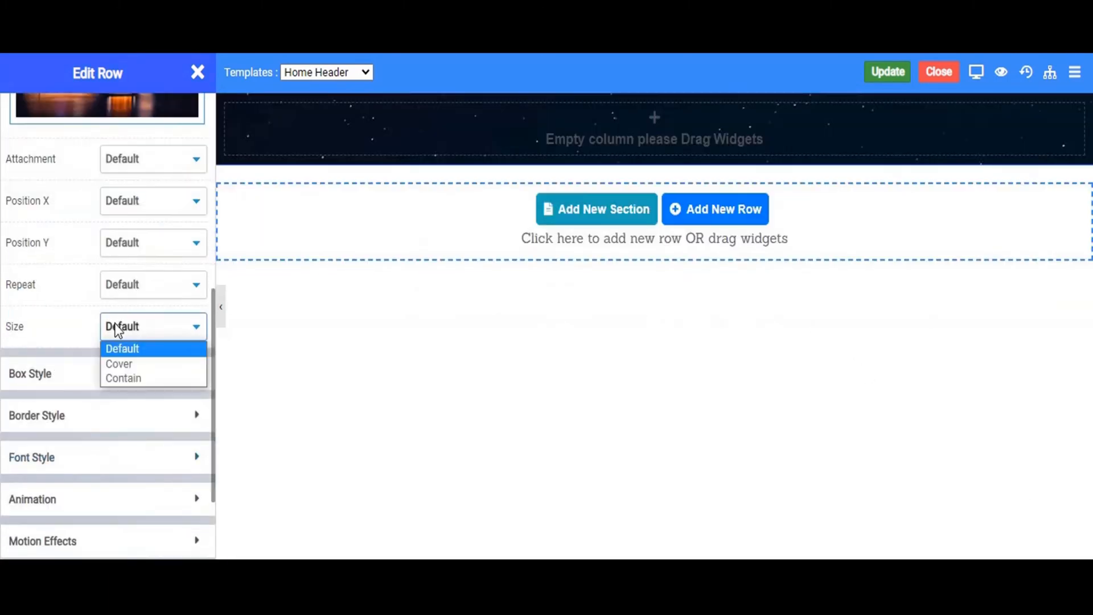
click(118, 363)
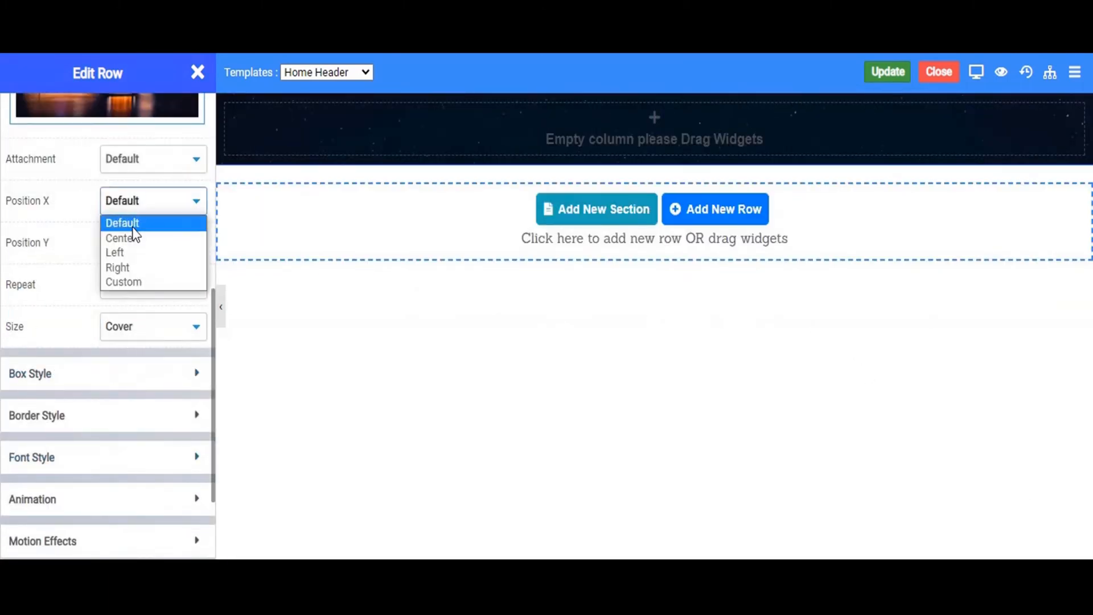
click(122, 238)
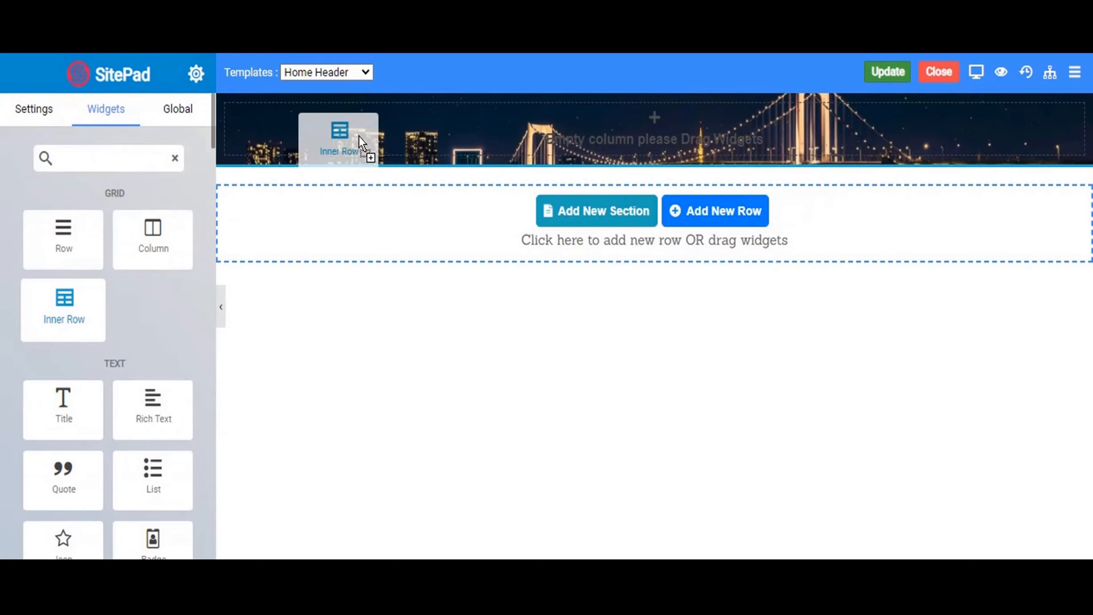
- Find the Title widget (search 'ti') and drop it into the left column of the banner
click(338, 139)
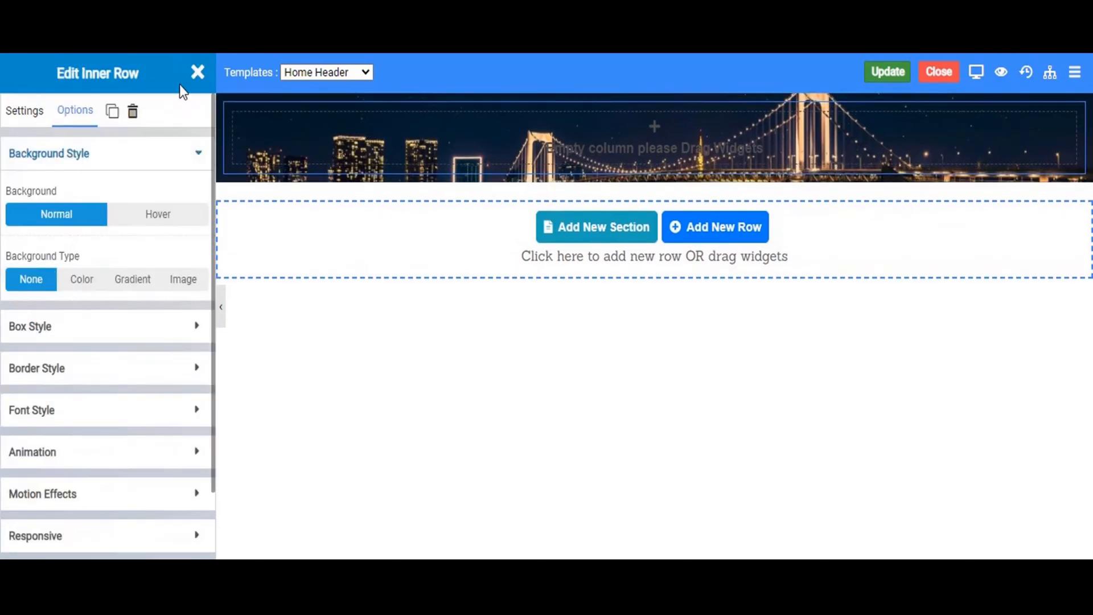
click(198, 72)
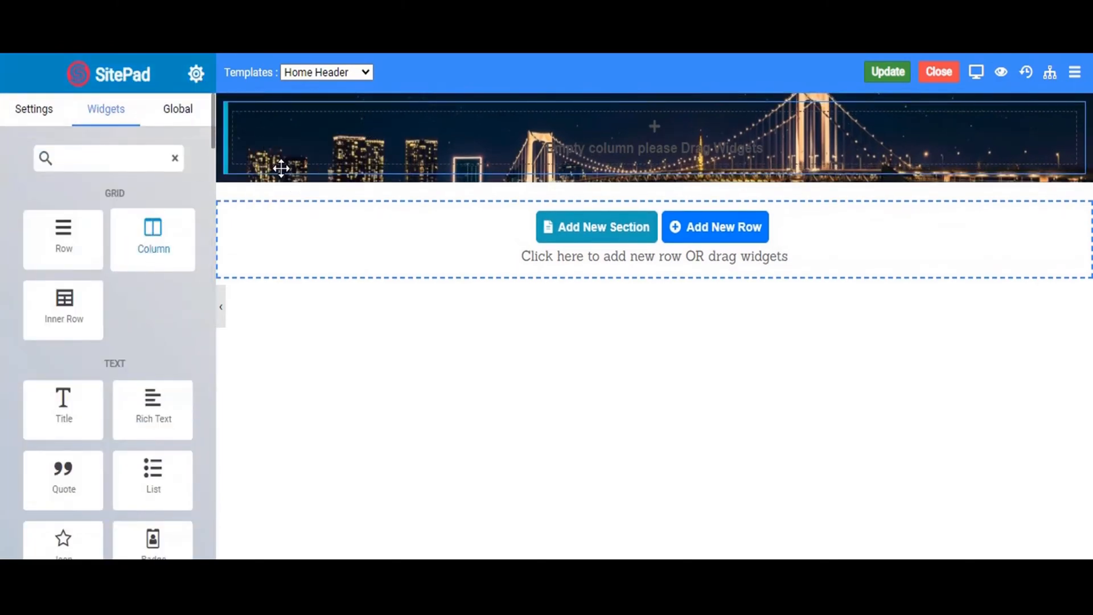
mouse_move(352, 159)
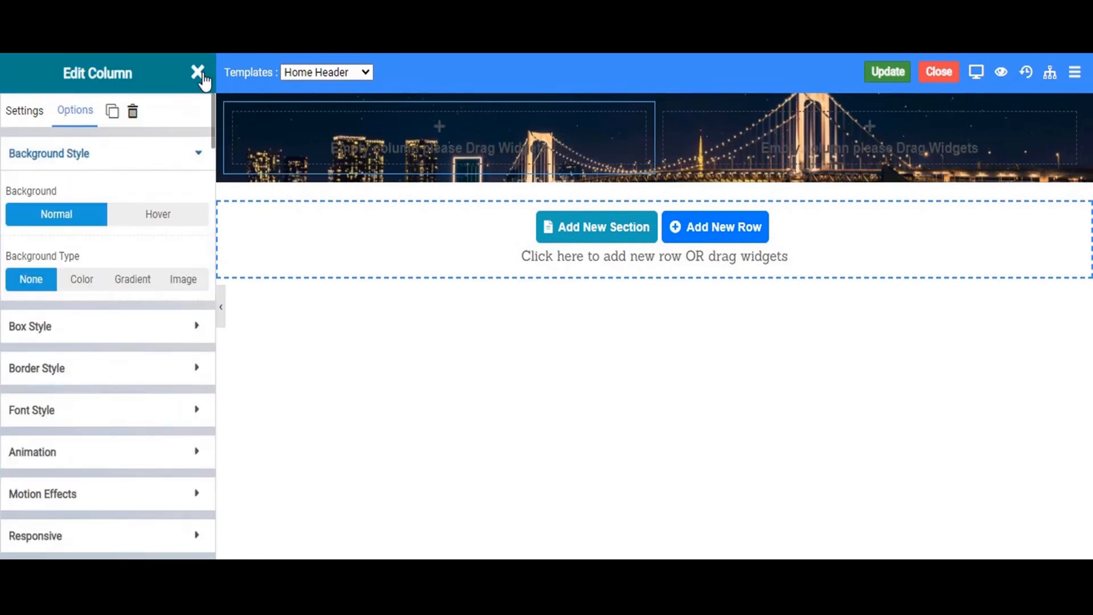
click(200, 73)
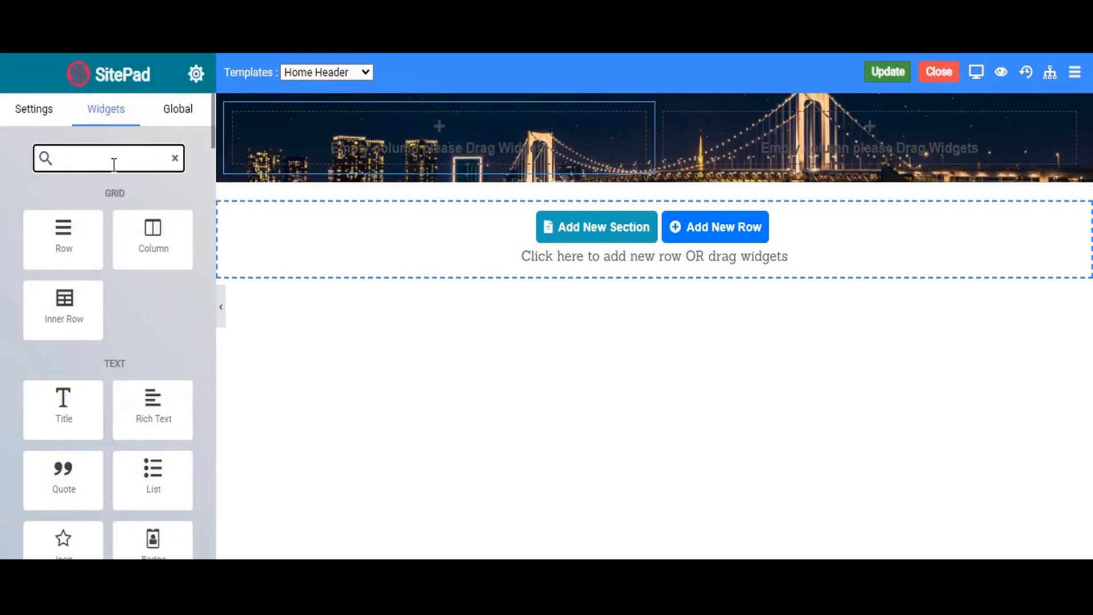
text(ti)
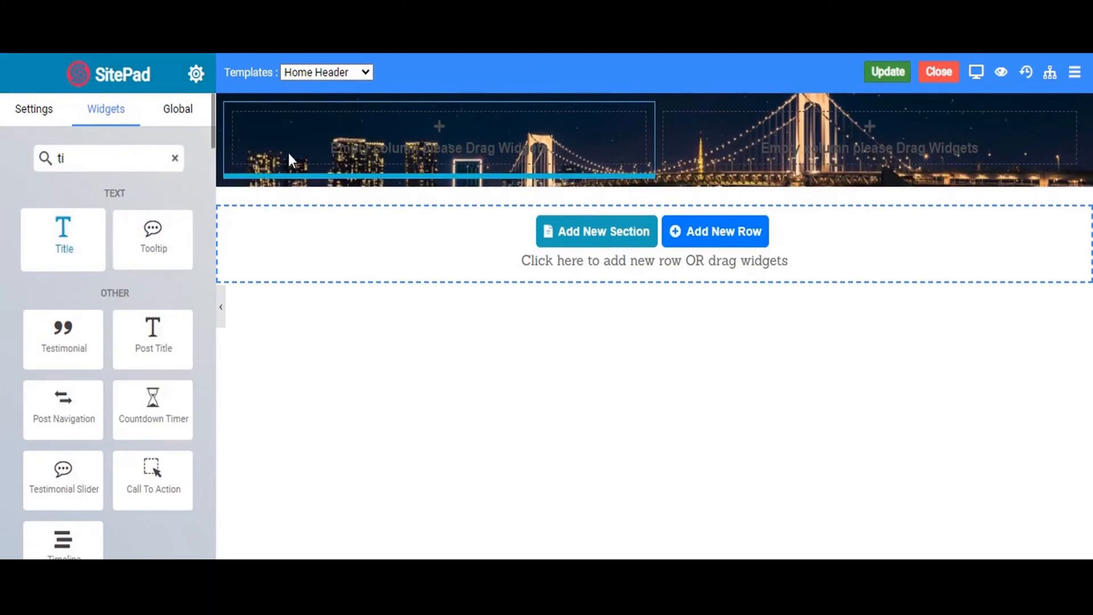
drag(63, 227, 440, 138)
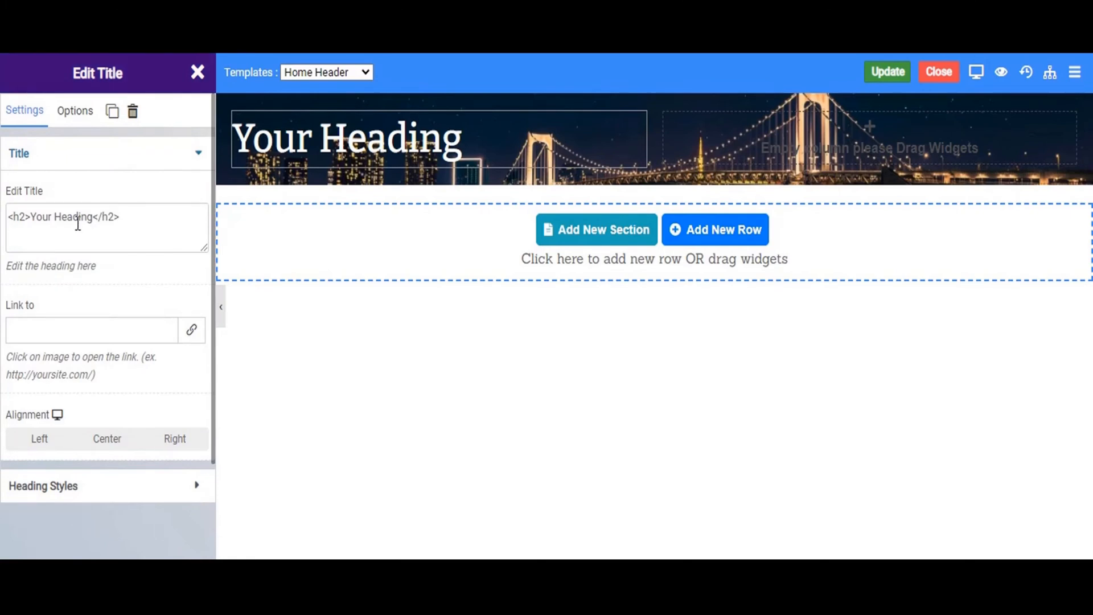
- Replace the placeholder 'Your Heading' with 'Home Header' and finish editing
double_click(61, 217)
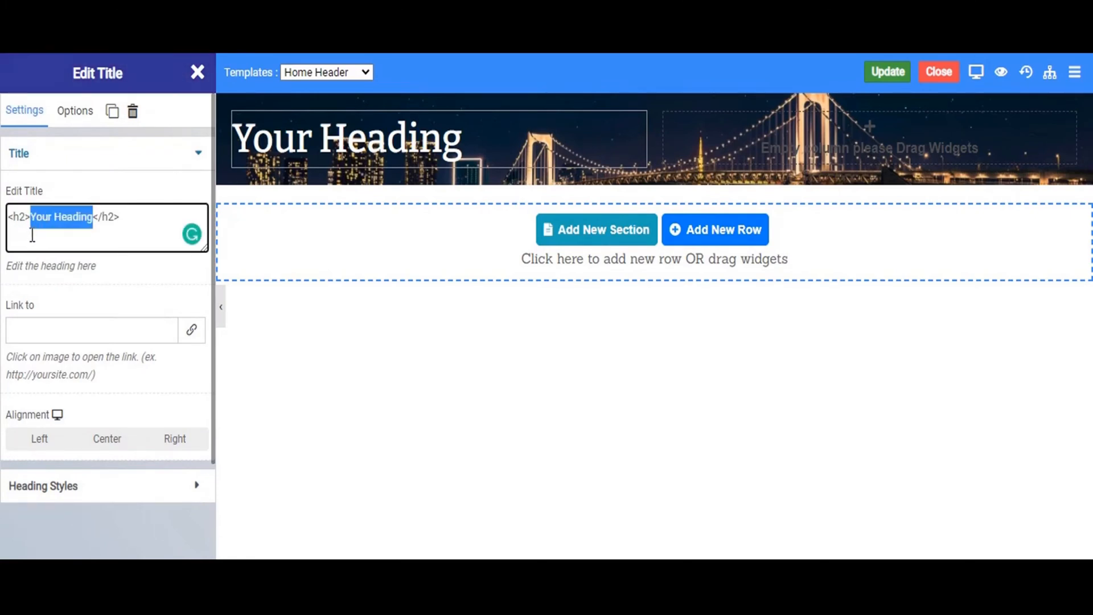
text(H</h2>)
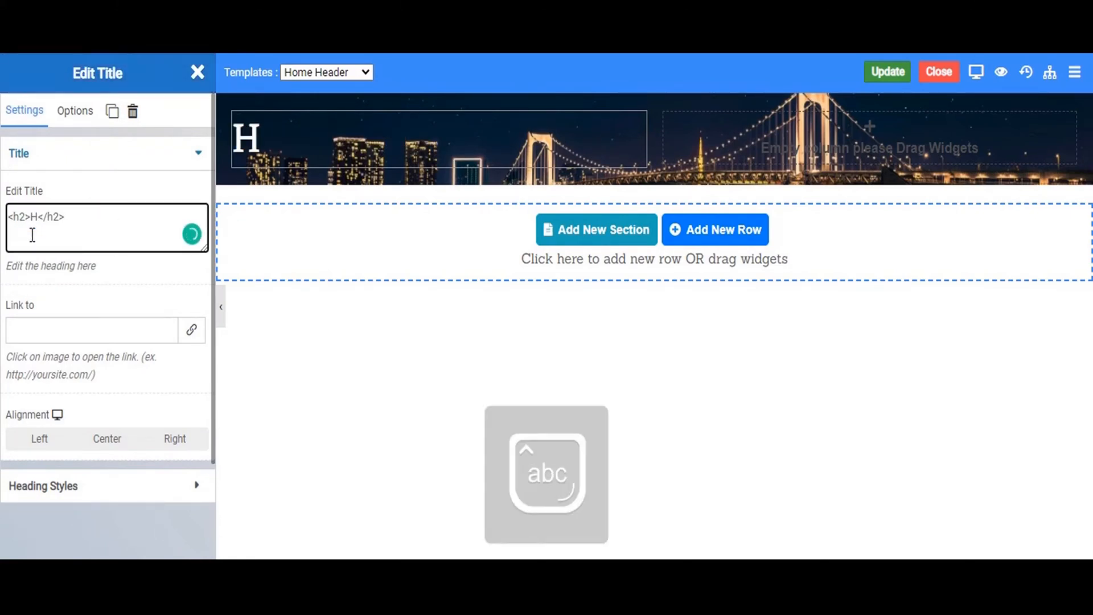
text(ome)
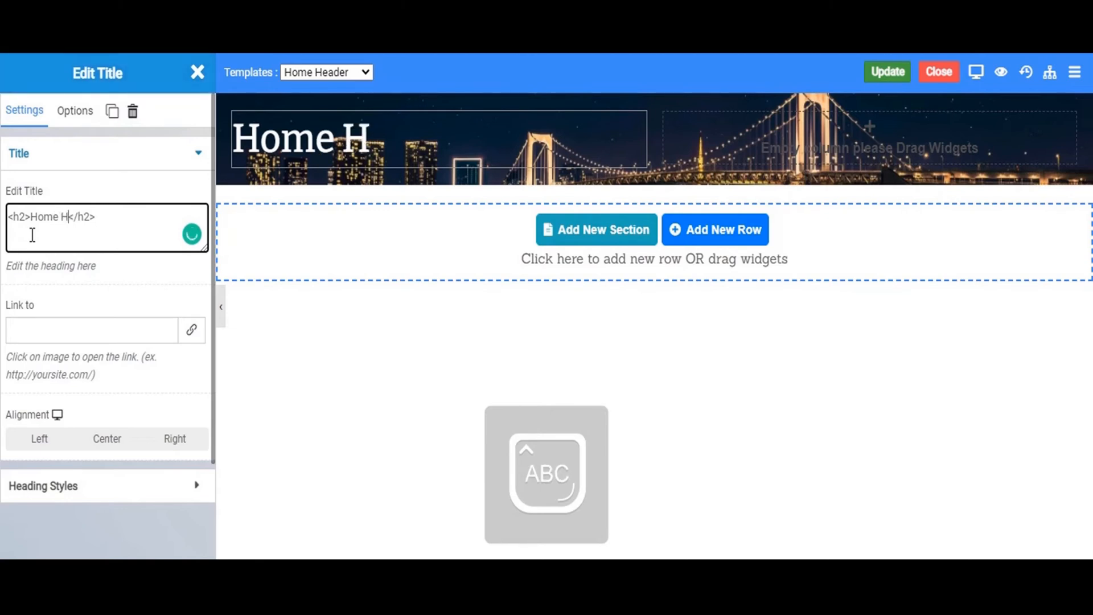
text(ed)
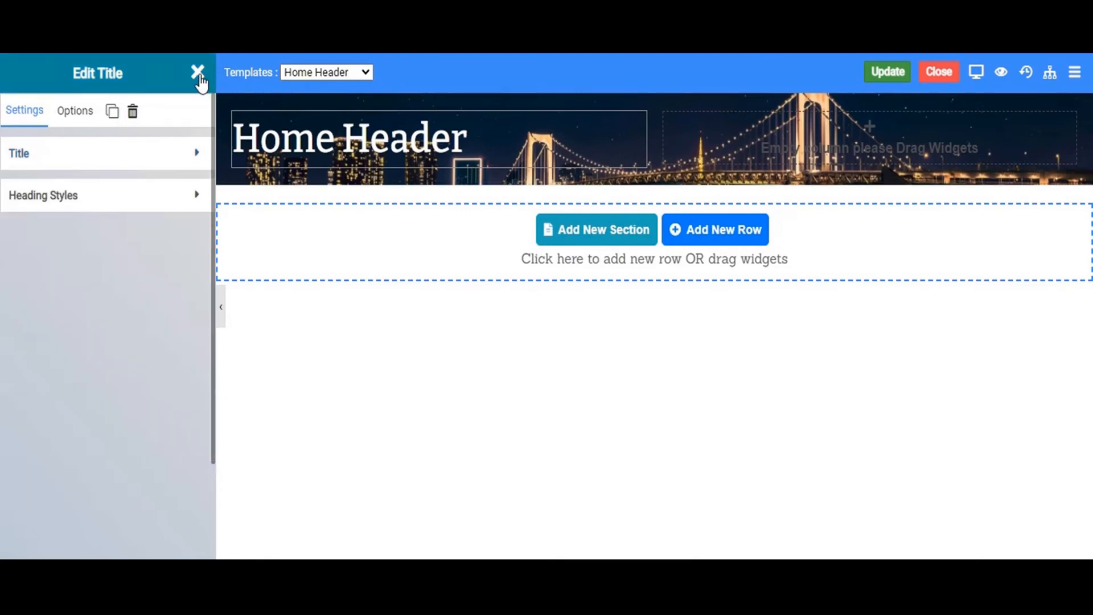
click(198, 73)
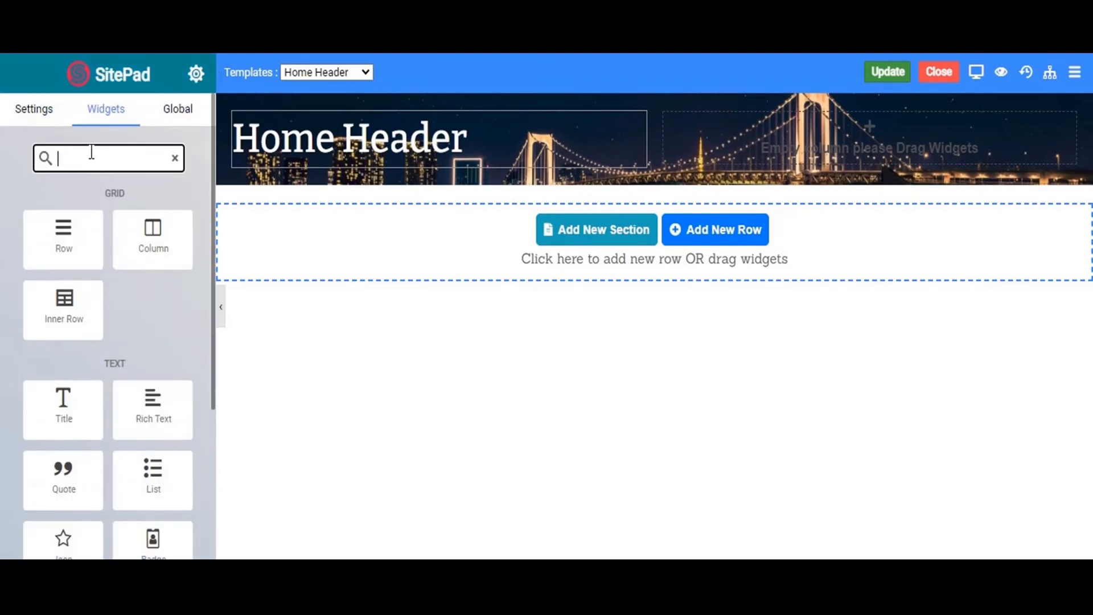
- Add the Primary Menu (search 'pr') to the right column with white #ffffff menu text
text(pr)
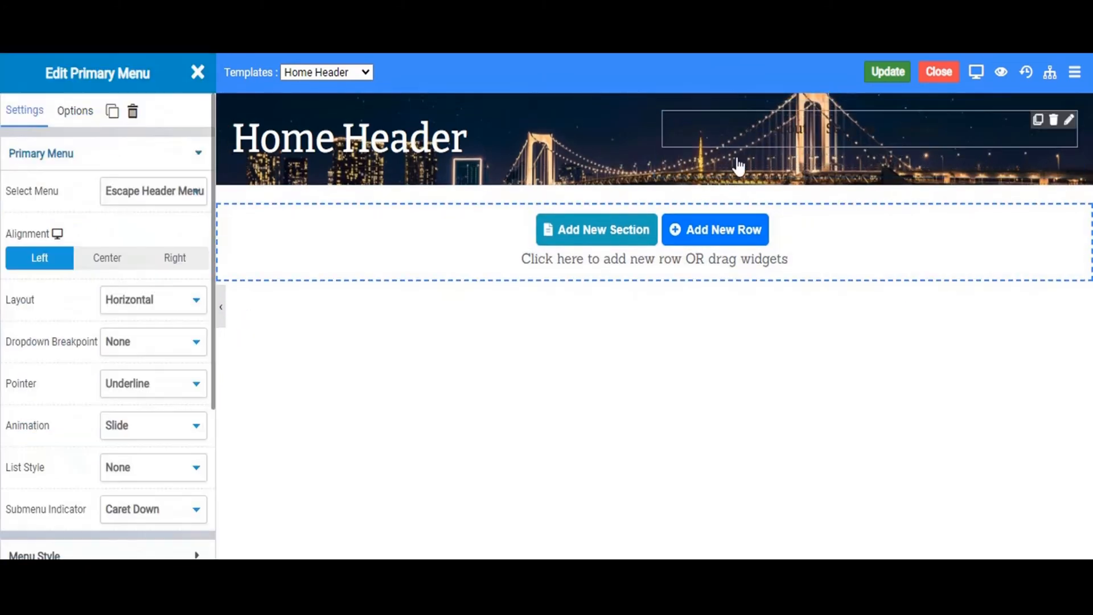
click(107, 257)
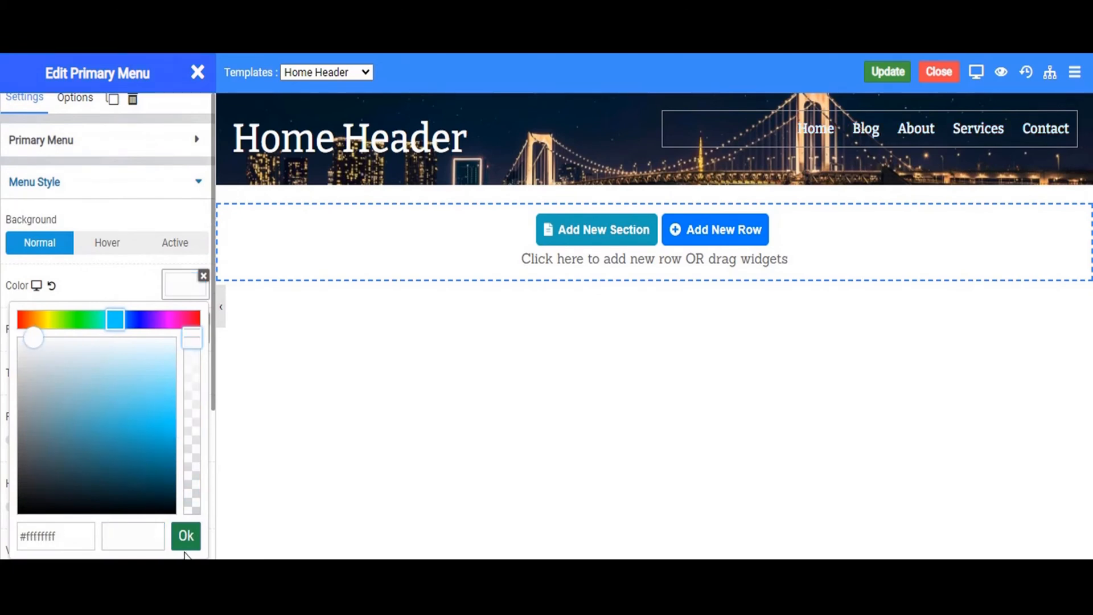
click(186, 535)
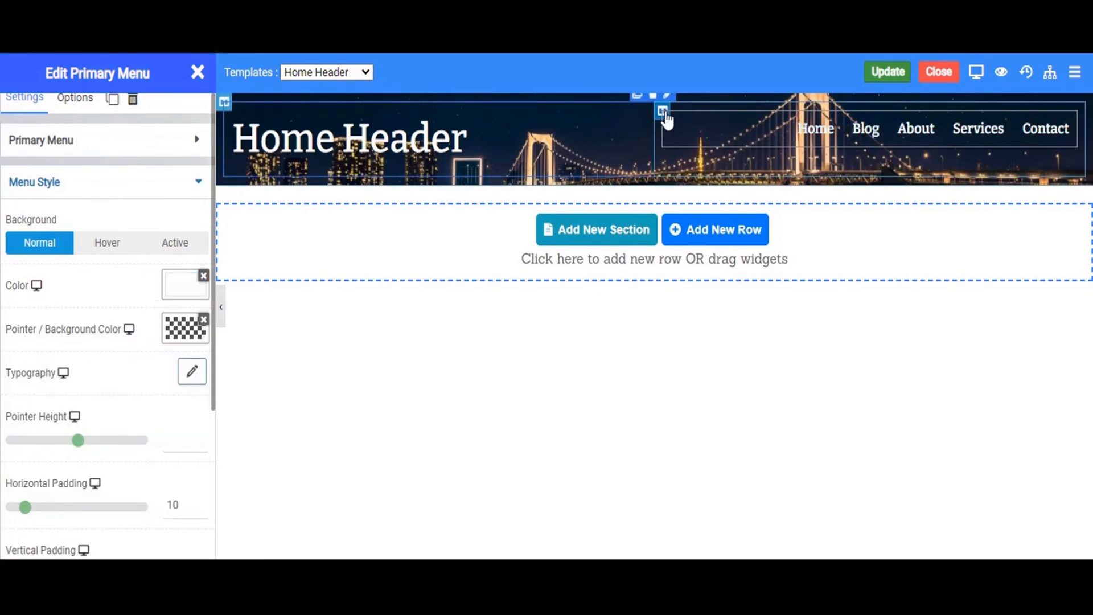
- Set the right column's Content V-Align to Center
click(662, 112)
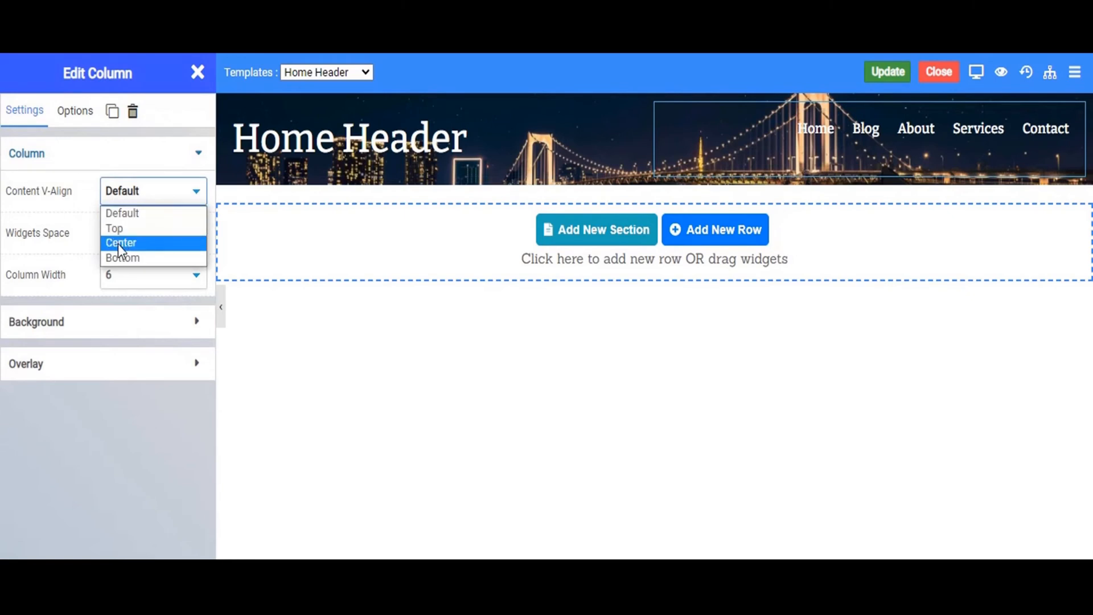
click(121, 243)
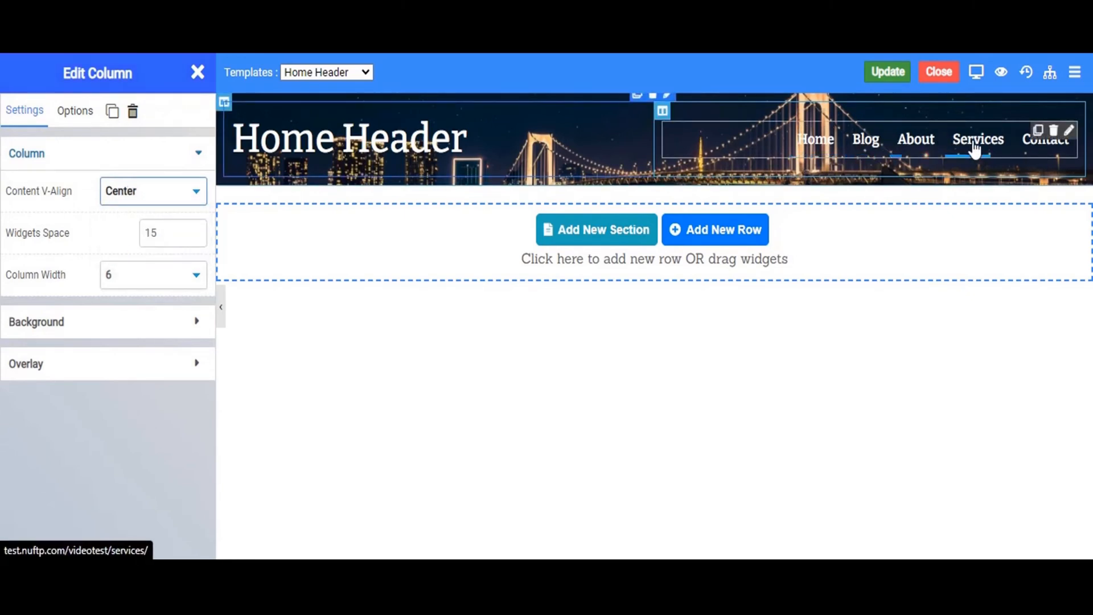
click(887, 71)
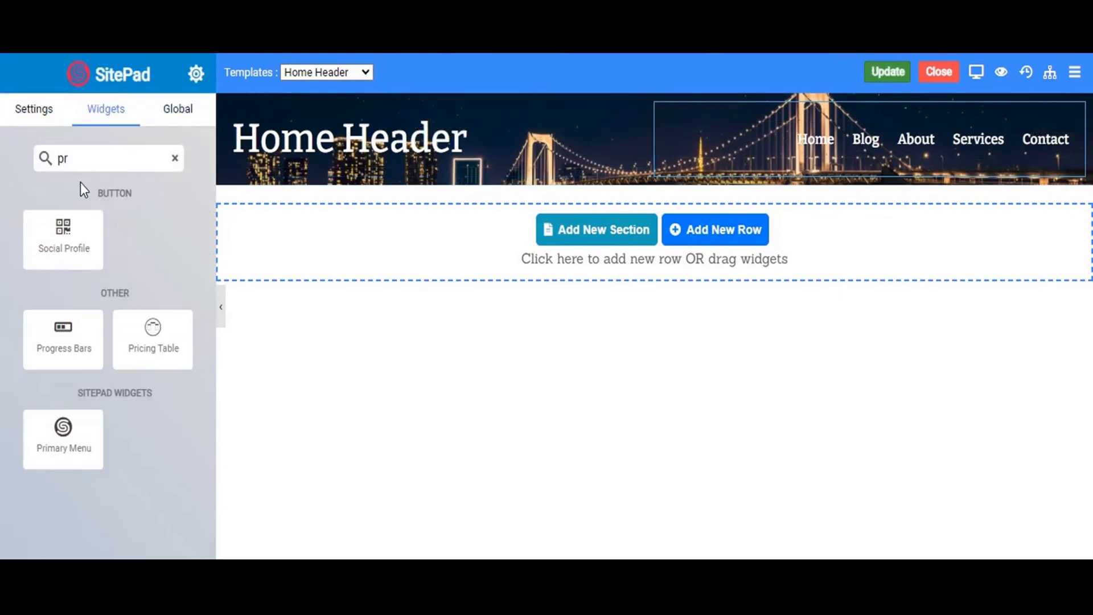
- Add an inner row beneath the heading and menu with 100 px Box Style padding
click(175, 158)
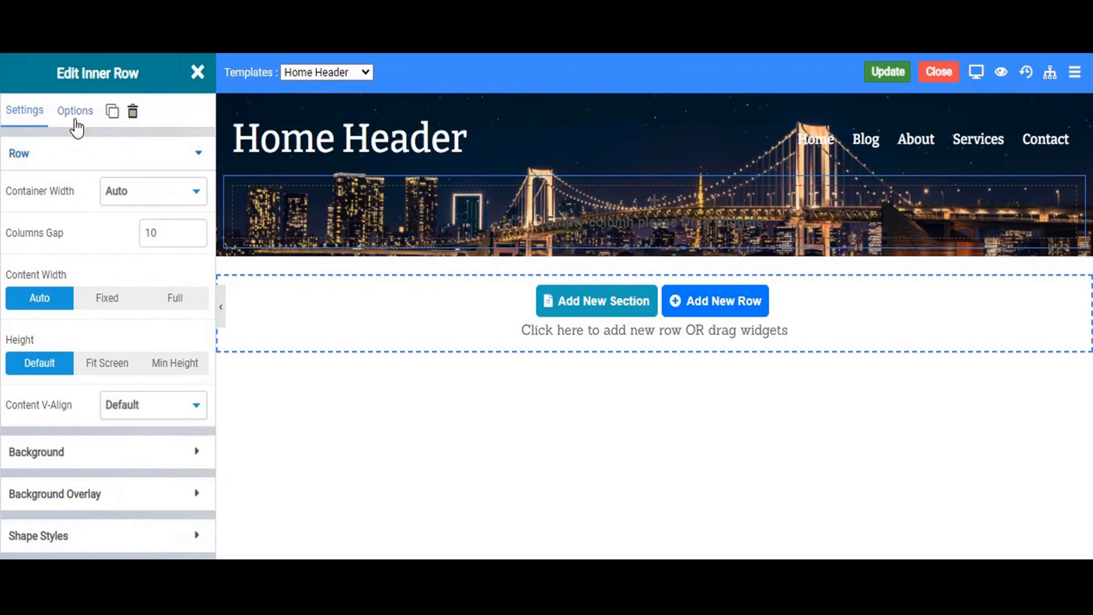
click(75, 110)
text(100)
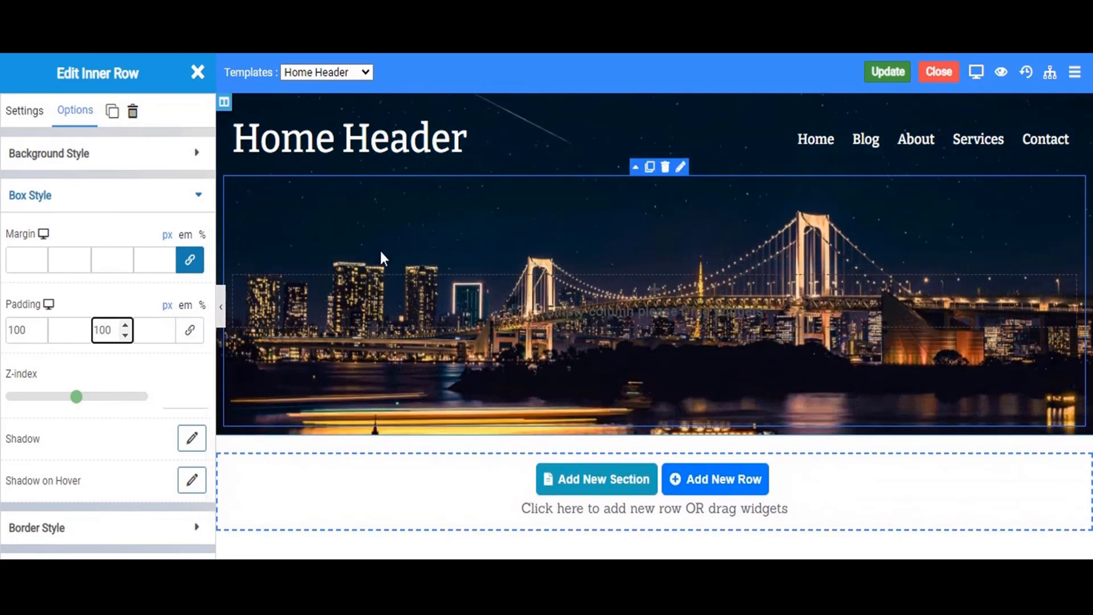
click(198, 73)
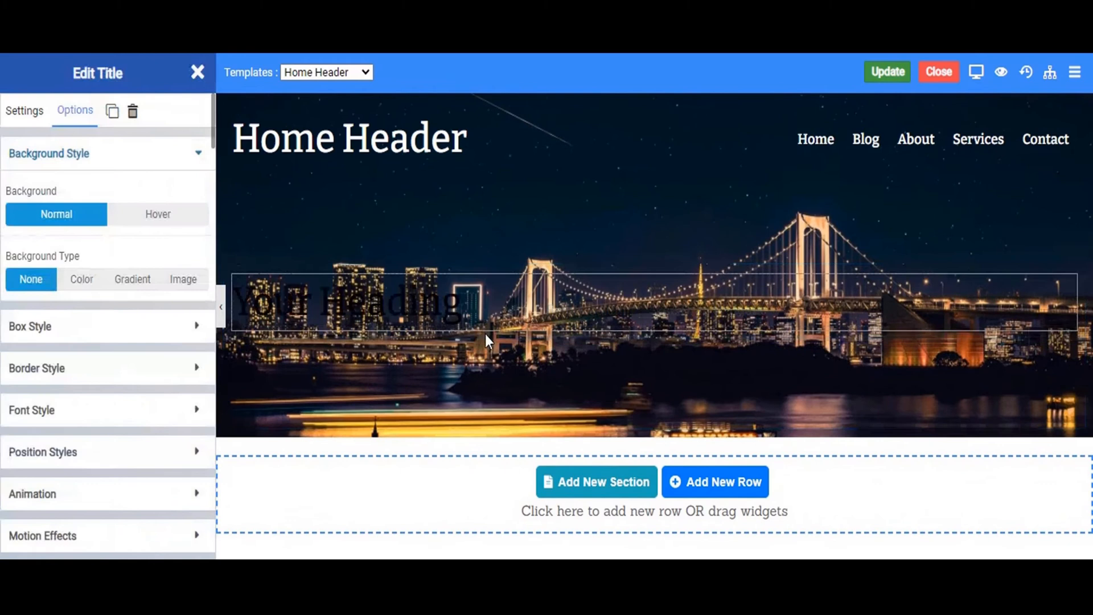
- Change the banner's title text to 'On Home Page' in white
click(24, 111)
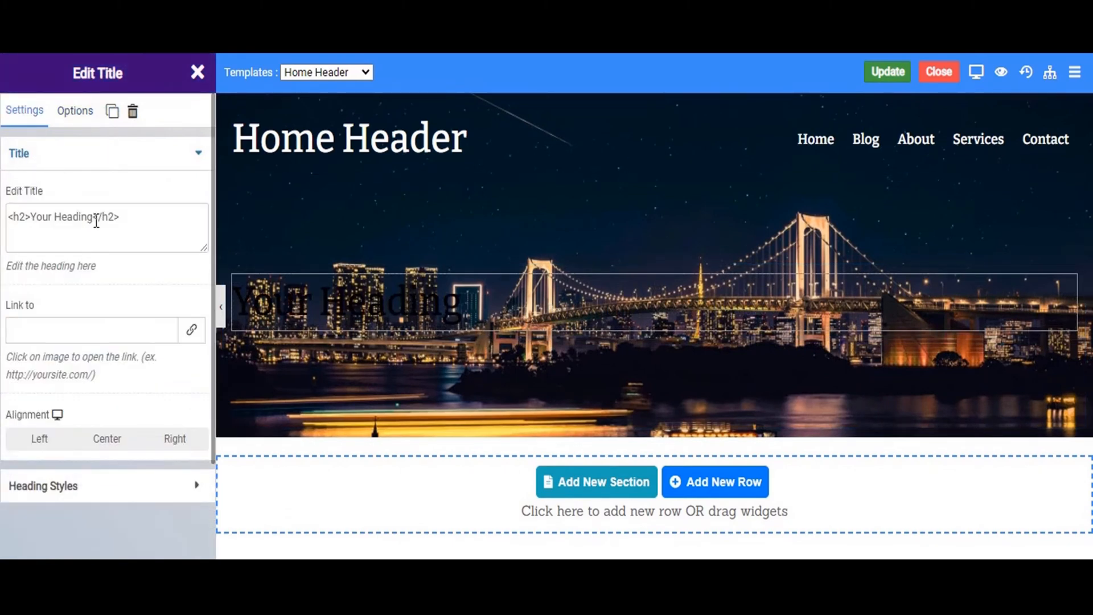
click(91, 227)
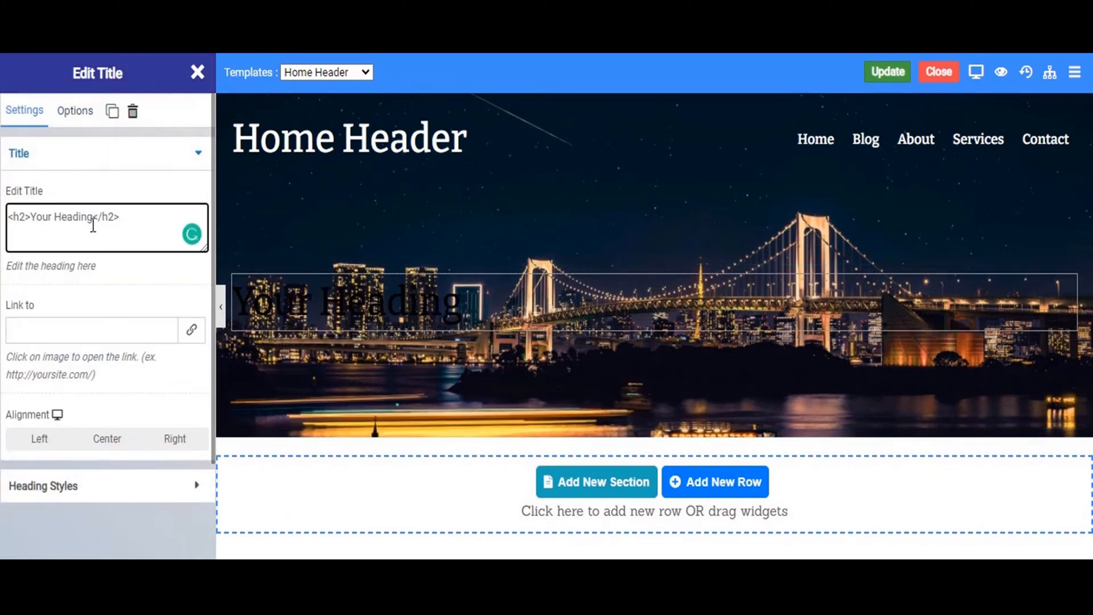
double_click(59, 217)
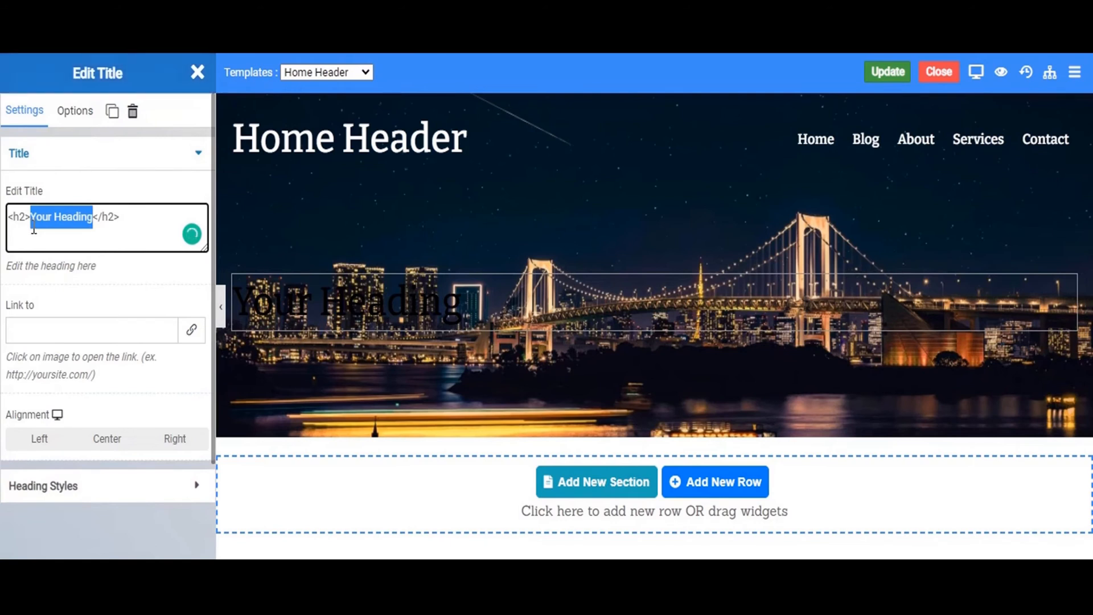
text(On)
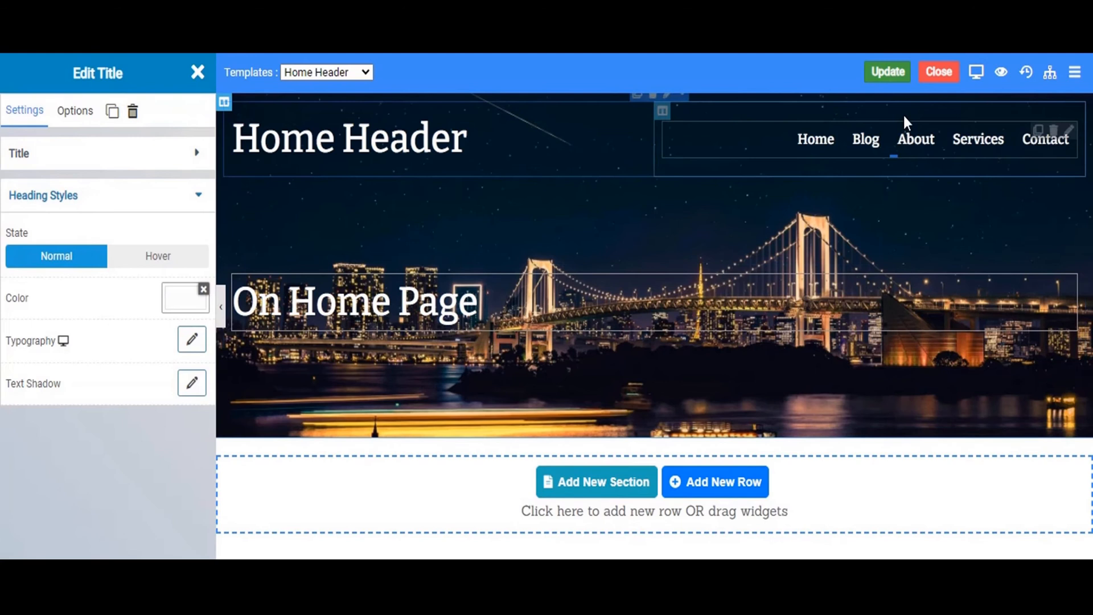
- Update the Home Header template, confirm the save and preview the changes
click(887, 72)
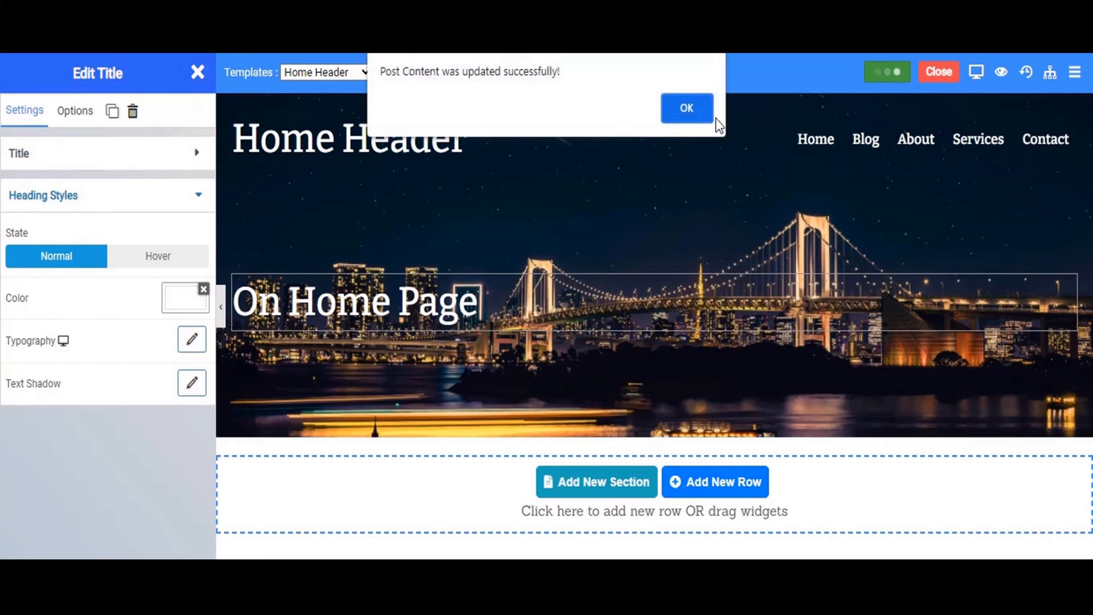
click(686, 108)
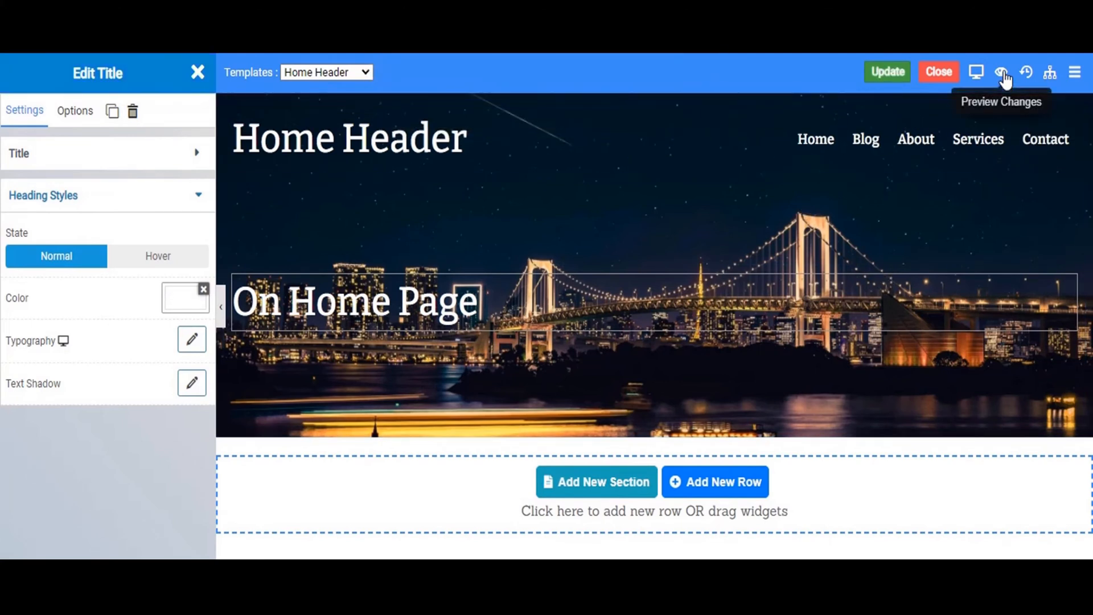
click(937, 72)
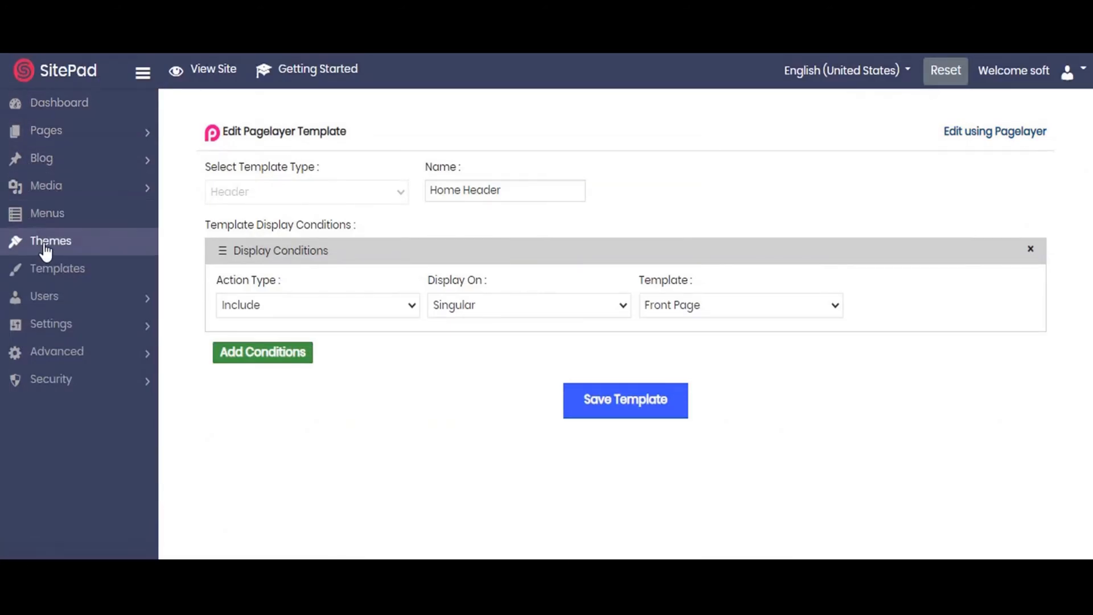
- Open Pagelayer Templates from the sidebar and review the five published templates
click(57, 269)
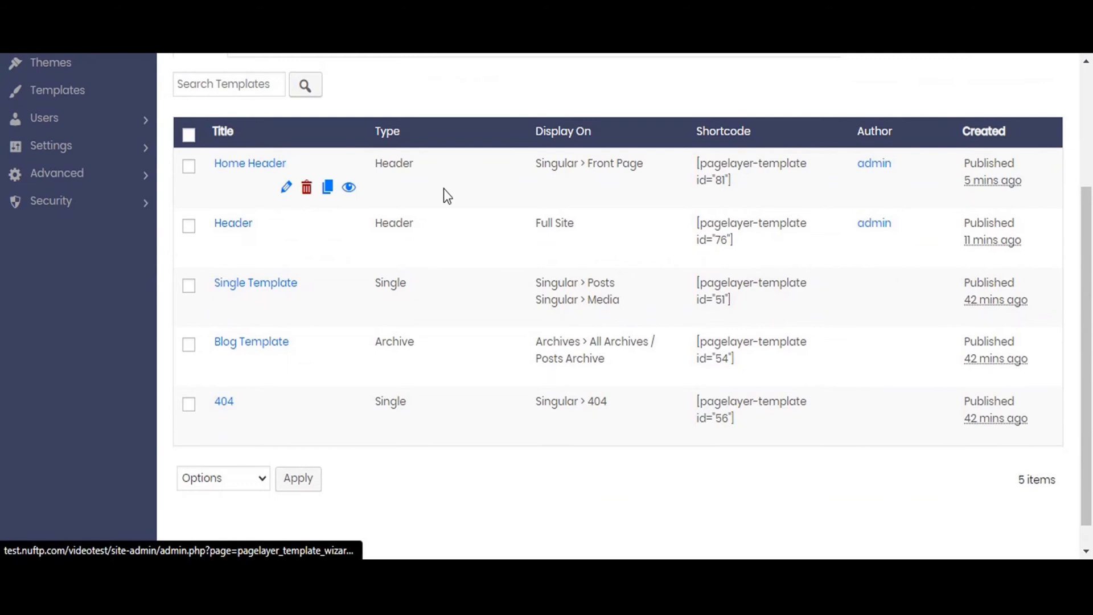
mouse_move(540, 272)
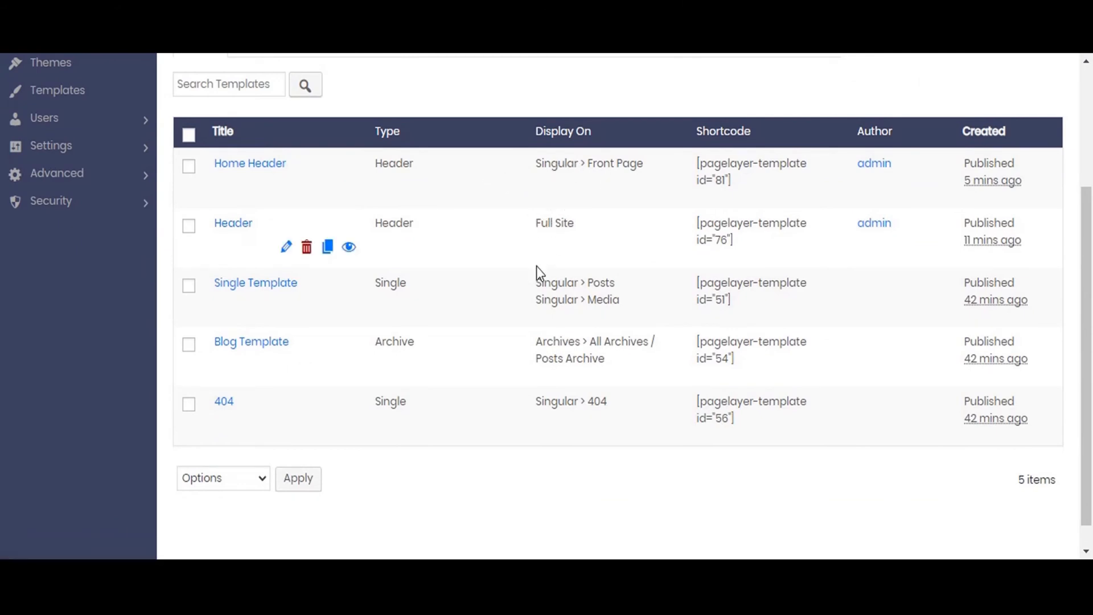
scroll(up, 3)
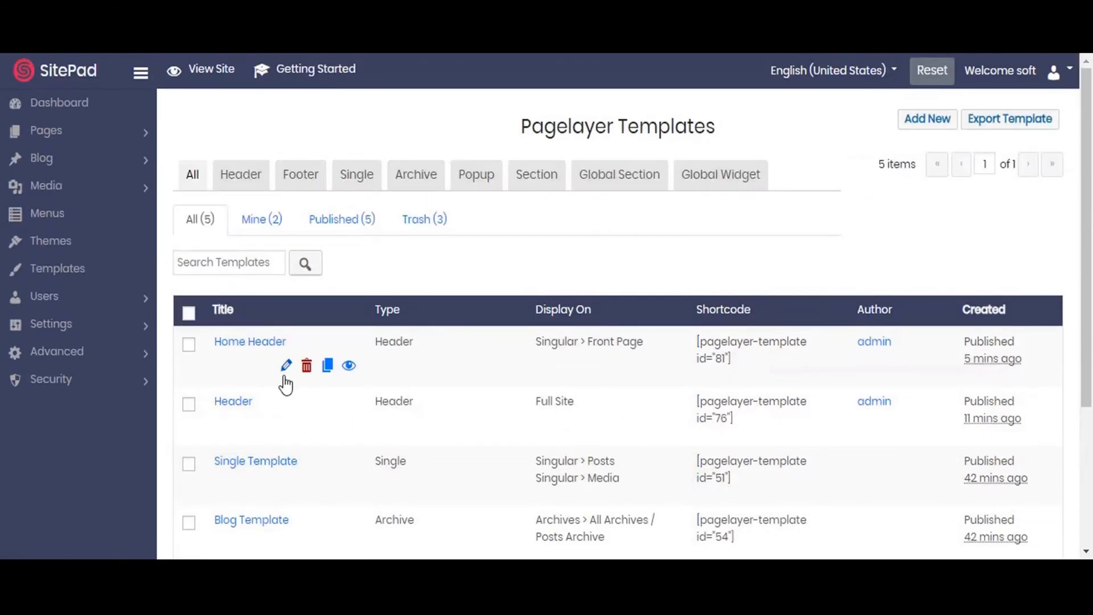
mouse_move(224, 254)
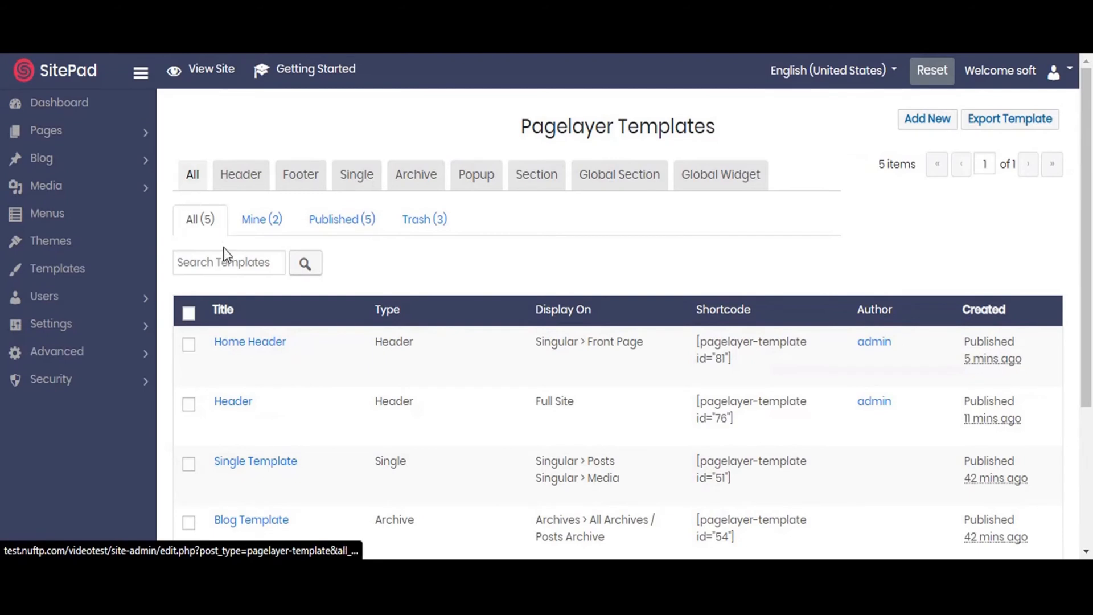
mouse_move(927, 119)
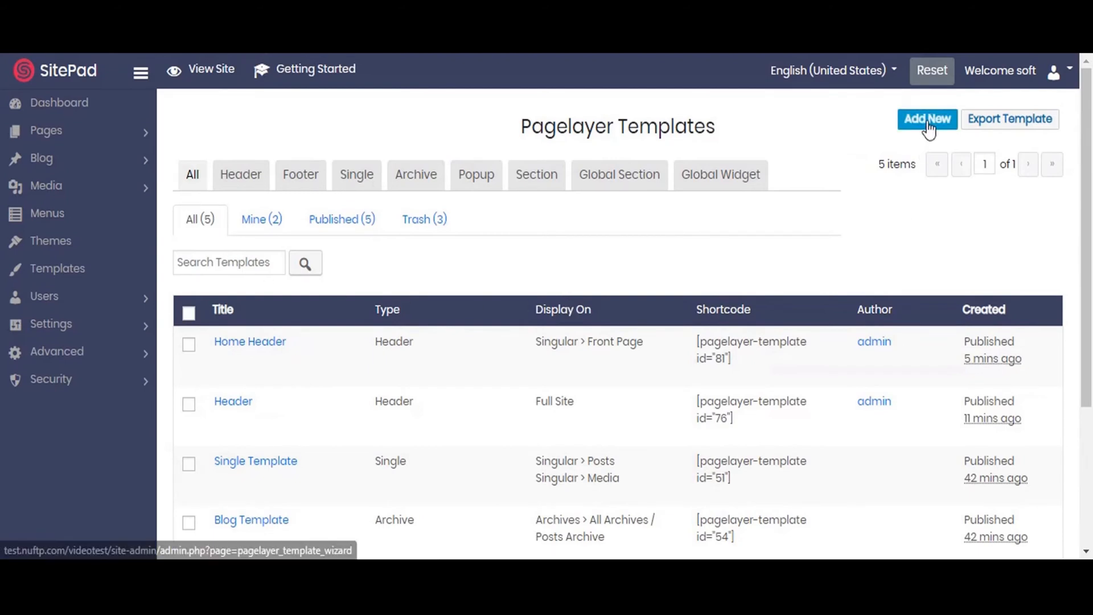
- Create a new template of Footer type named 'Footer'
click(927, 118)
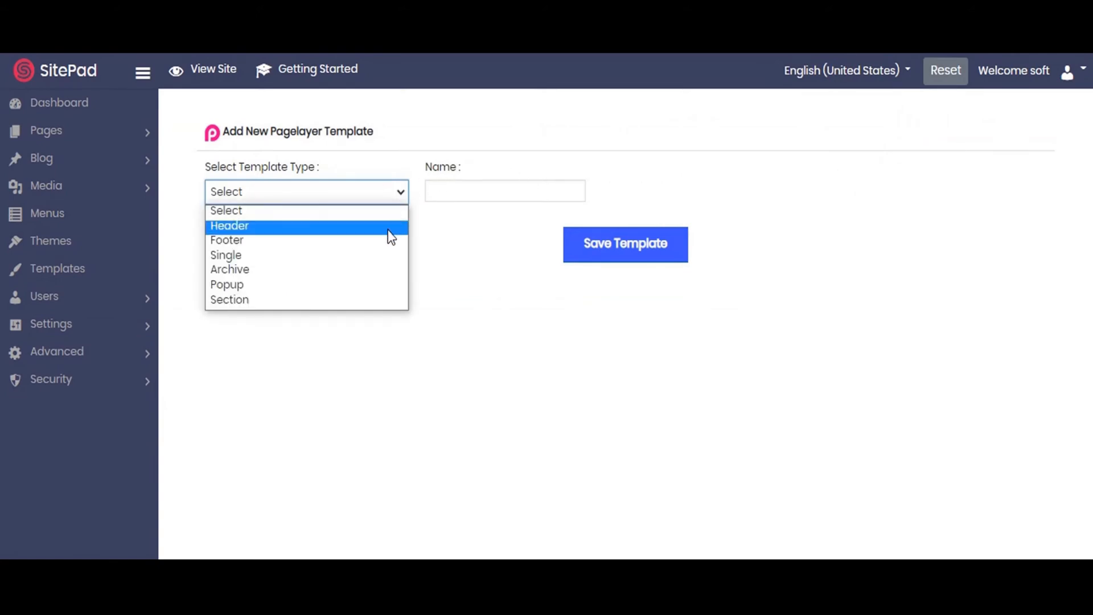
mouse_move(387, 242)
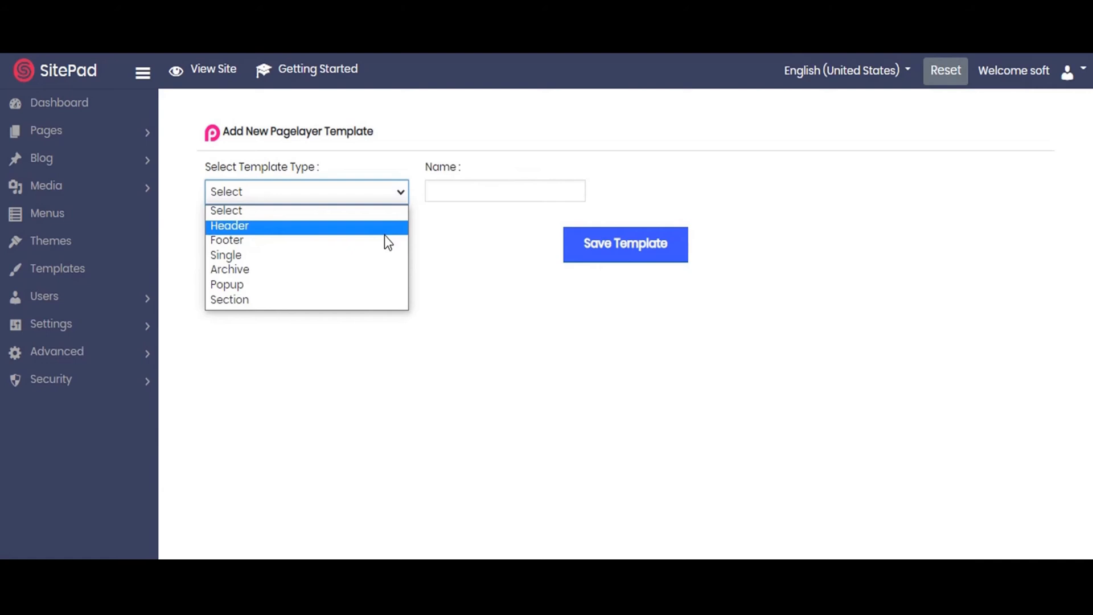
click(227, 240)
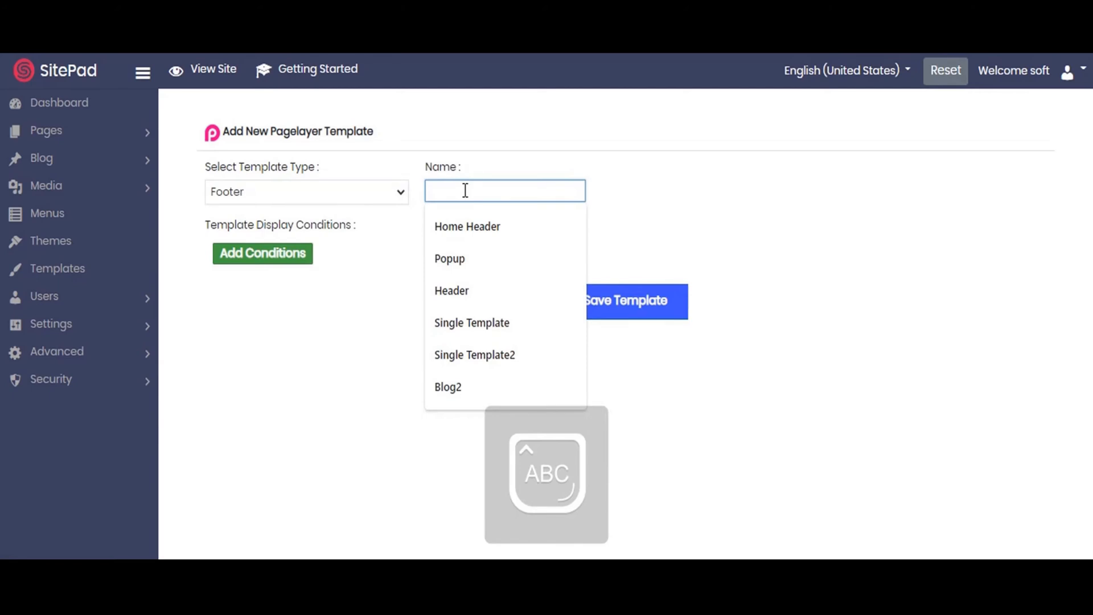
text(Footer)
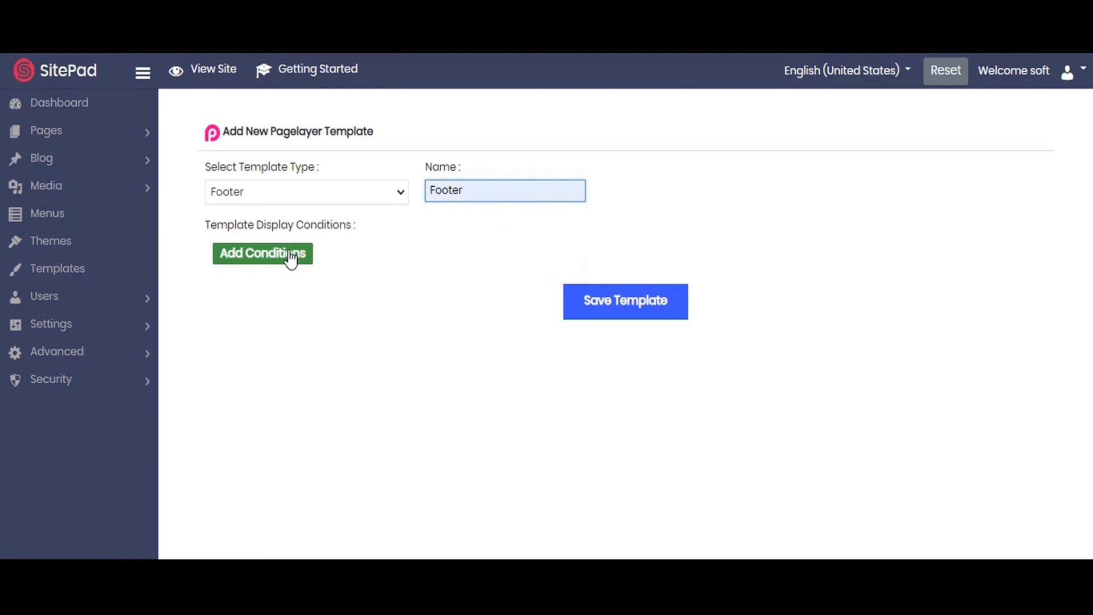
click(505, 191)
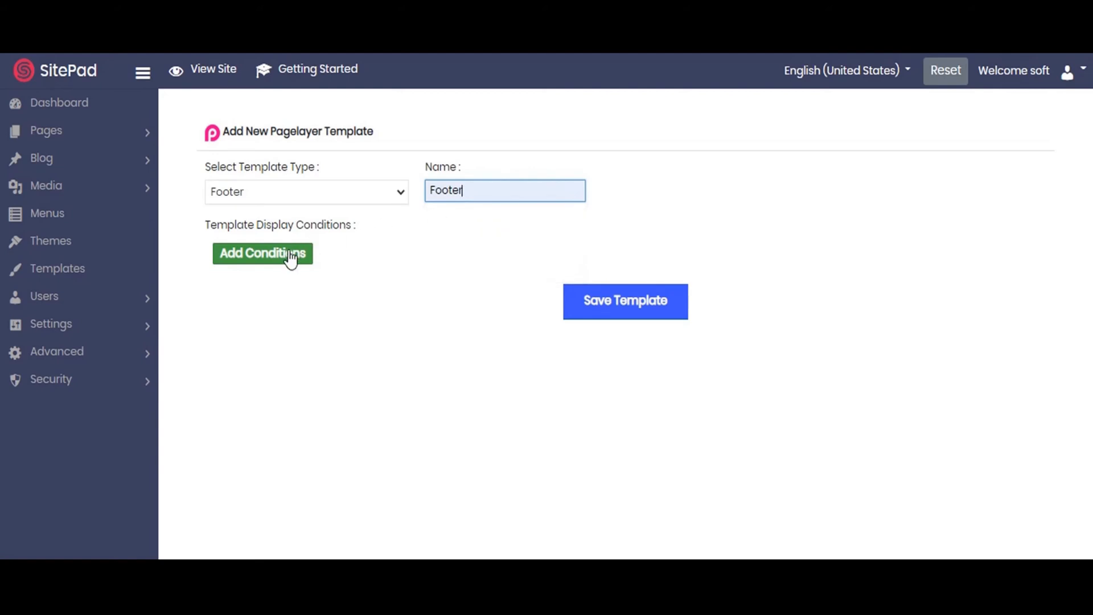
- Add an Include / Full Site display condition to the Footer template
click(262, 252)
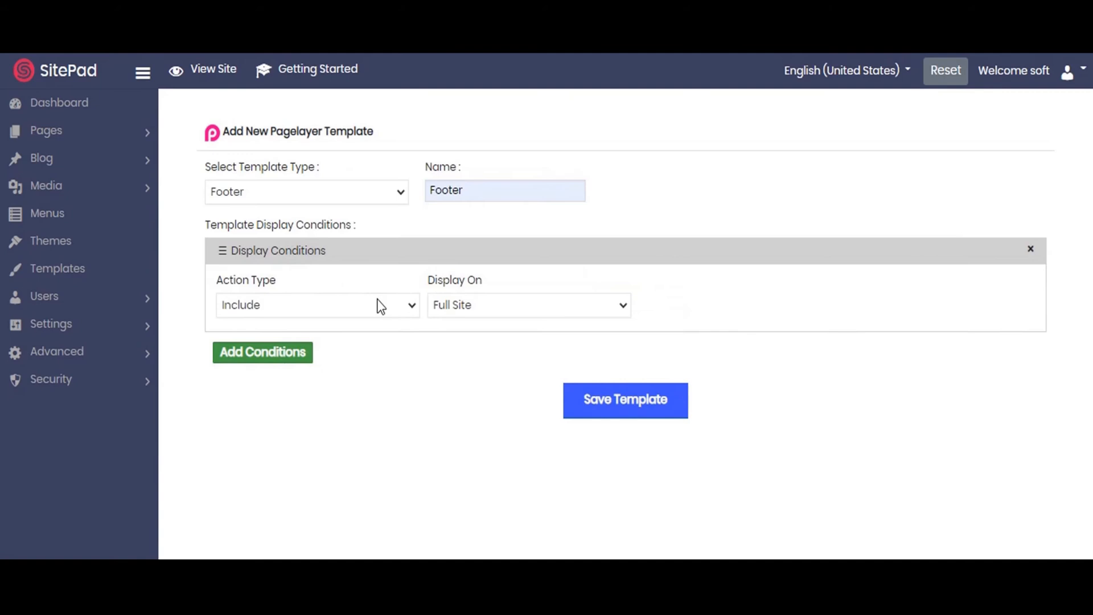
click(317, 306)
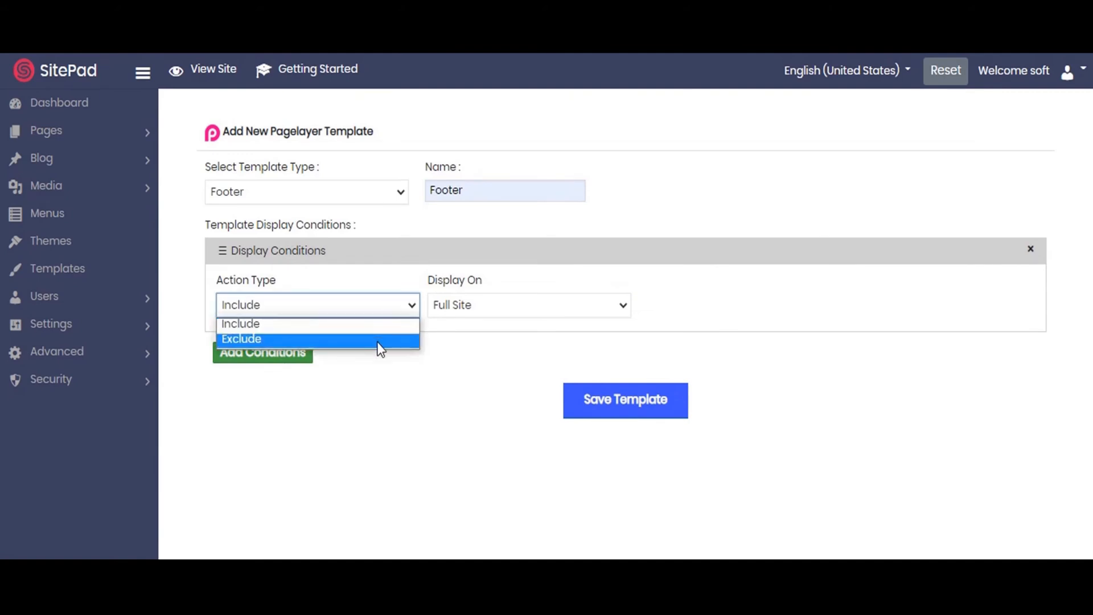
click(317, 306)
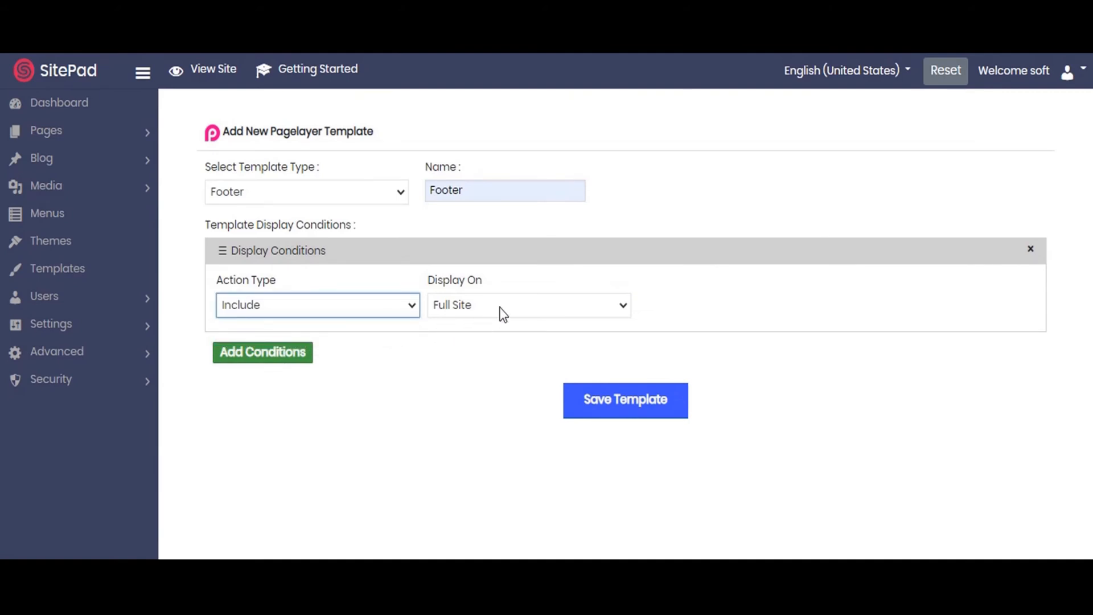
click(527, 305)
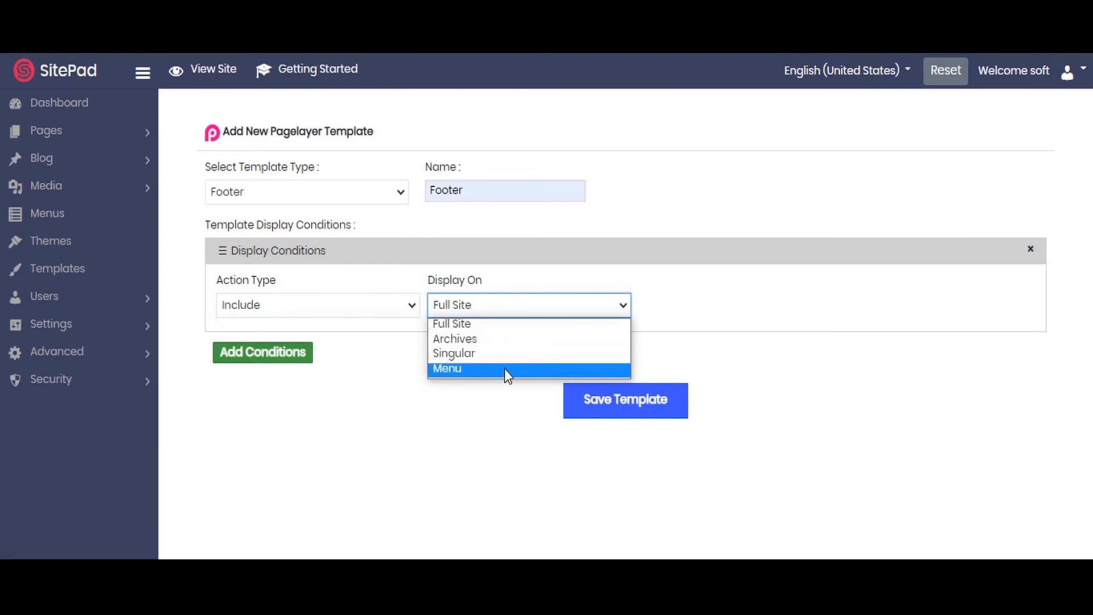
click(451, 323)
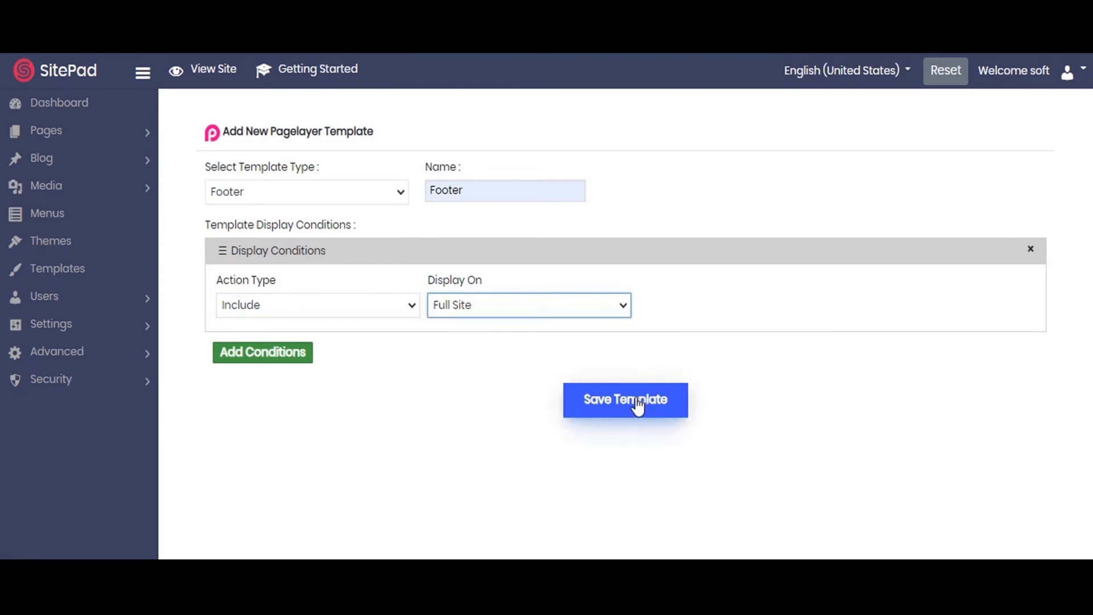
- Save the Footer template, confirm, and open it in the Pagelayer editor
click(625, 400)
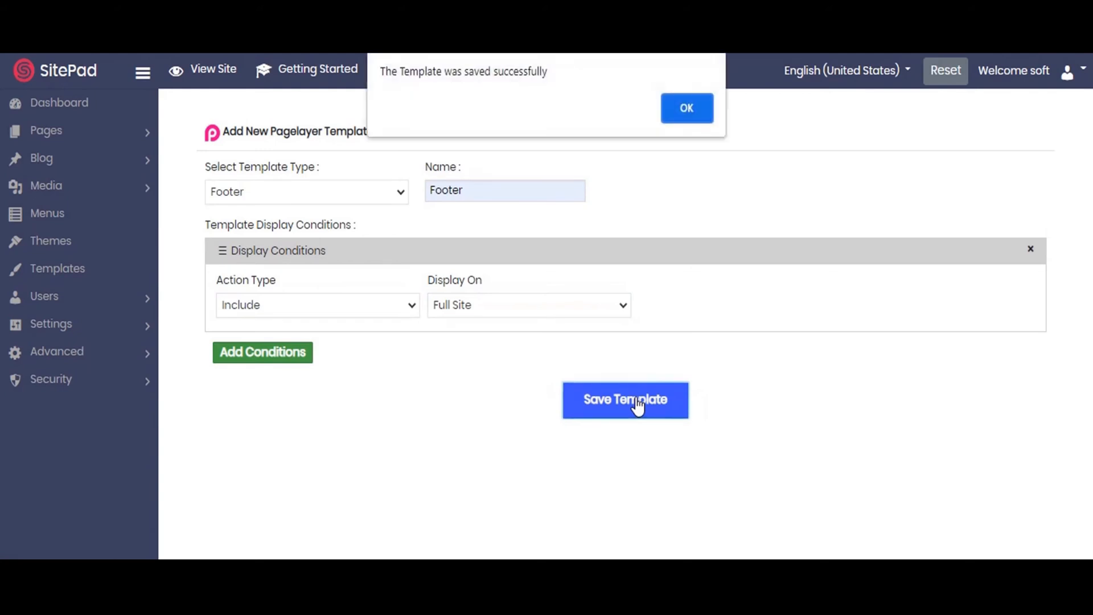
click(686, 107)
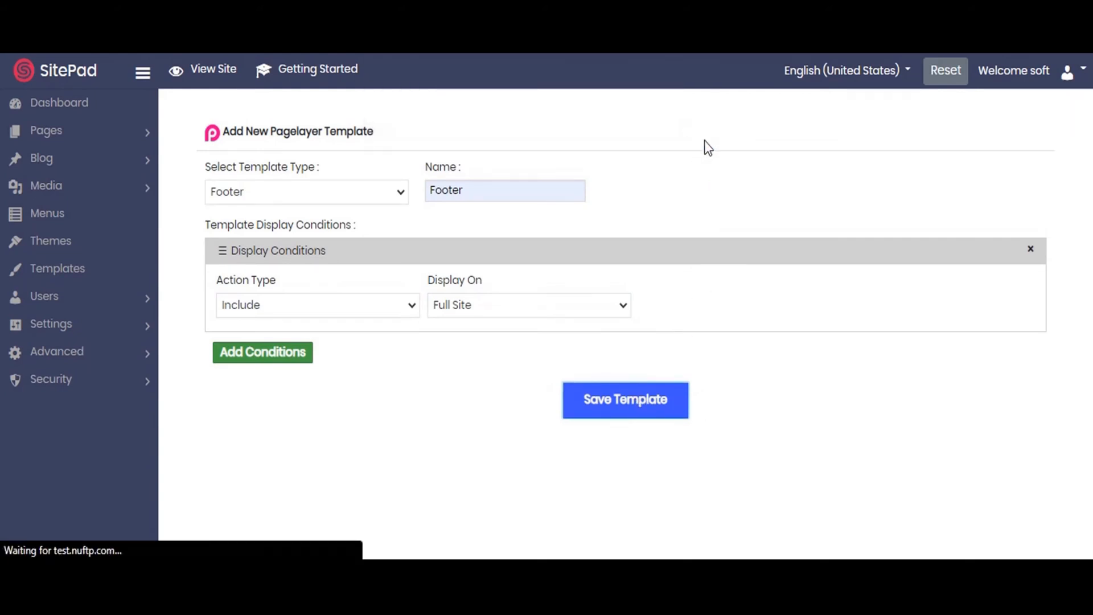
click(624, 399)
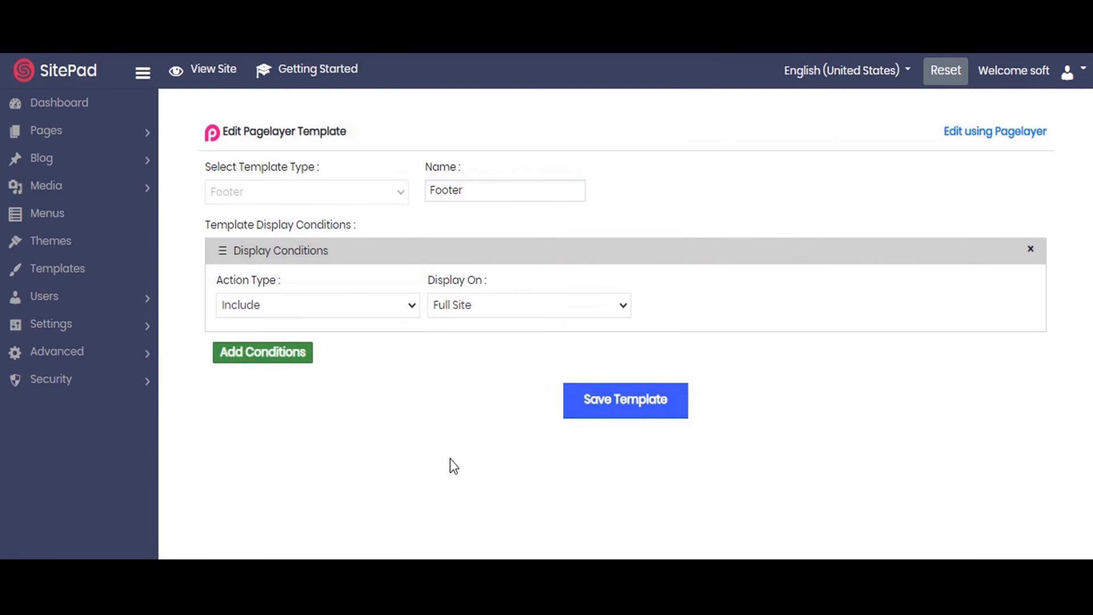
click(624, 400)
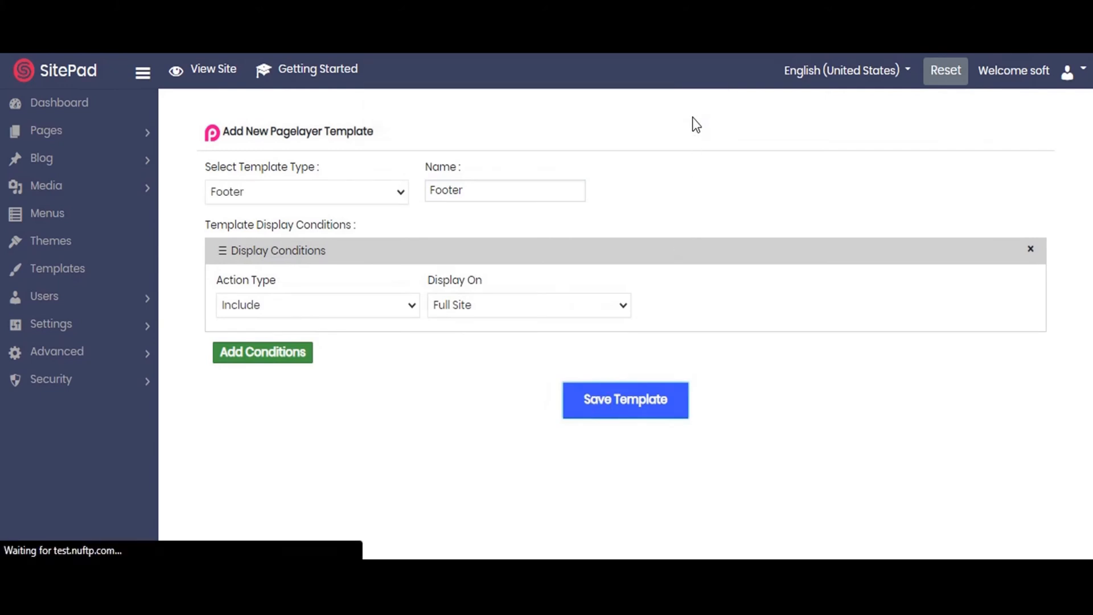
click(624, 399)
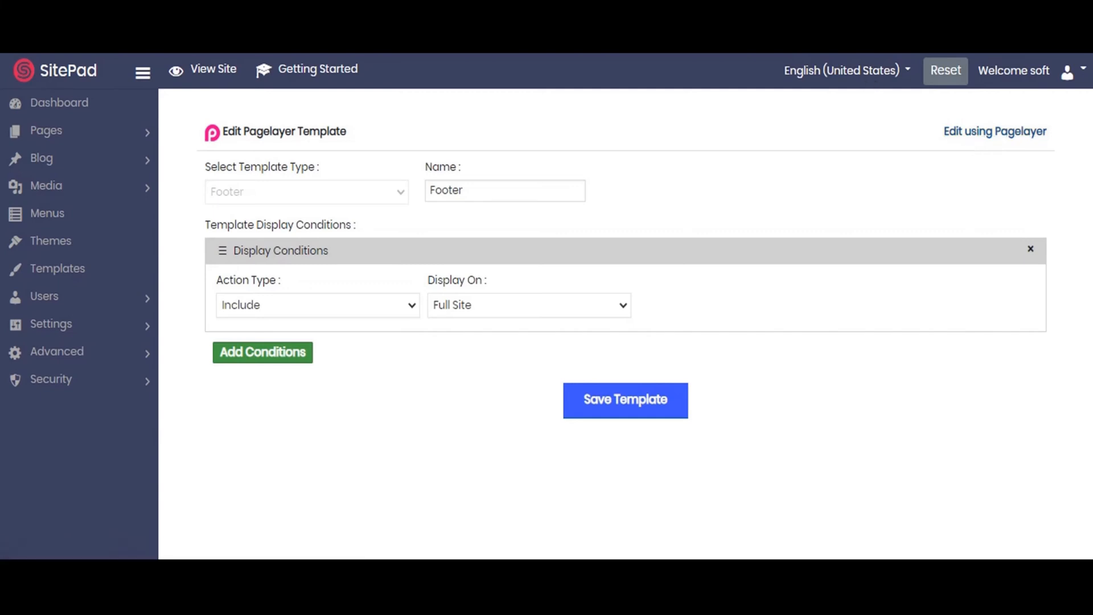
click(993, 131)
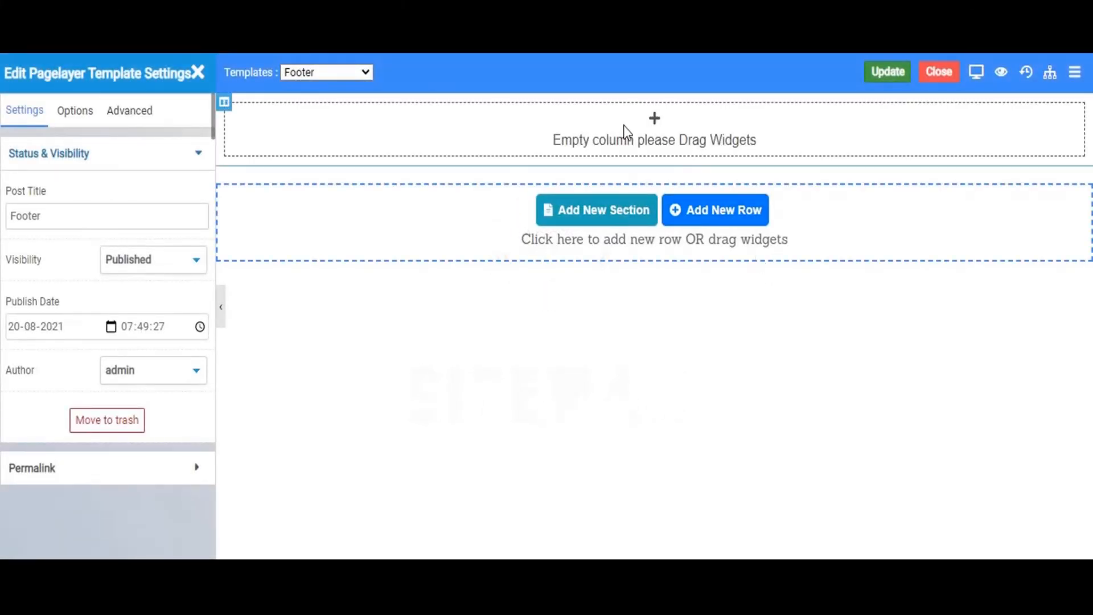
mouse_move(1049, 71)
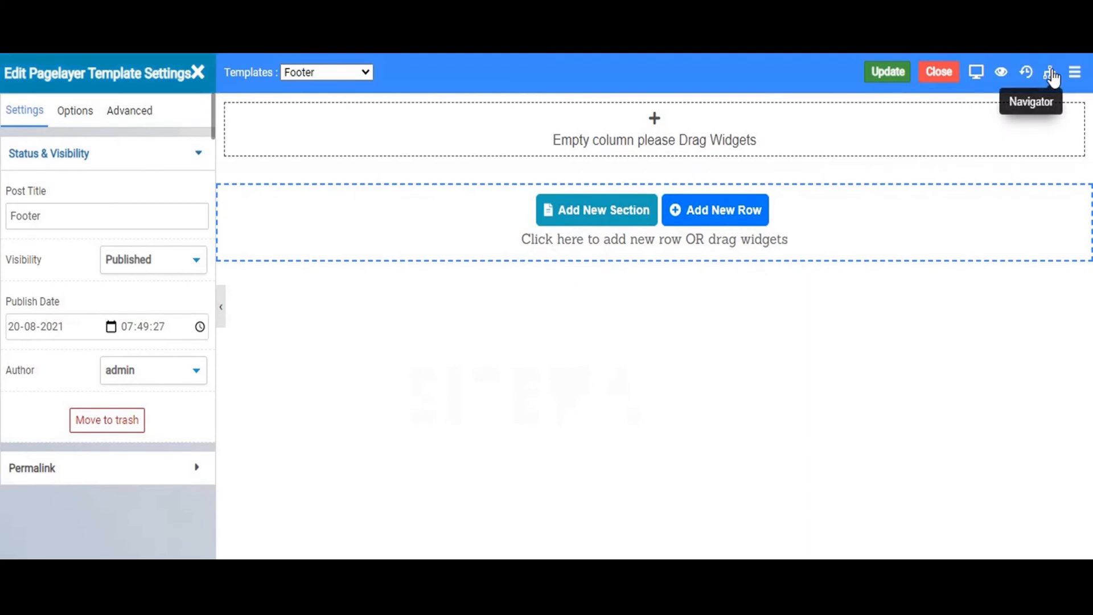
- Give the Footer row a solid black colour background and Box Style padding of 8
click(1050, 72)
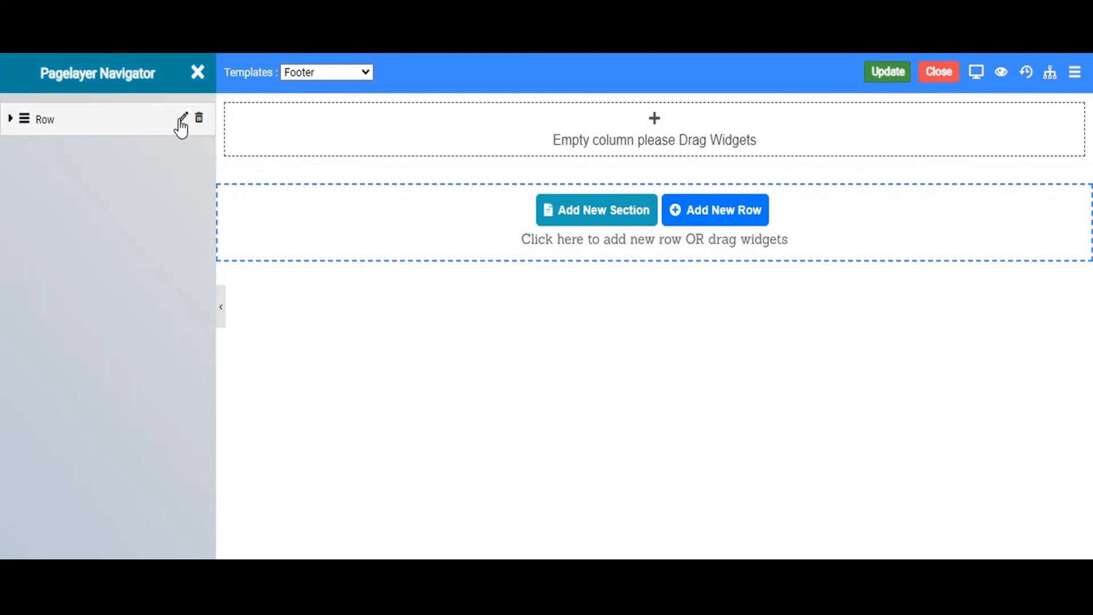
click(183, 117)
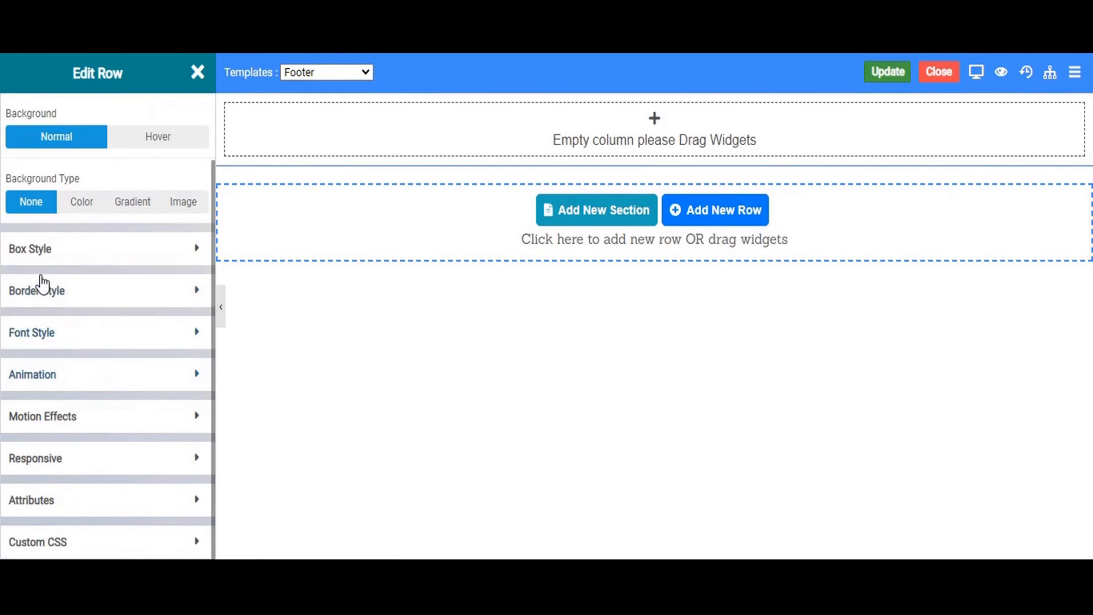
click(82, 202)
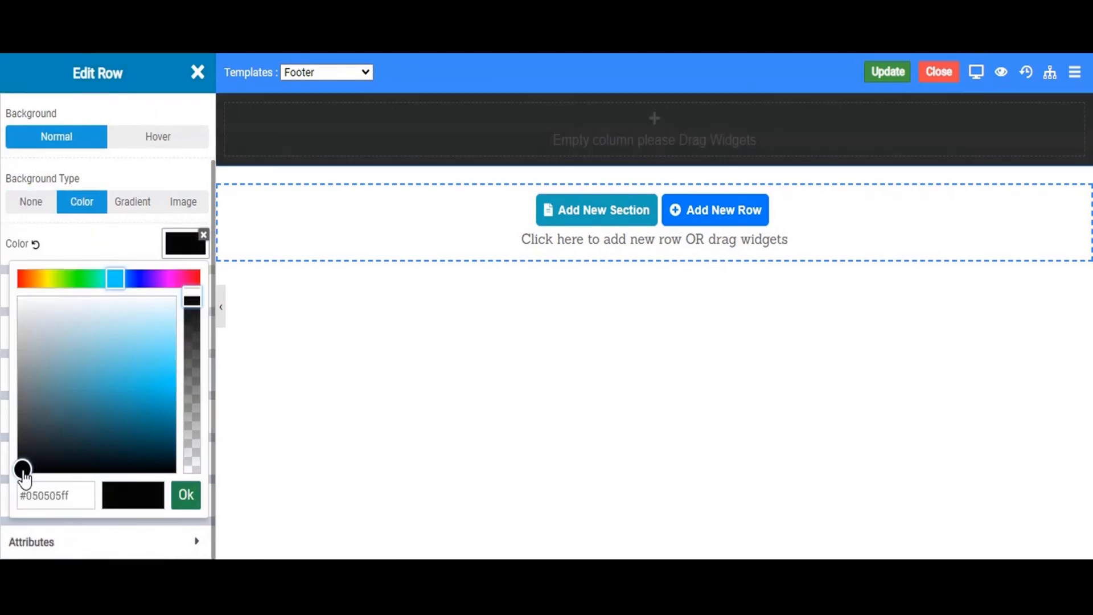
click(185, 494)
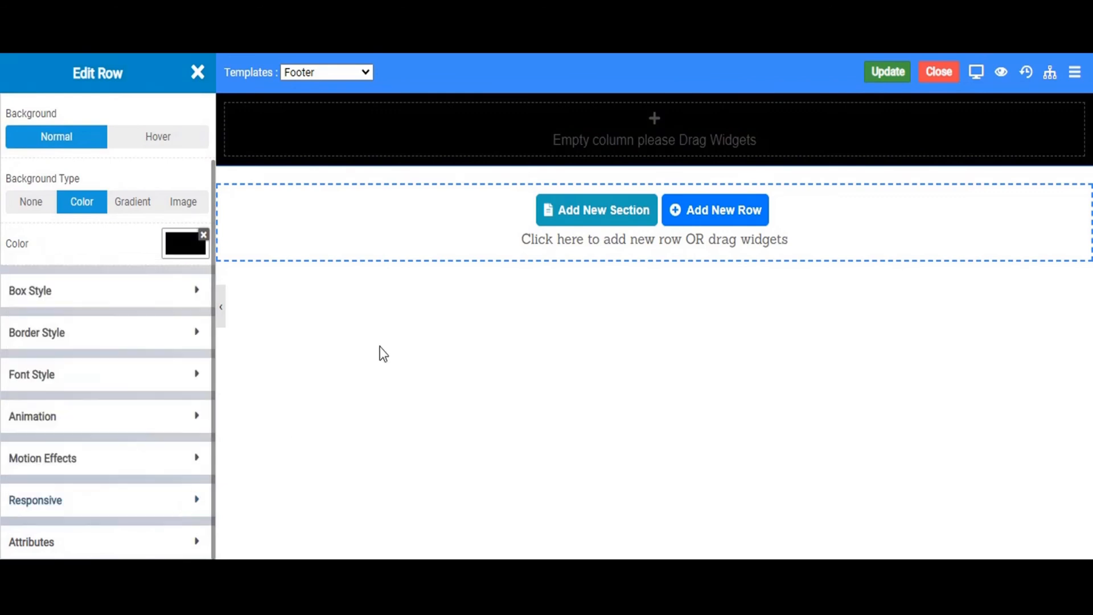
click(105, 290)
text(150)
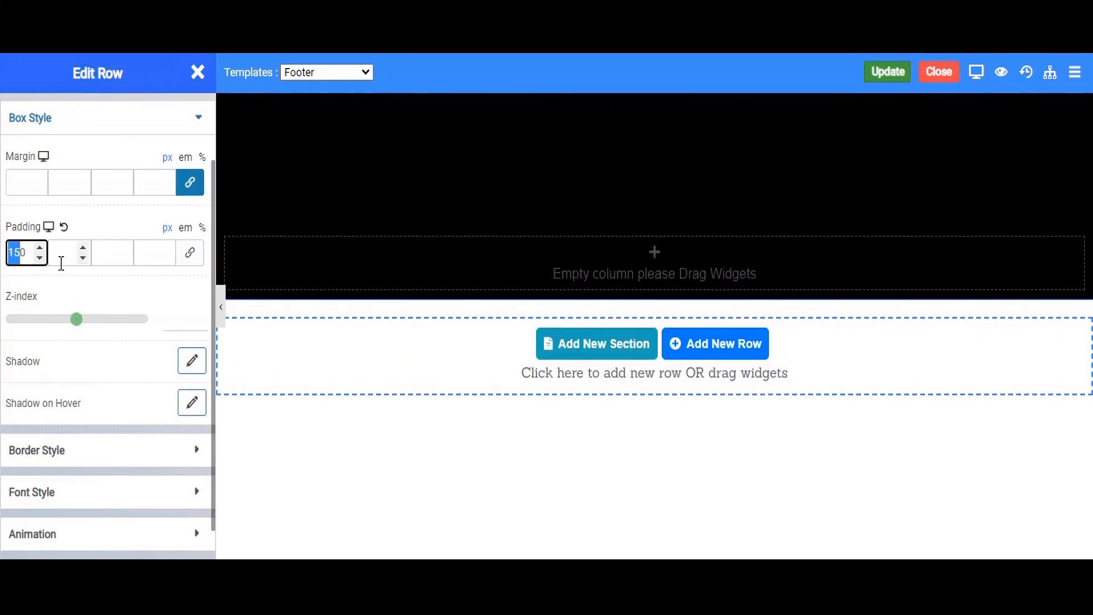
text(8)
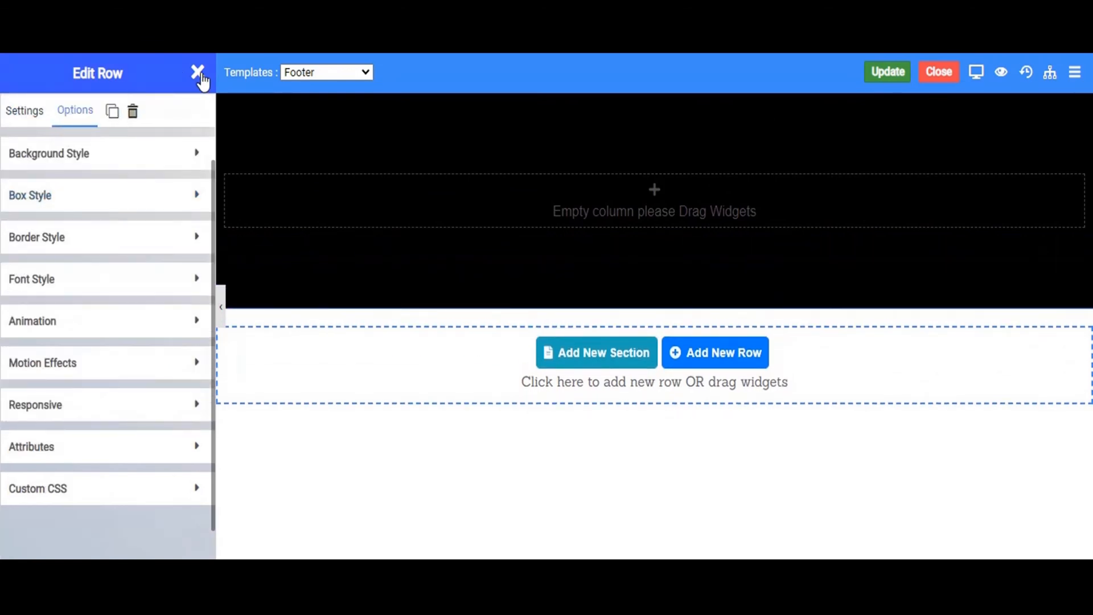
- Set the first title to a white 'Footer' heading
click(198, 73)
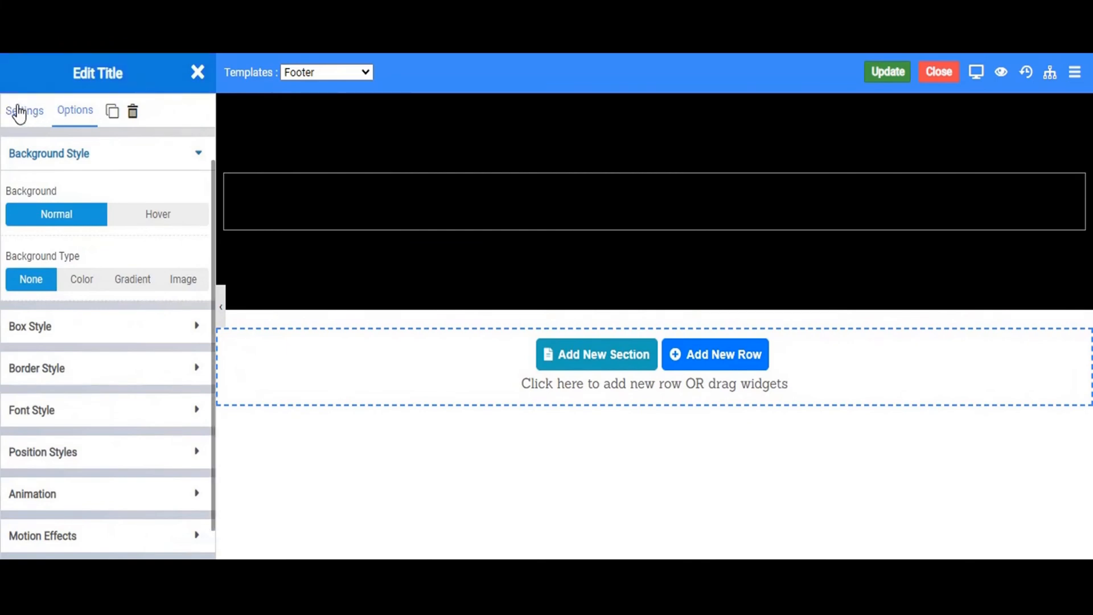
click(24, 110)
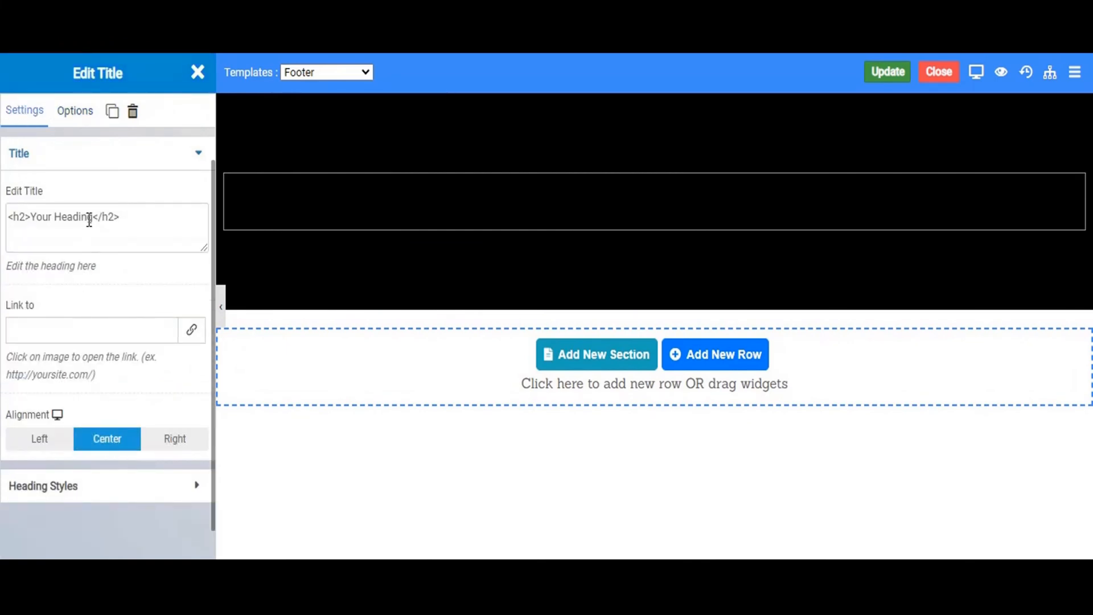
double_click(61, 217)
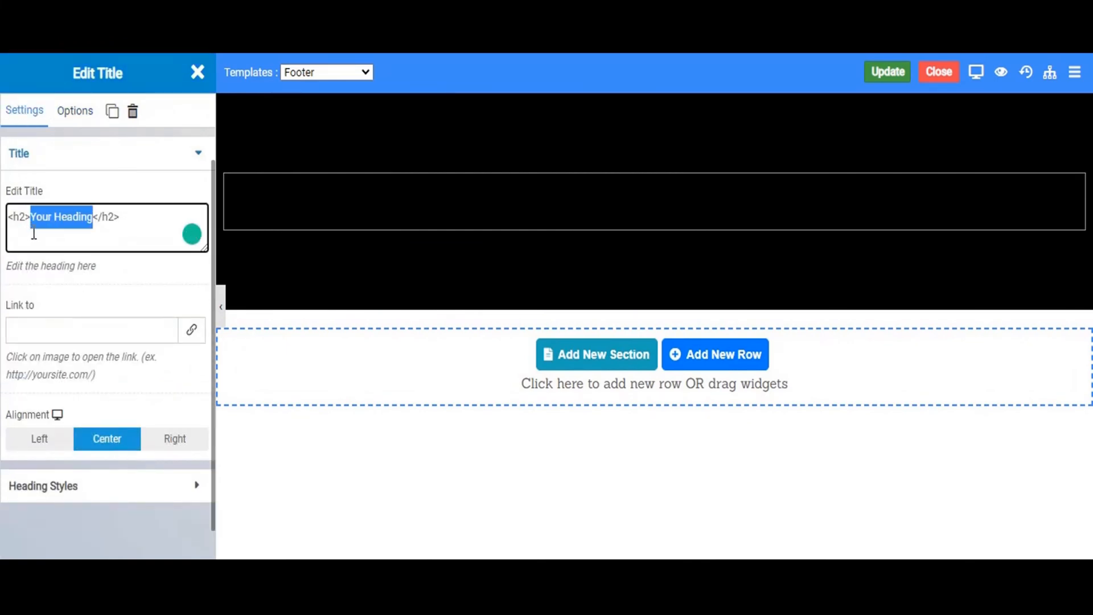
text(Foote)
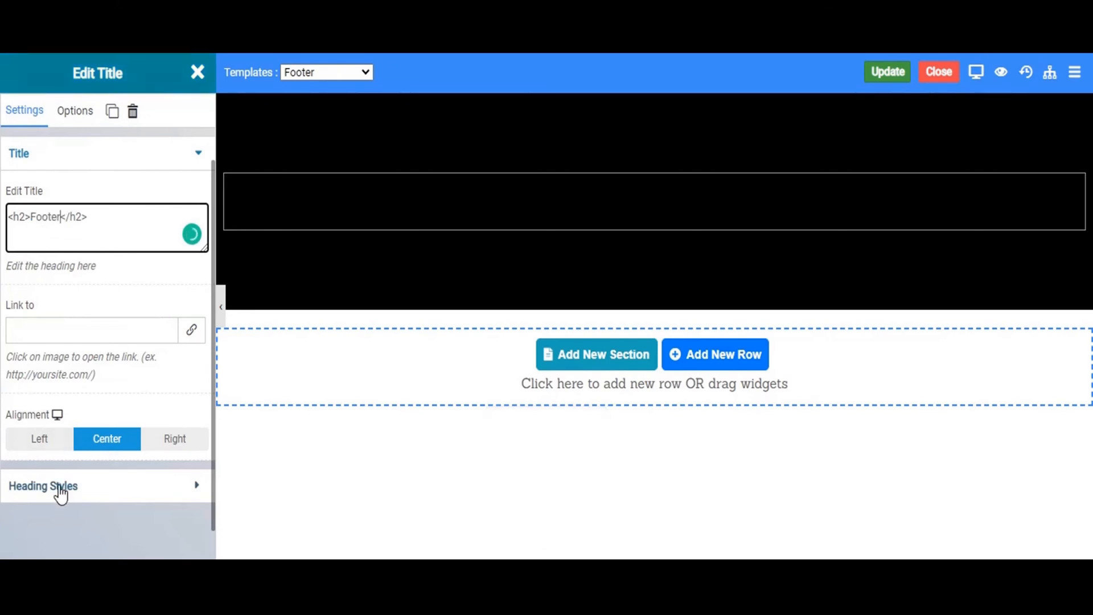
click(43, 487)
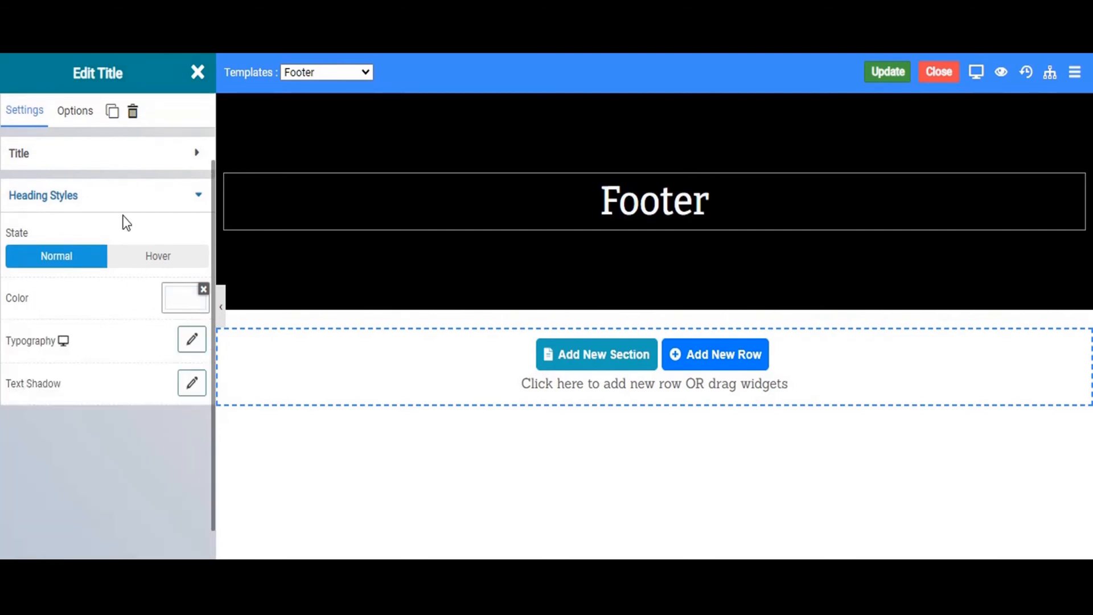
- Turn the second title into a <p> Lorem Ipsum paragraph with custom positioning
click(199, 73)
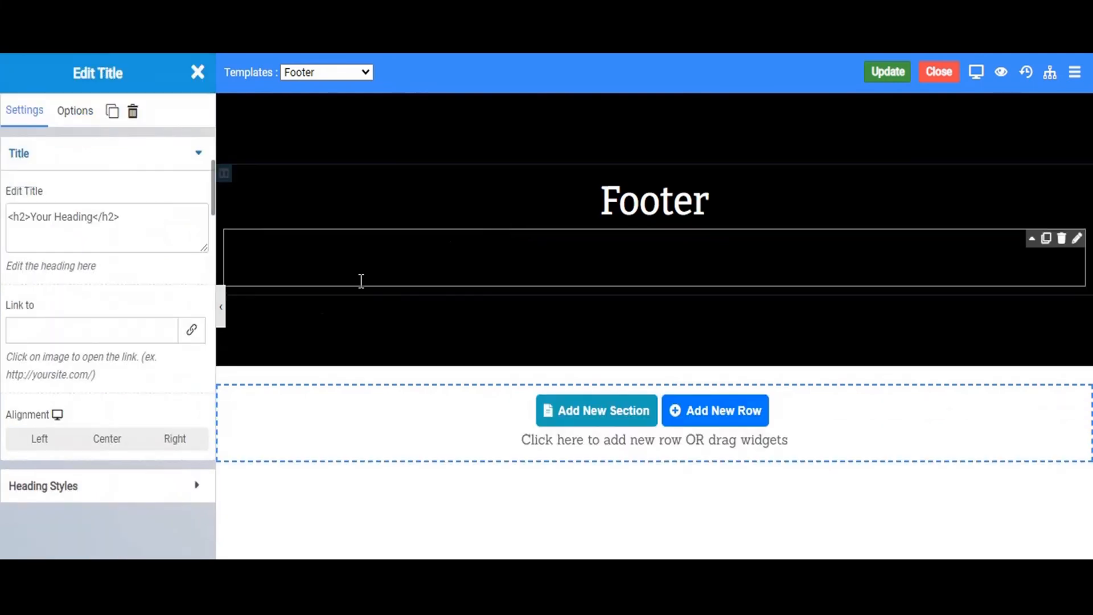
click(107, 439)
text(p)
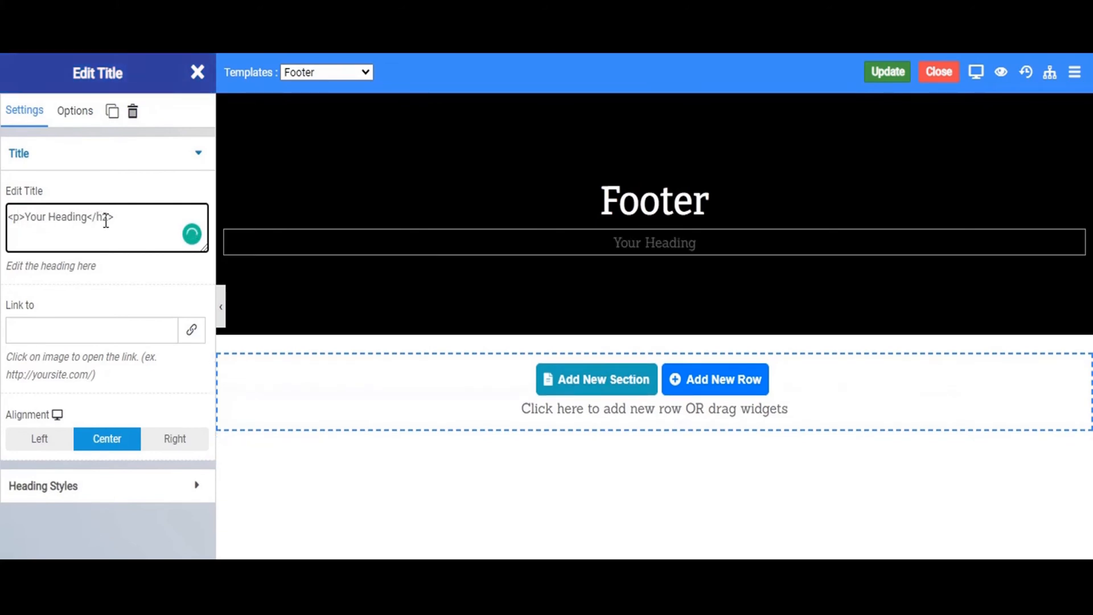
text(</p>)
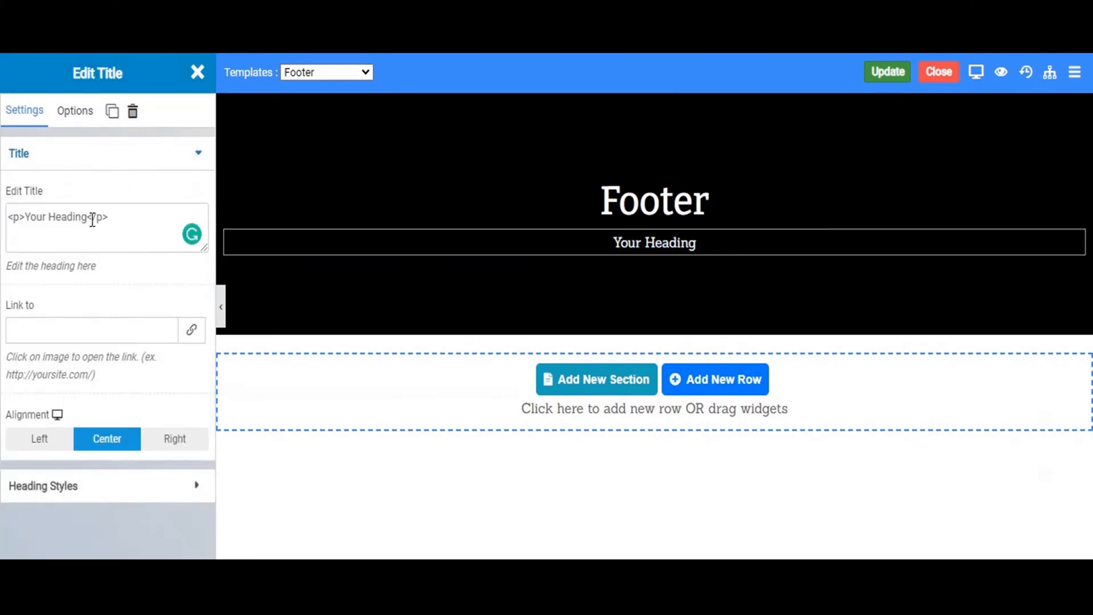
double_click(75, 216)
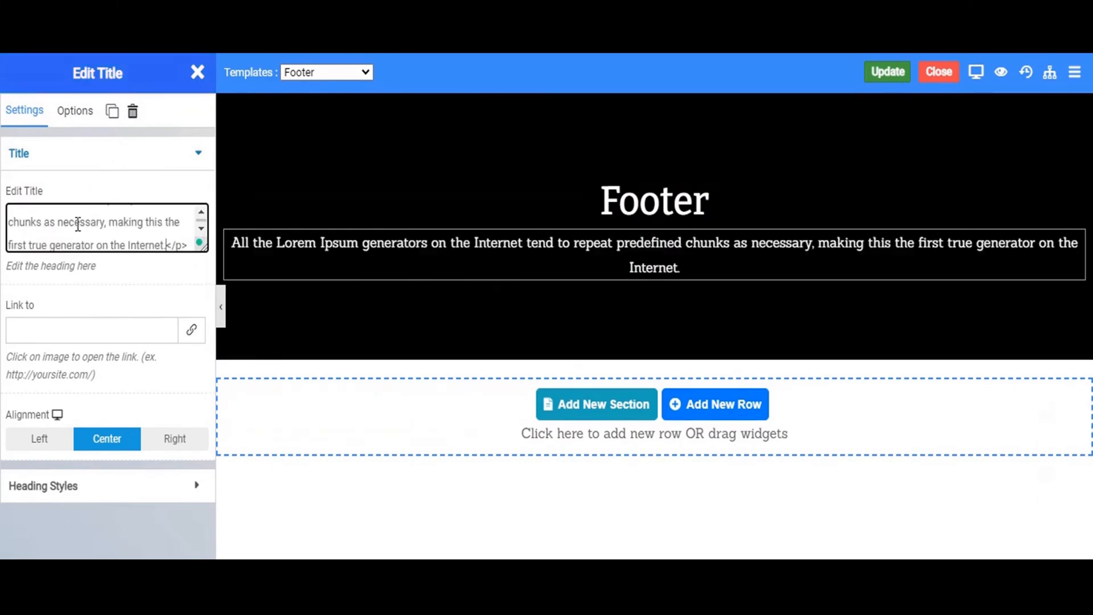
click(75, 111)
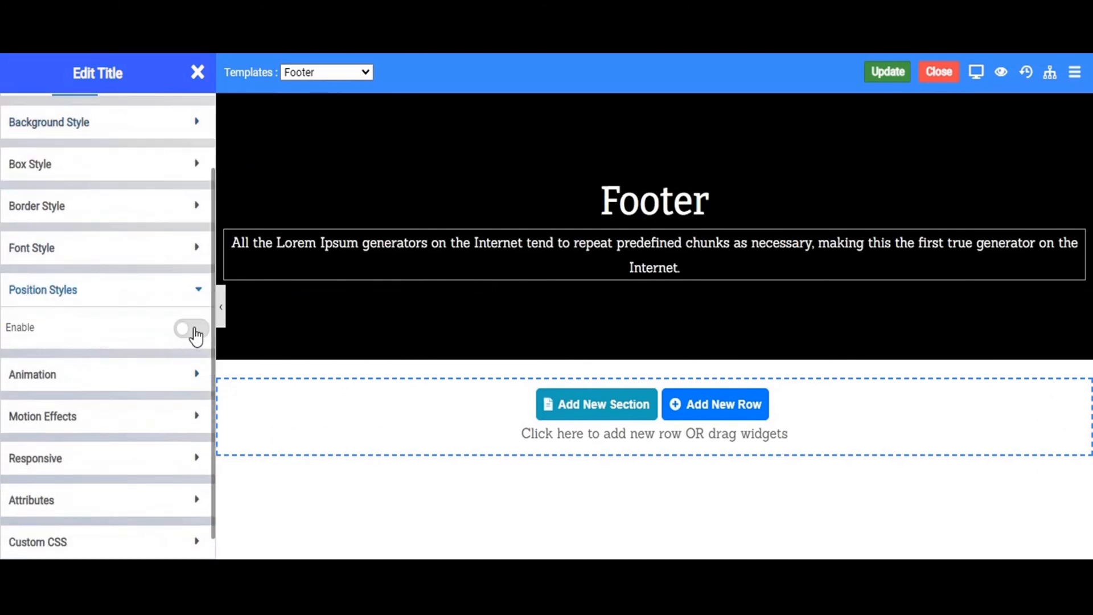
click(192, 328)
text(s)
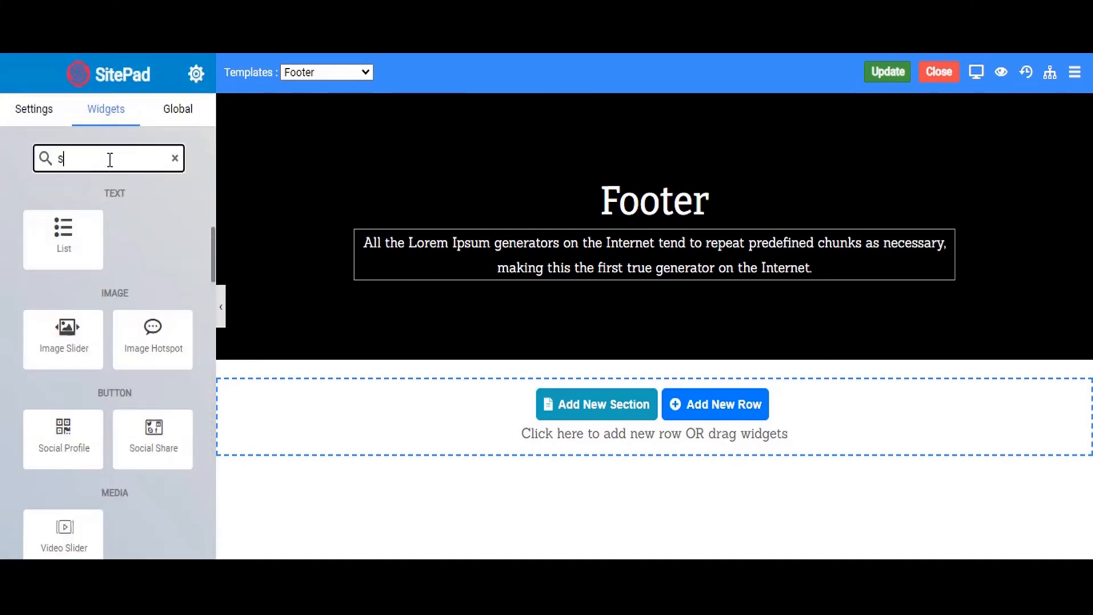
- Add a Social Profile widget under the footer text and trim its items to Facebook icons
text(oci)
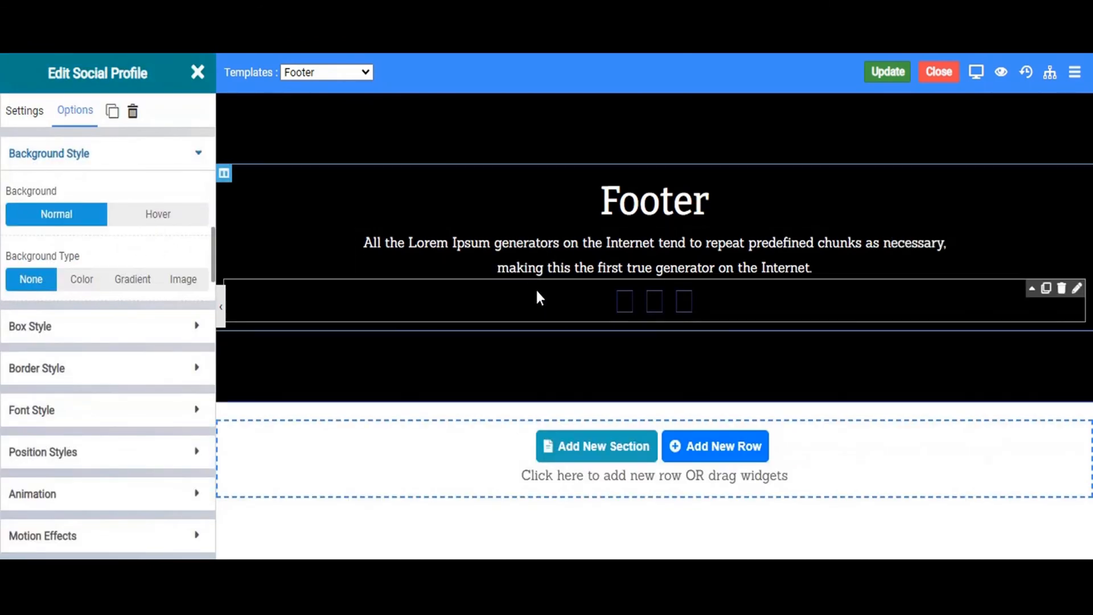
click(24, 110)
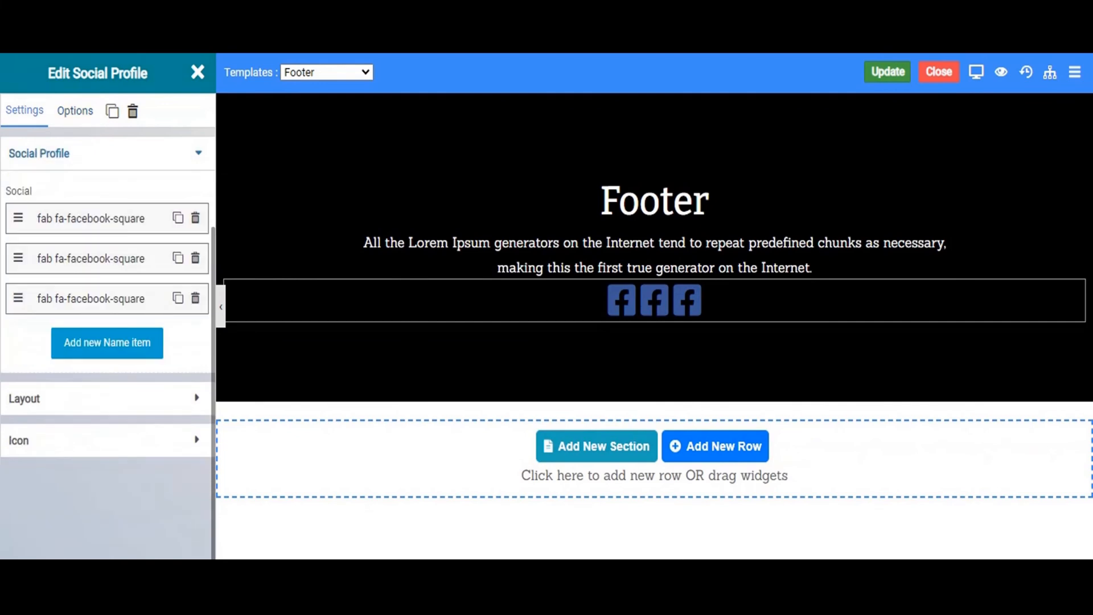
click(195, 298)
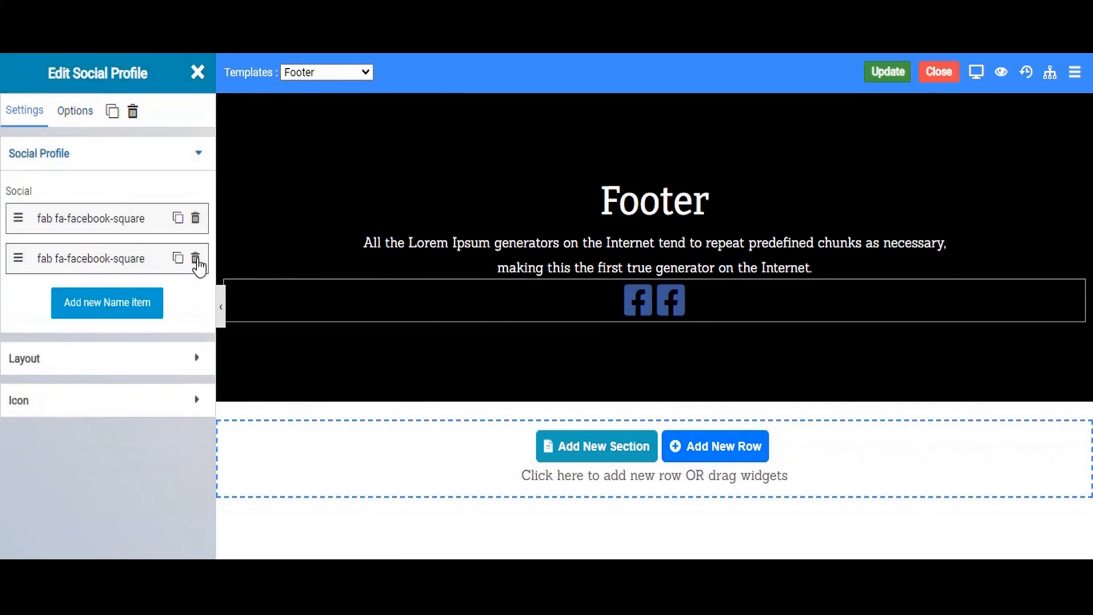
click(195, 258)
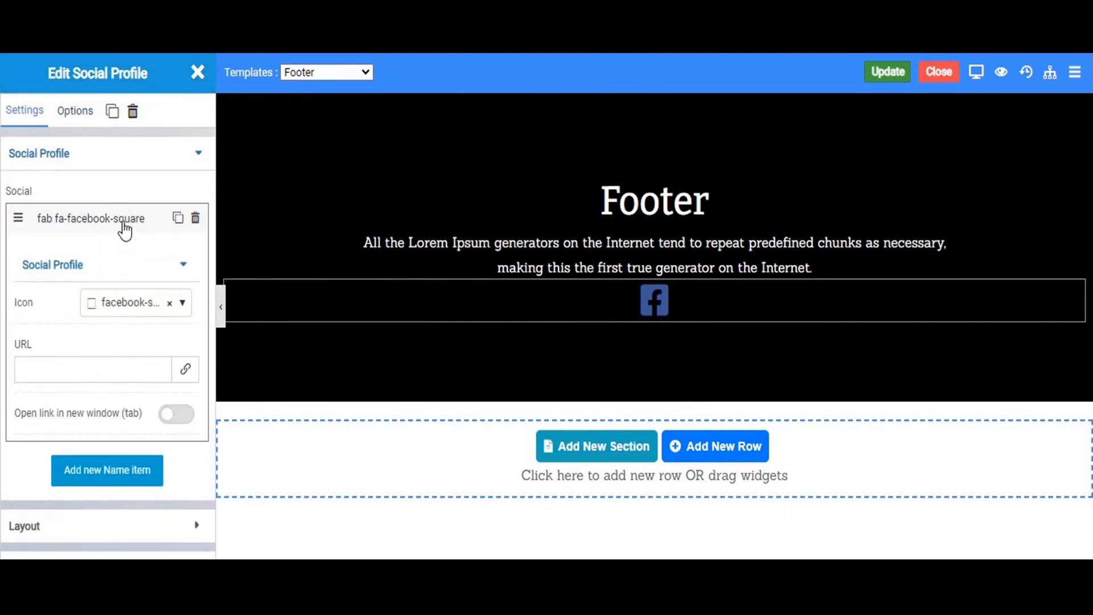
click(178, 218)
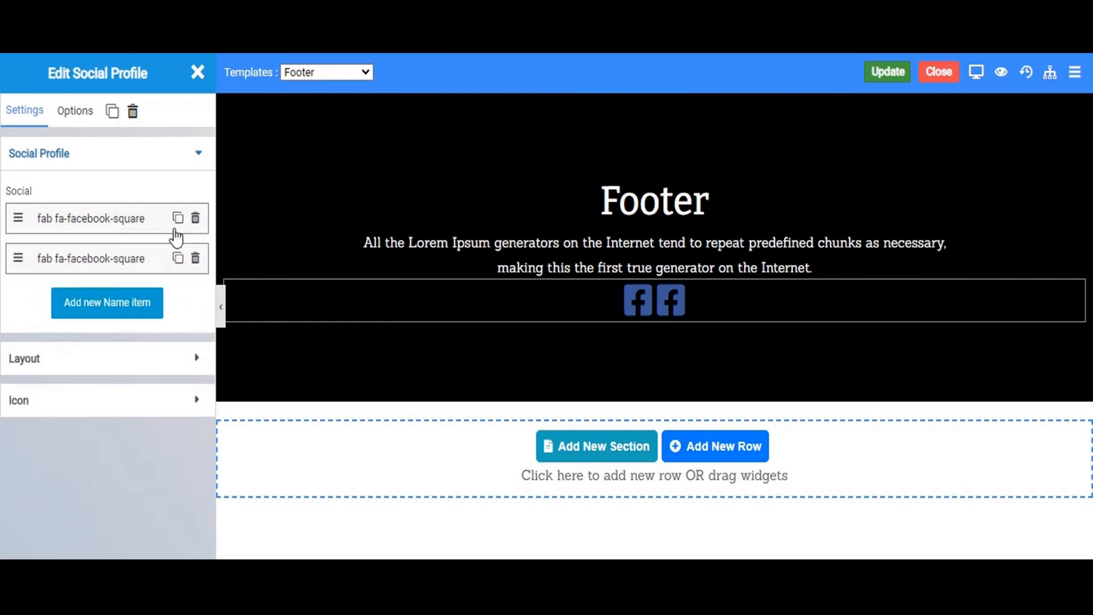
- Make the second icon google-plus-square and add a third icon set to LinkedIn
click(91, 258)
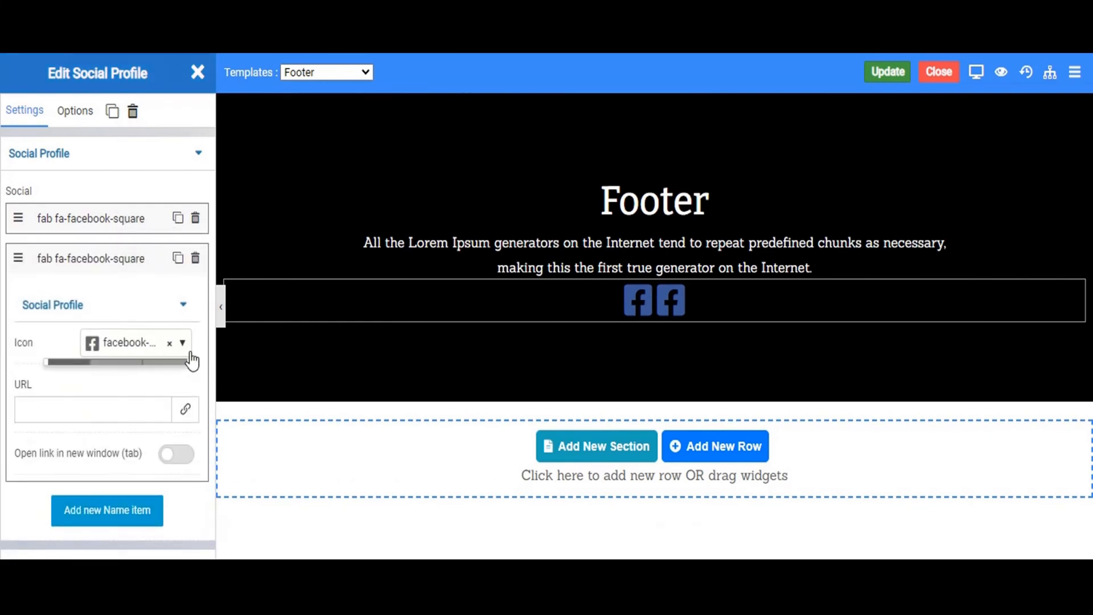
click(182, 343)
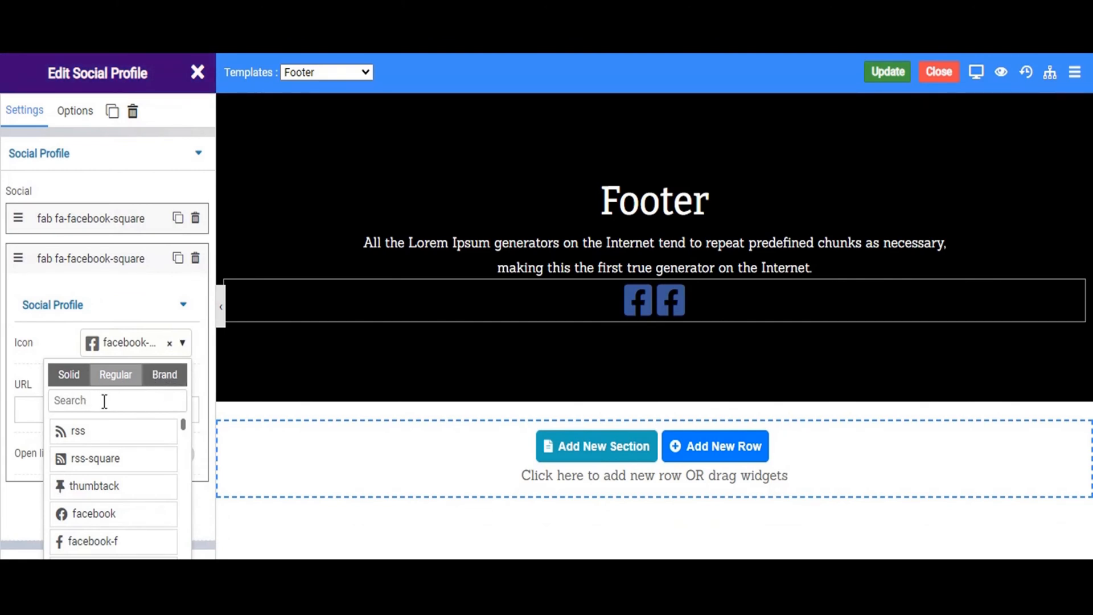
text(g)
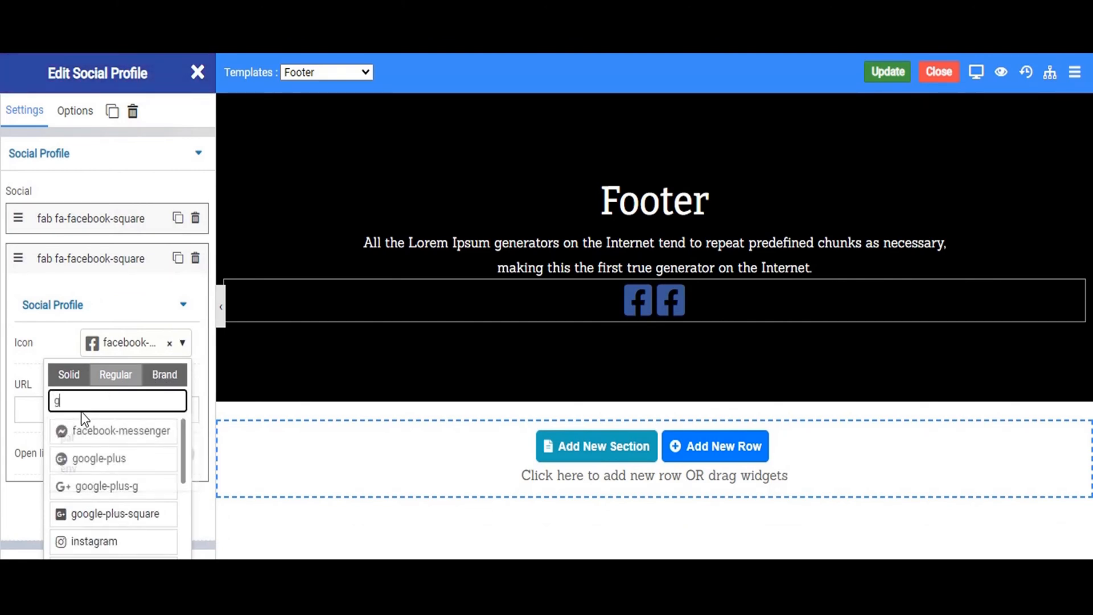
text(oo)
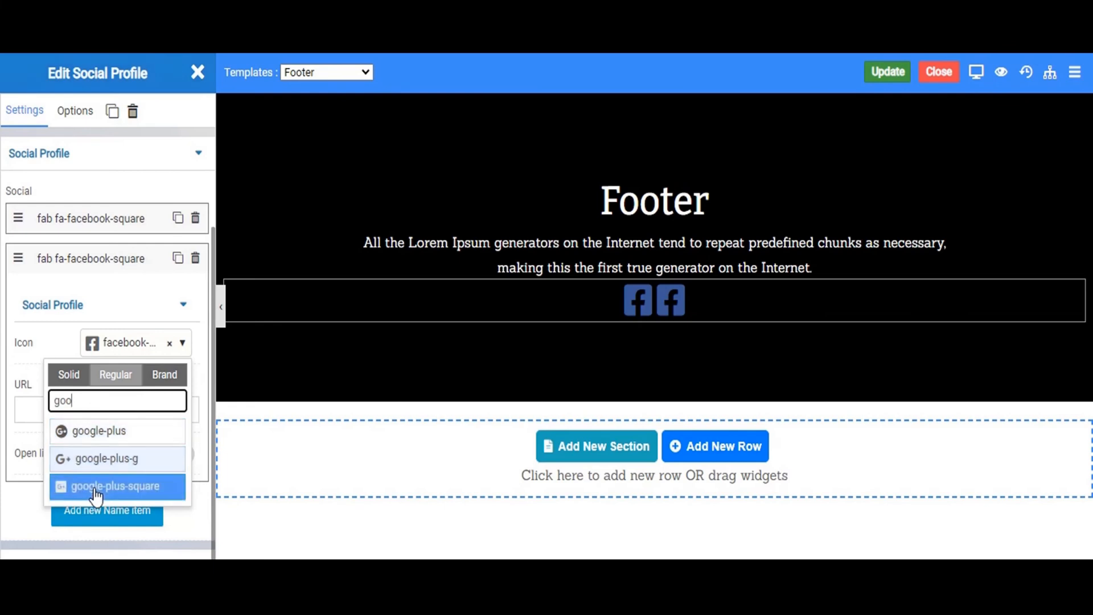
click(116, 486)
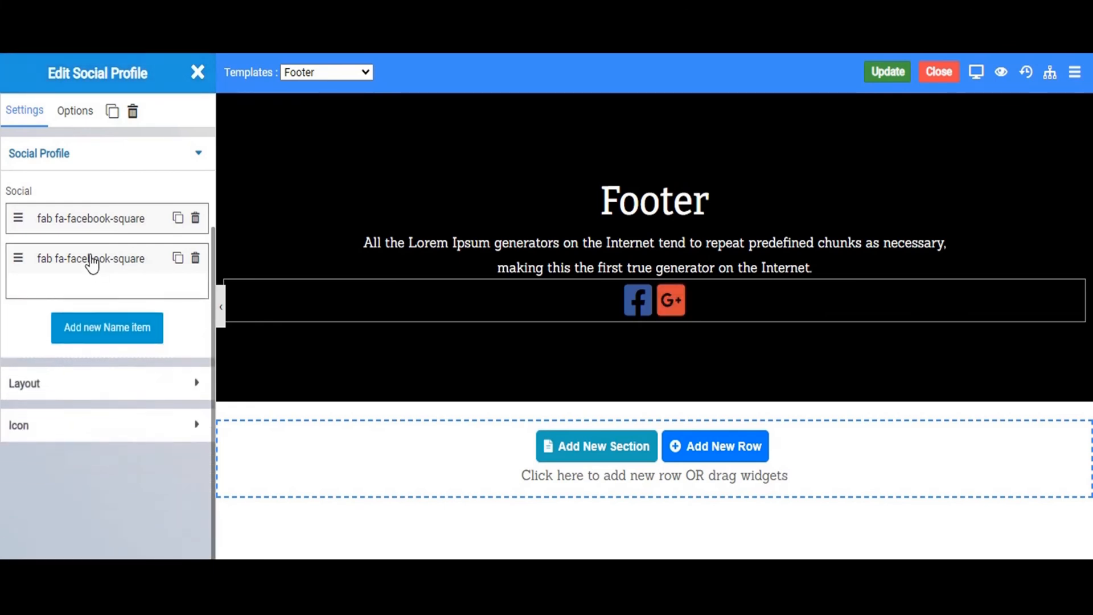
click(107, 328)
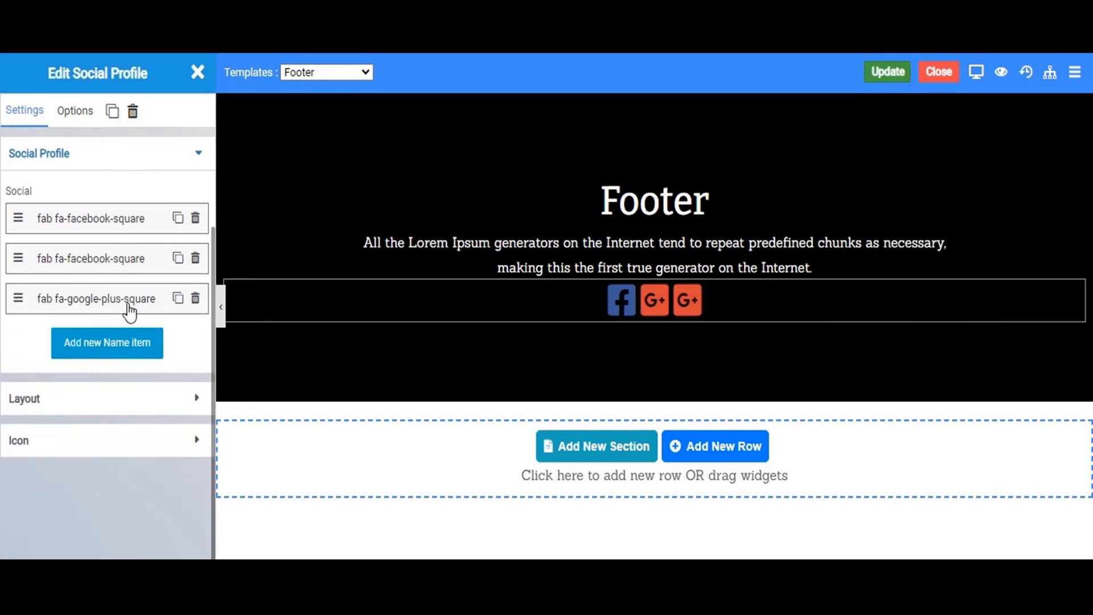
click(95, 298)
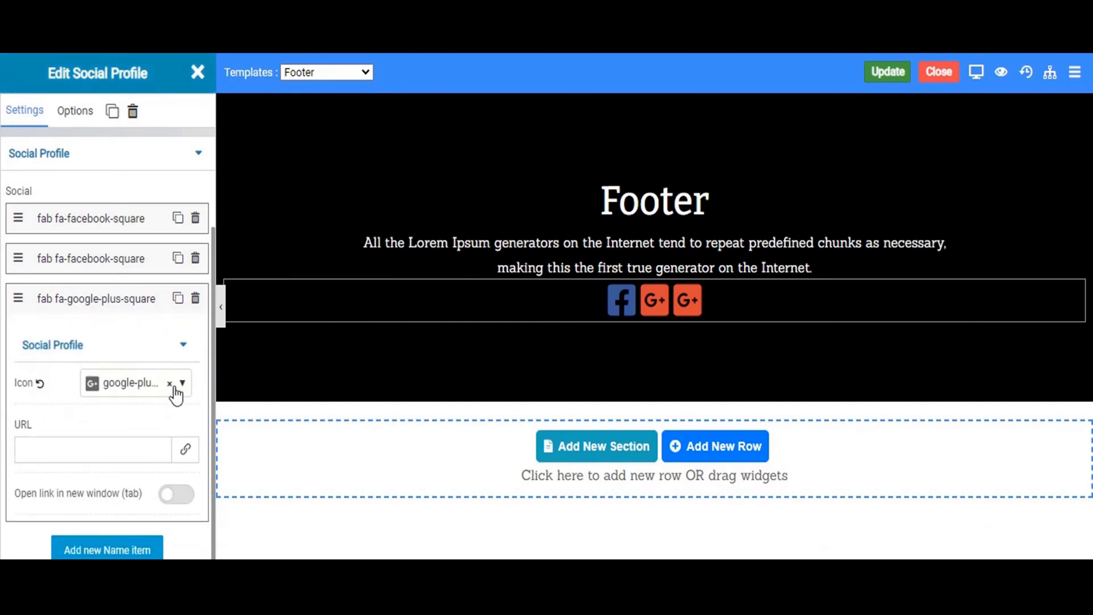
click(183, 384)
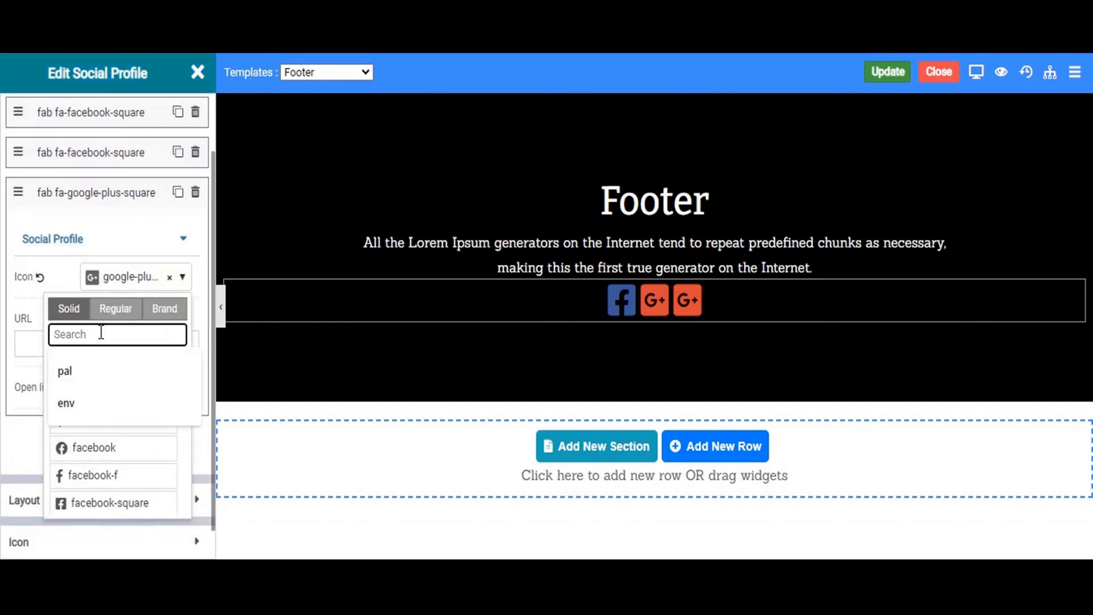
text(link)
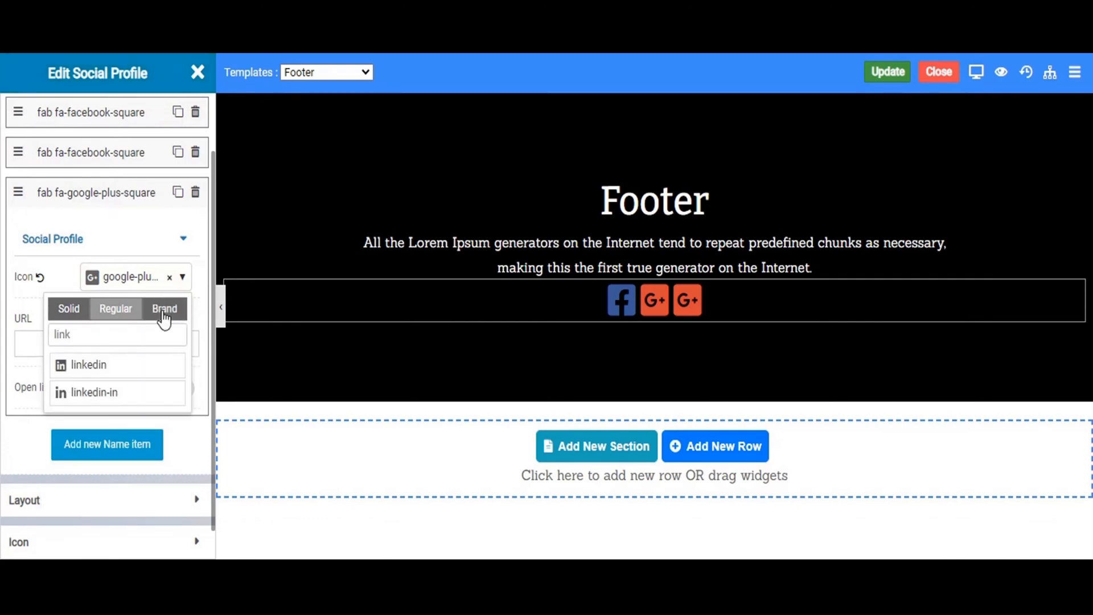
click(89, 365)
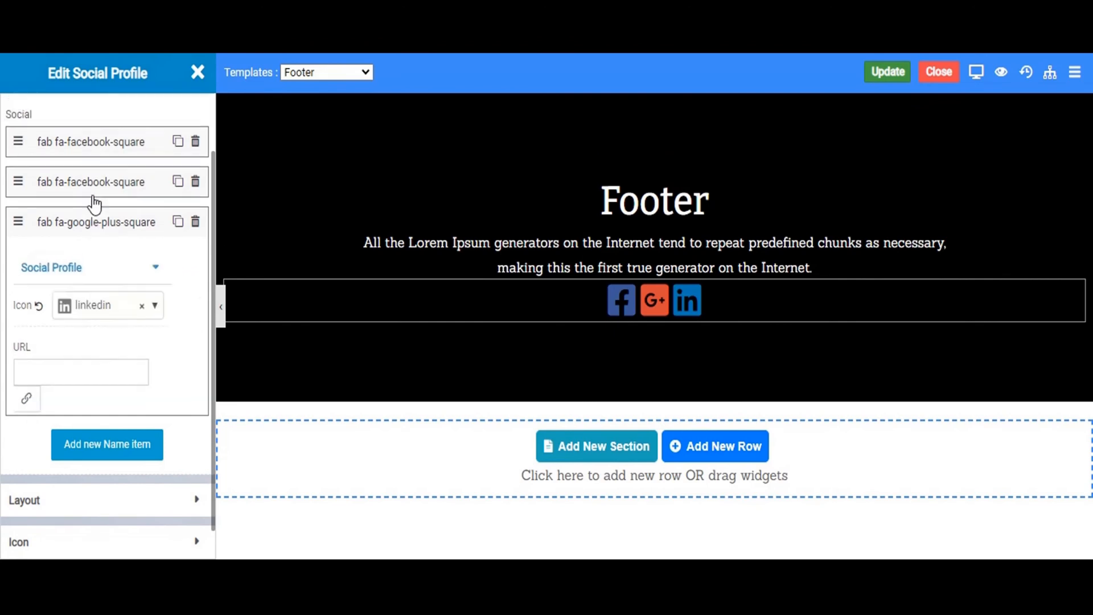
- Change the social icons from official colours to white in the icon style settings
click(107, 500)
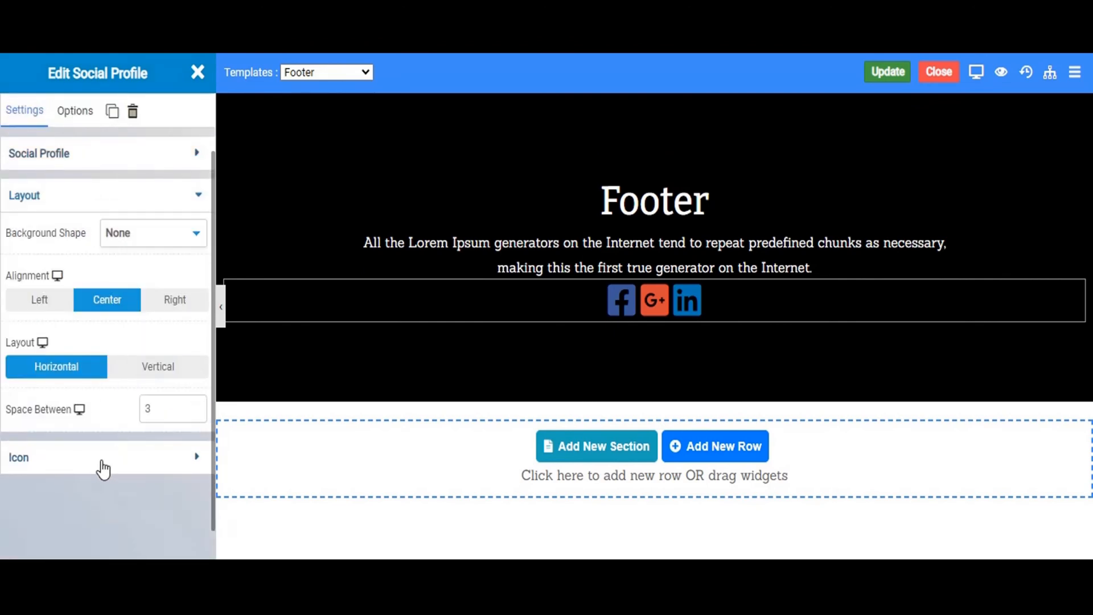
click(105, 458)
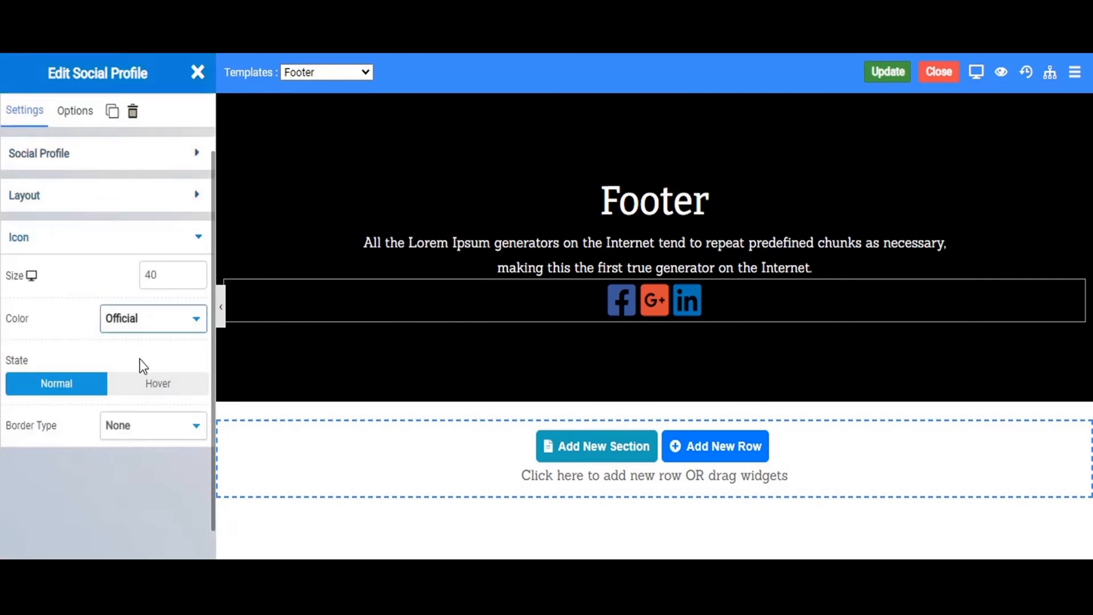
click(153, 317)
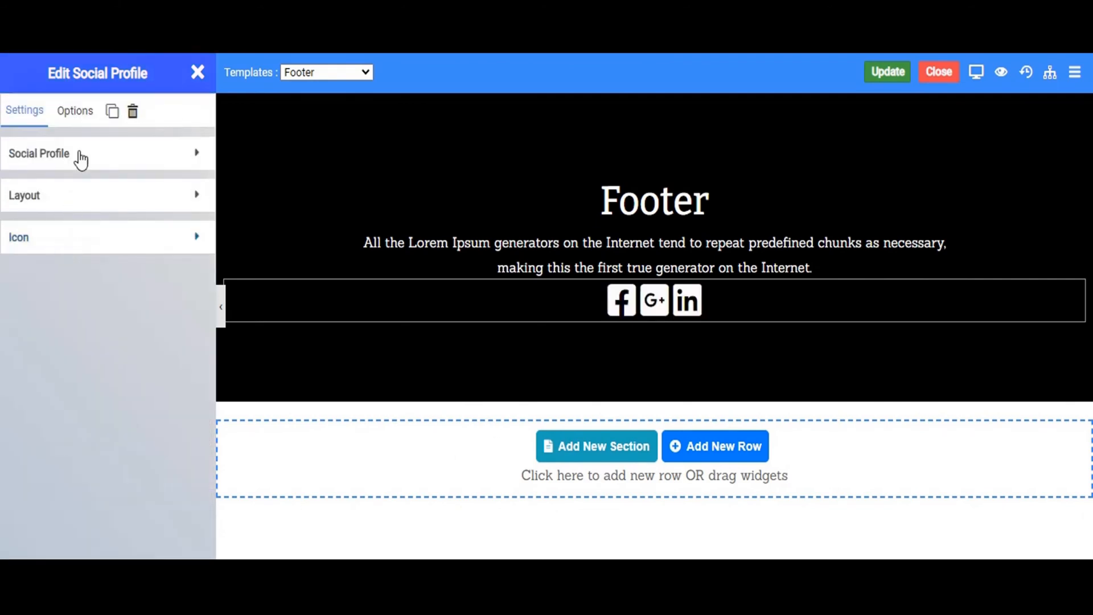
mouse_move(135, 321)
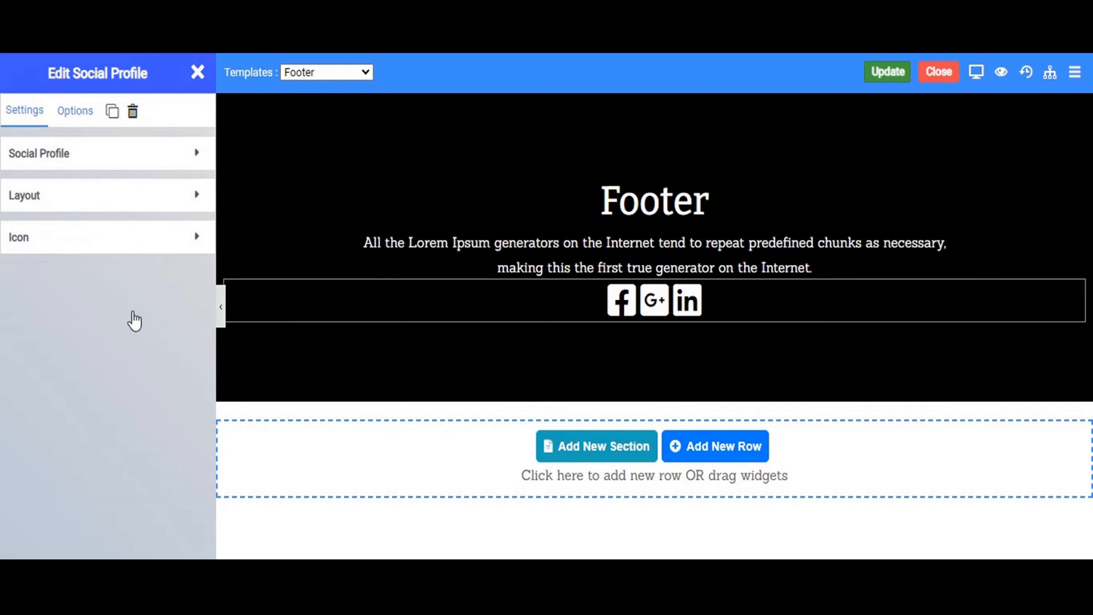
- Set the icon row's Box Style padding to 20, then update the Footer template and confirm OK
click(75, 110)
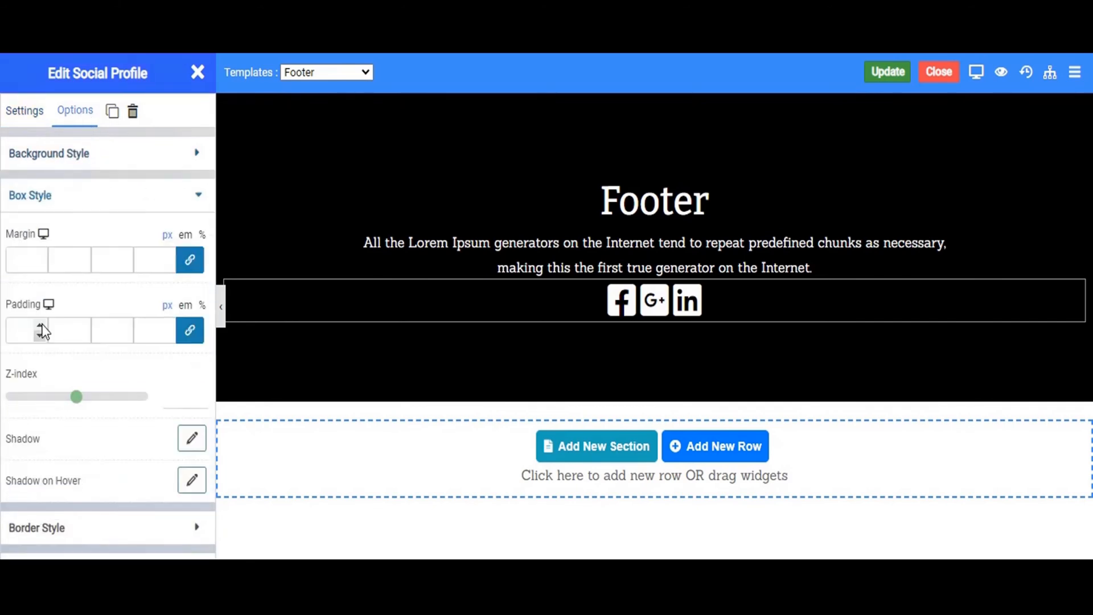
click(26, 330)
text(20)
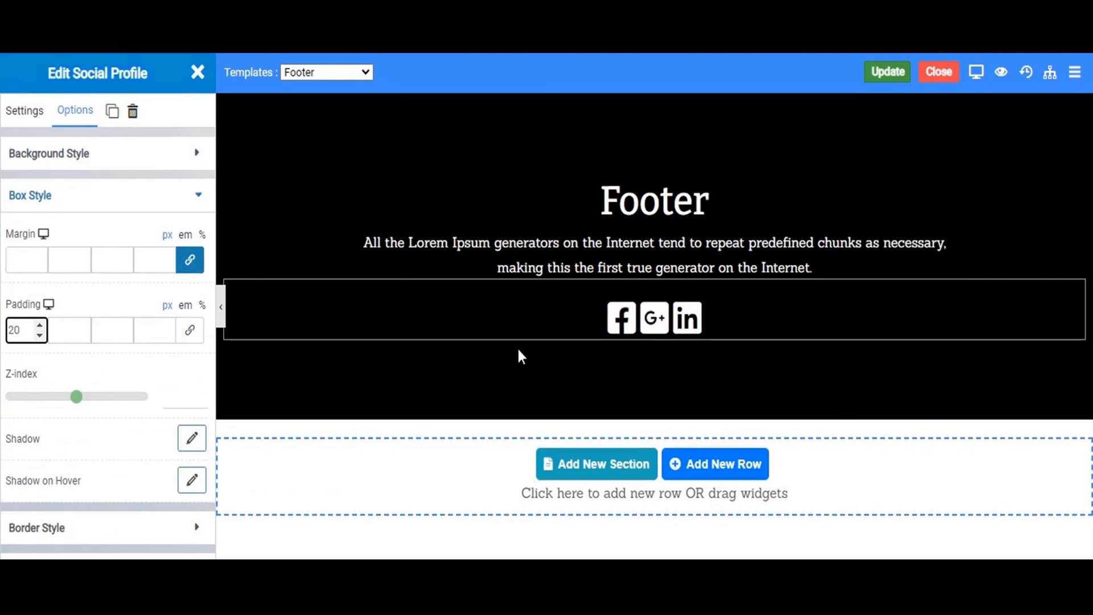
click(888, 72)
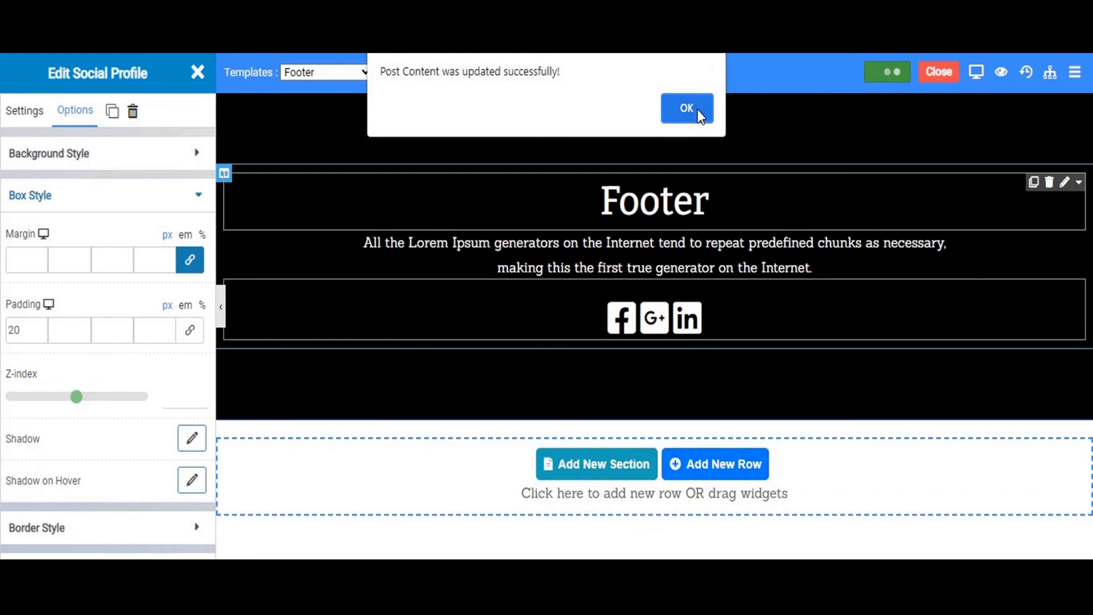
click(686, 108)
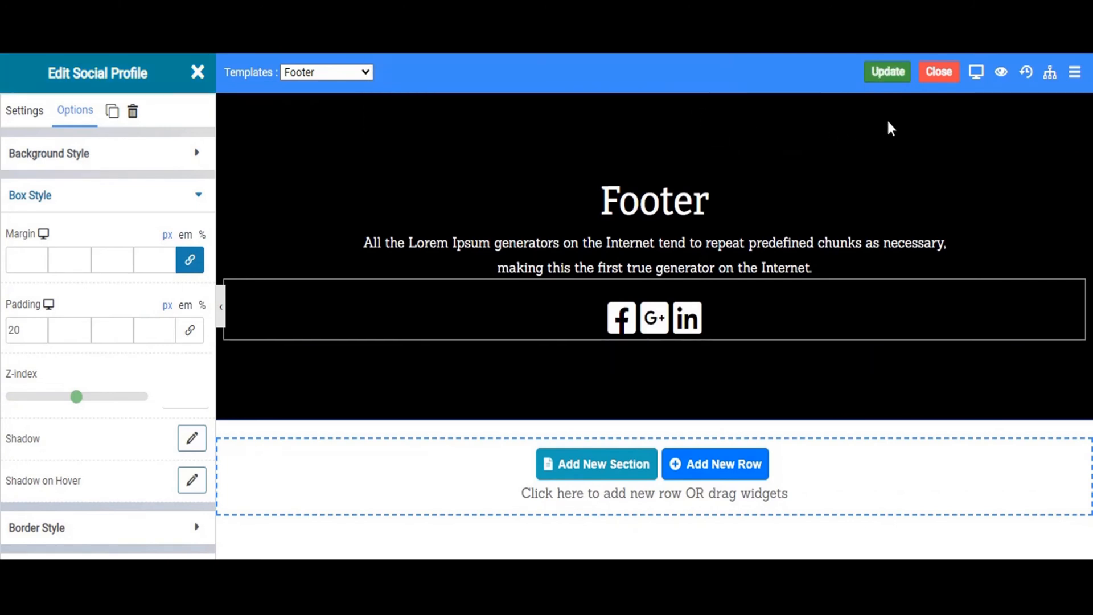
click(887, 71)
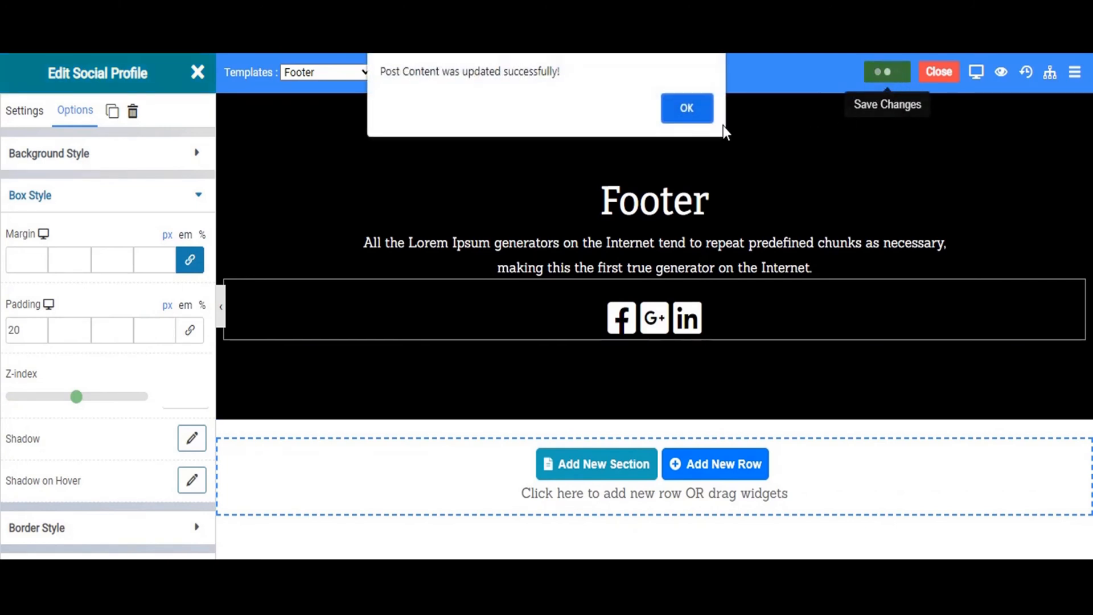
click(685, 108)
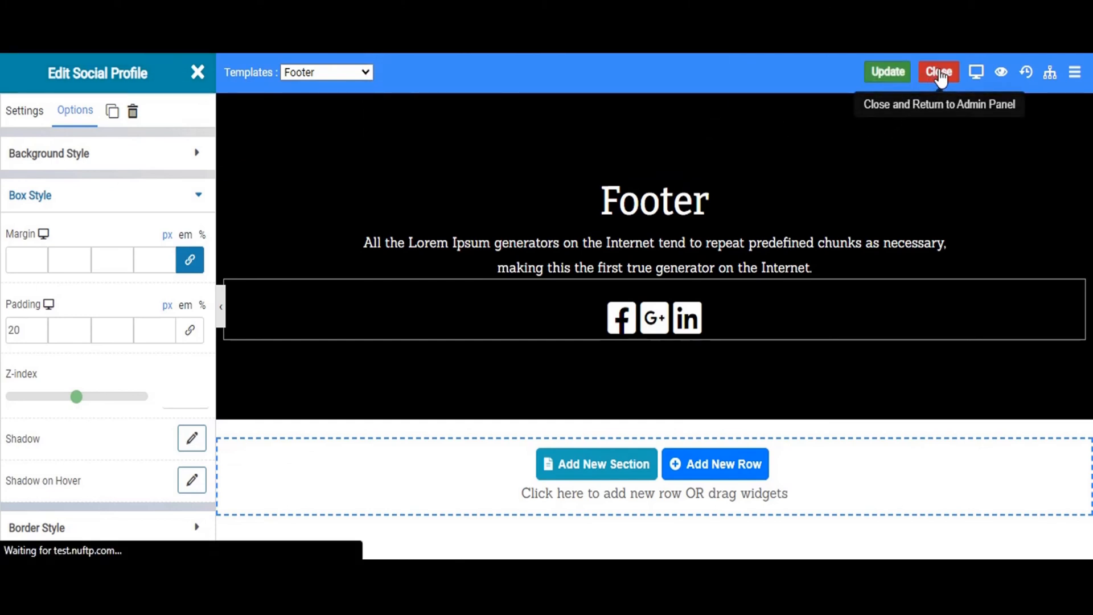
- Close the Footer editor and open the live site from the Pagelayer Templates list
click(938, 72)
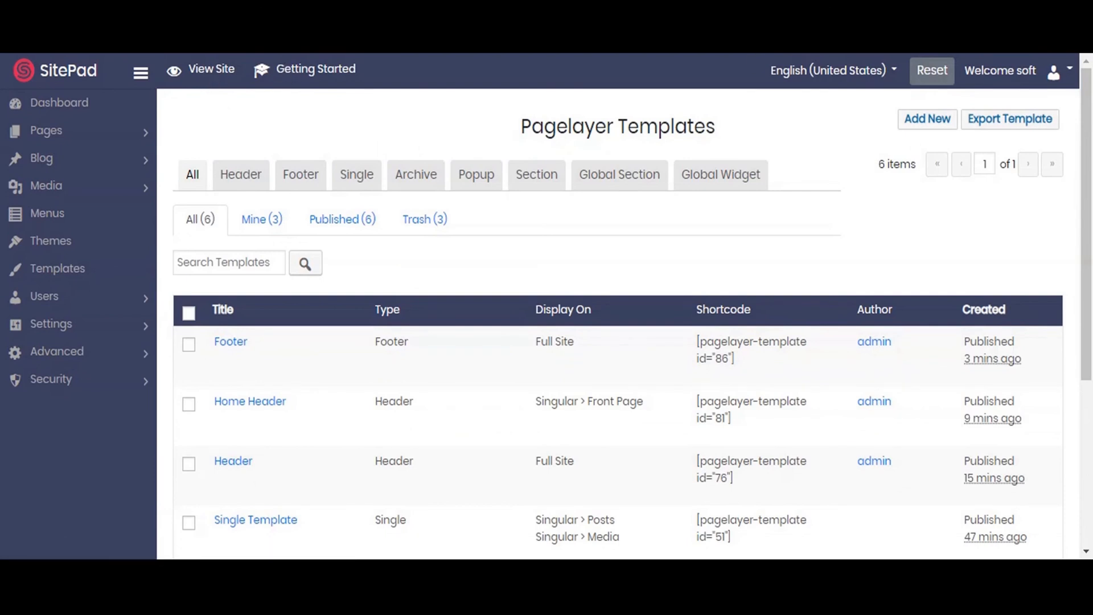
click(249, 401)
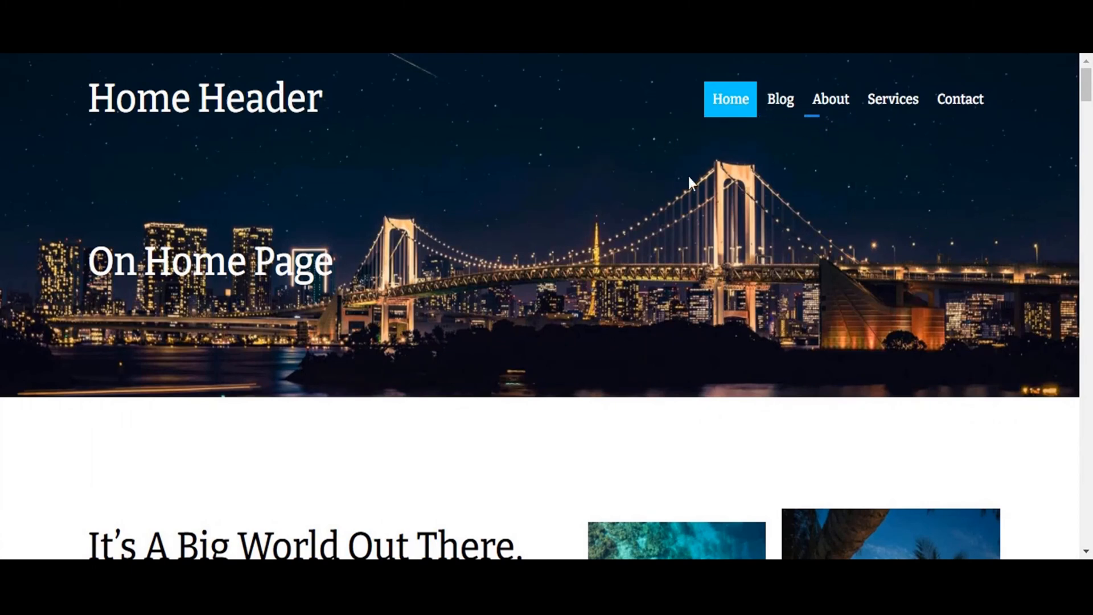
- Scroll the live home page down to the black social-icon Footer and back up to the Home Header
scroll(down, 3)
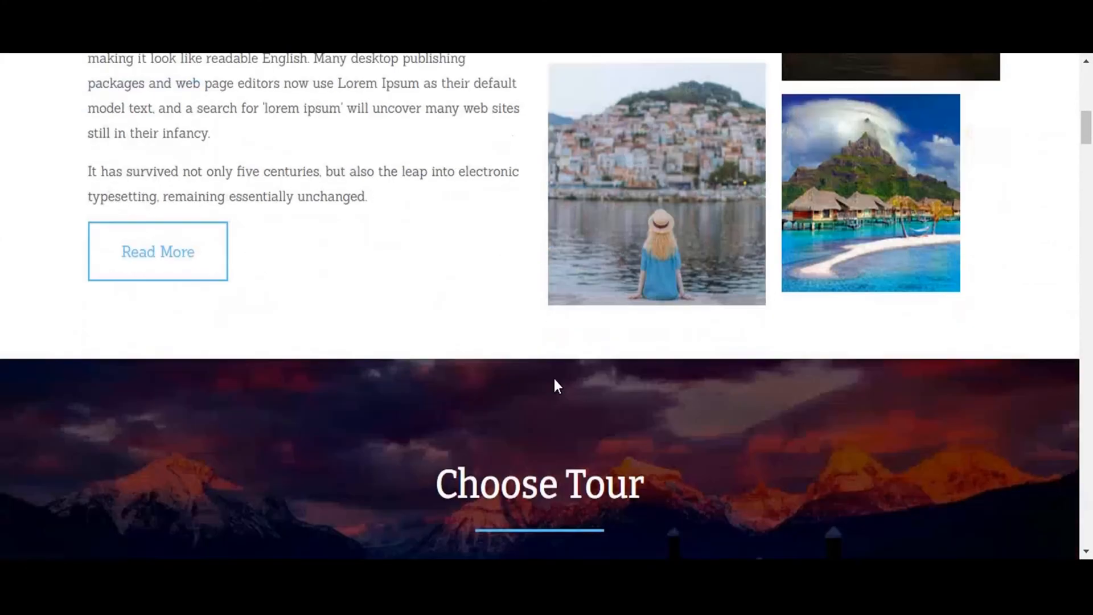
scroll(down, 3)
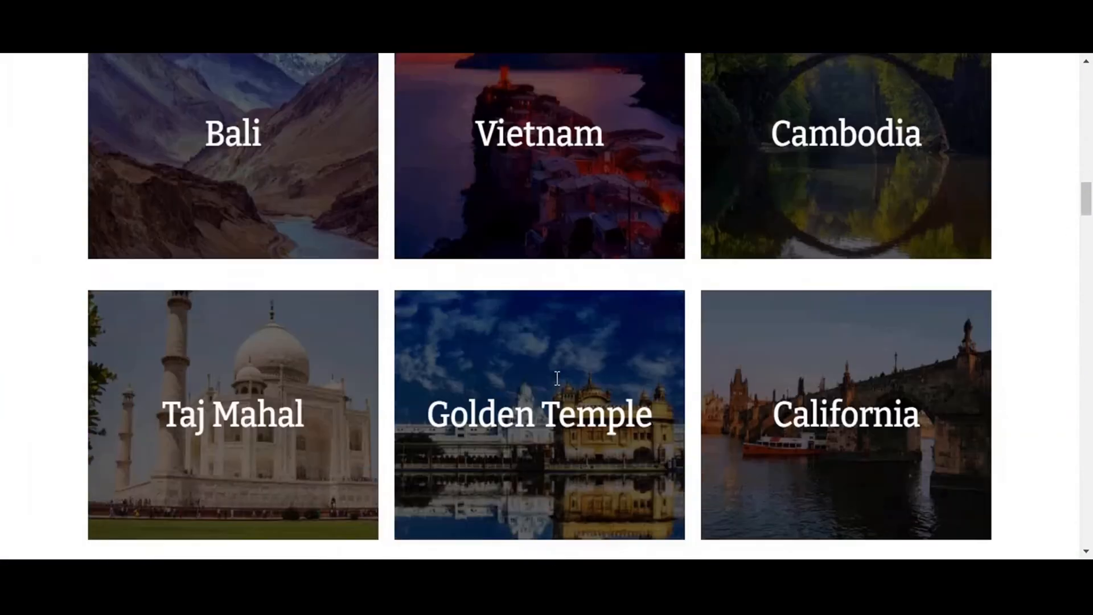
scroll(down, 3)
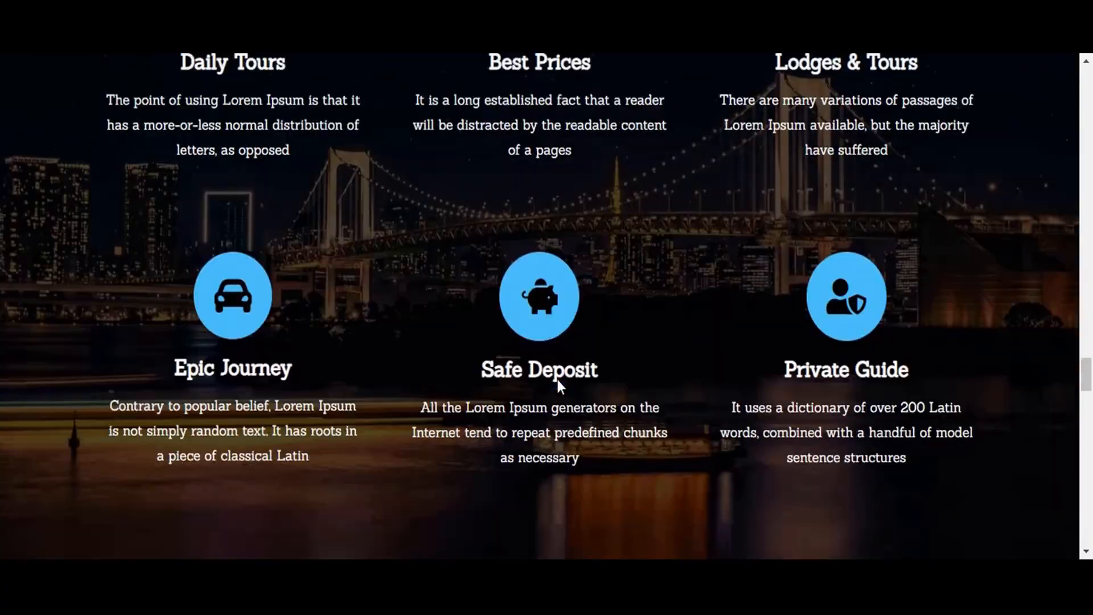
scroll(down, 3)
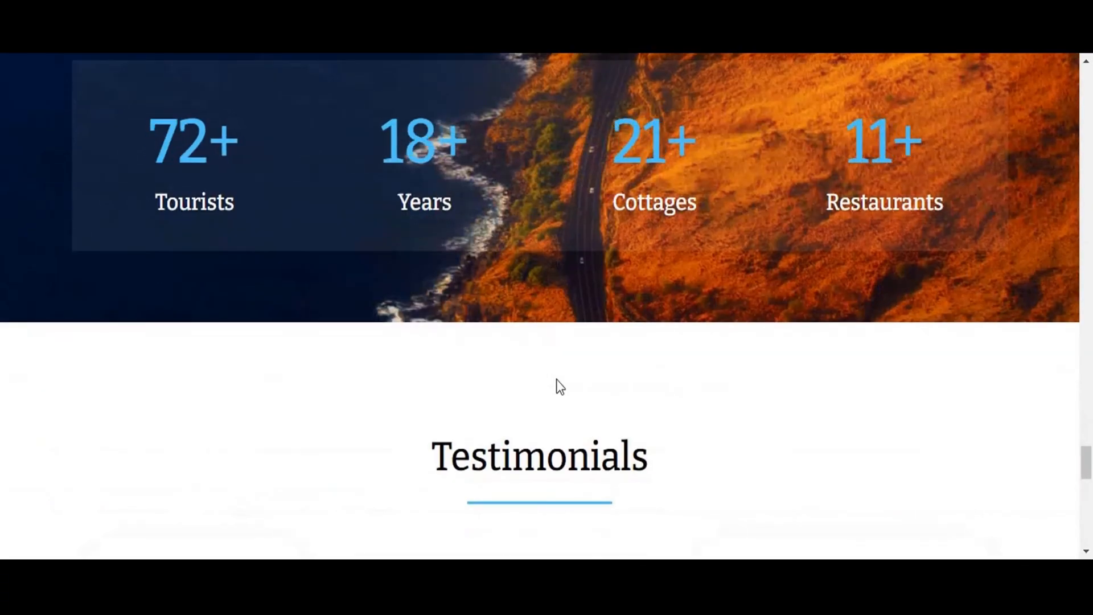
scroll(down, 3)
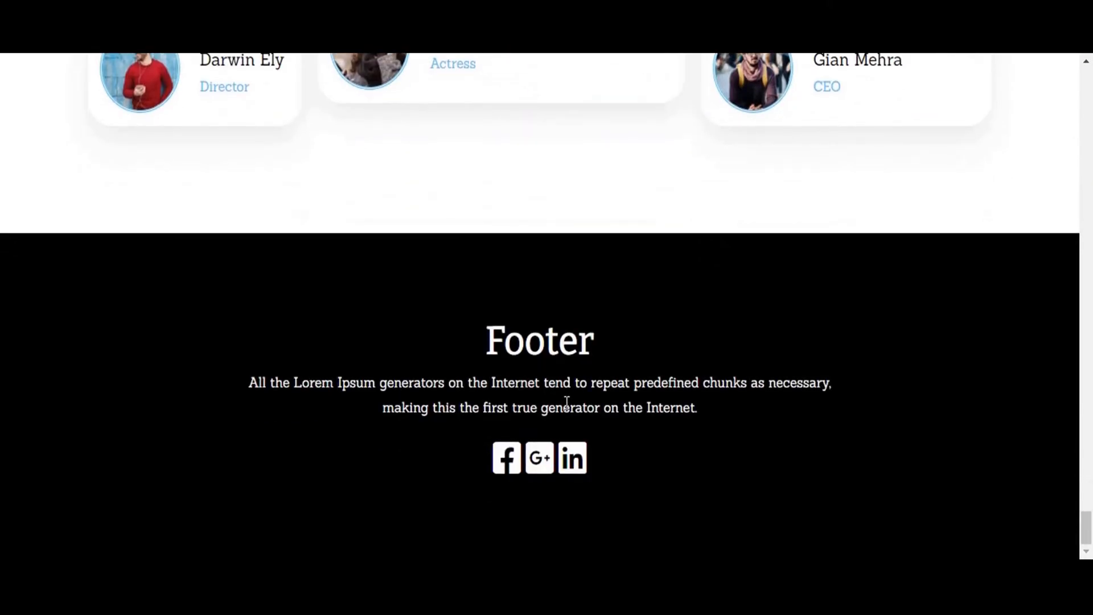
scroll(up, 3)
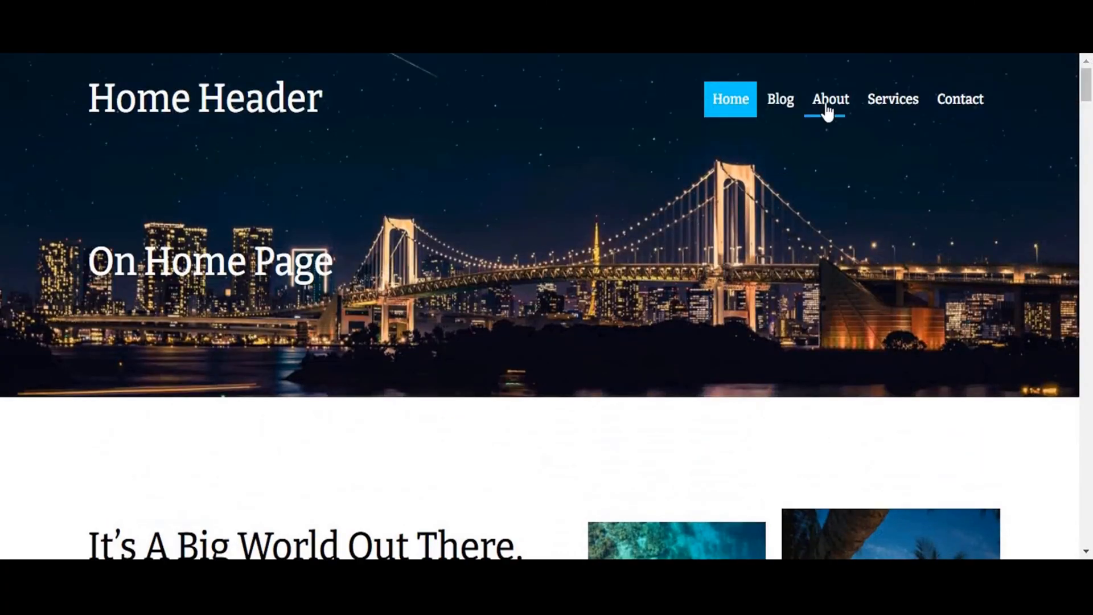
- Open the live About page and scroll from its full-site Header banner down to the Footer and back
click(830, 99)
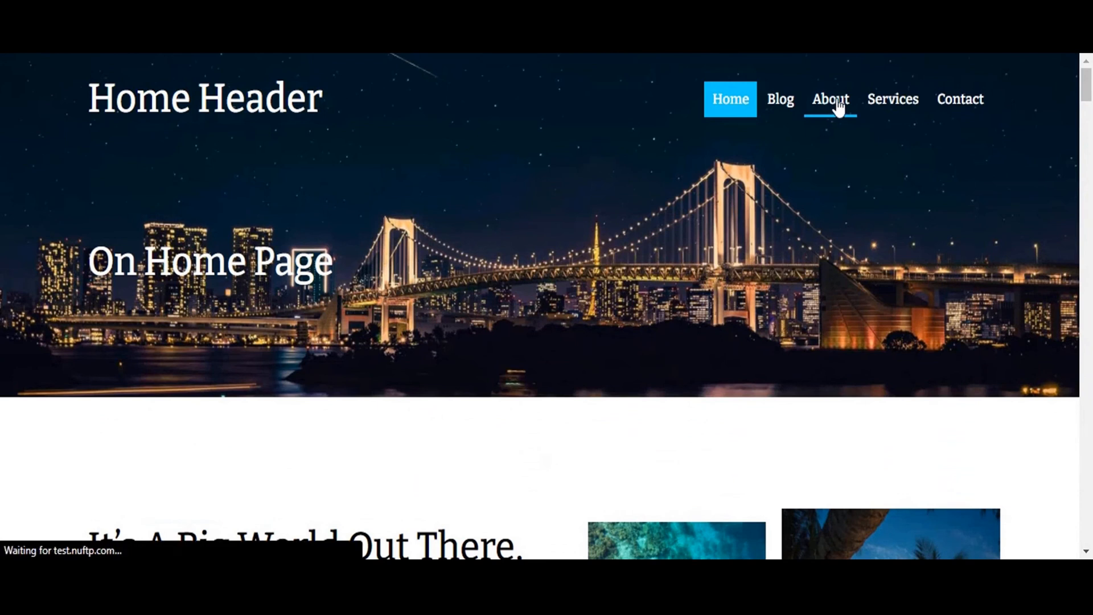
click(830, 99)
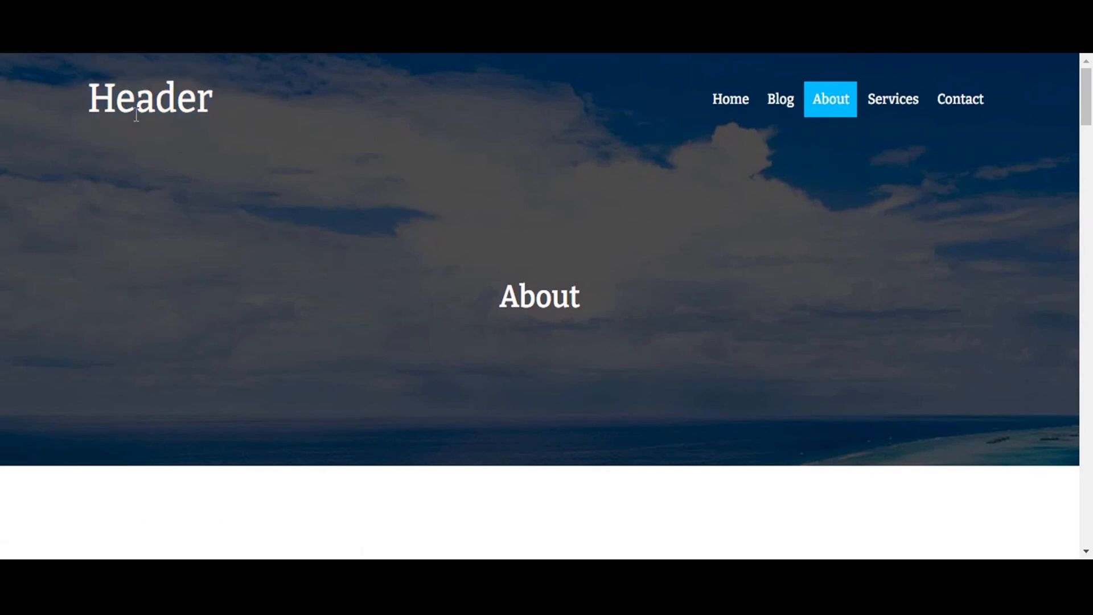
mouse_move(111, 101)
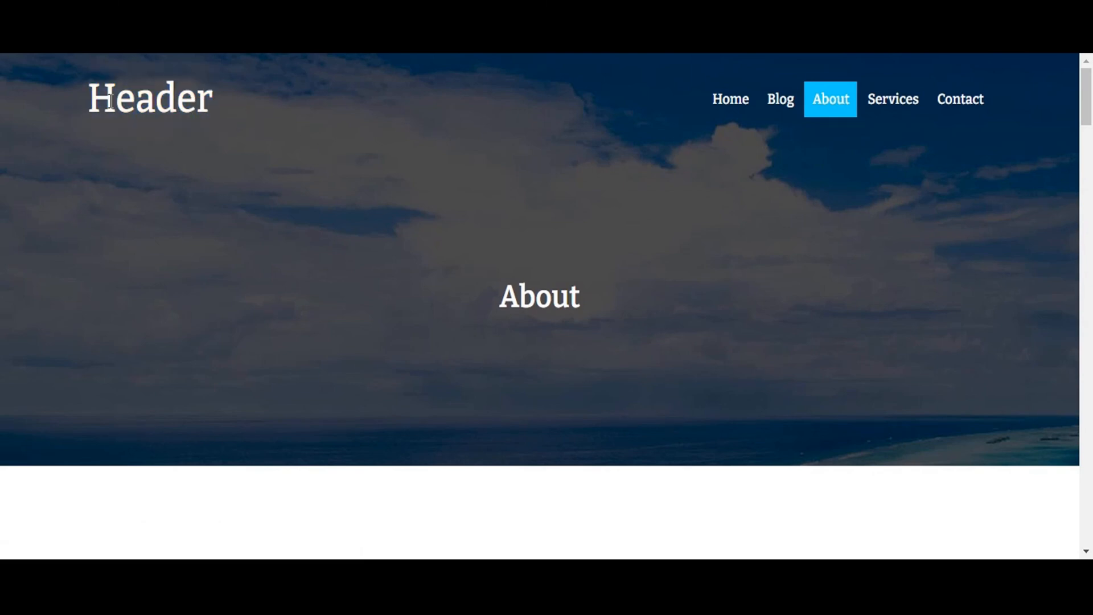
double_click(151, 98)
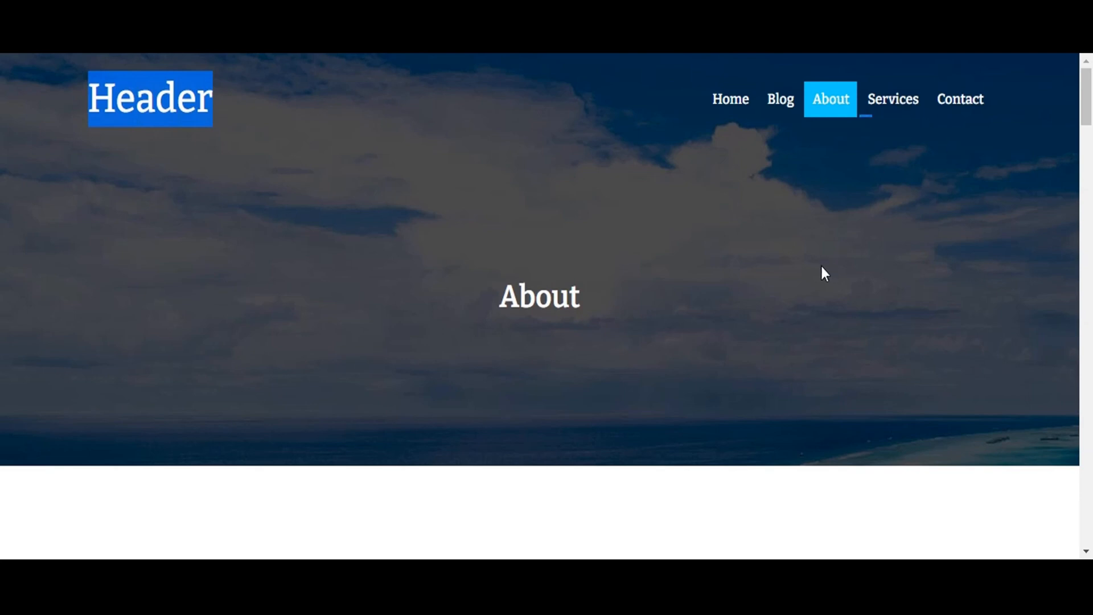
scroll(down, 3)
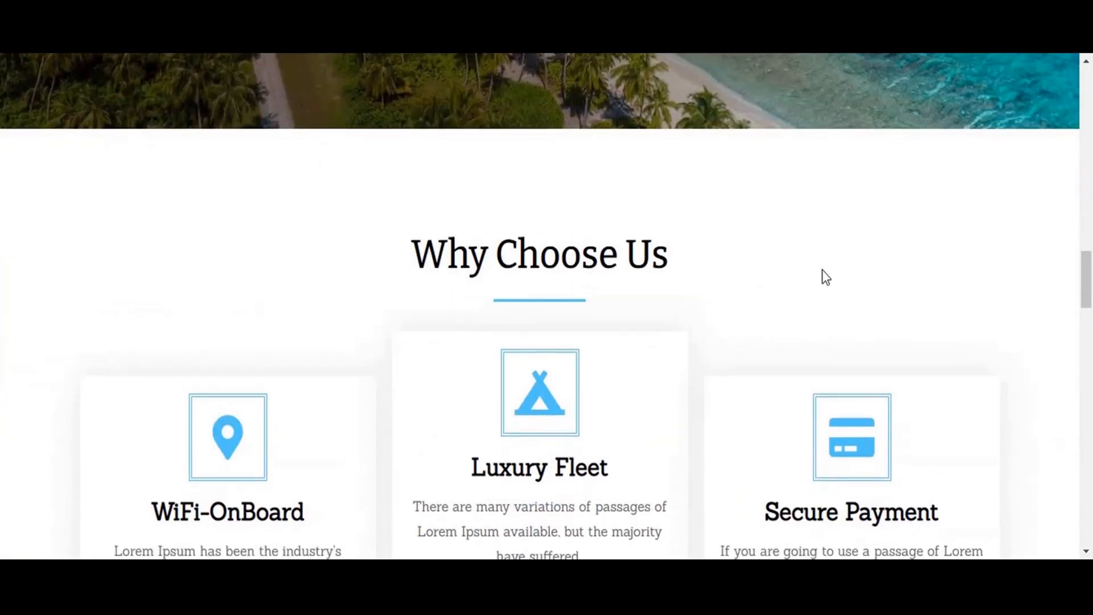
scroll(down, 3)
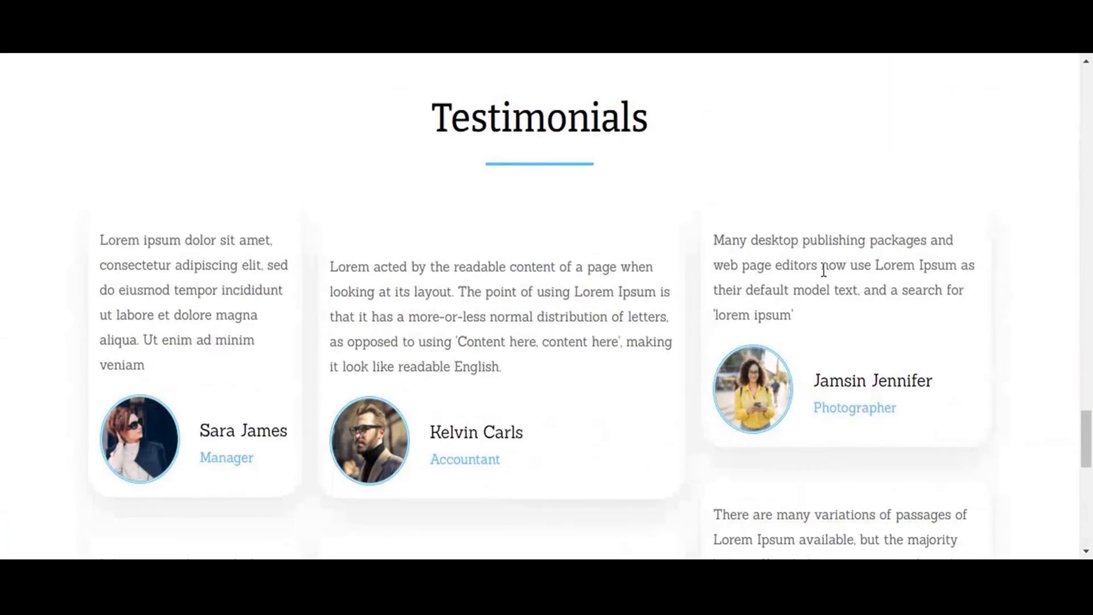
scroll(down, 3)
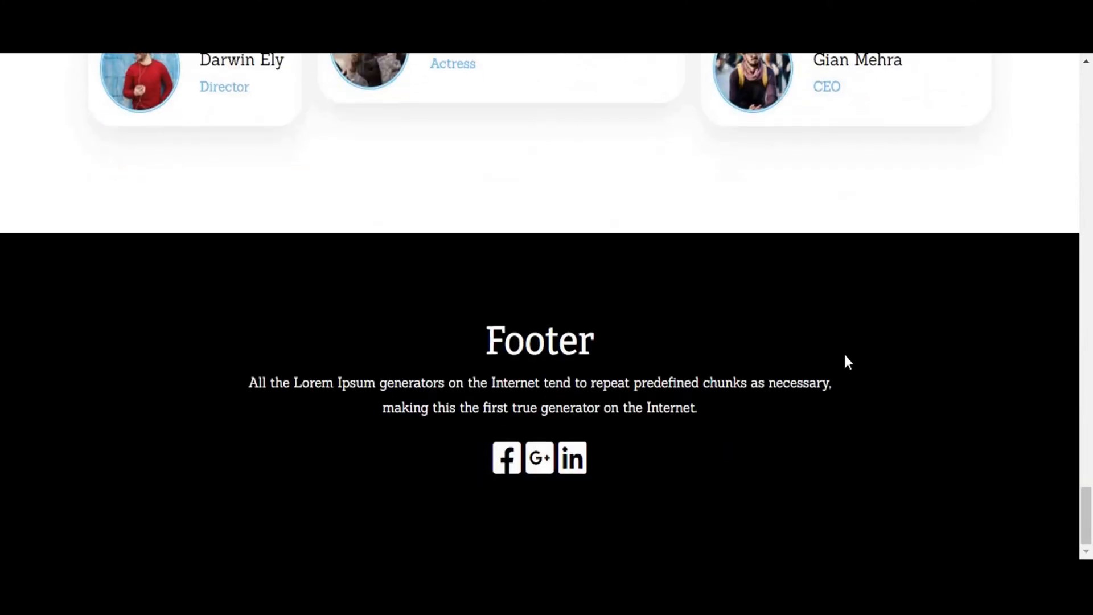
mouse_move(803, 468)
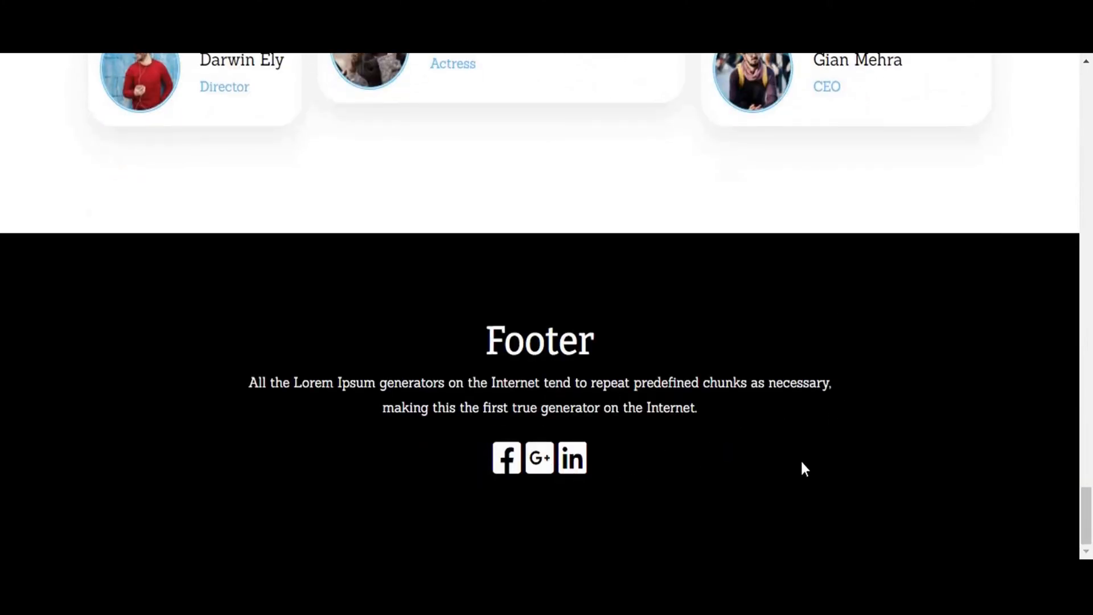
scroll(up, 3)
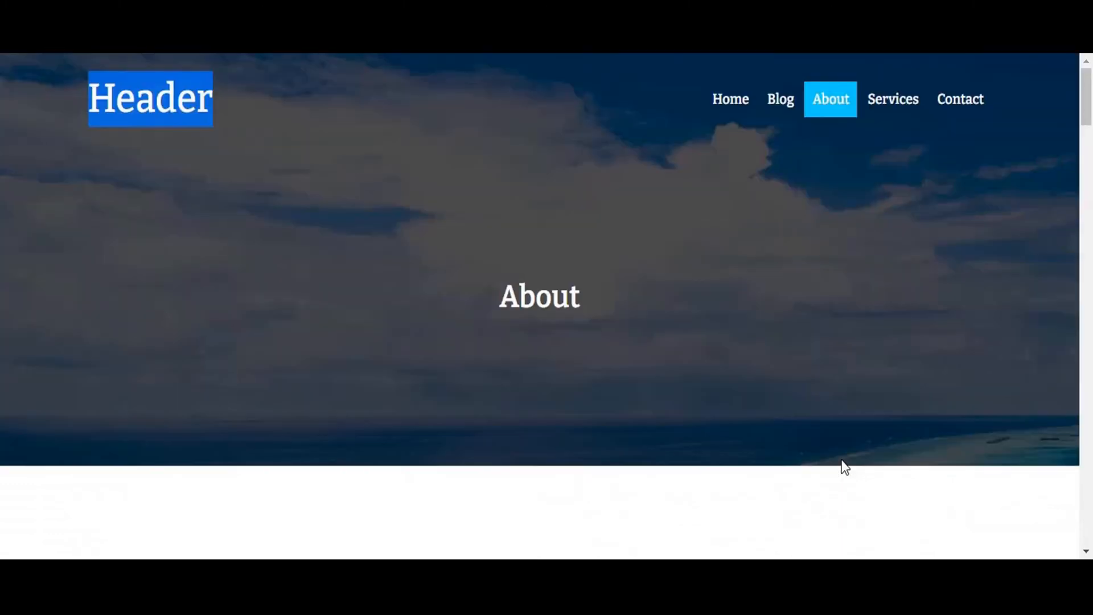
- Open the live Services page and scroll from its Header banner down to the Footer and back
click(893, 99)
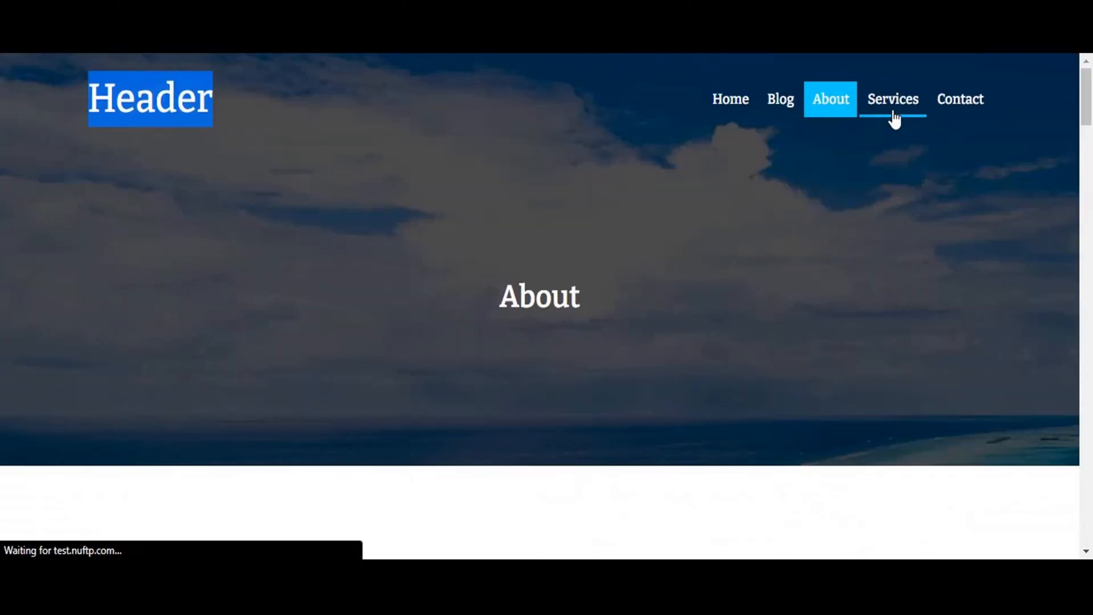
click(892, 99)
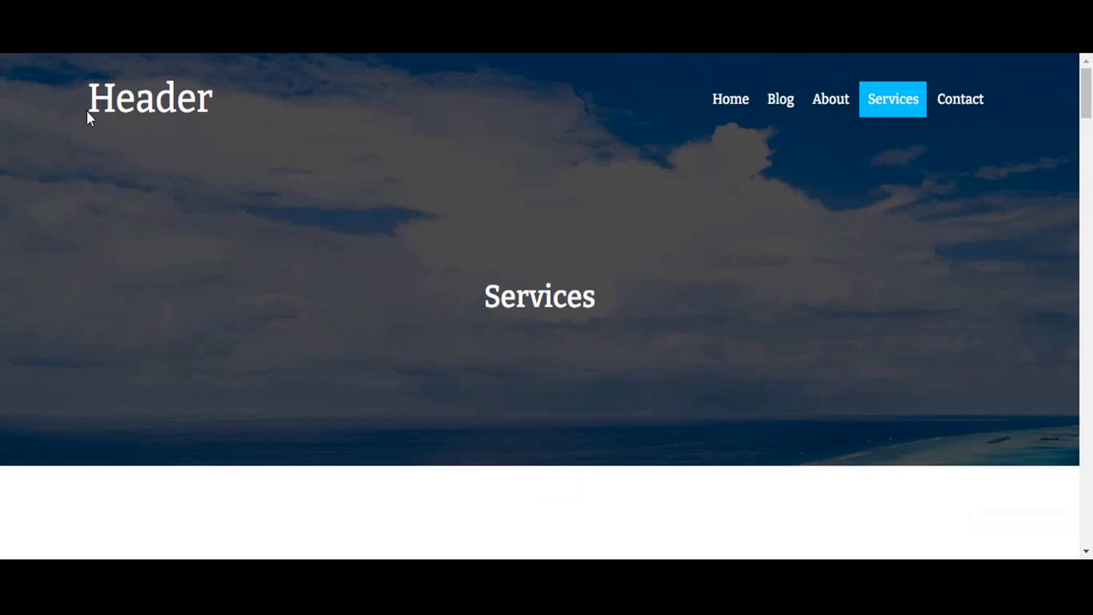
mouse_move(713, 325)
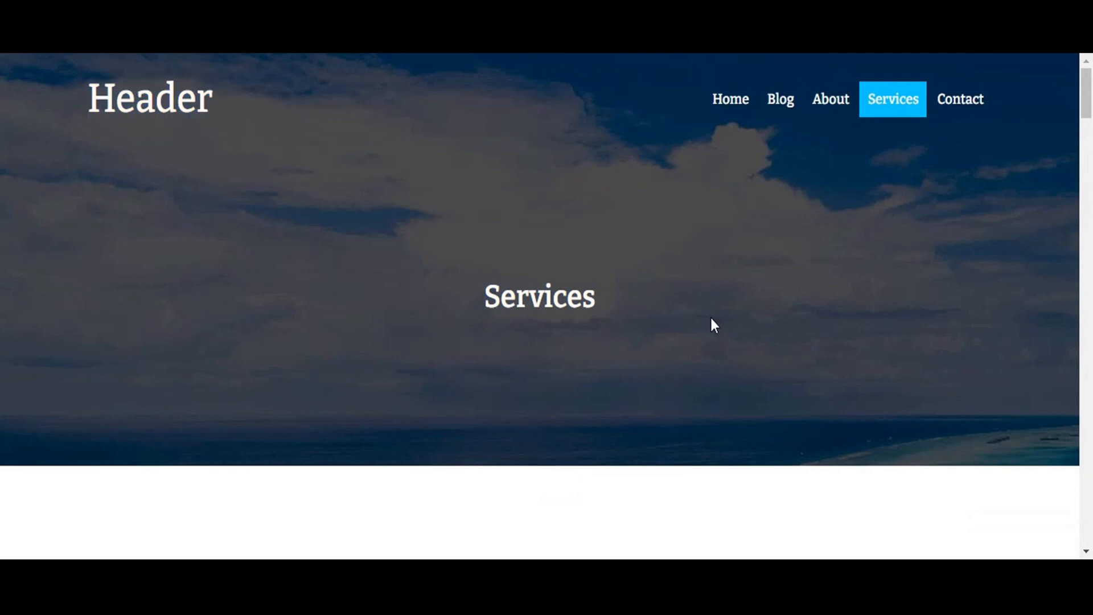
scroll(down, 3)
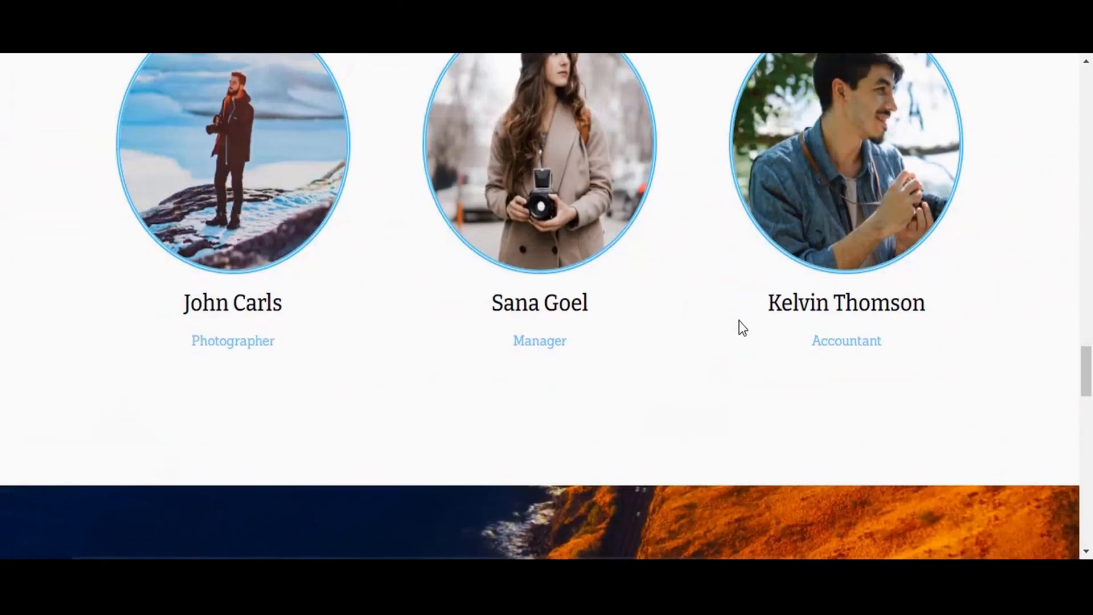
scroll(down, 3)
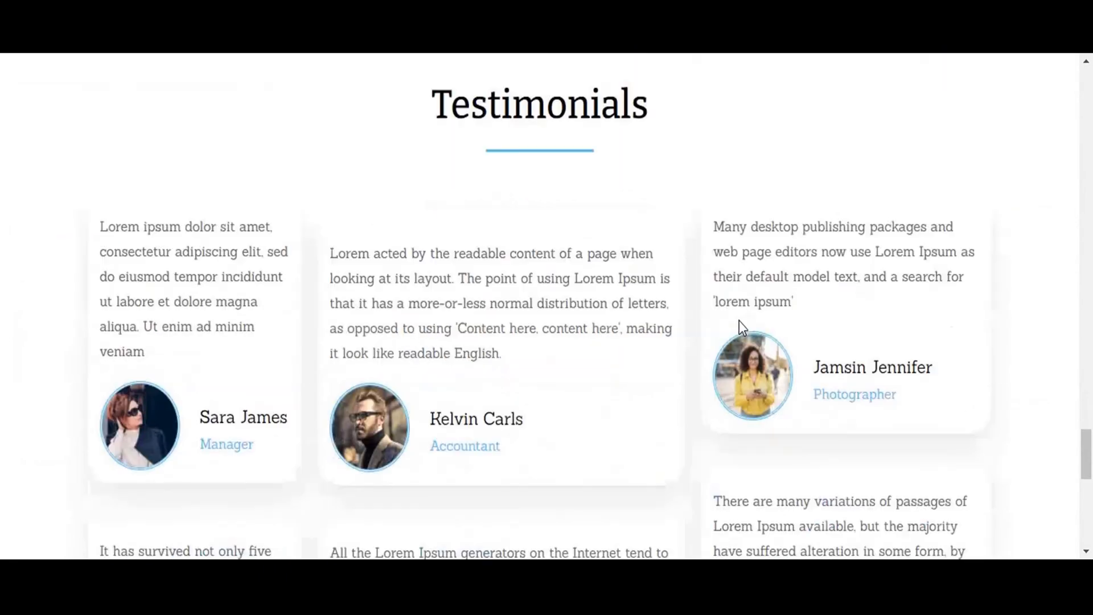
scroll(down, 3)
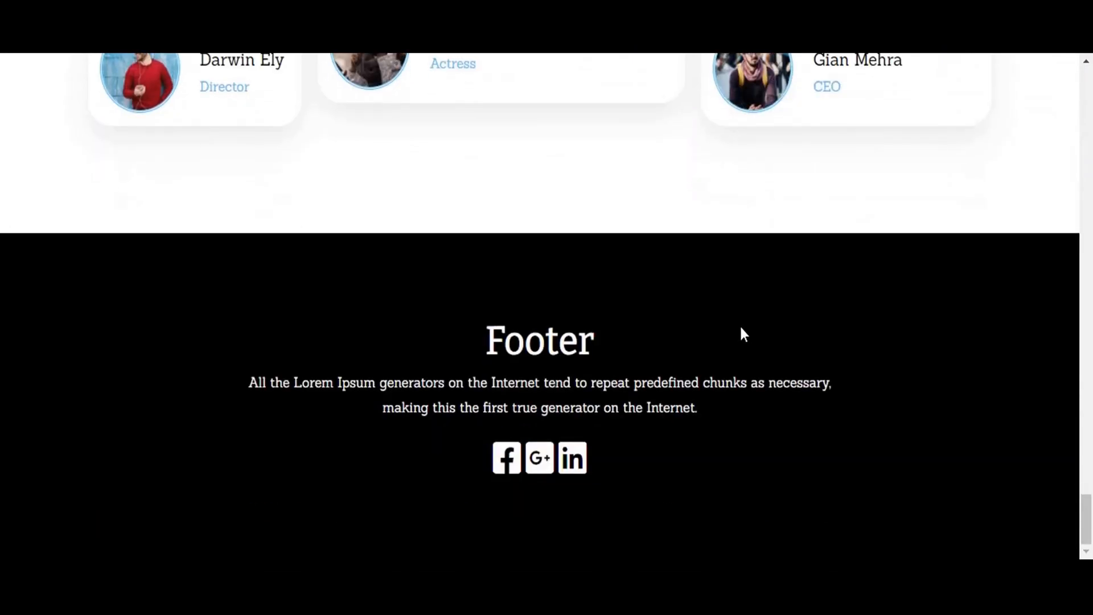
scroll(up, 3)
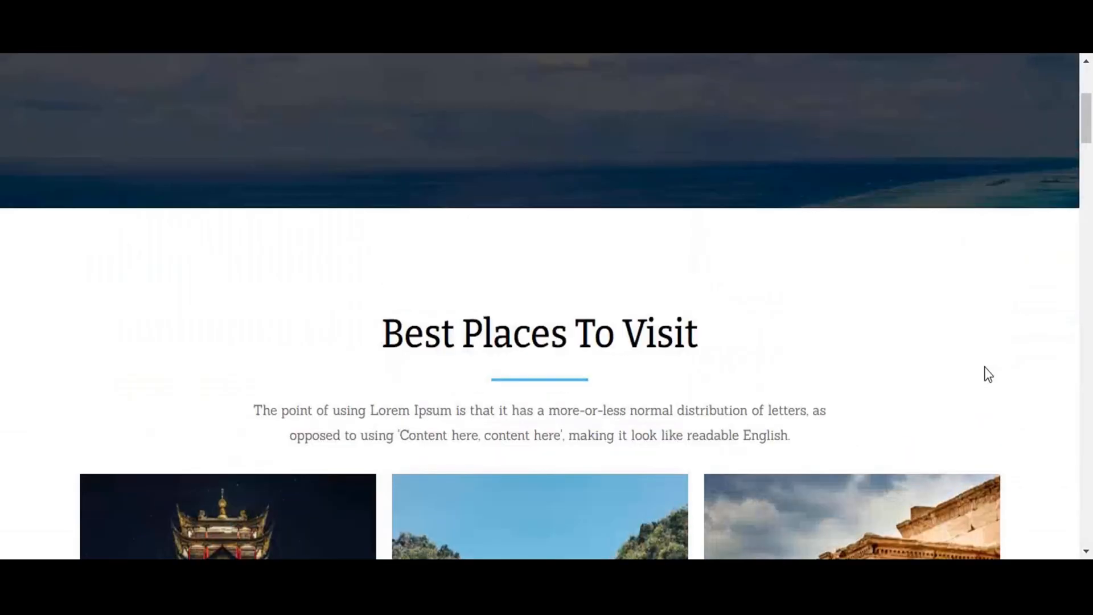
- Open the live Contact page and scroll past the map and form to the Footer and back to the Header
click(893, 99)
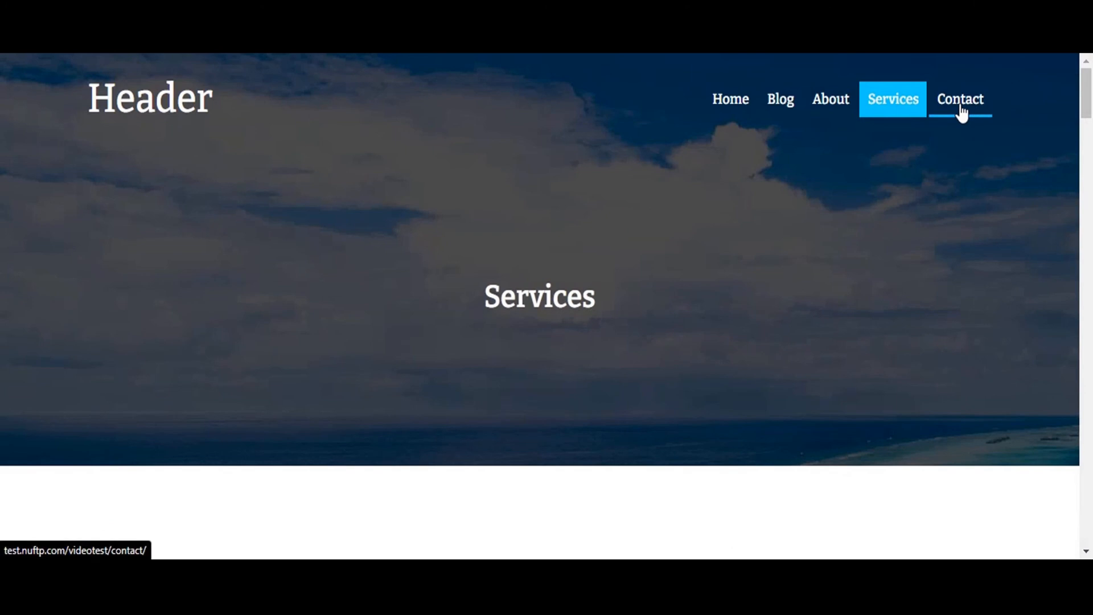
click(962, 99)
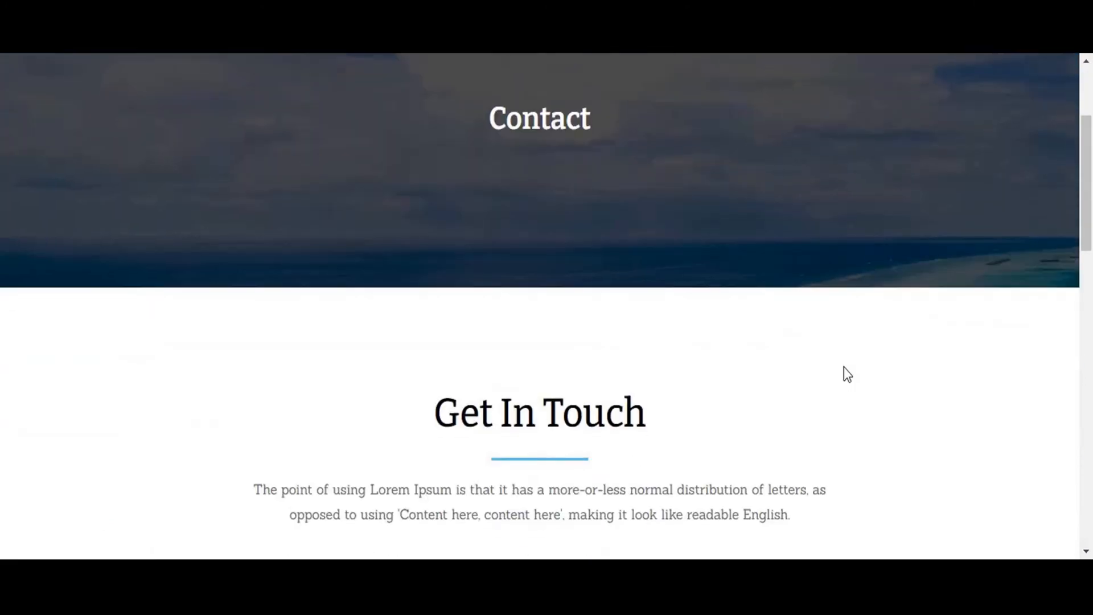
scroll(down, 3)
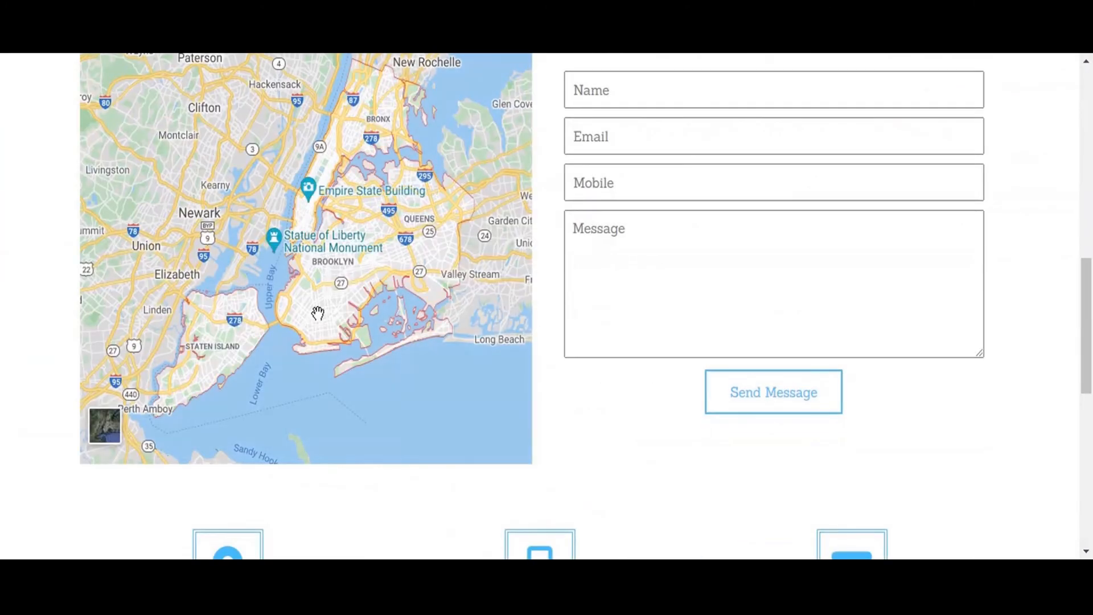
scroll(down, 3)
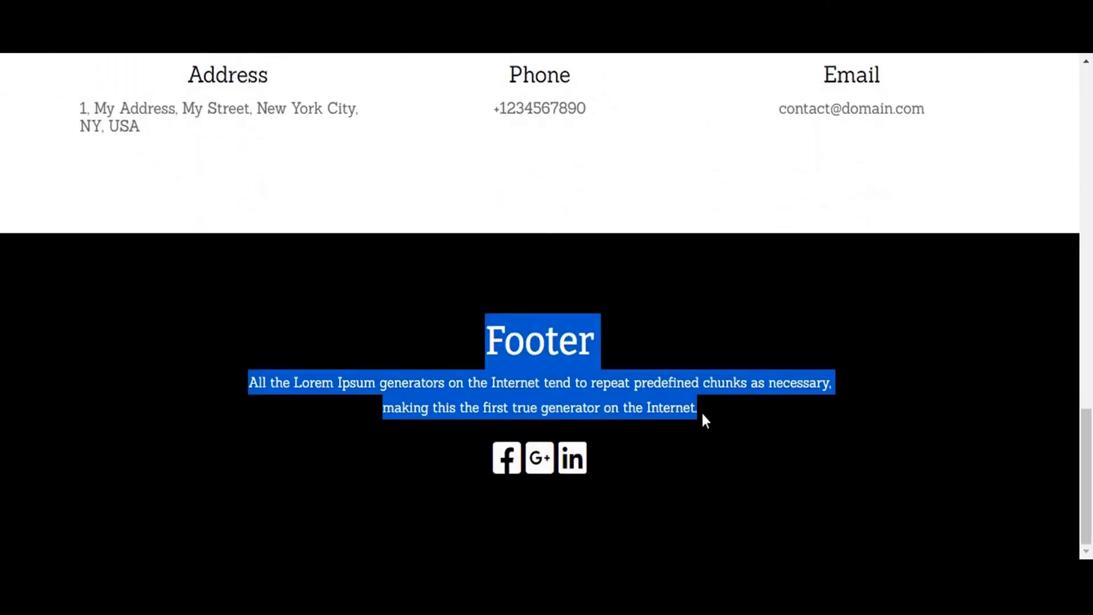
click(960, 67)
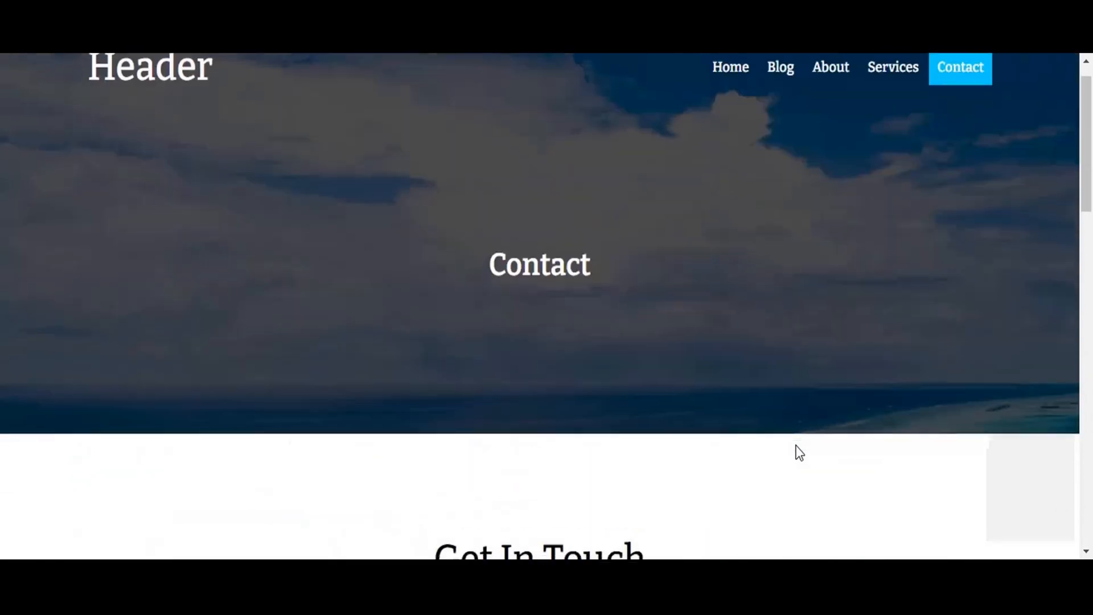
scroll(up, 3)
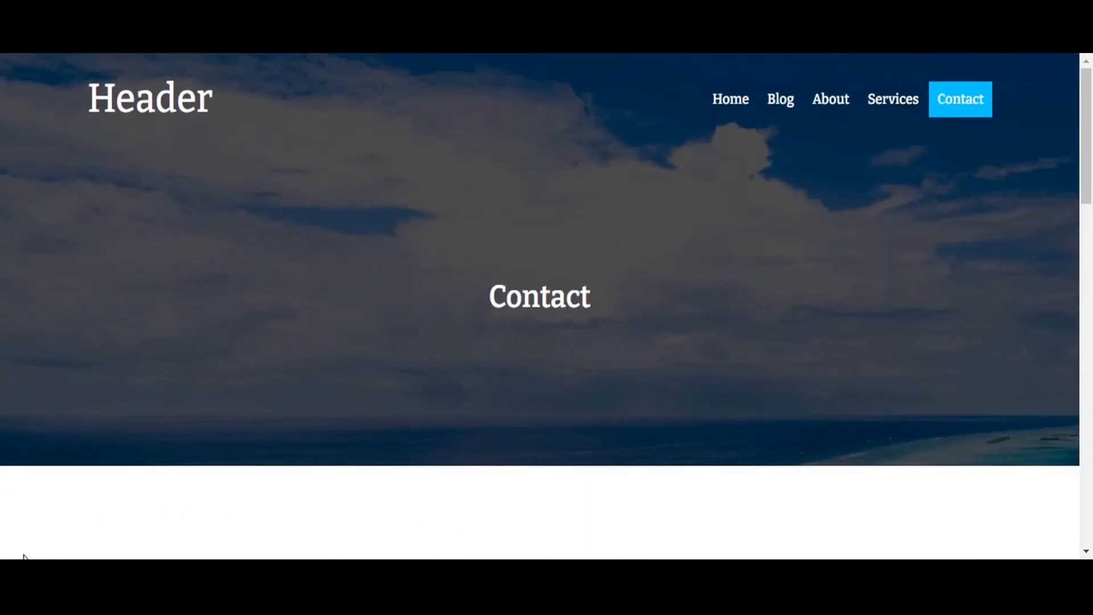